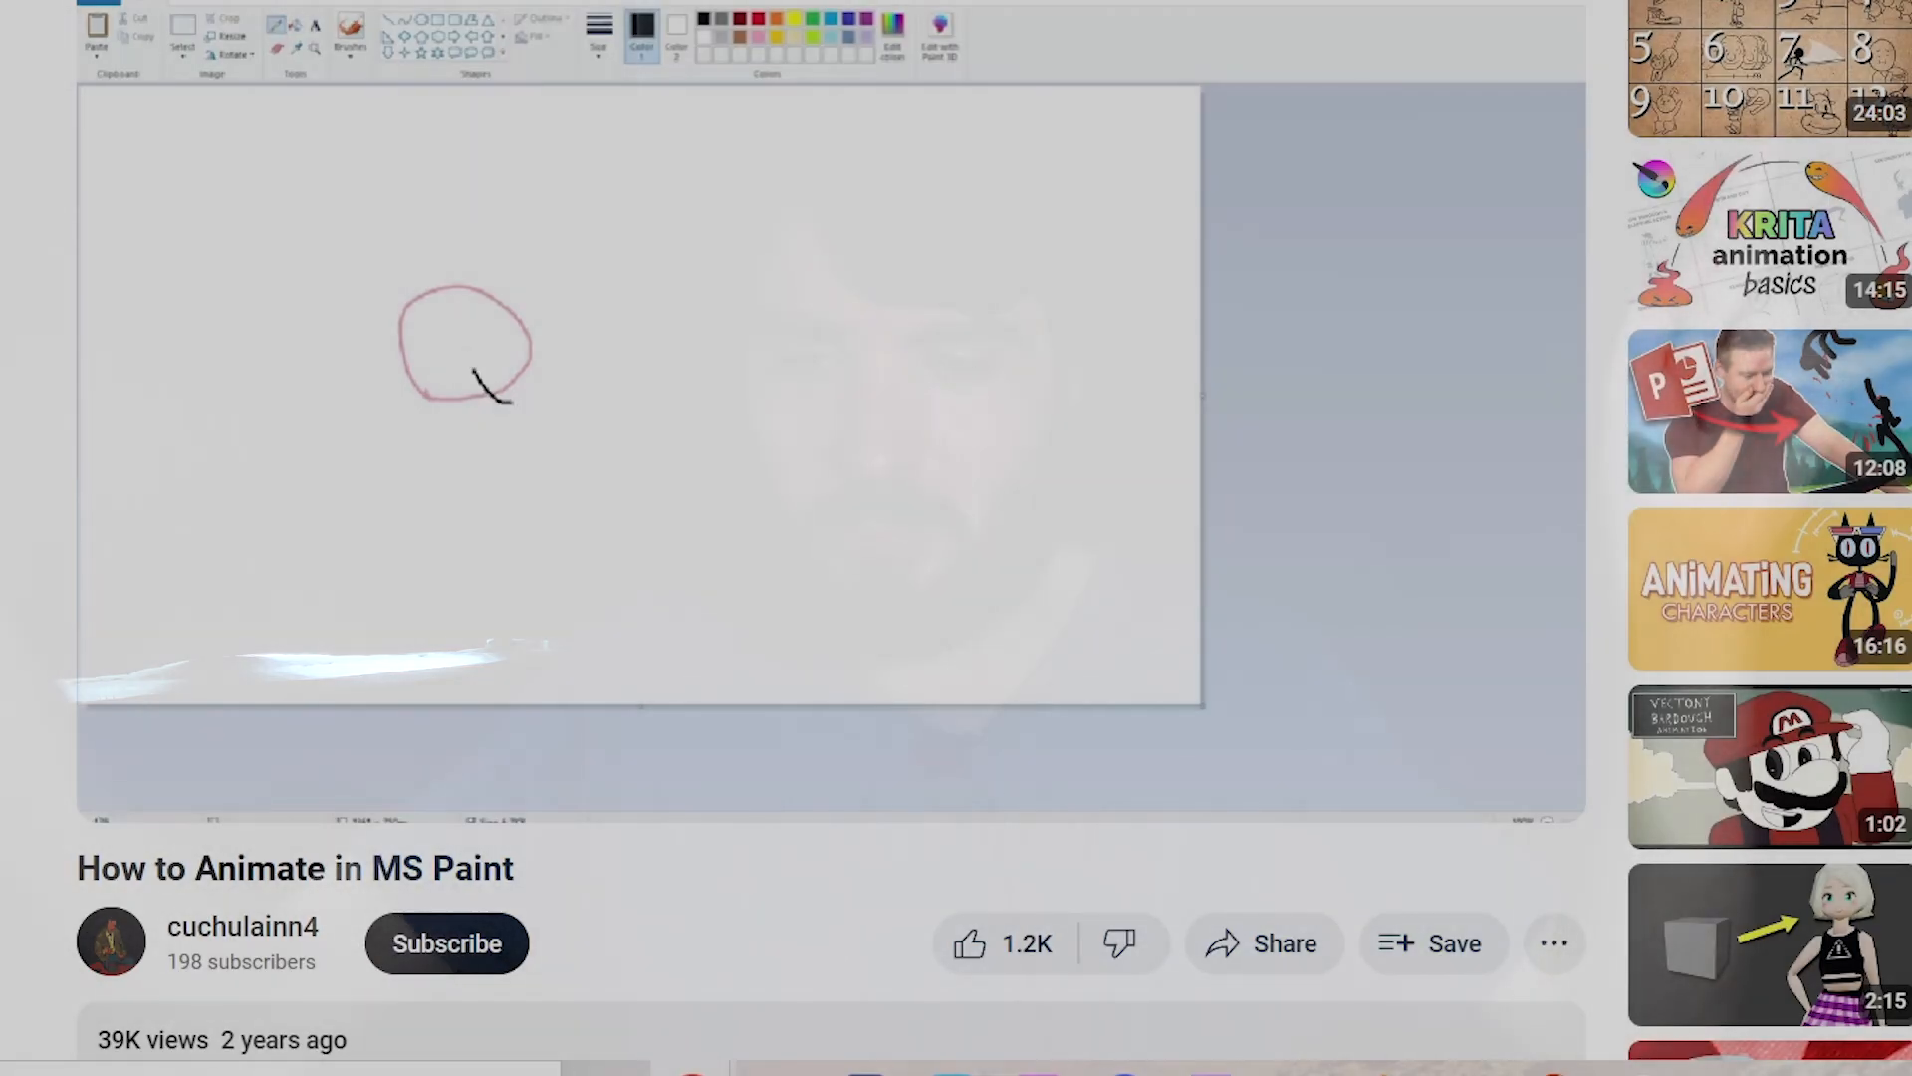
# Pencil a smiling walking stick figure with head, torso and eye, then save it in the paint folder
pyautogui.moveTo(512, 298); pyautogui.dragTo(537, 378)
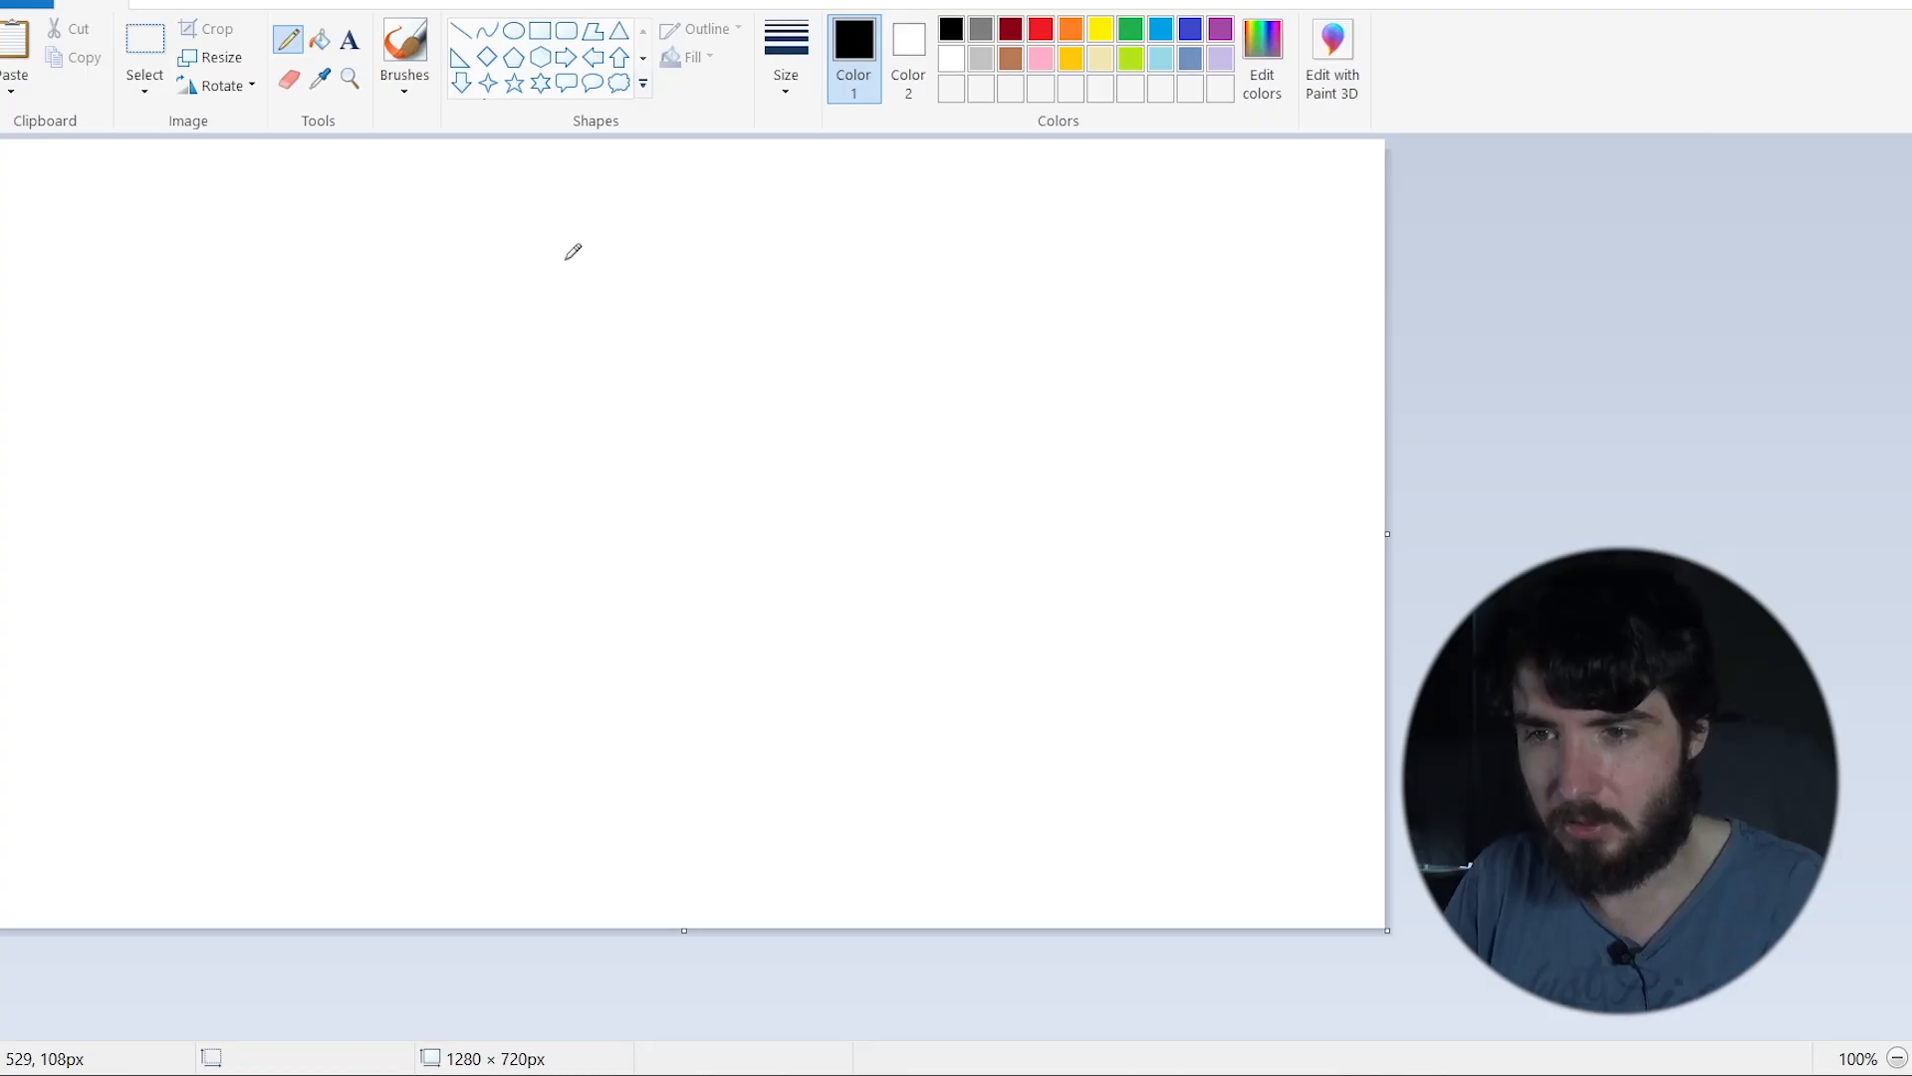
pyautogui.moveTo(622, 219); pyautogui.dragTo(732, 311)
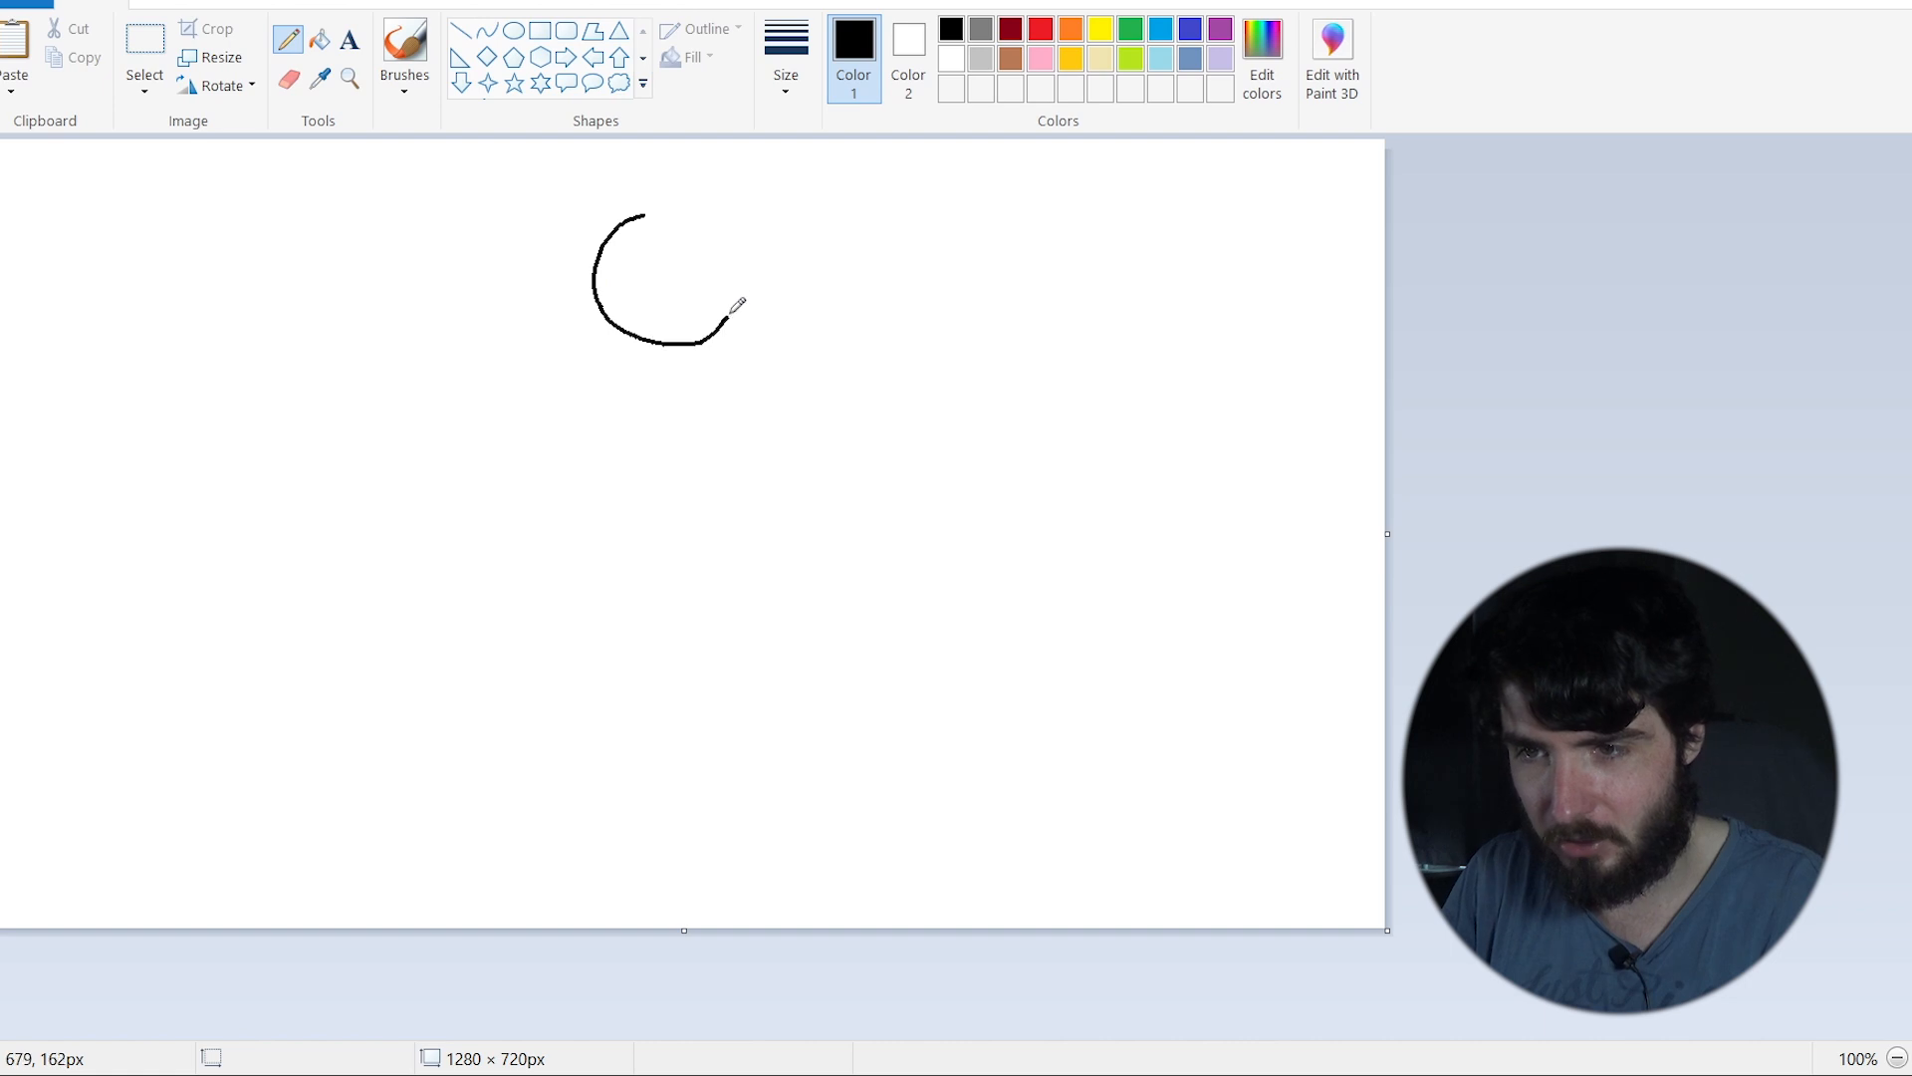
pyautogui.moveTo(732, 305); pyautogui.dragTo(634, 336)
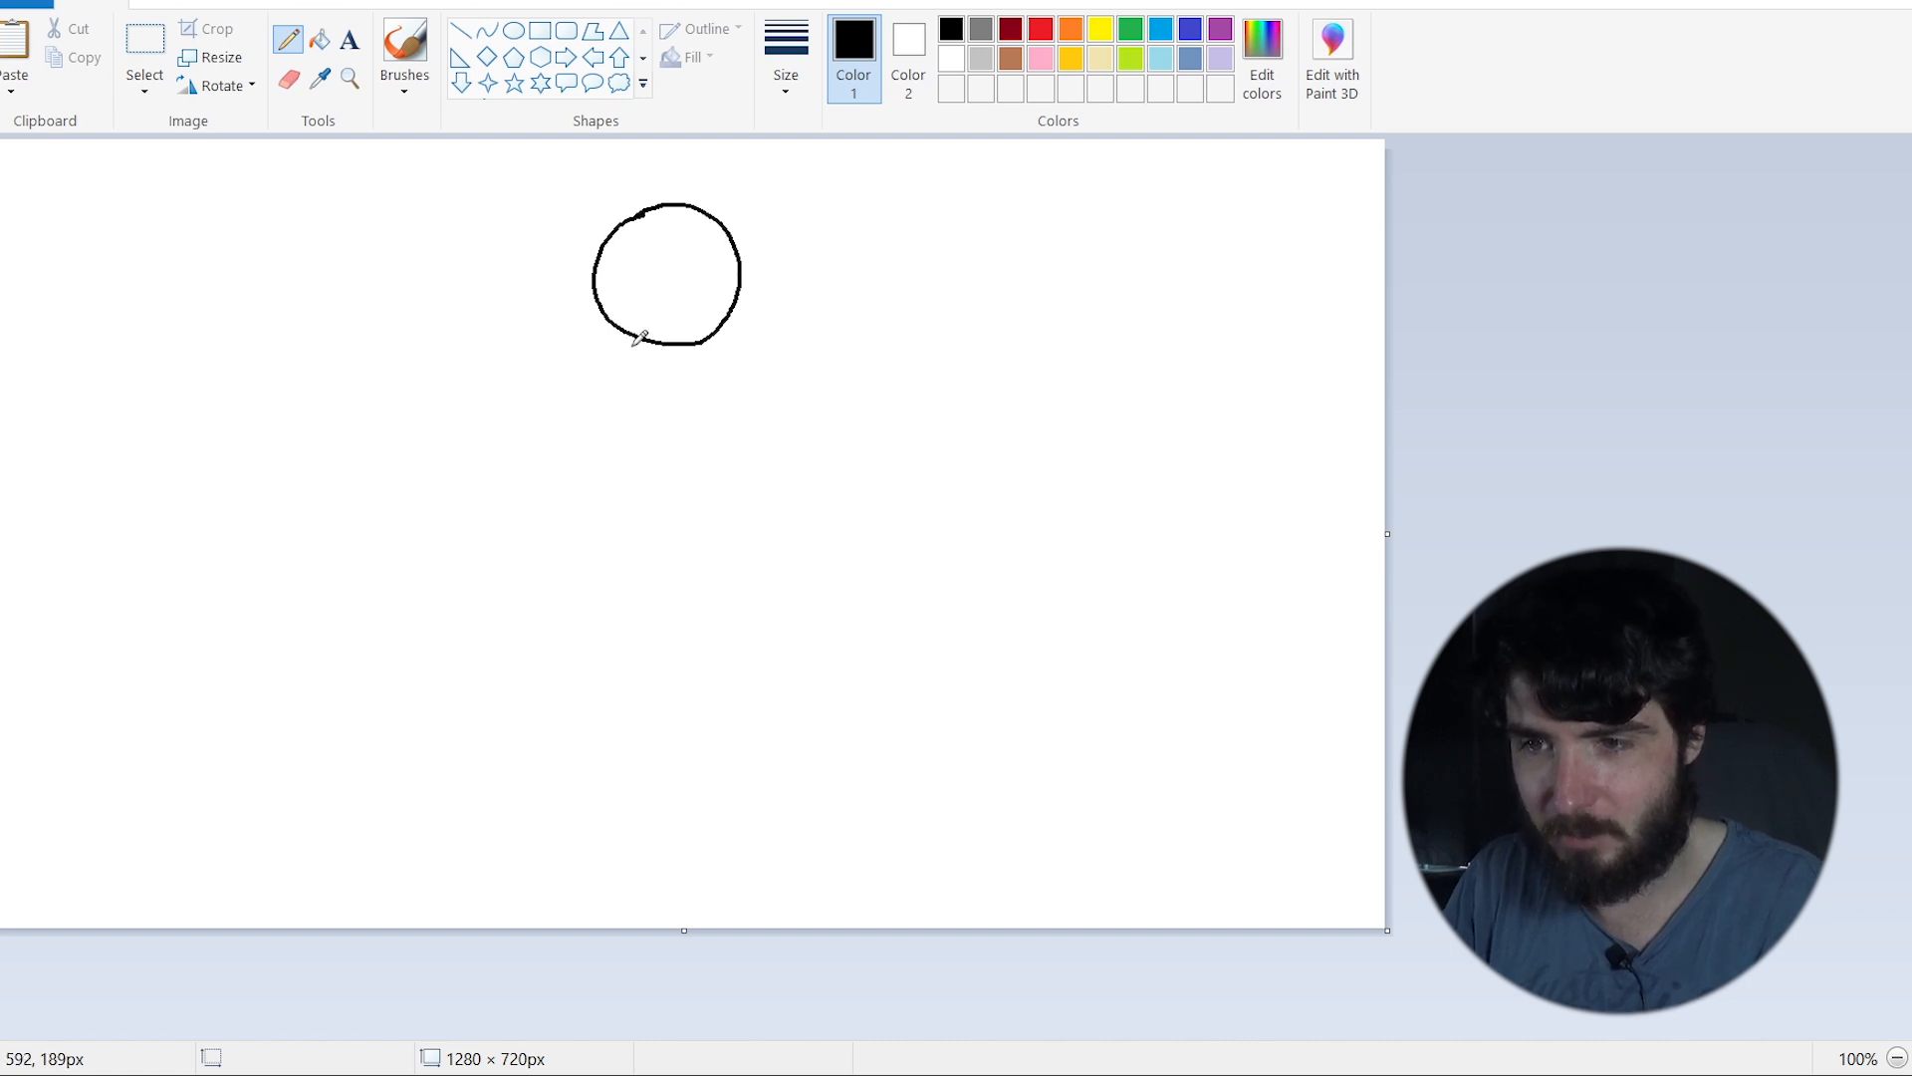
pyautogui.moveTo(640, 330); pyautogui.dragTo(707, 408)
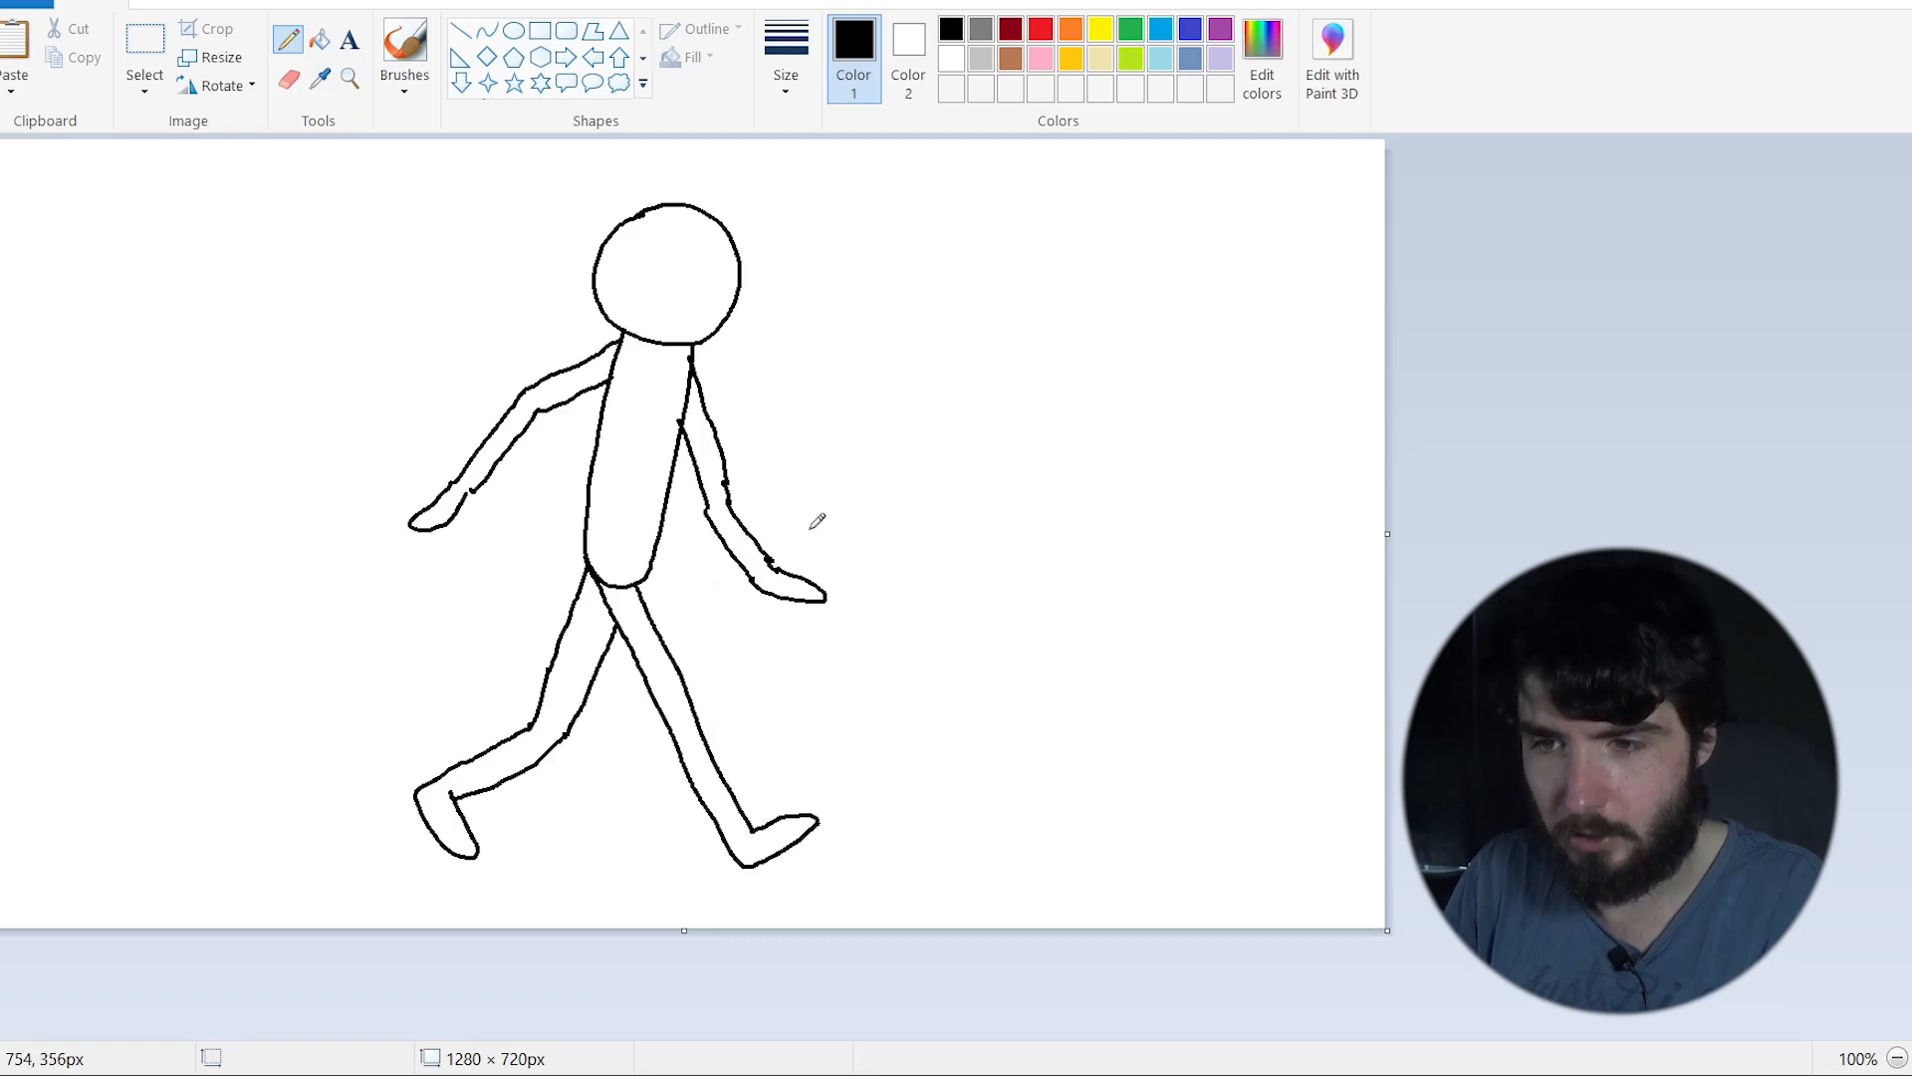
pyautogui.moveTo(632, 254)
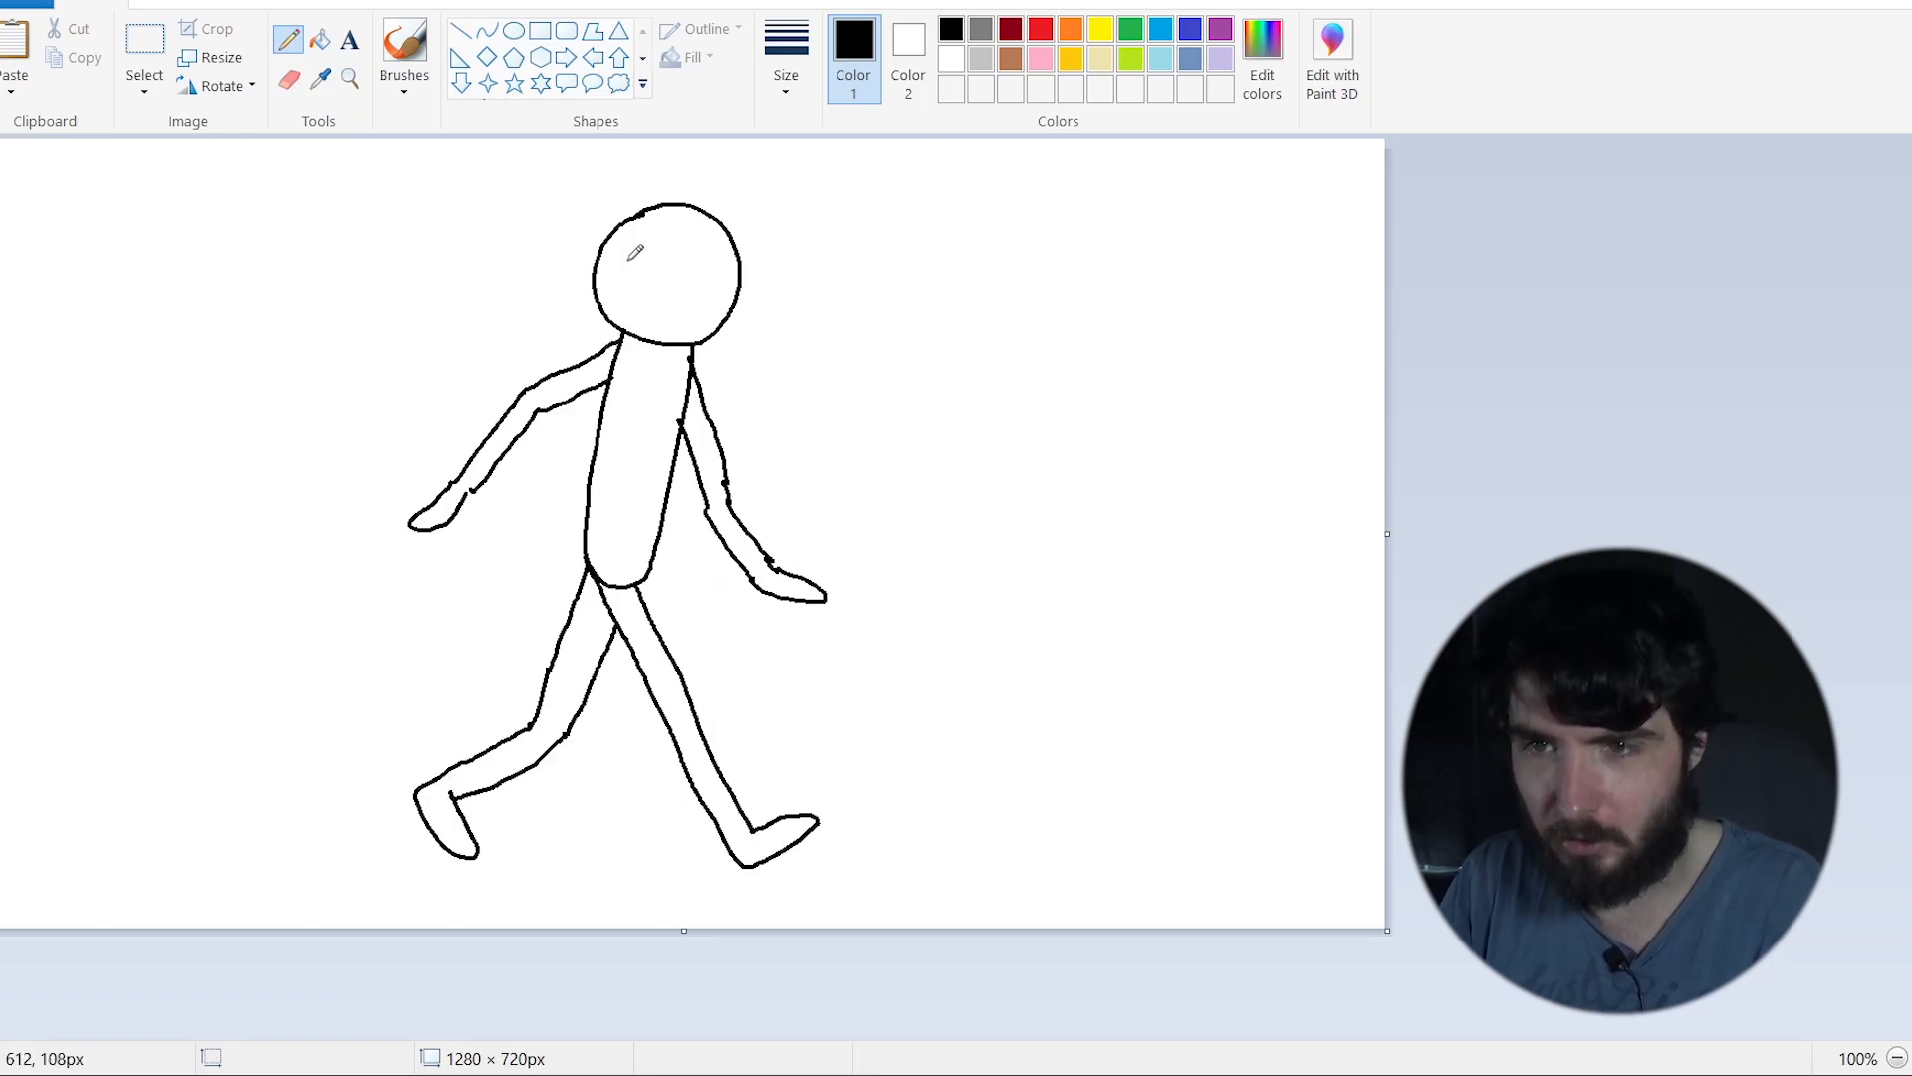
pyautogui.click(717, 260)
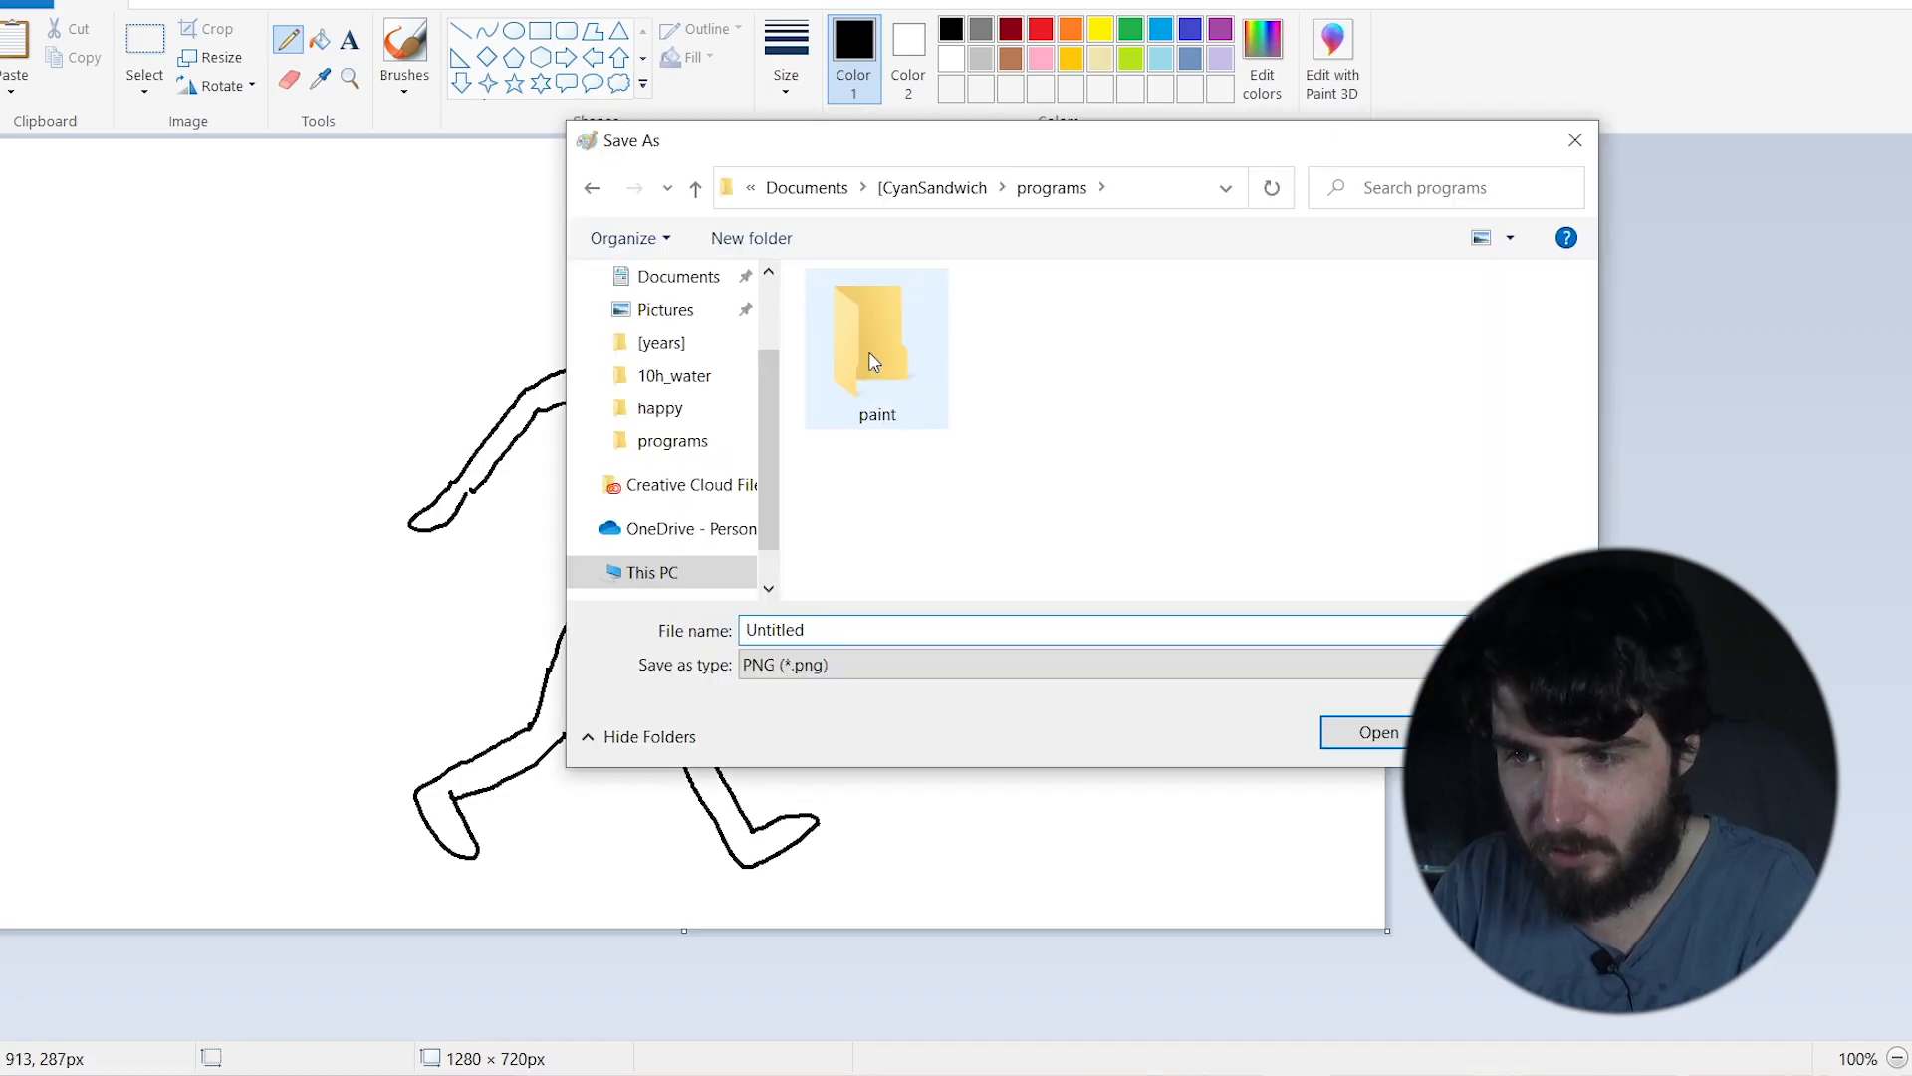
pyautogui.doubleClick(876, 342)
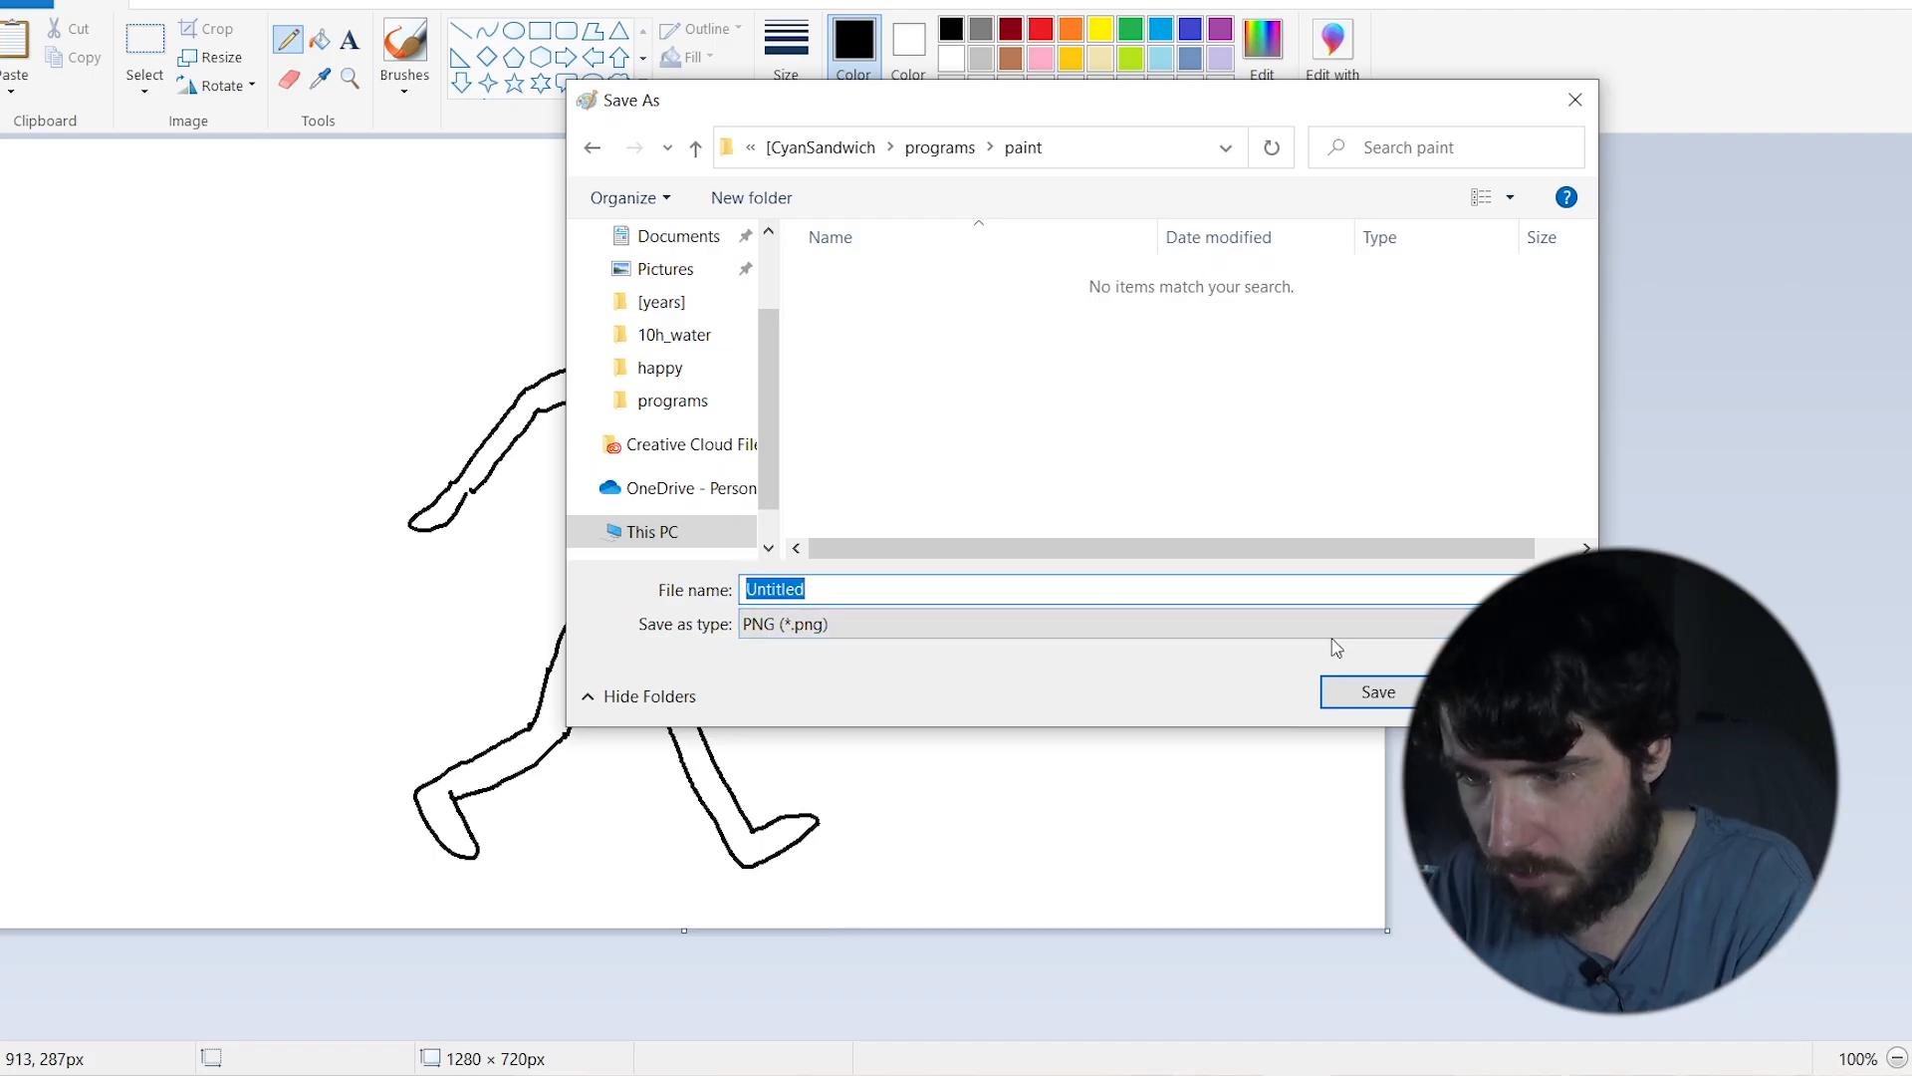
pyautogui.click(1375, 692)
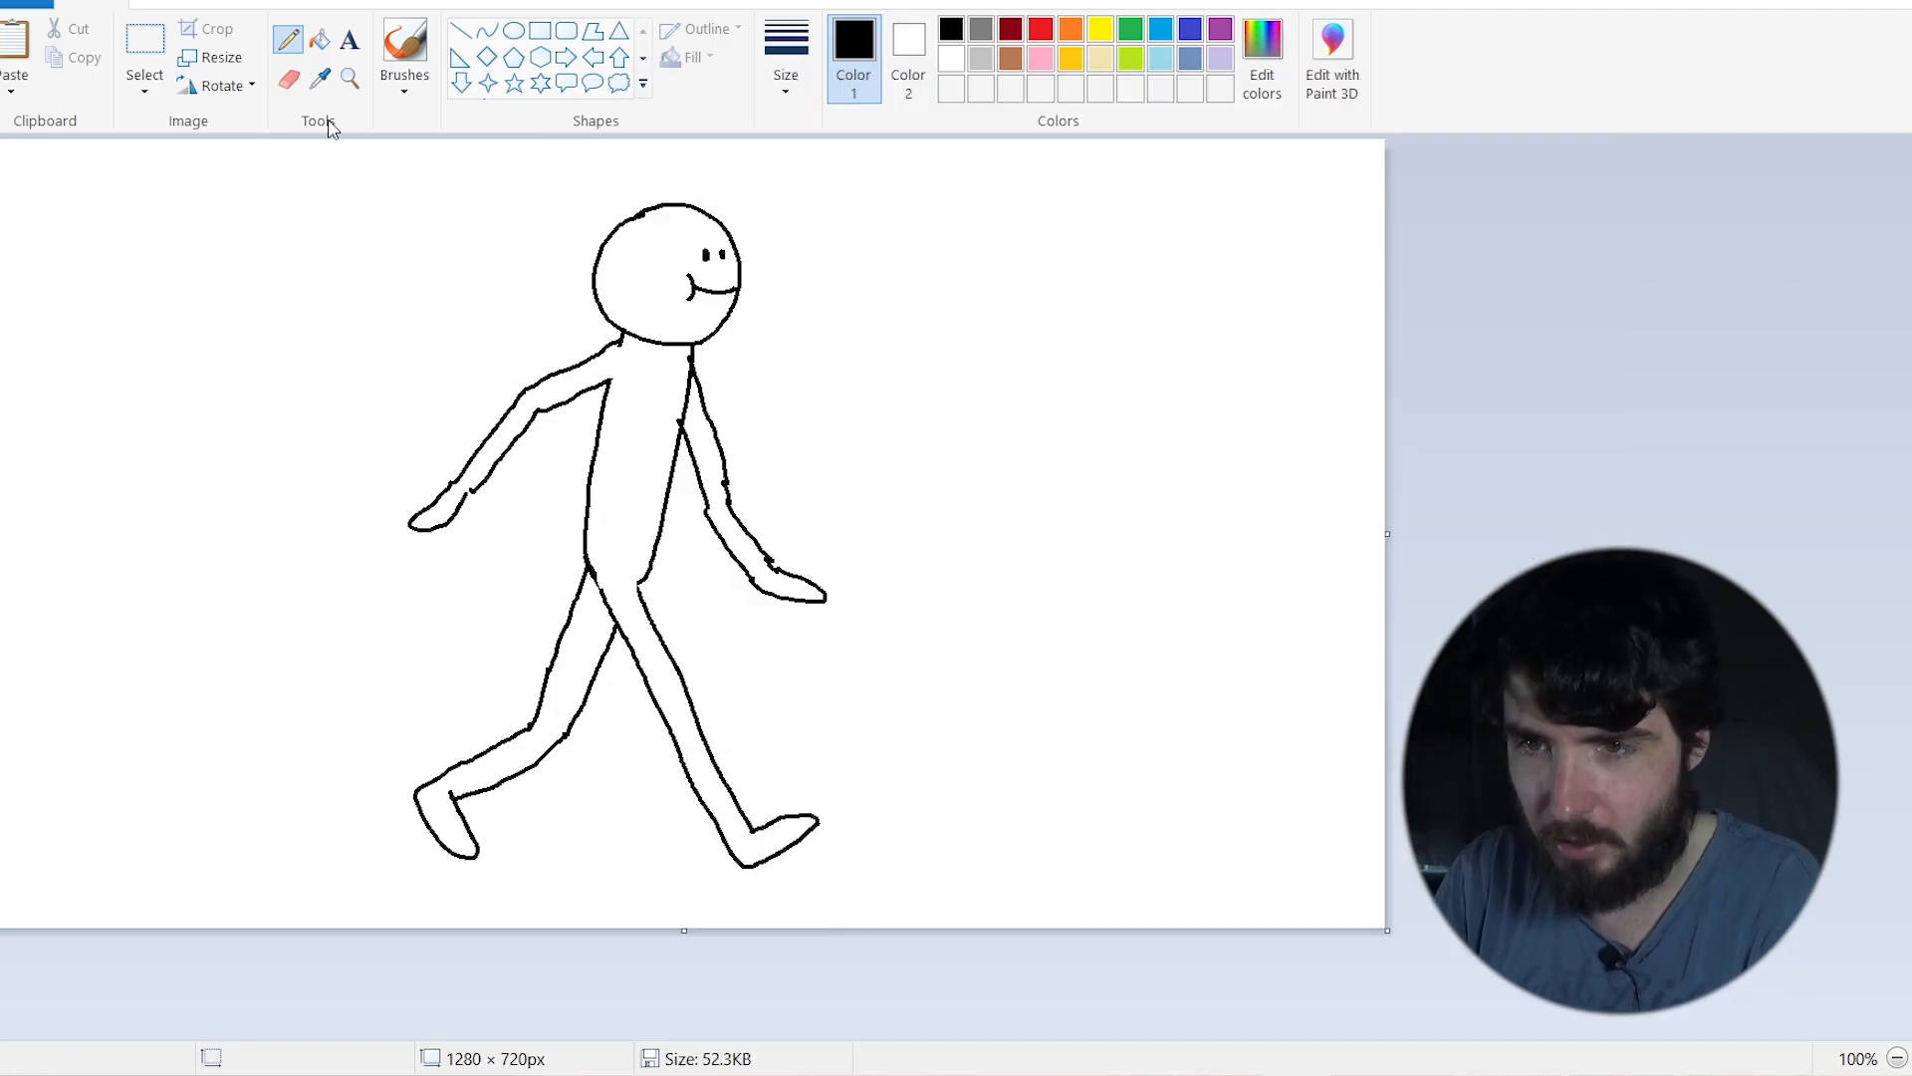
pyautogui.moveTo(1042, 58)
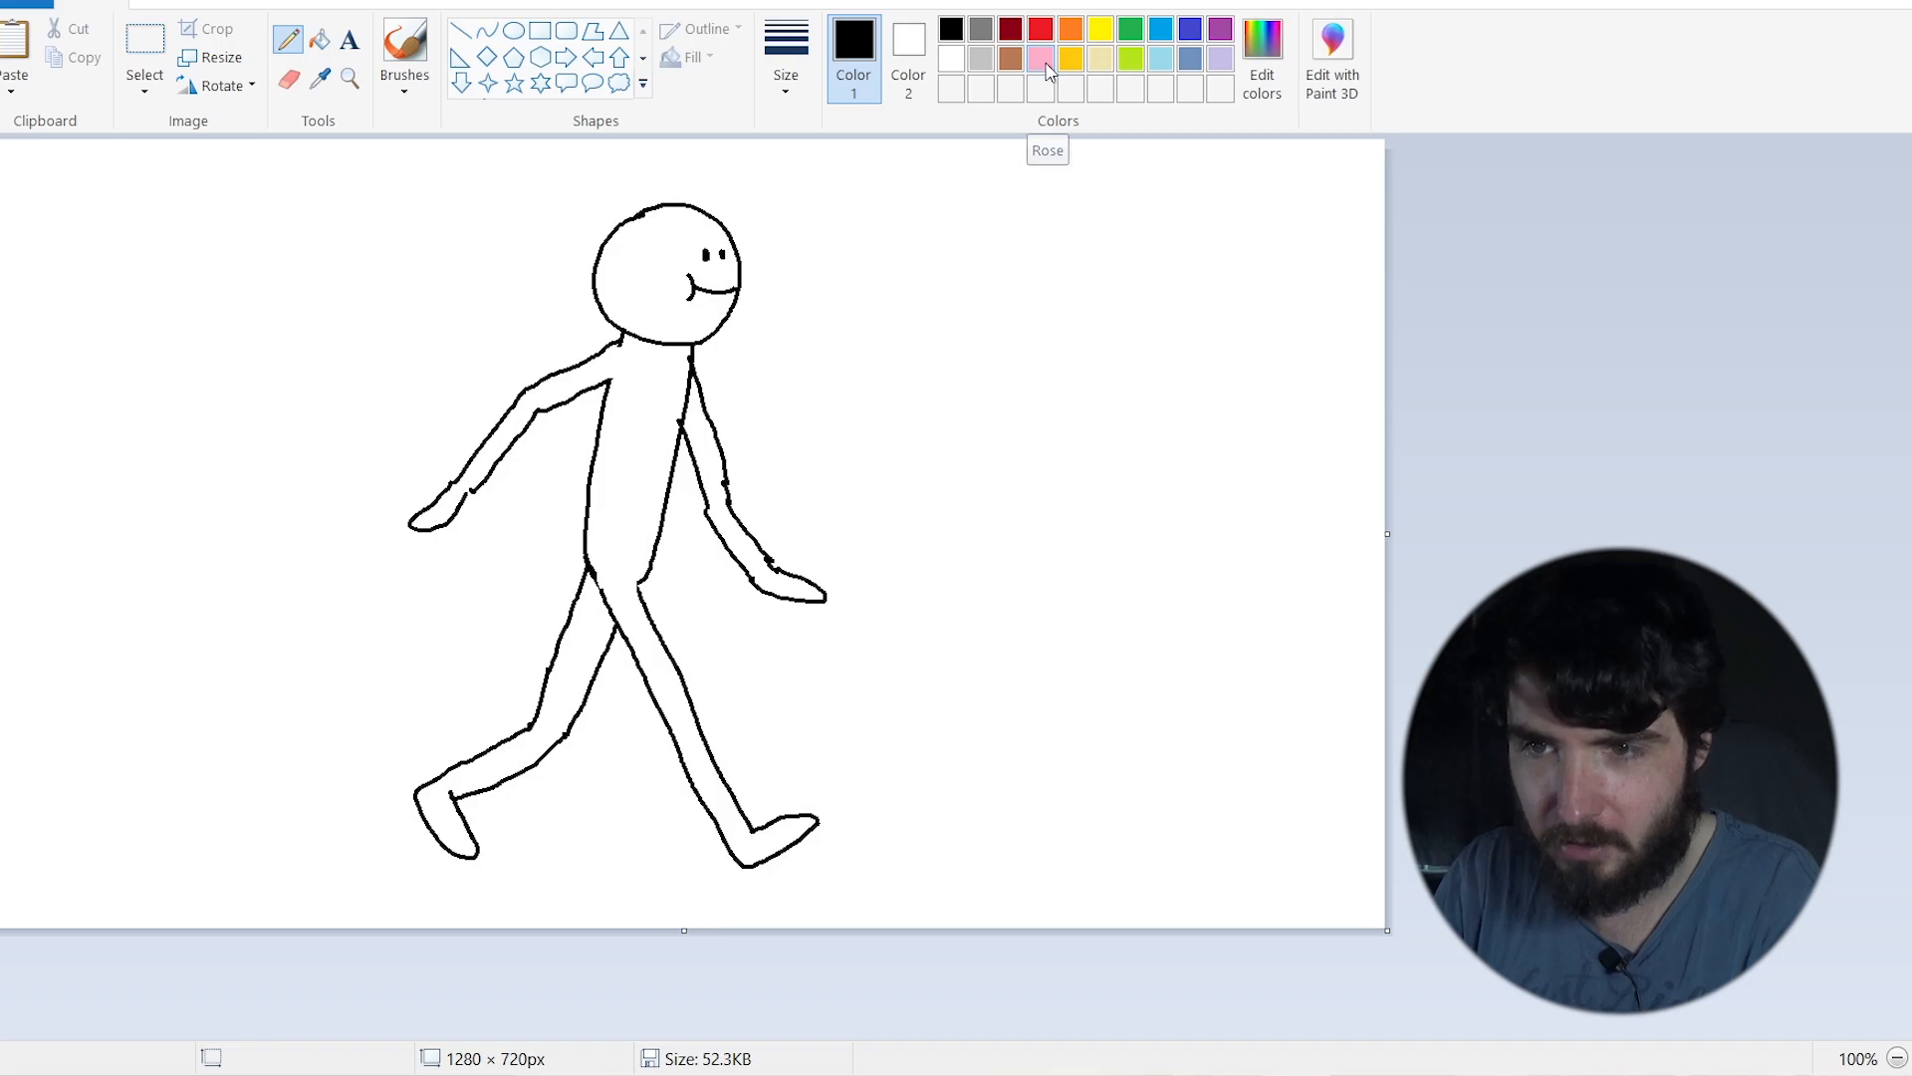
# Choose pink and use the fill and Select tools to start tracing over the old figure
pyautogui.click(1039, 58)
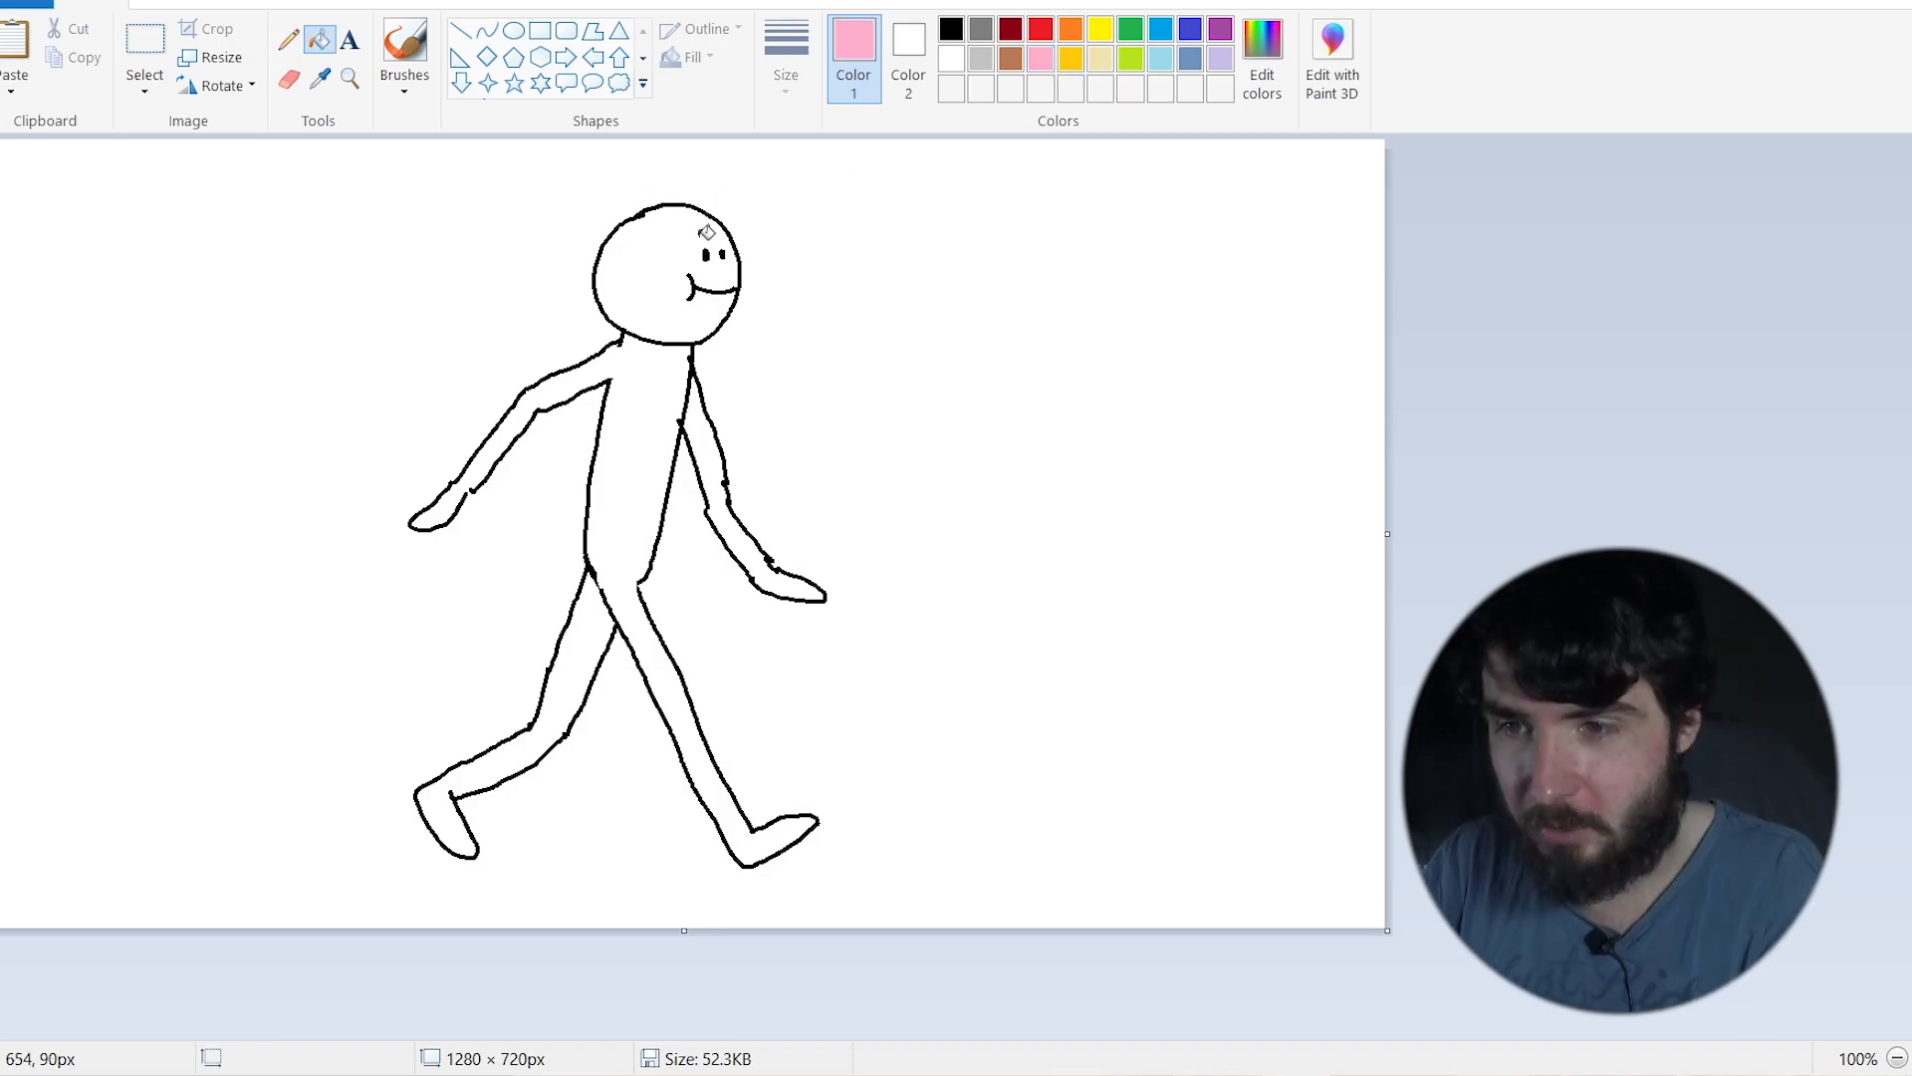
pyautogui.moveTo(652, 204)
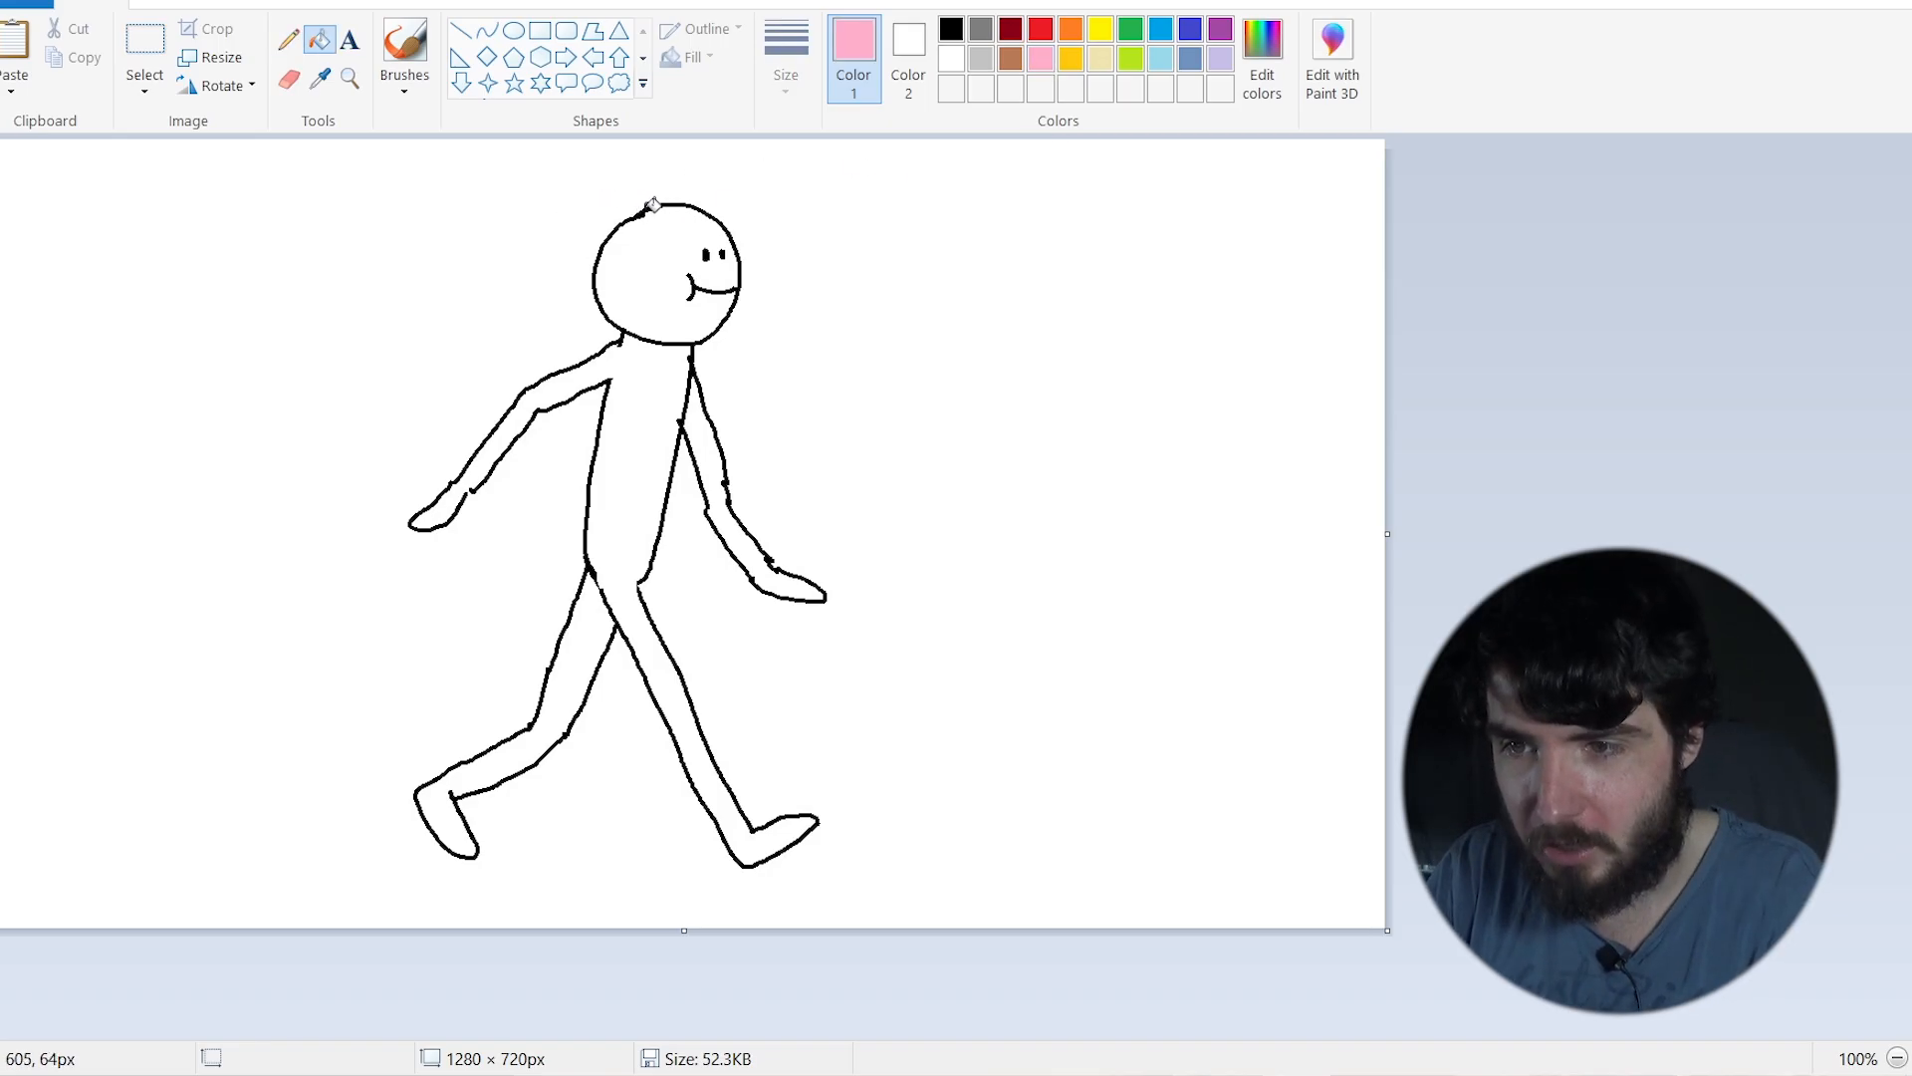
pyautogui.moveTo(753, 168)
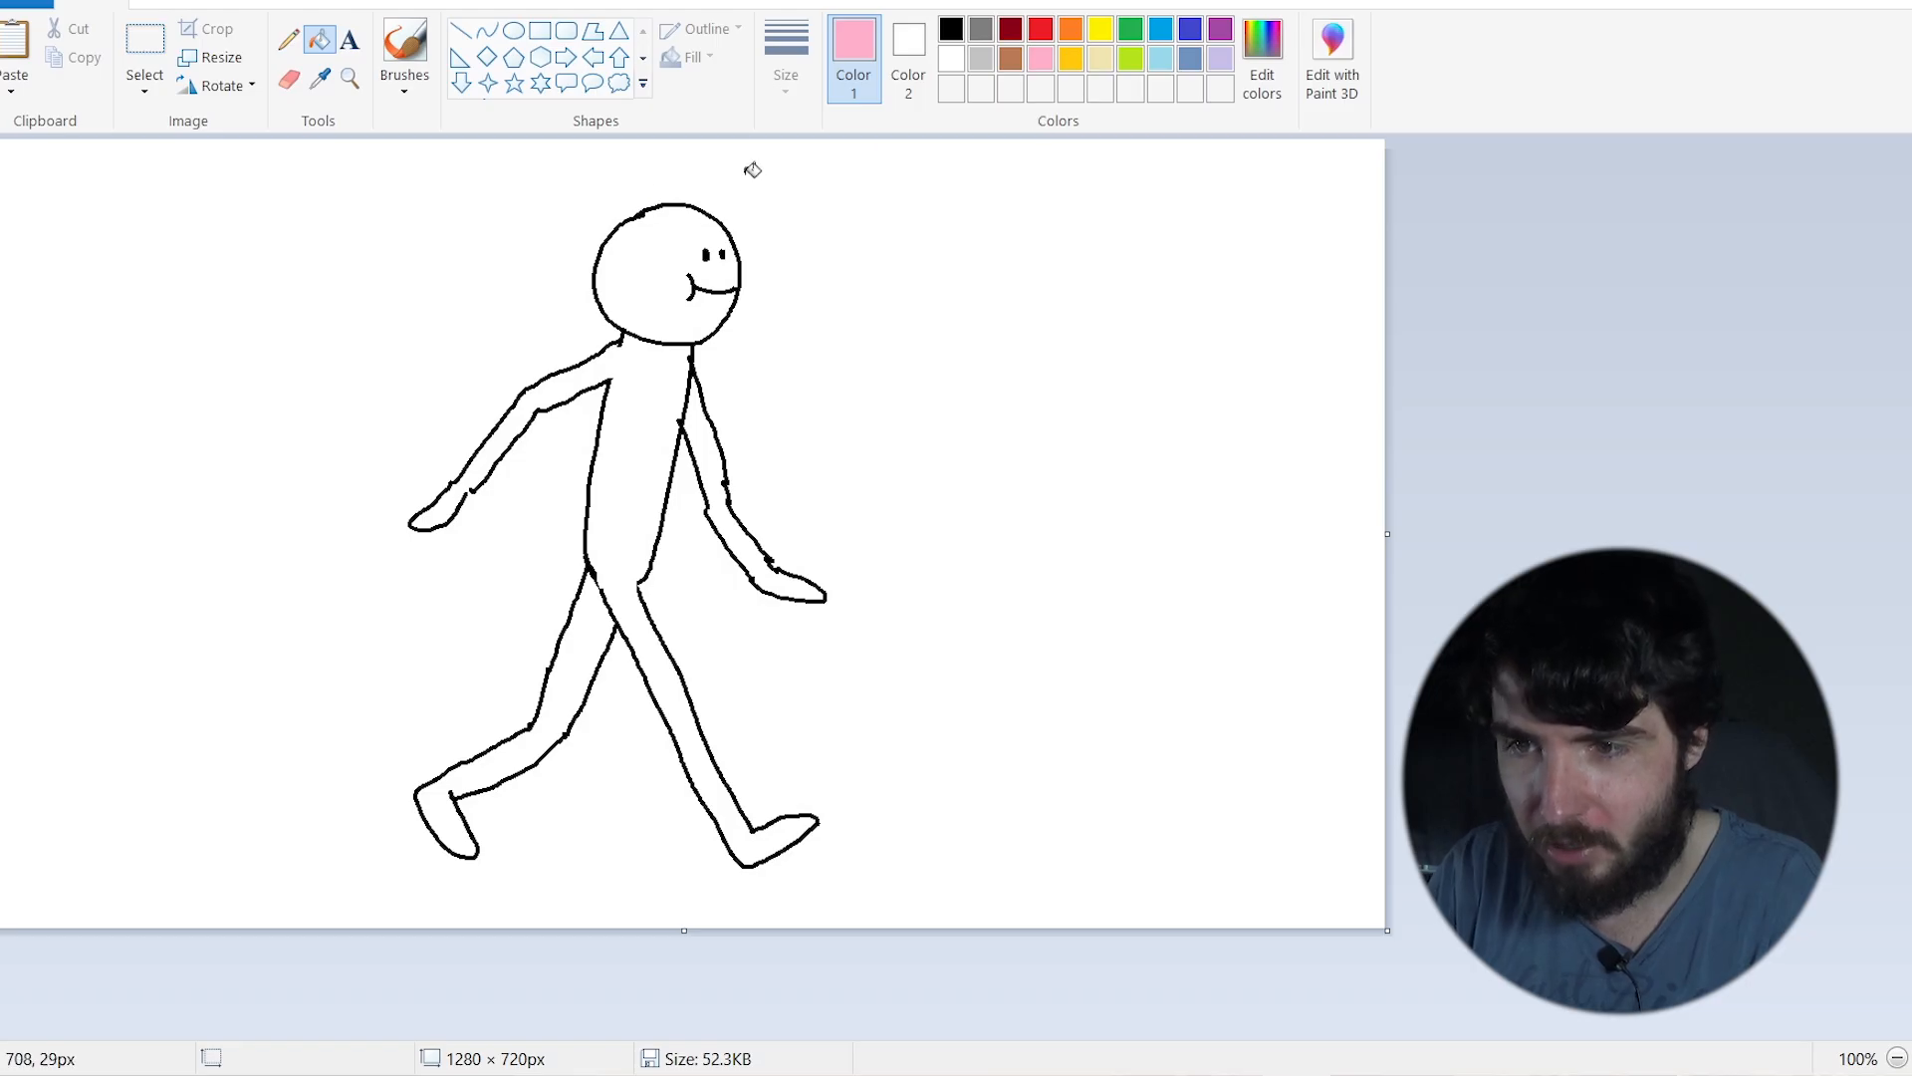
pyautogui.moveTo(646, 207)
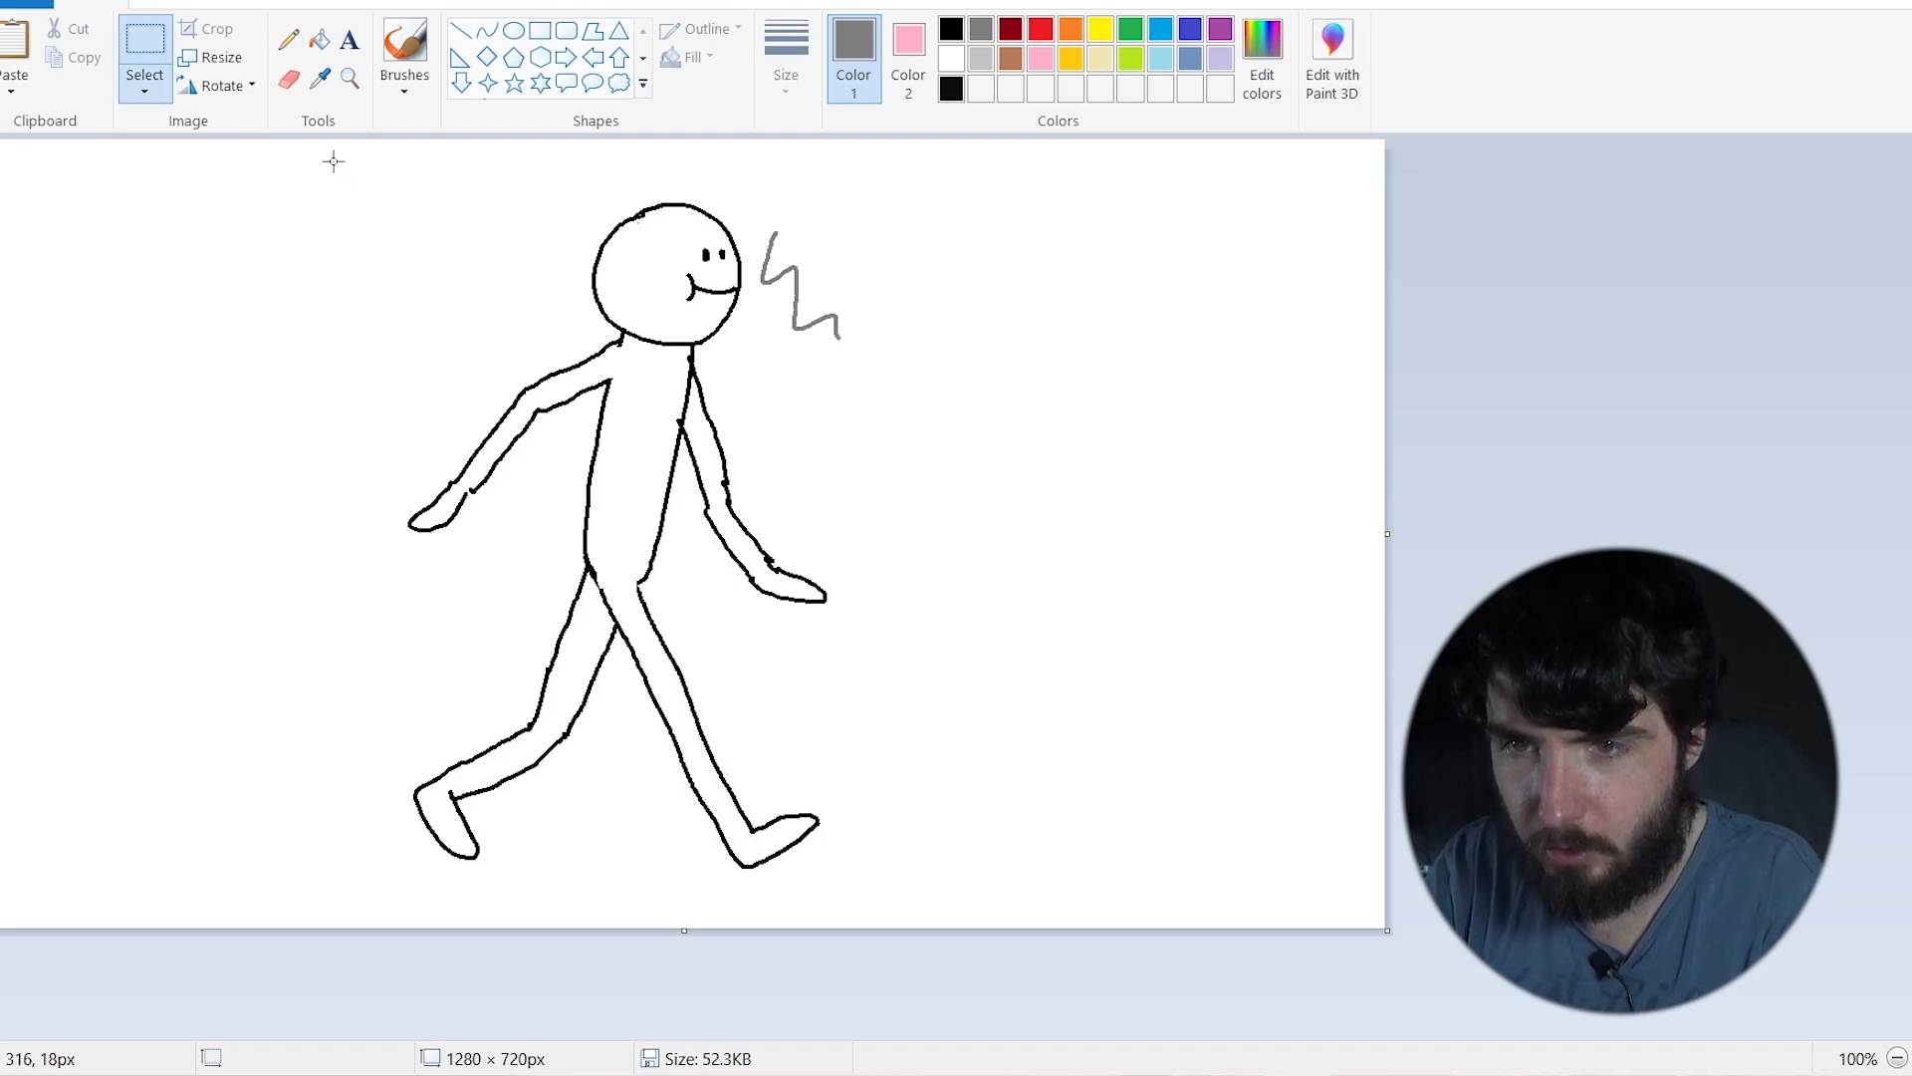
pyautogui.click(852, 39)
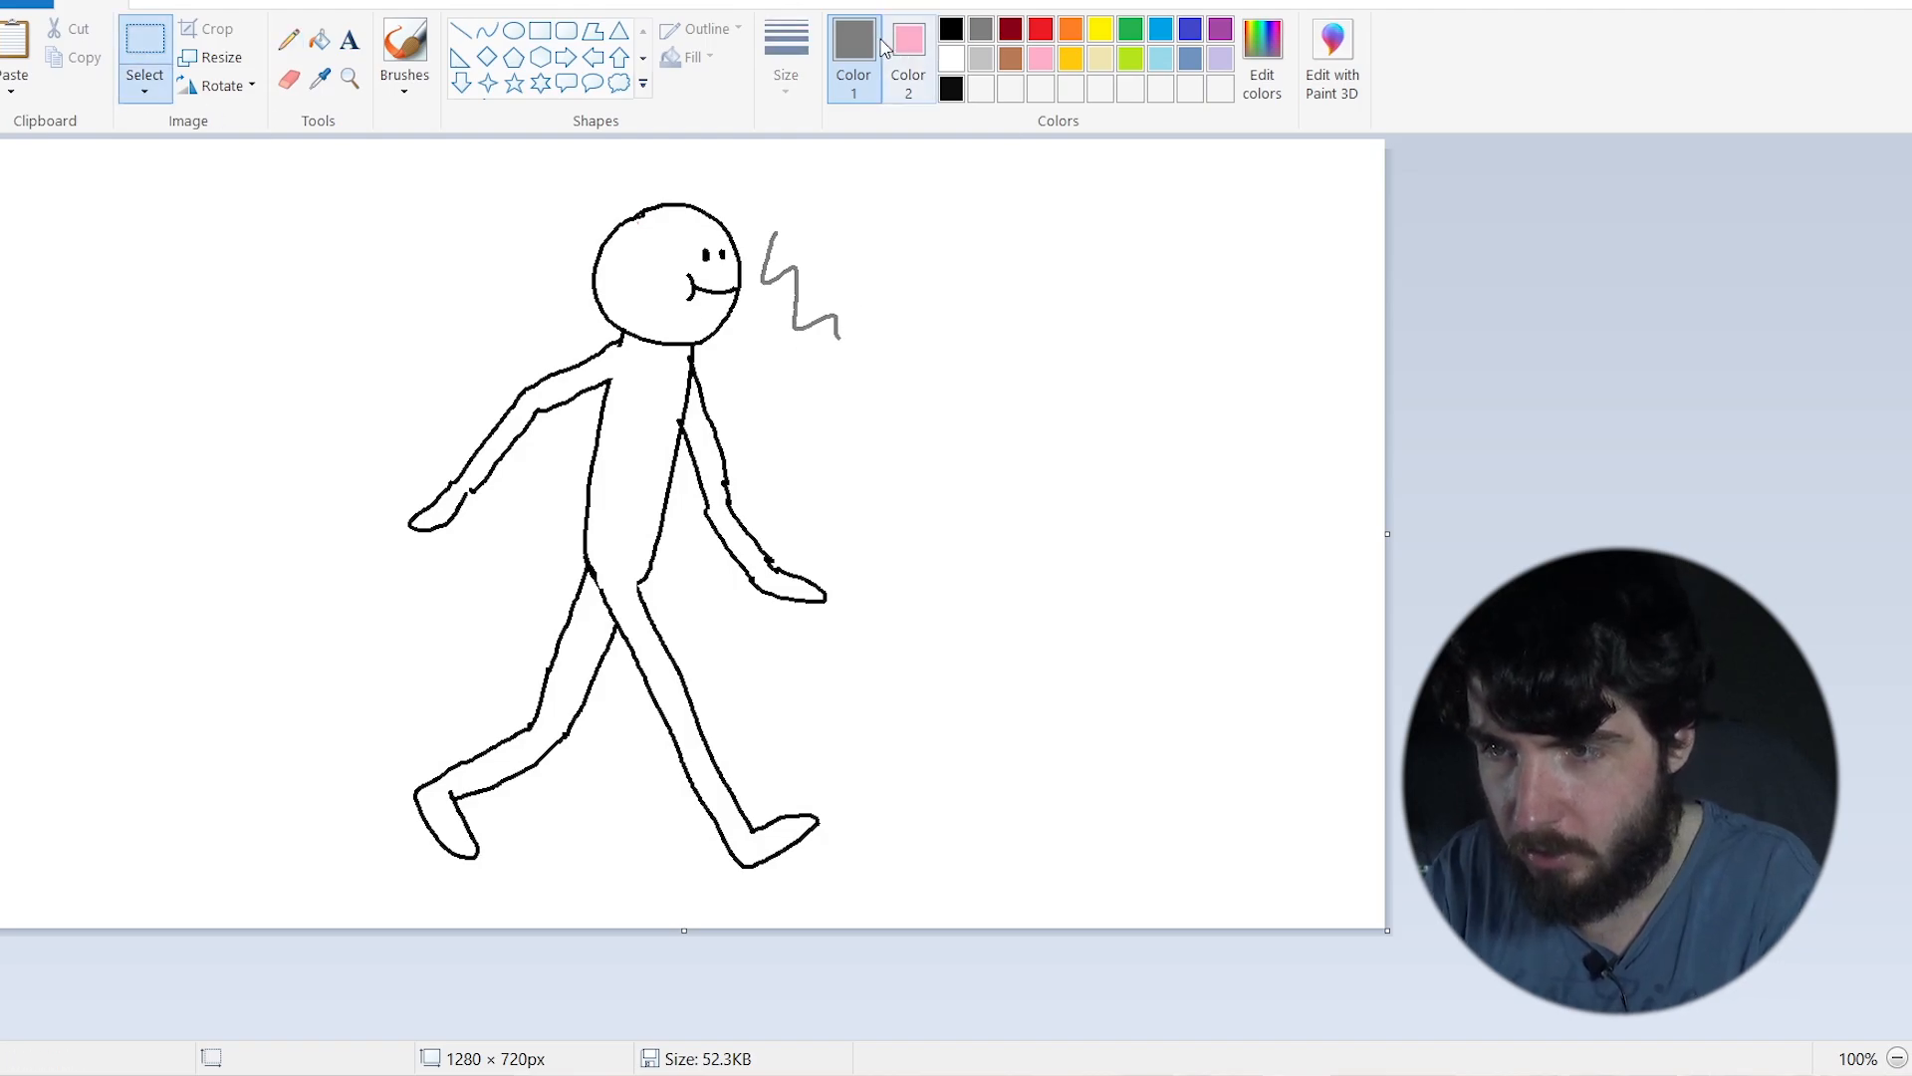
pyautogui.click(951, 28)
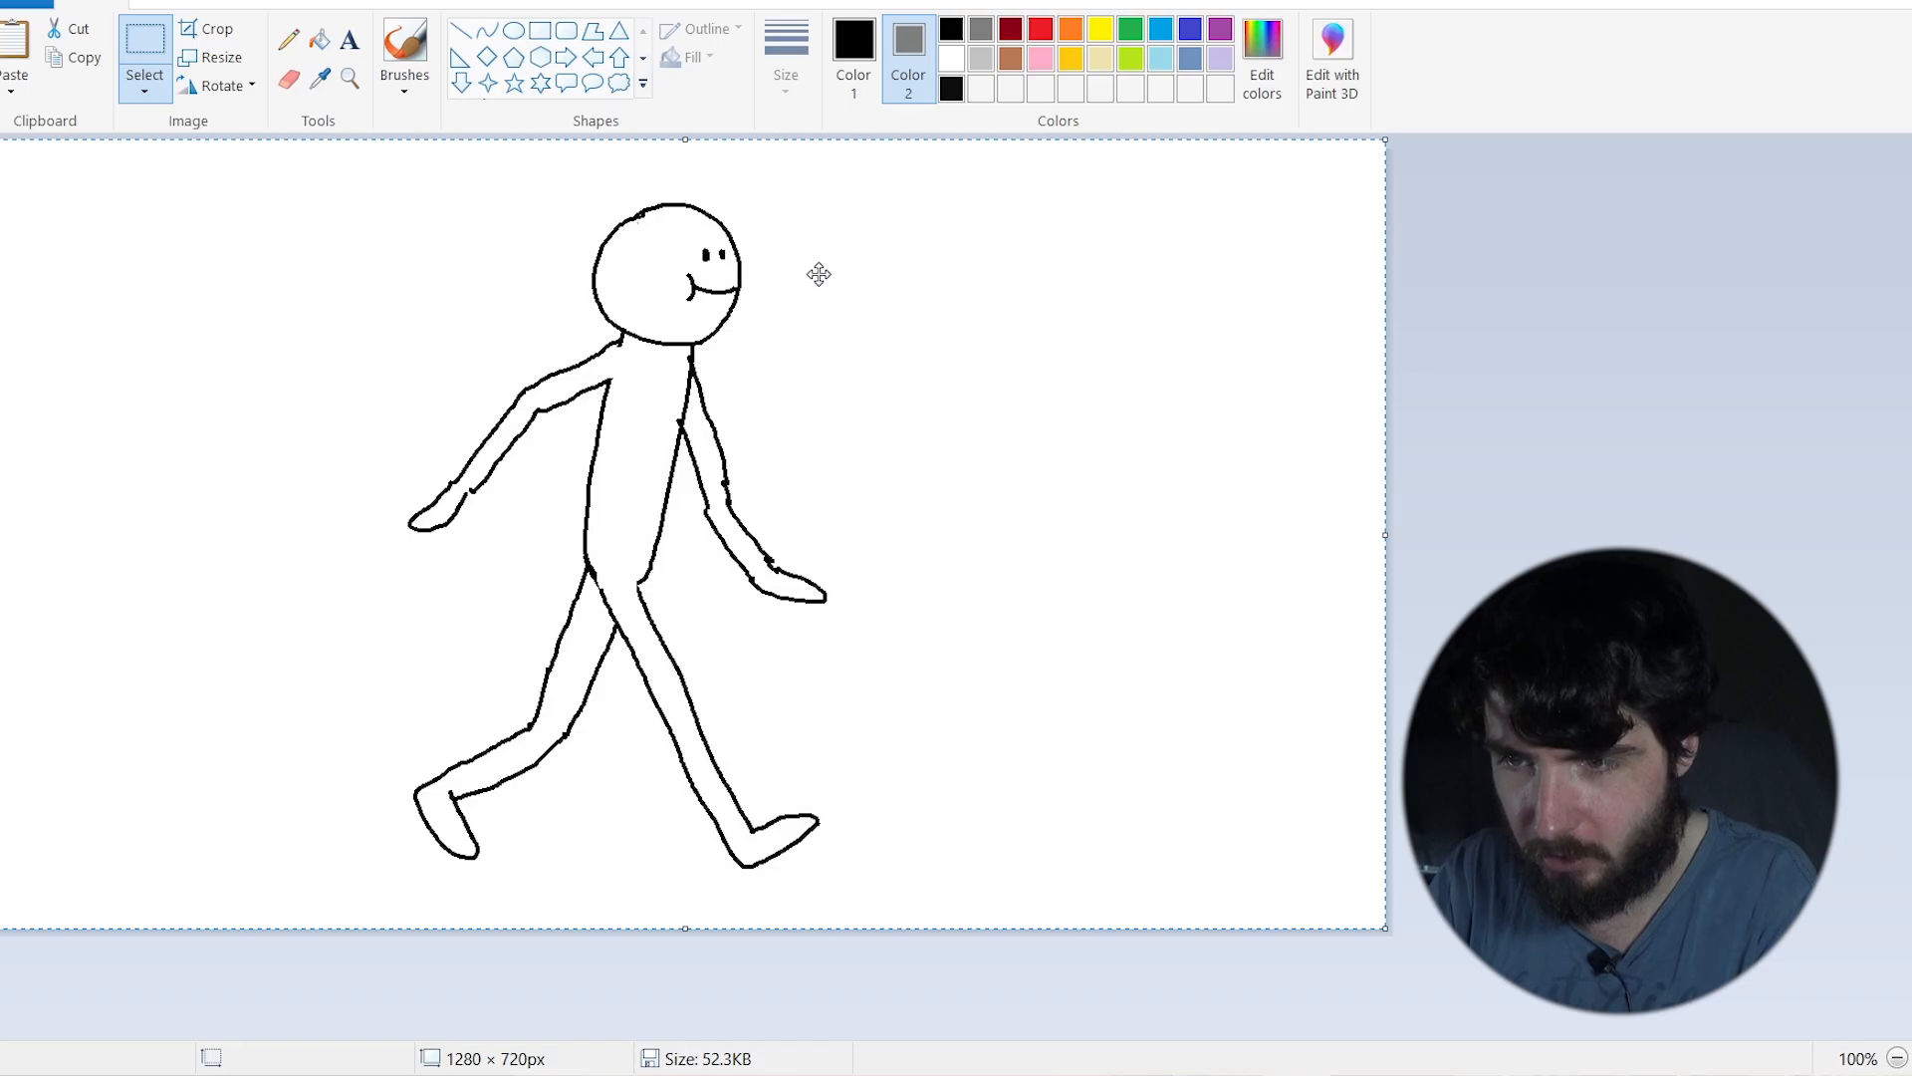
pyautogui.moveTo(1469, 357)
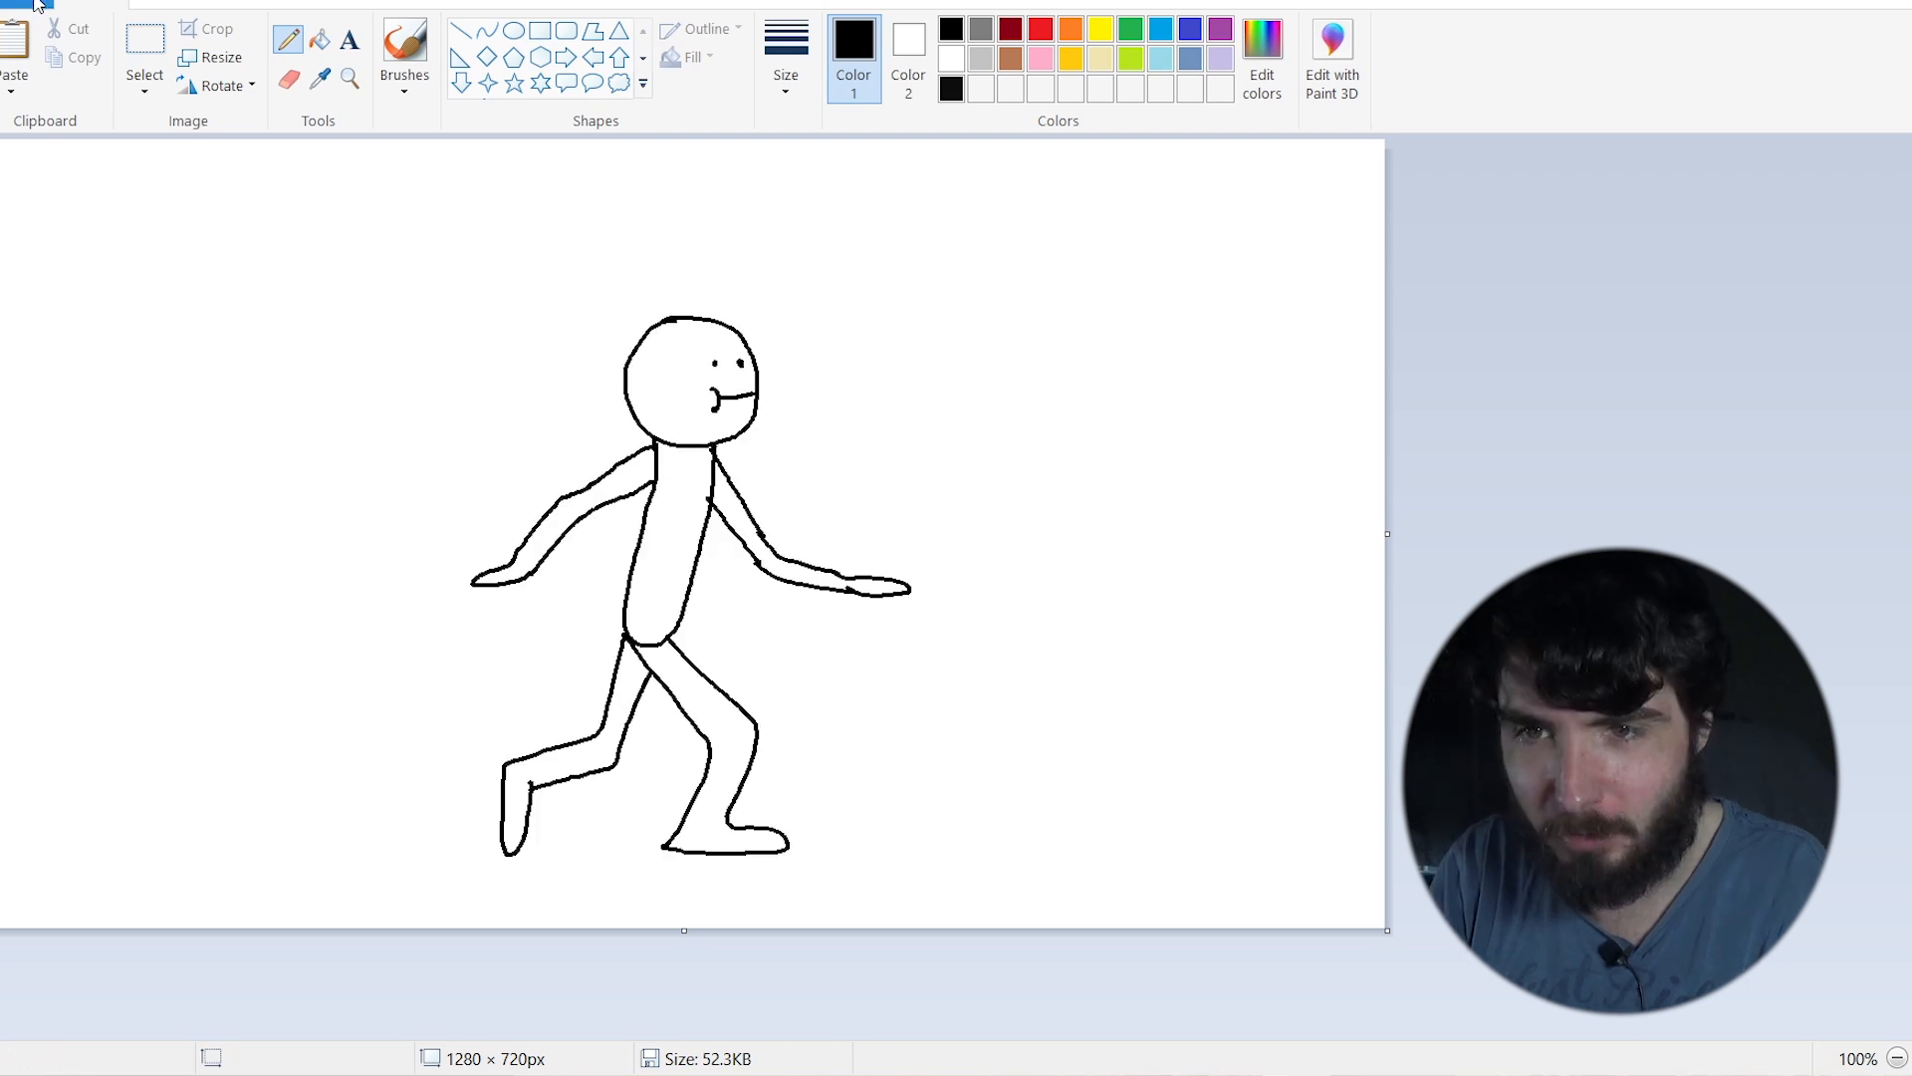
# Save the second pose as JPEG picture '02', then select the entire canvas
pyautogui.click(36, 6)
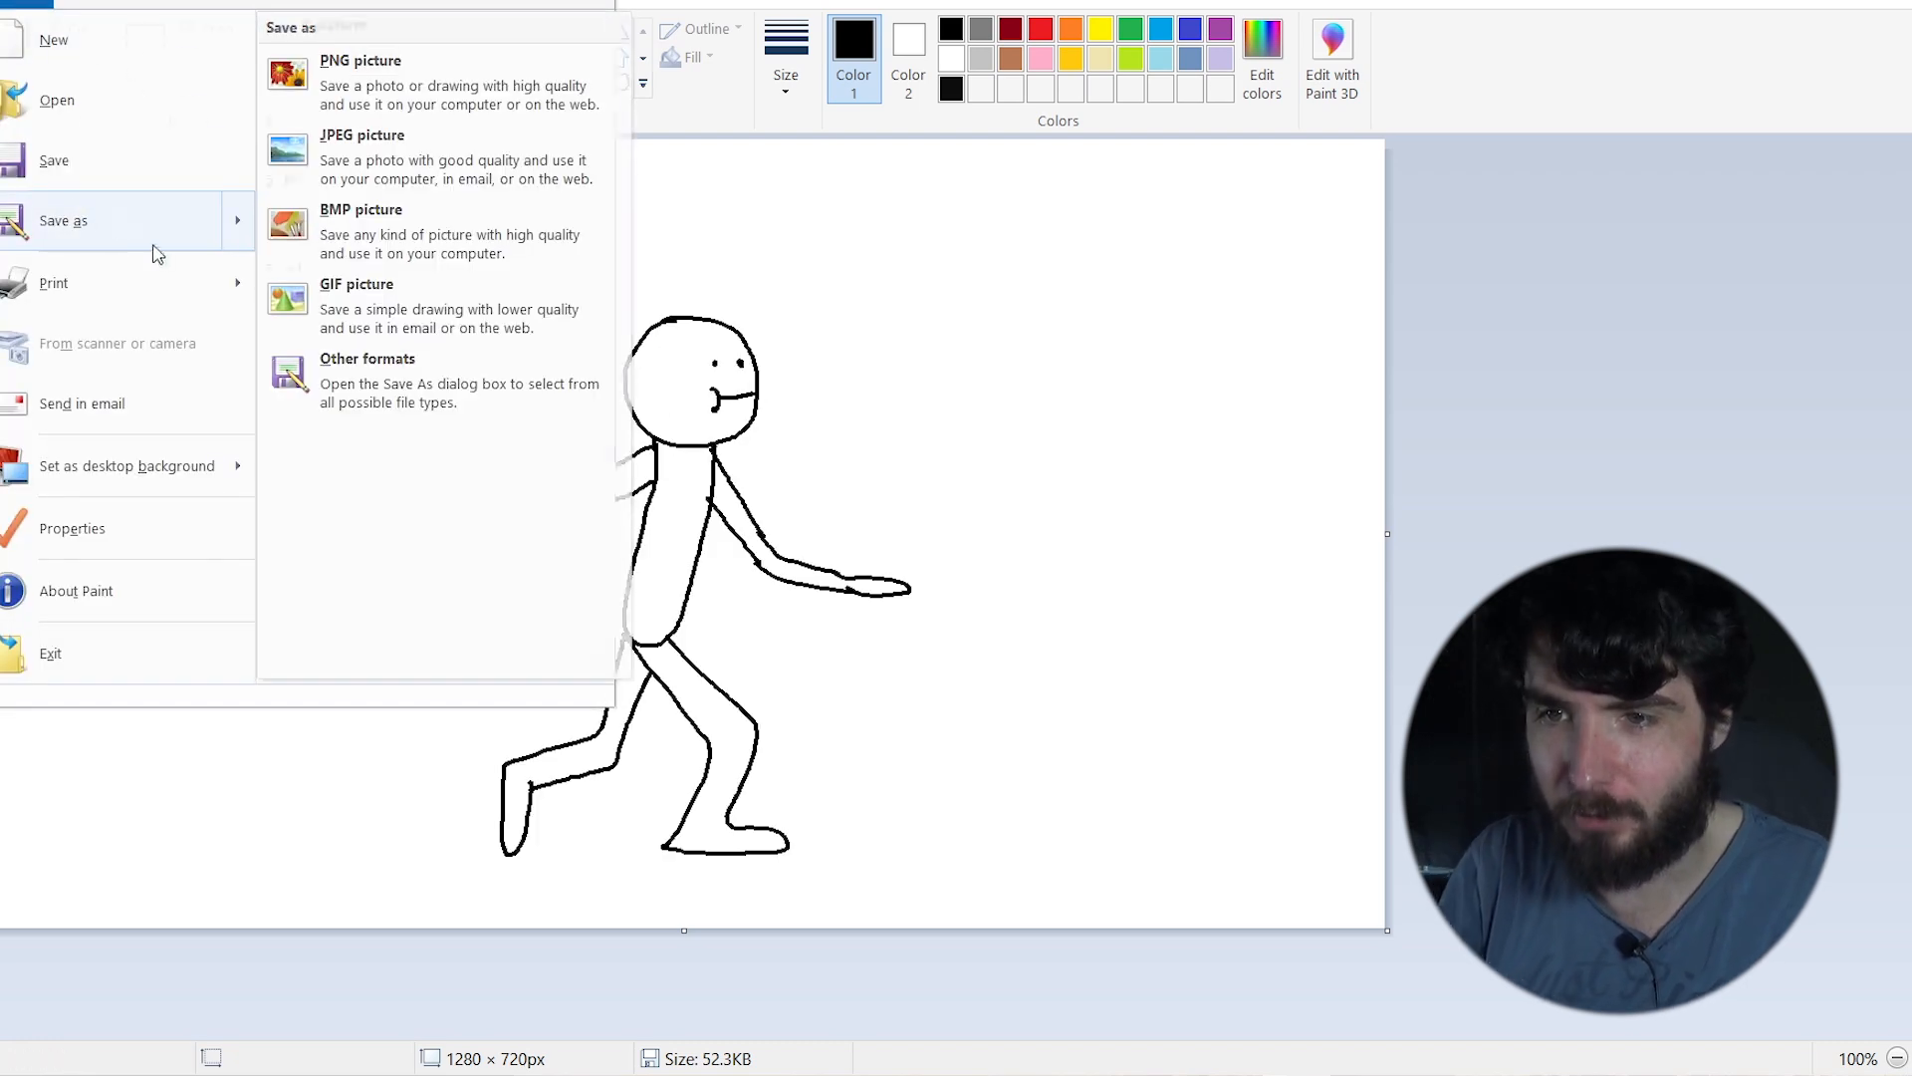
pyautogui.click(360, 134)
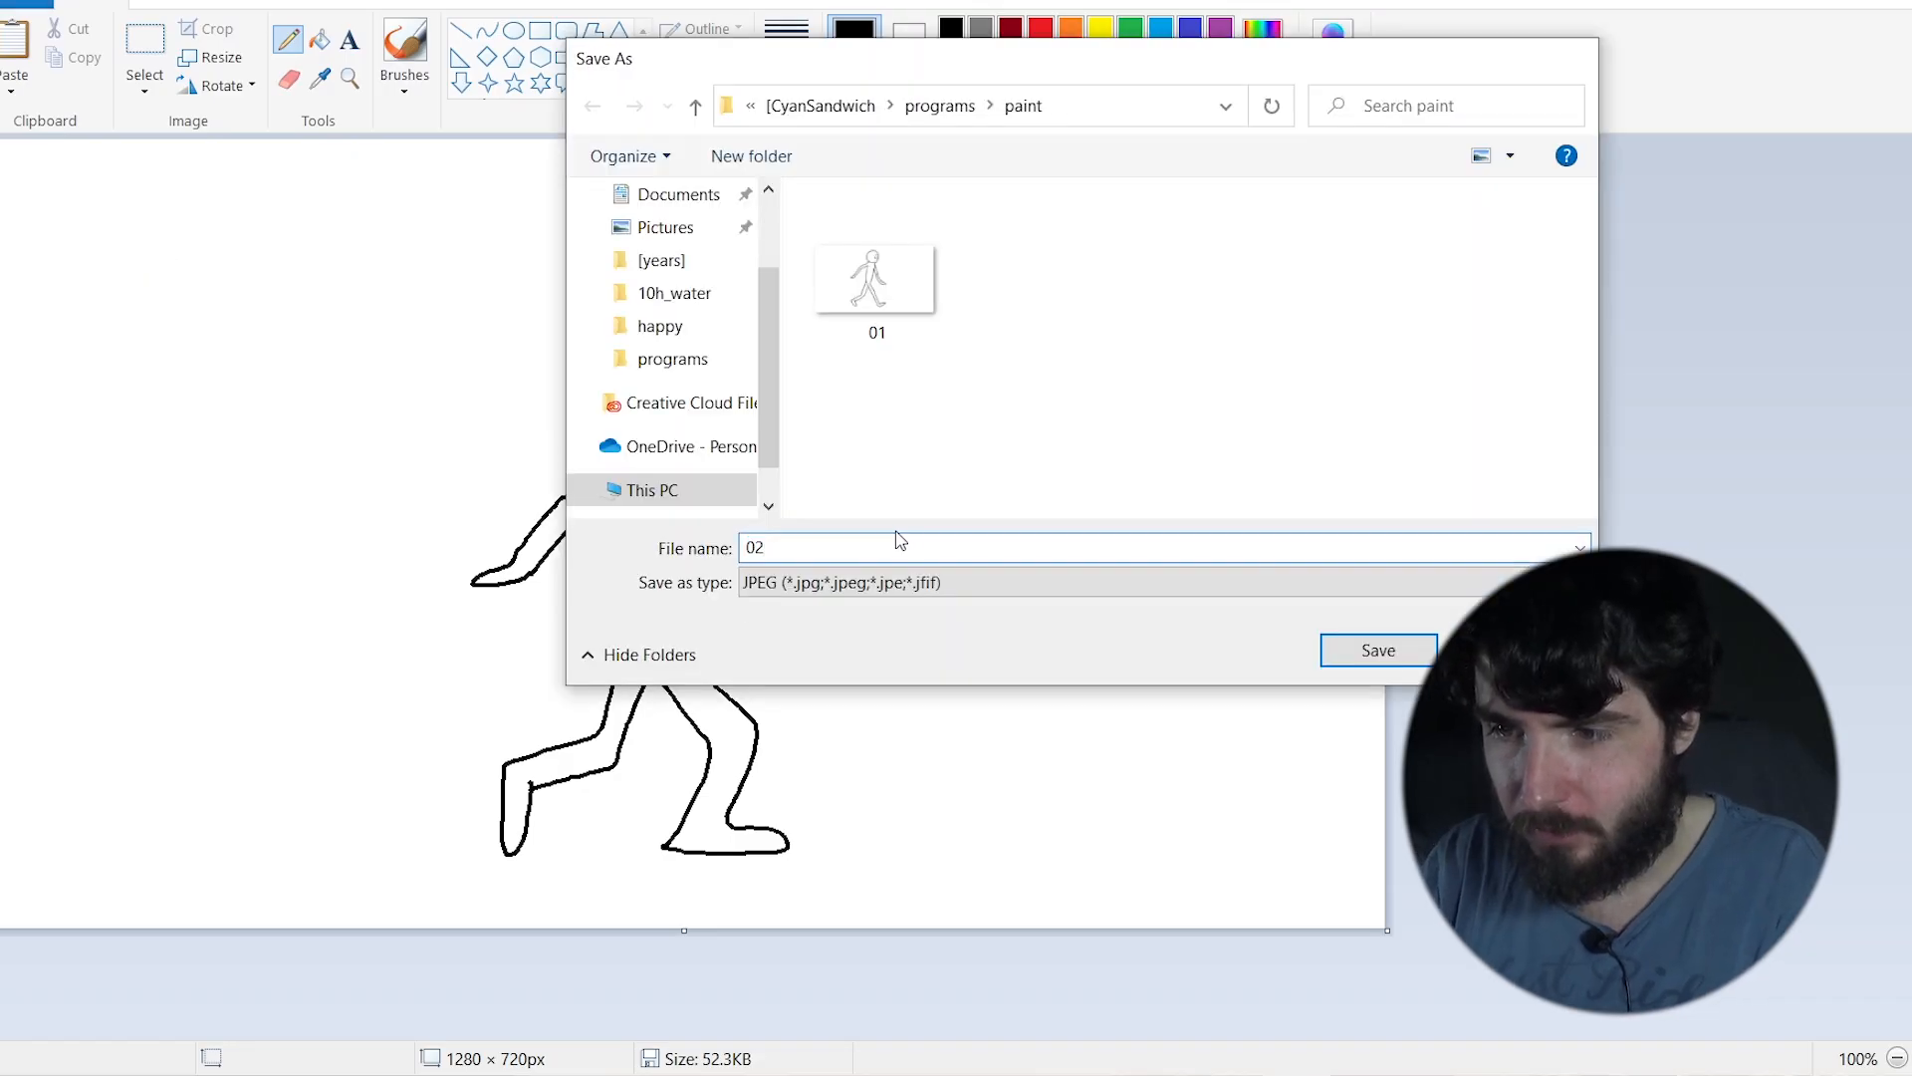
pyautogui.click(1376, 648)
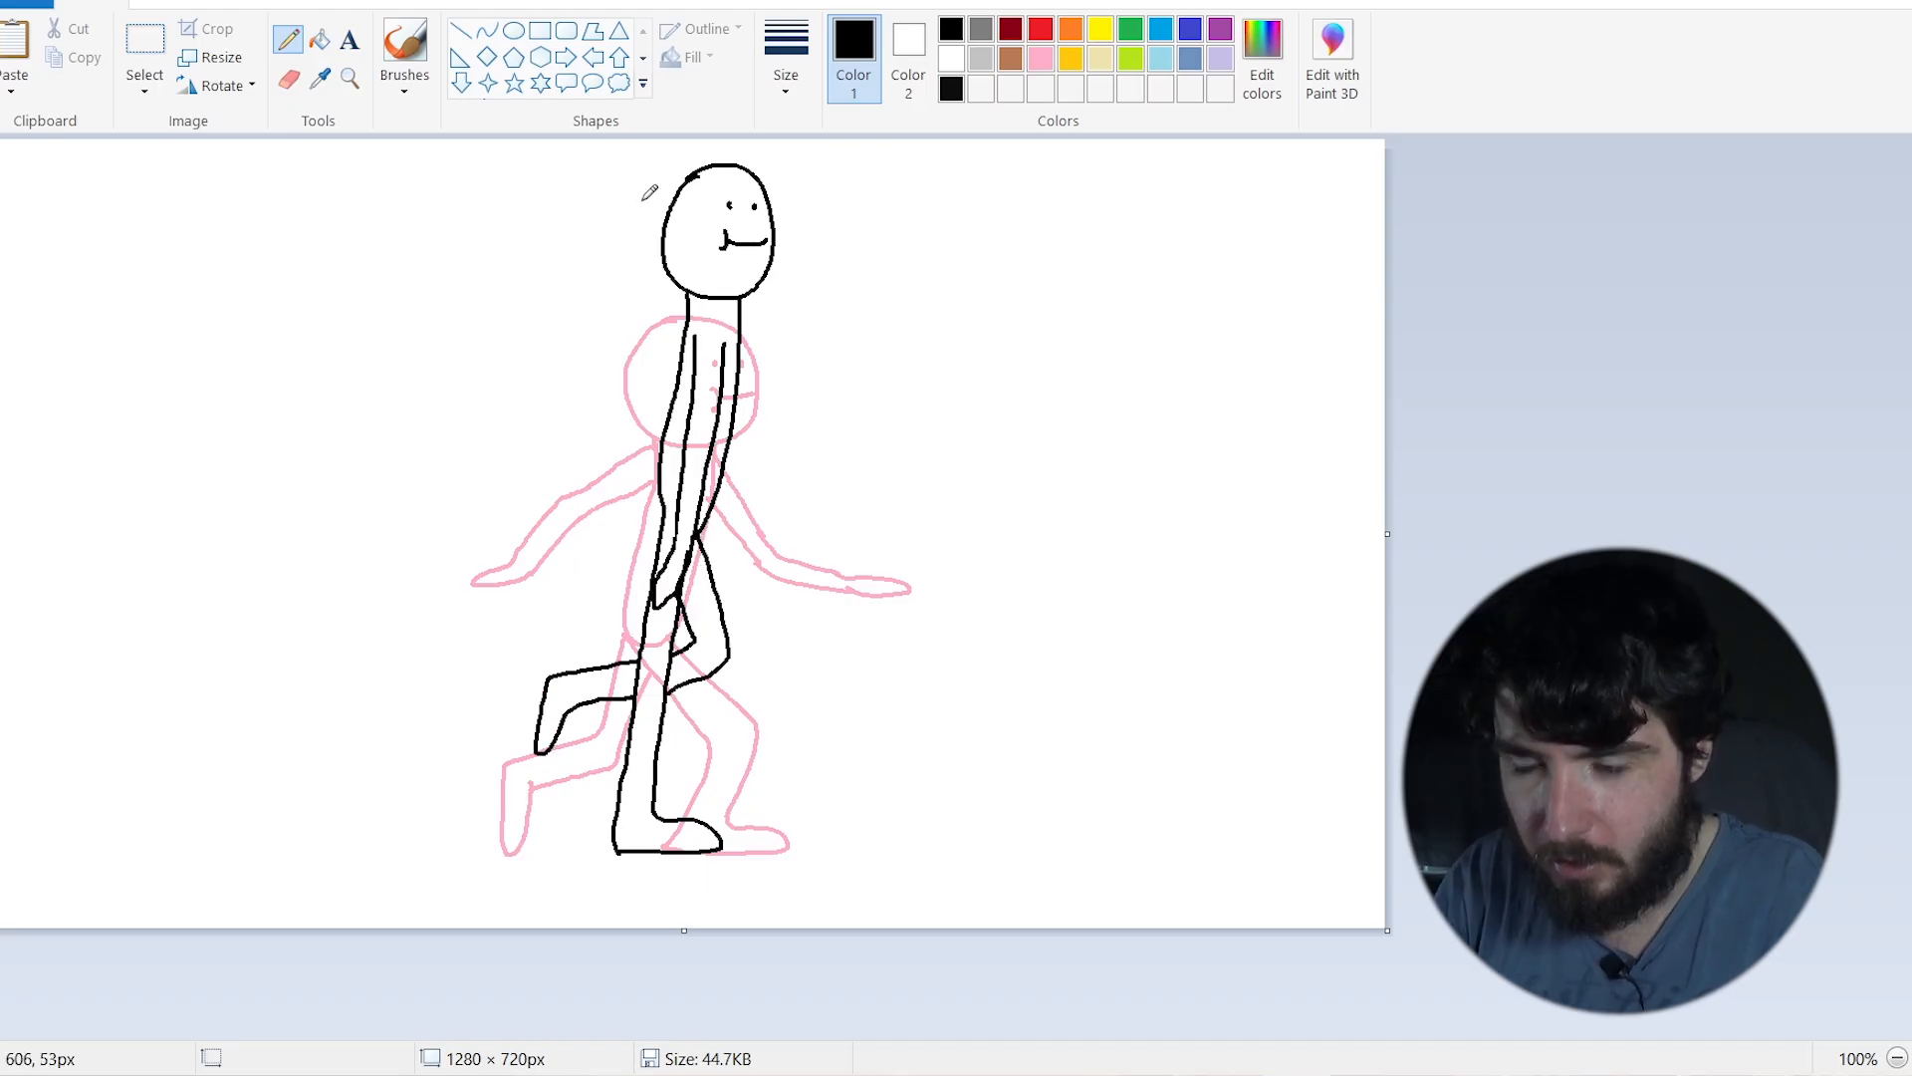
pyautogui.click(143, 39)
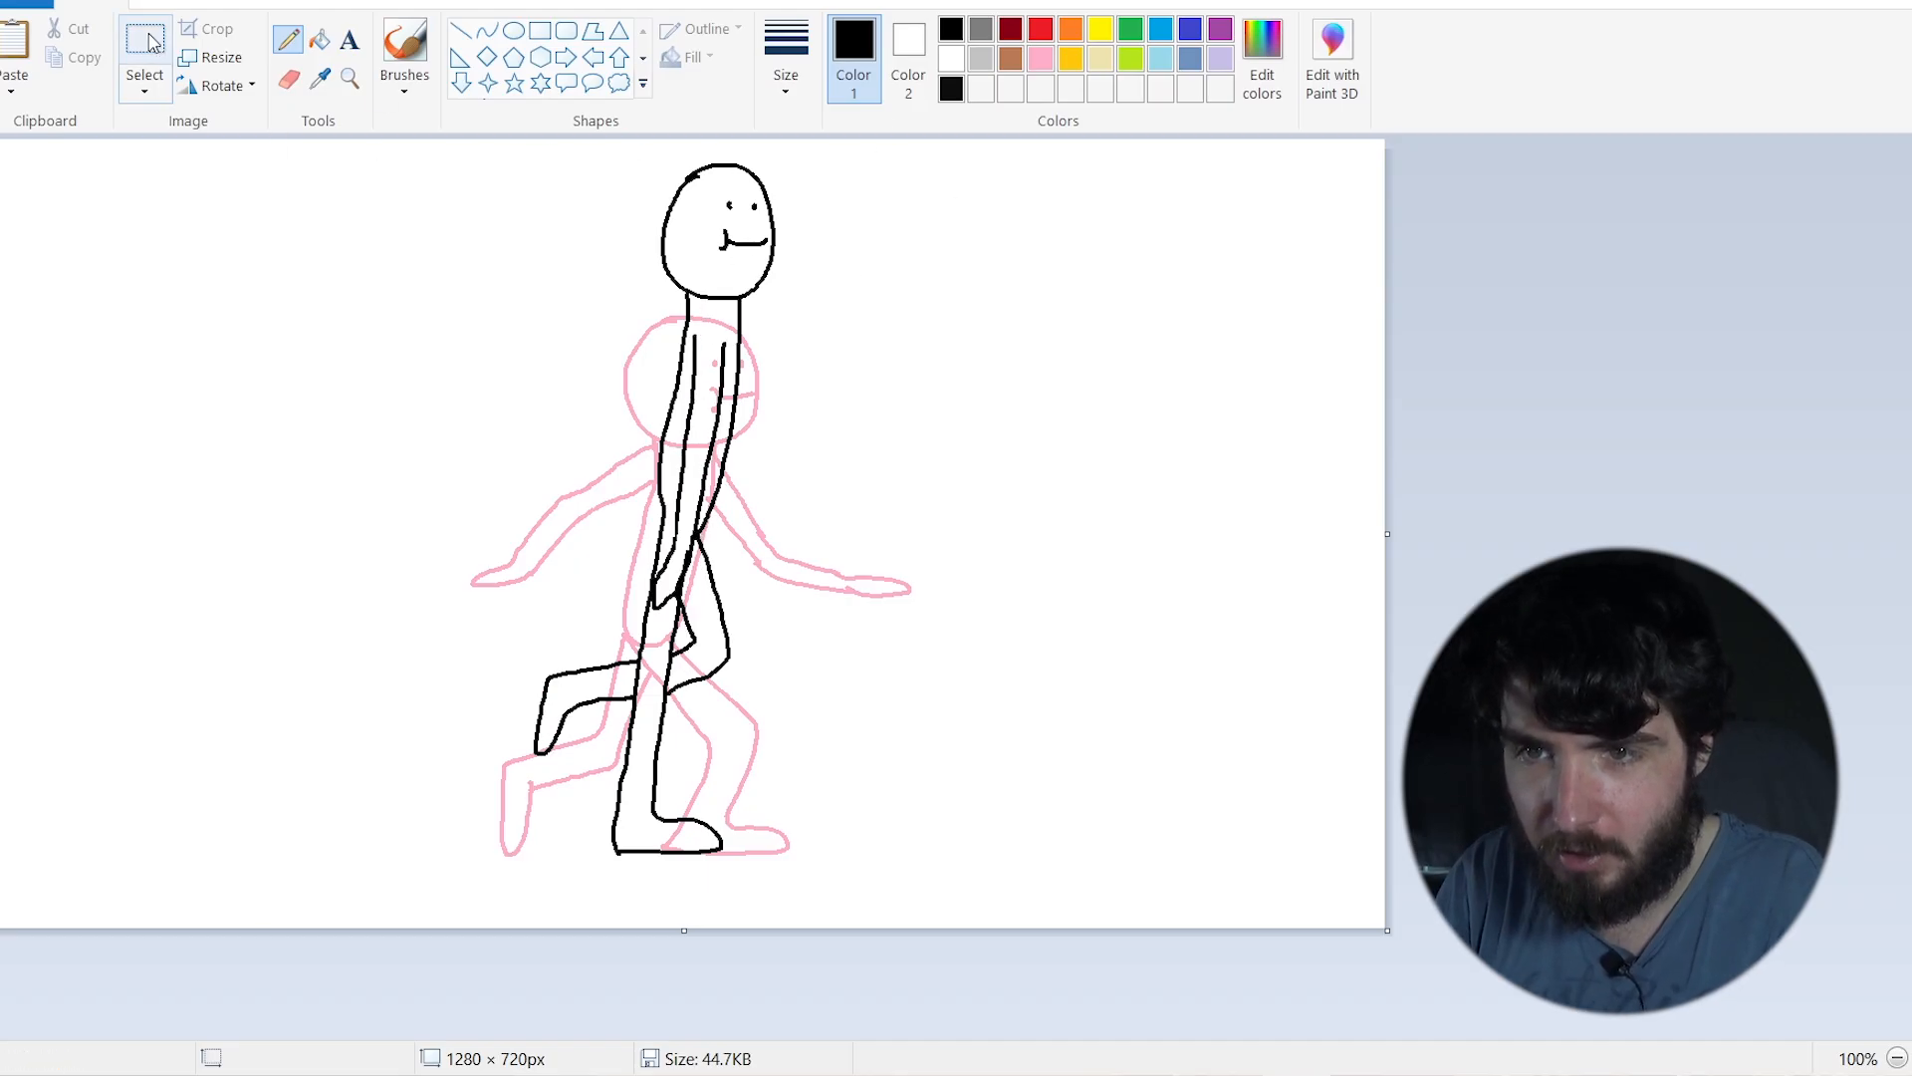
pyautogui.click(143, 55)
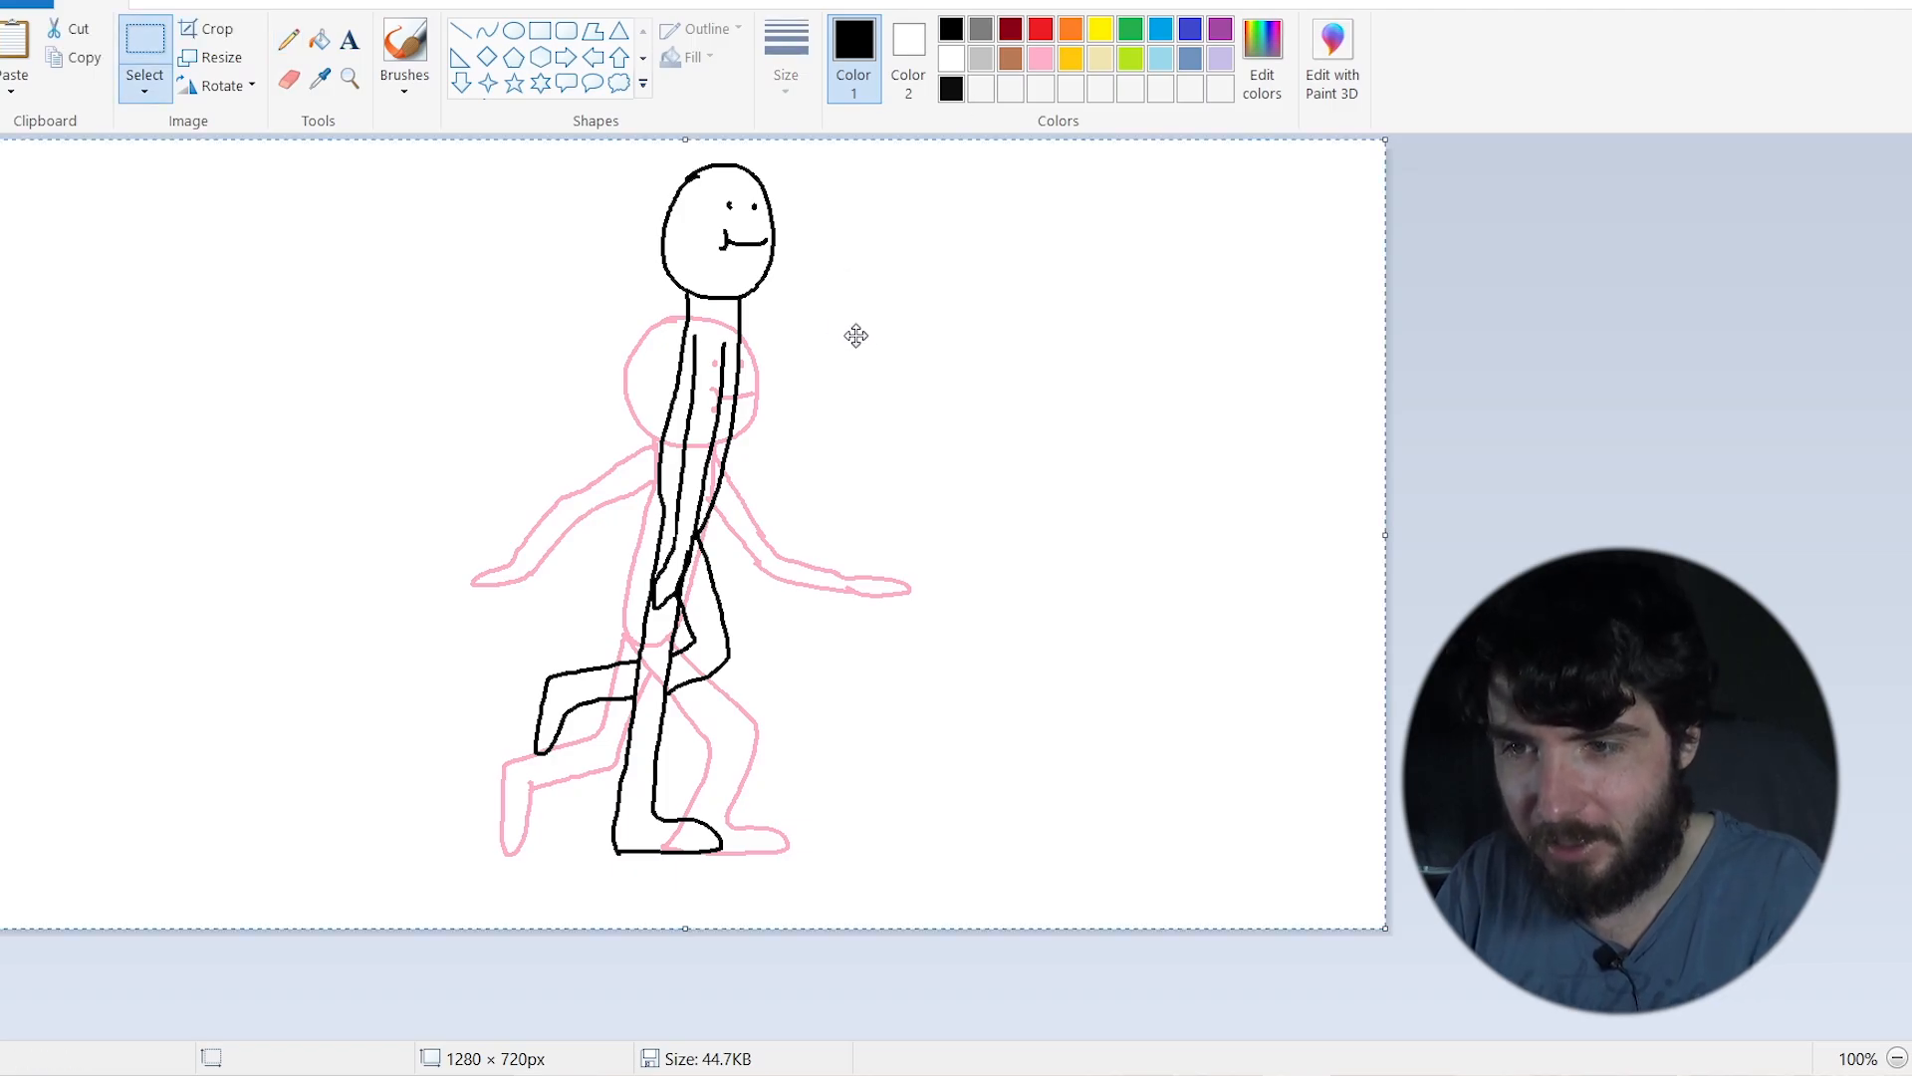
pyautogui.moveTo(879, 372)
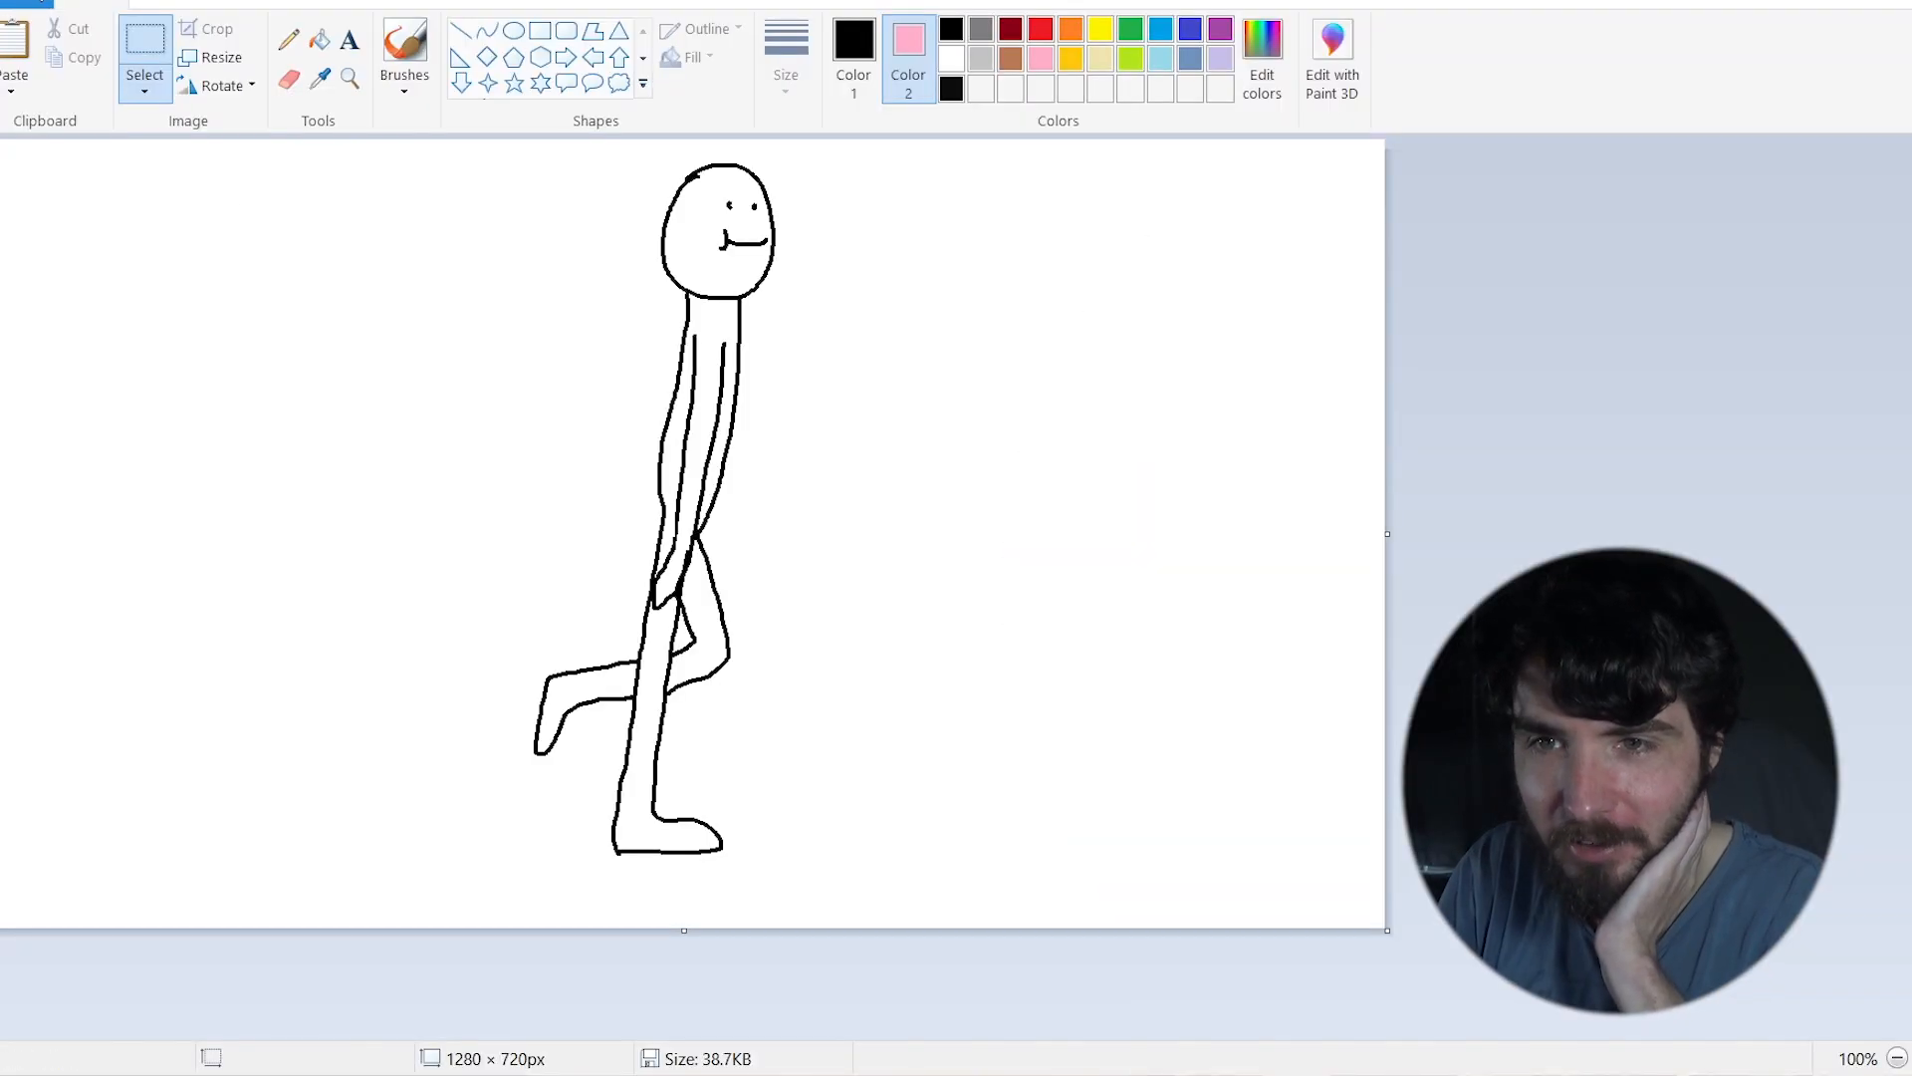
pyautogui.moveTo(878, 394)
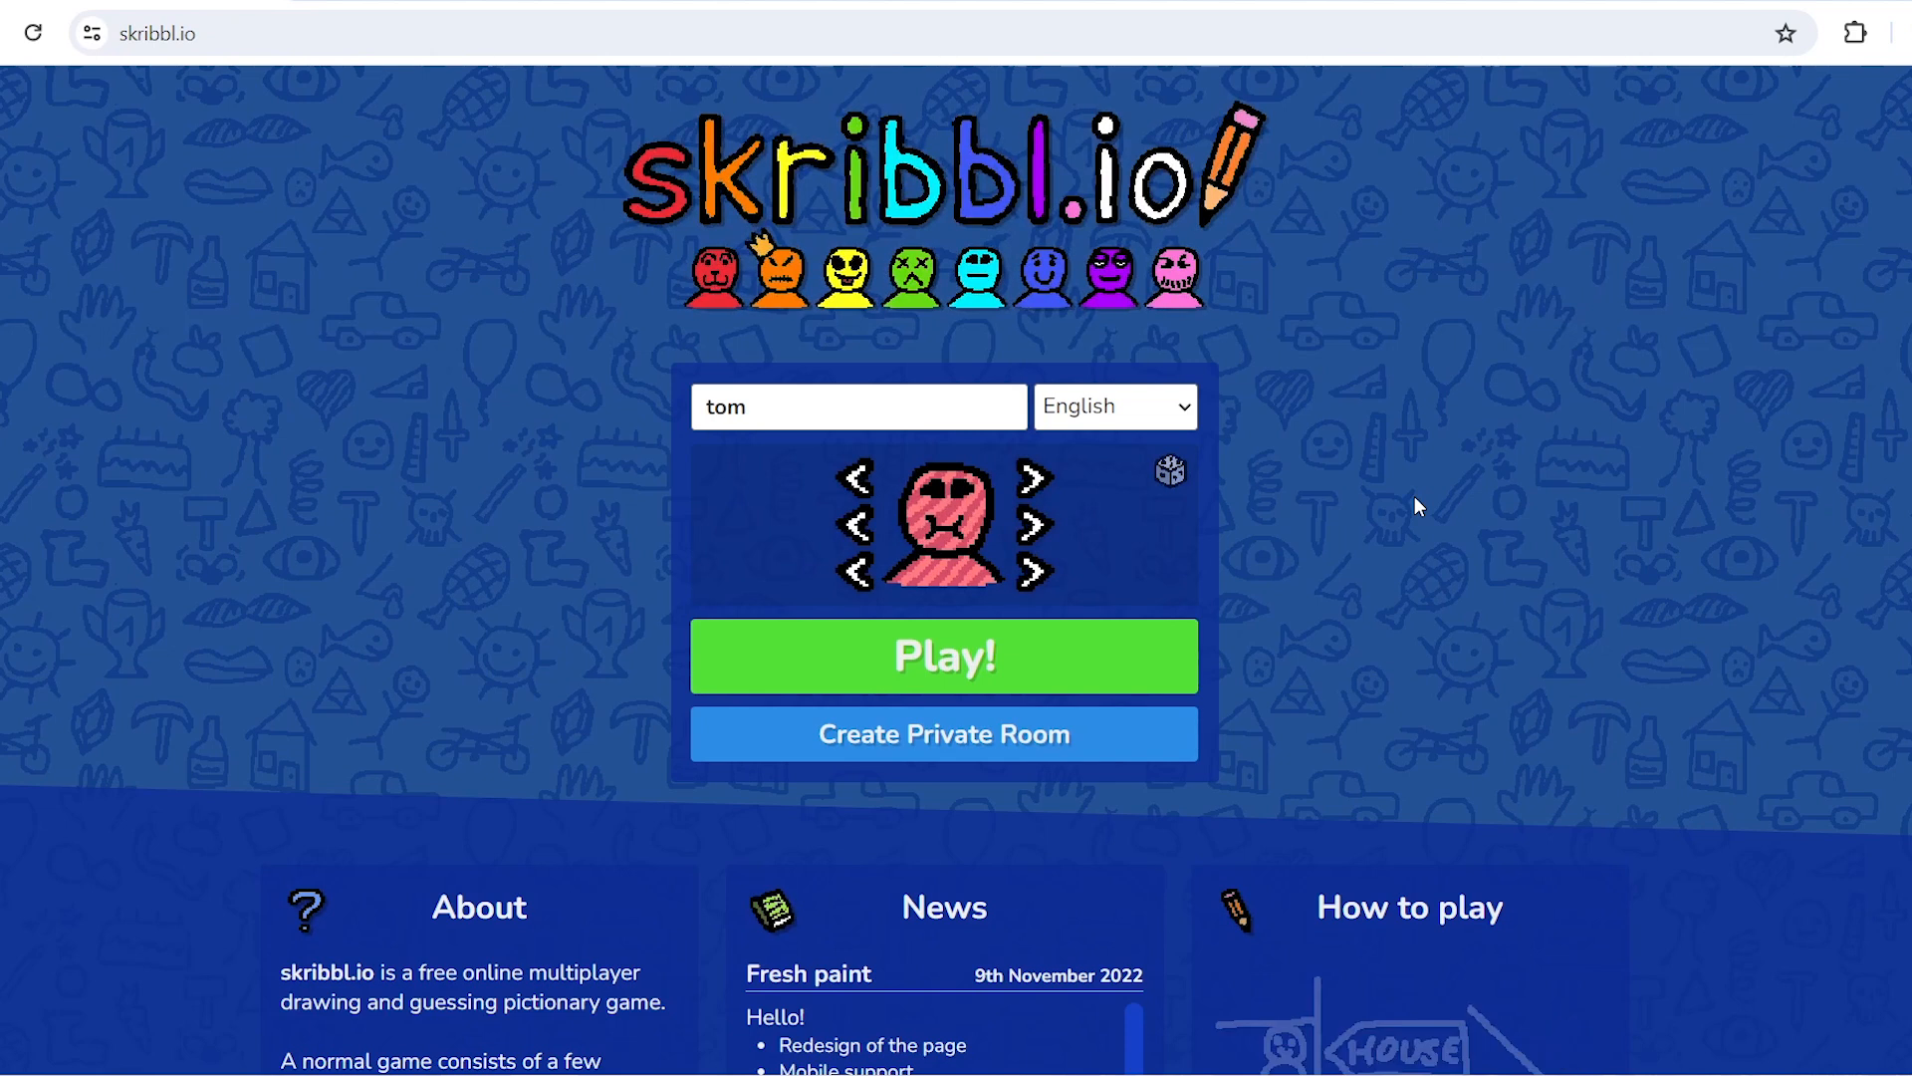
pyautogui.moveTo(1373, 279)
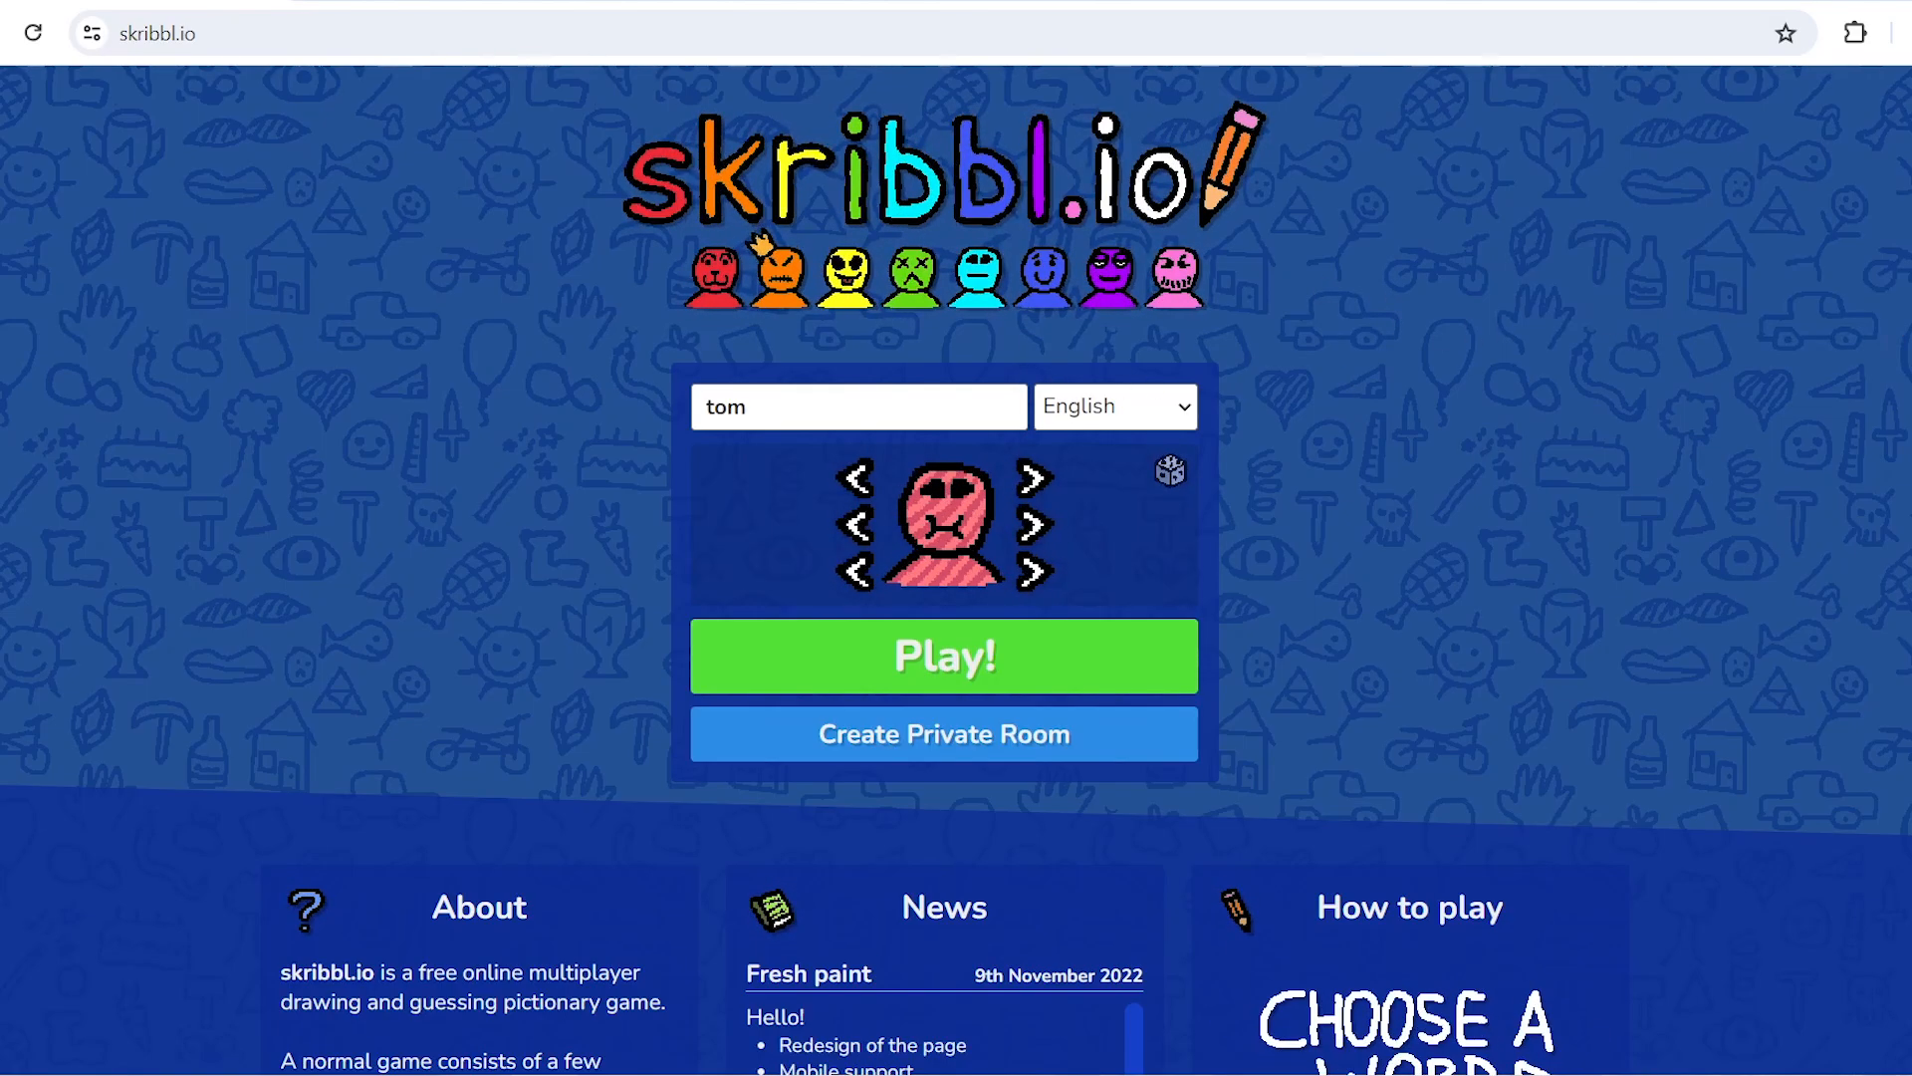
pyautogui.moveTo(1215, 510)
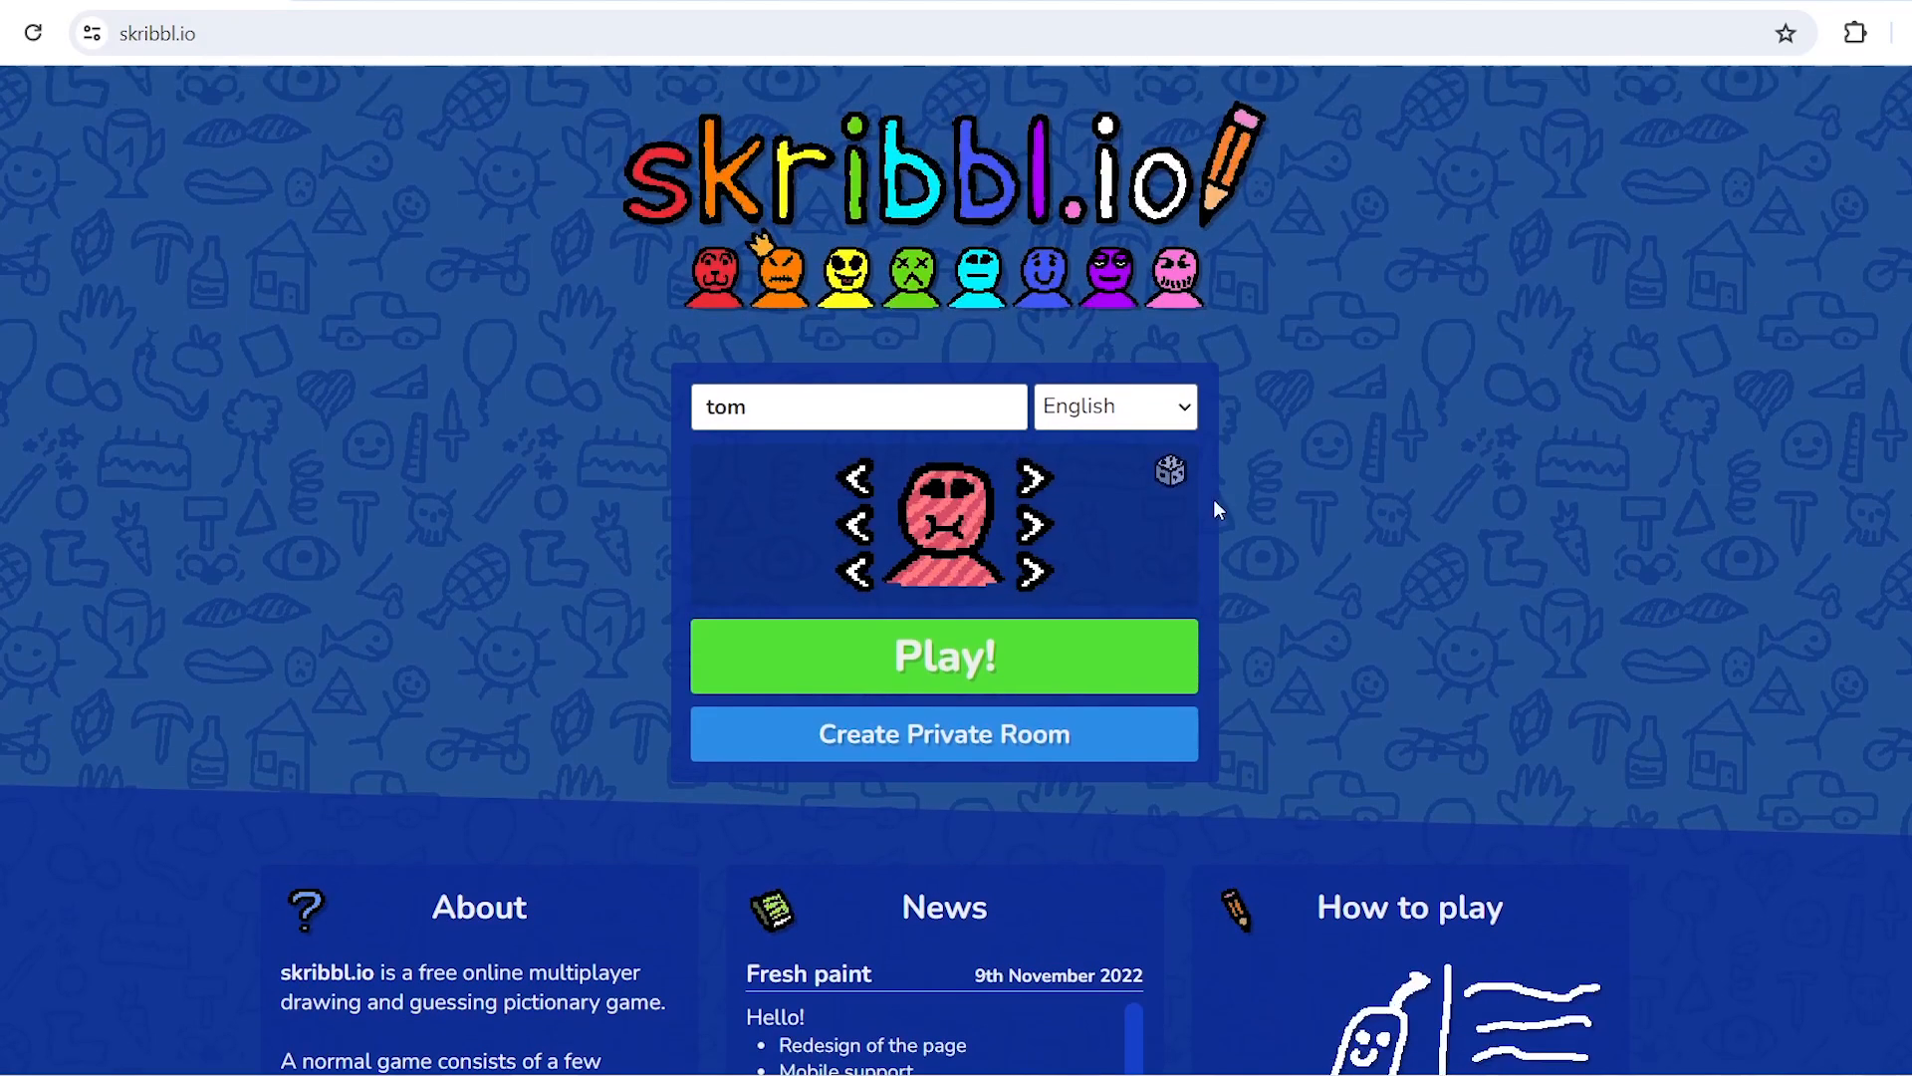
# Join a public skribbl.io game, draw a stick-figure leg for 'heel', then pick 'fried chicken'
pyautogui.click(943, 656)
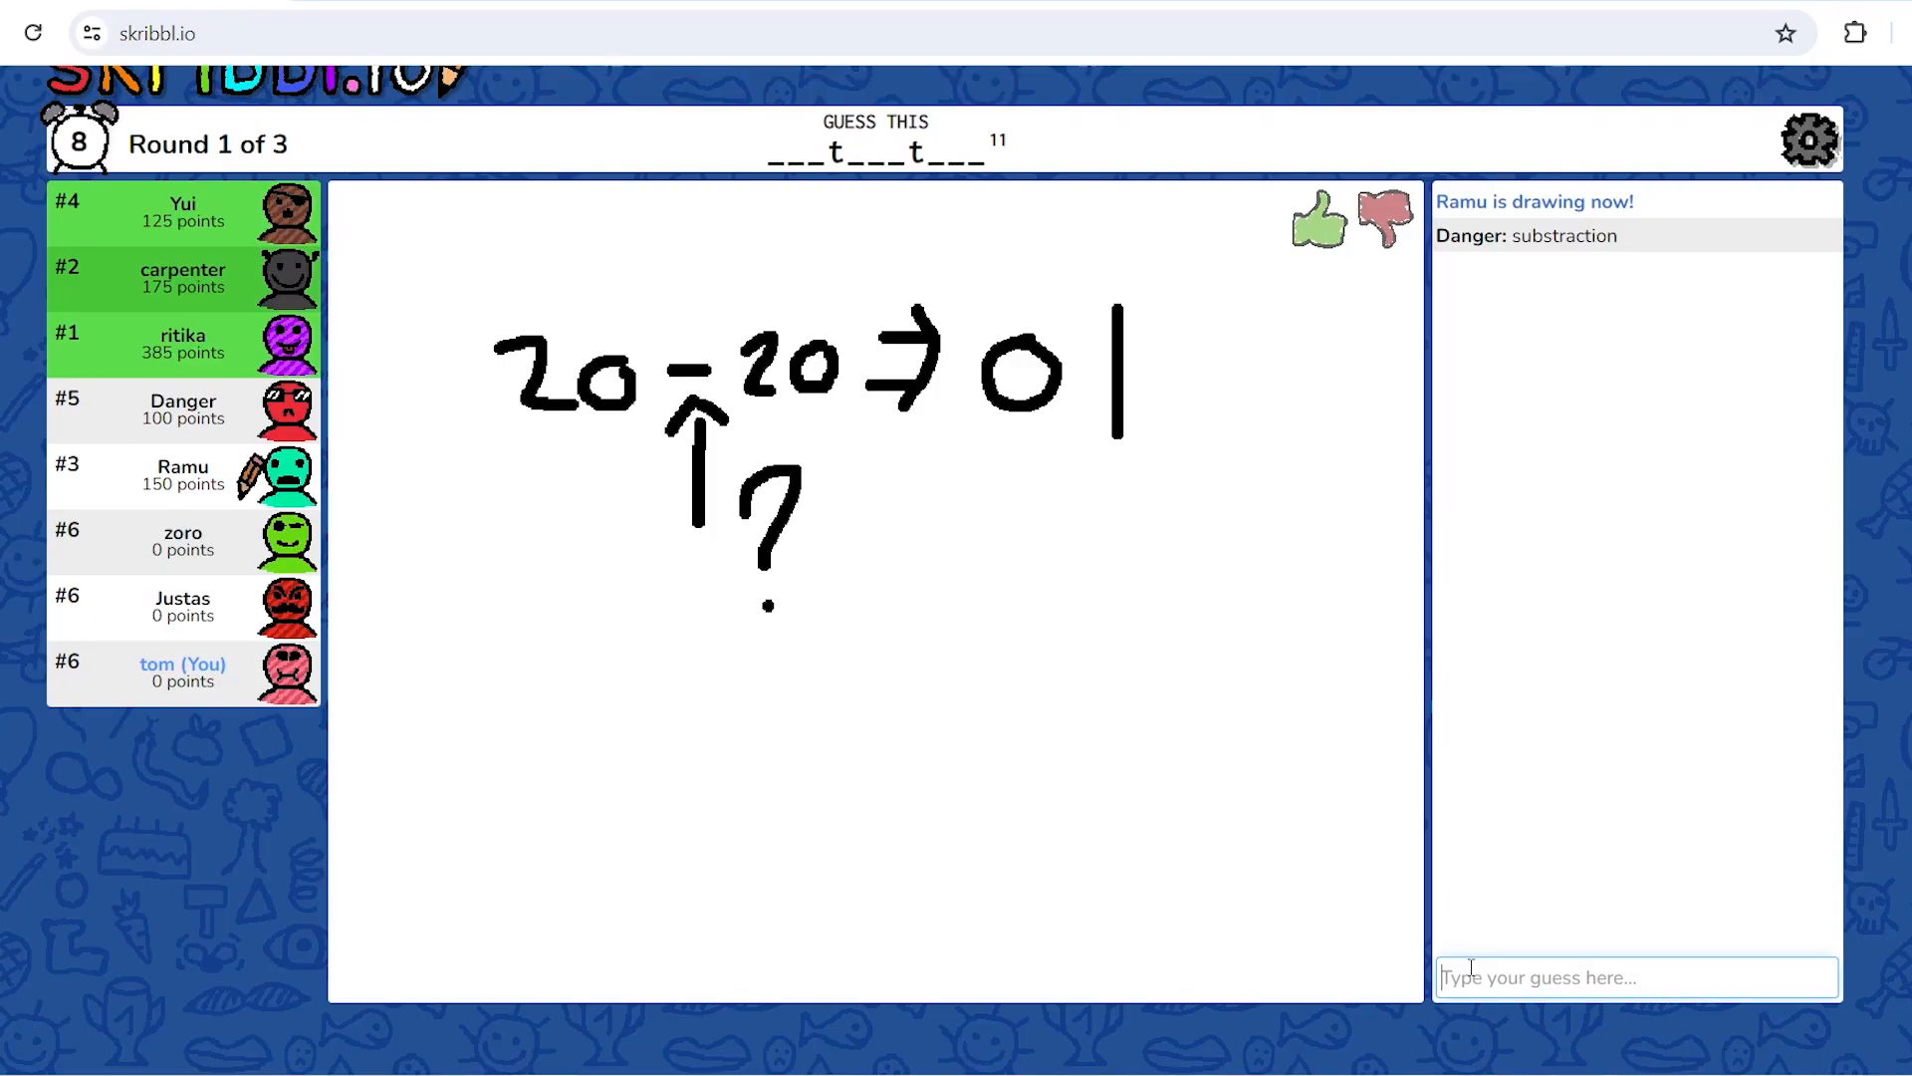
pyautogui.write('pr')
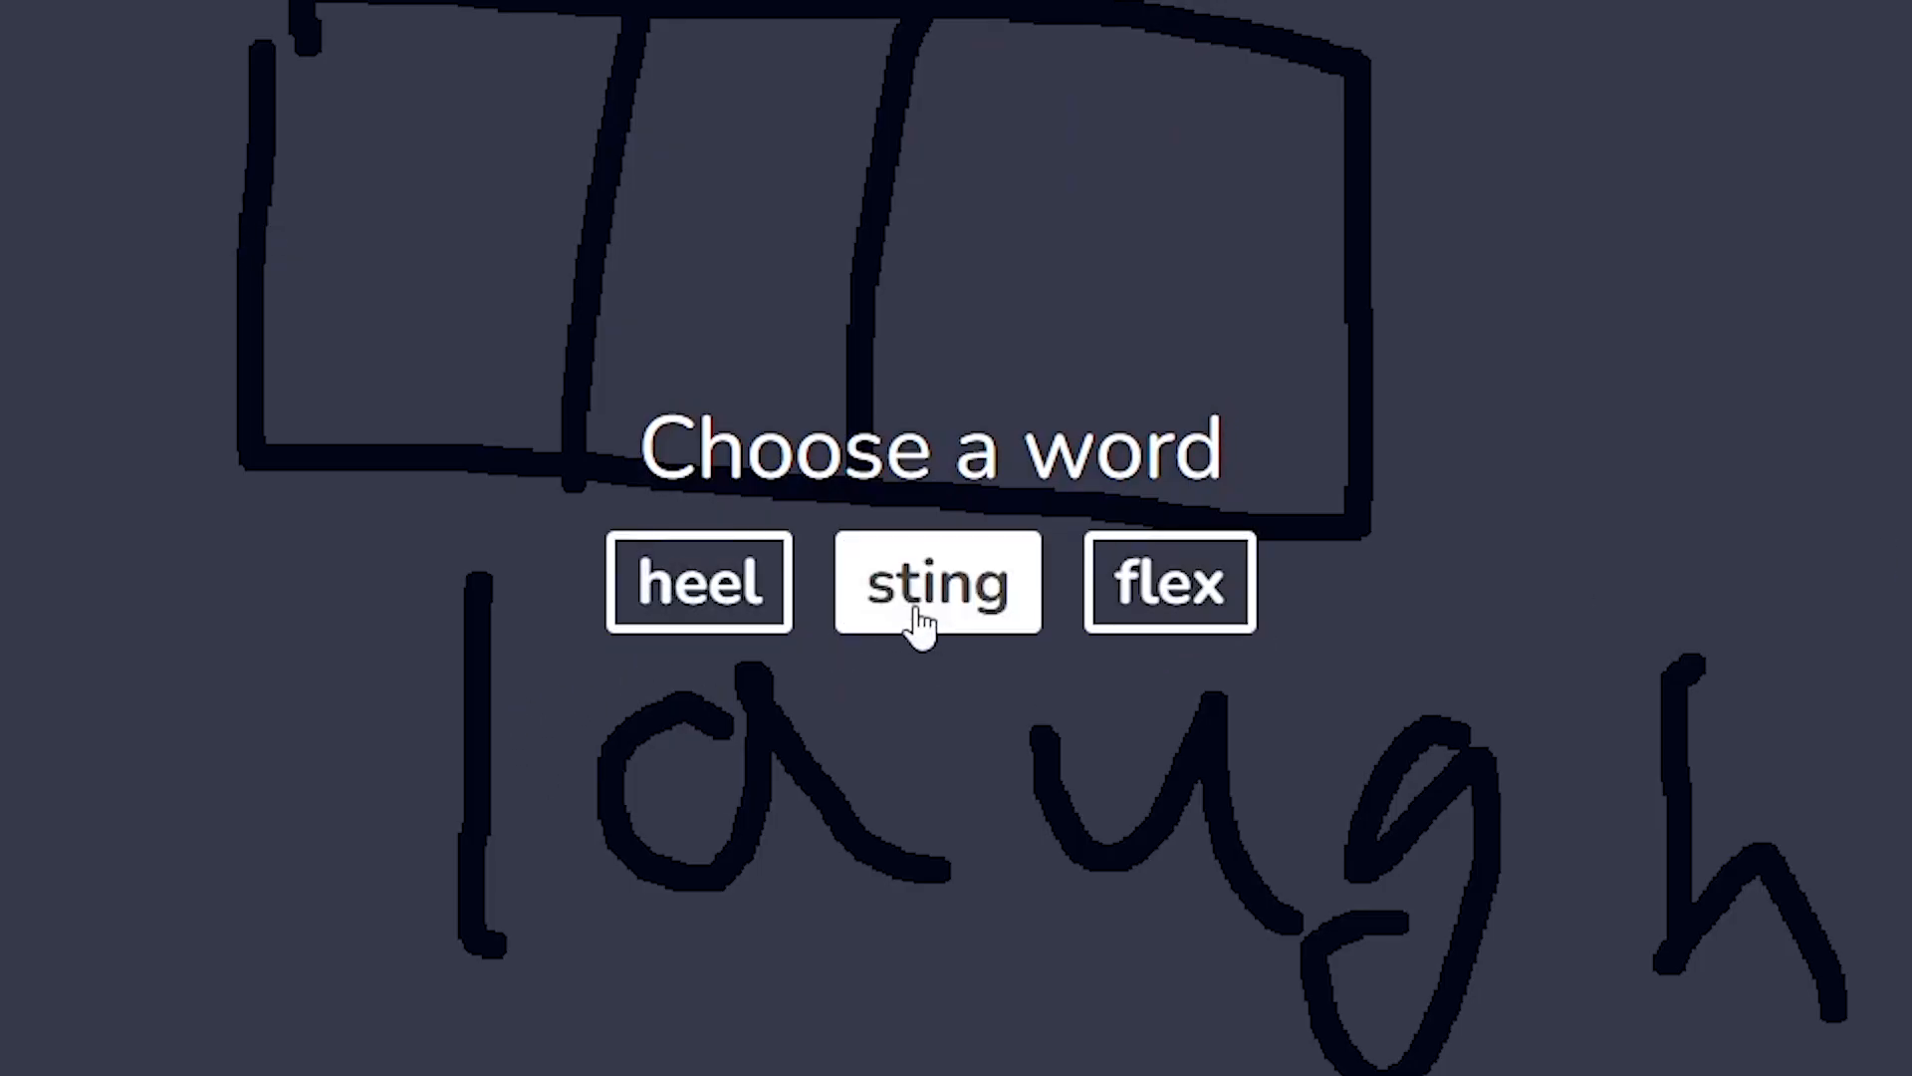
pyautogui.click(700, 583)
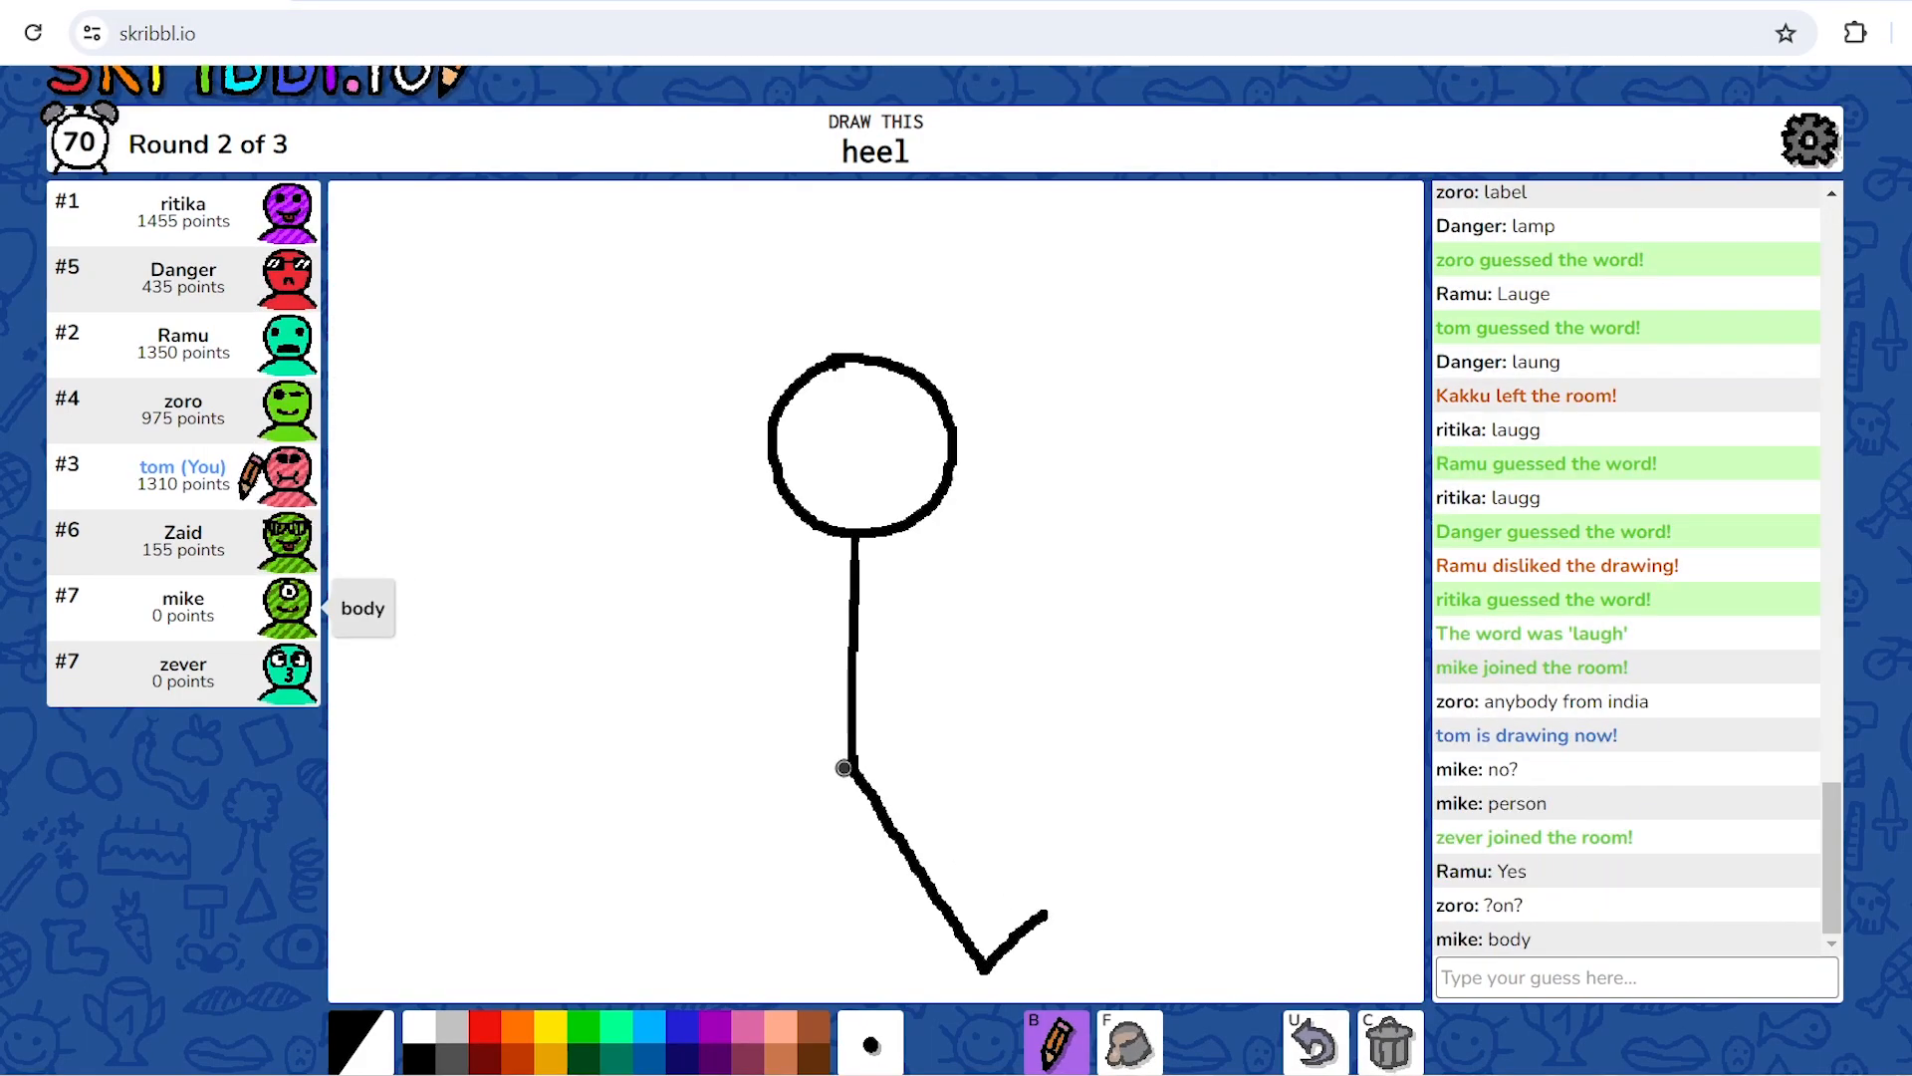
pyautogui.moveTo(846, 768); pyautogui.dragTo(756, 866)
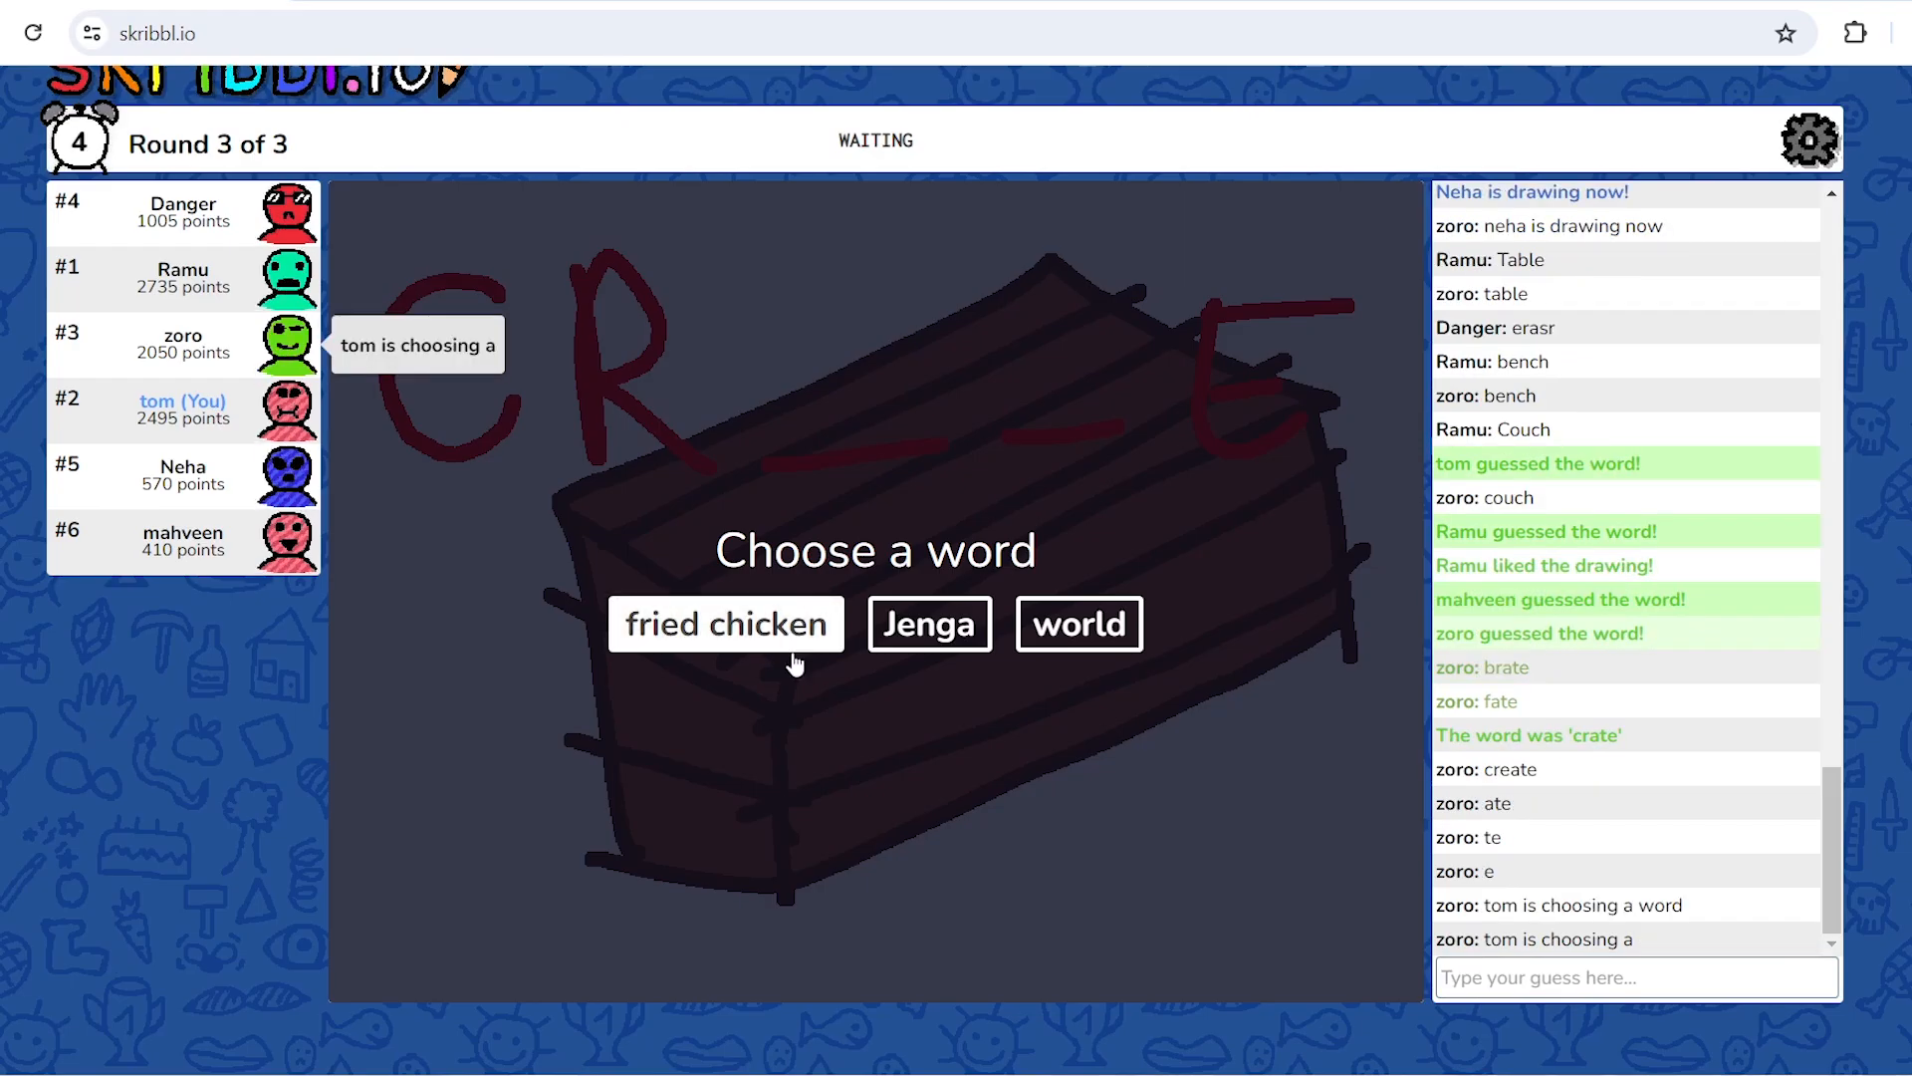
pyautogui.click(724, 625)
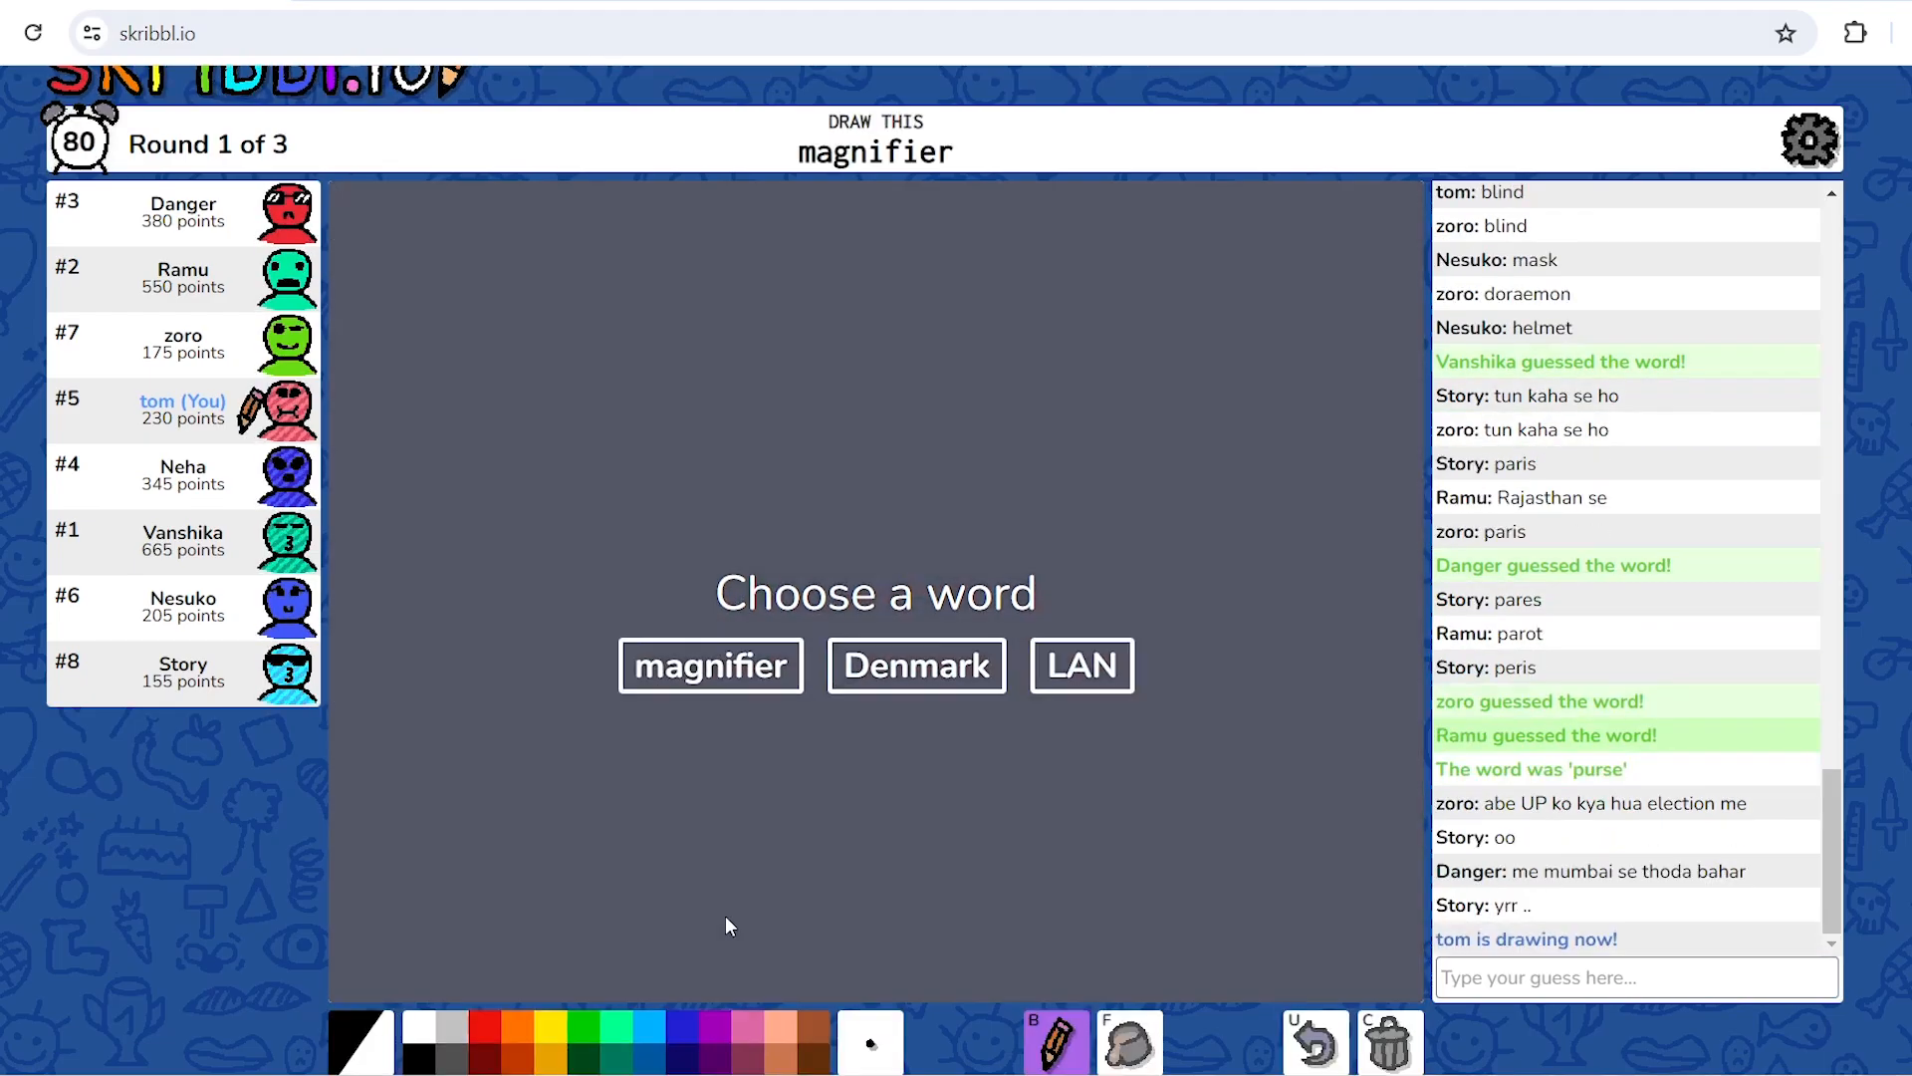
# Pick 'yawn' from the word choices and sketch a walking stick figure on the canvas
pyautogui.click(710, 665)
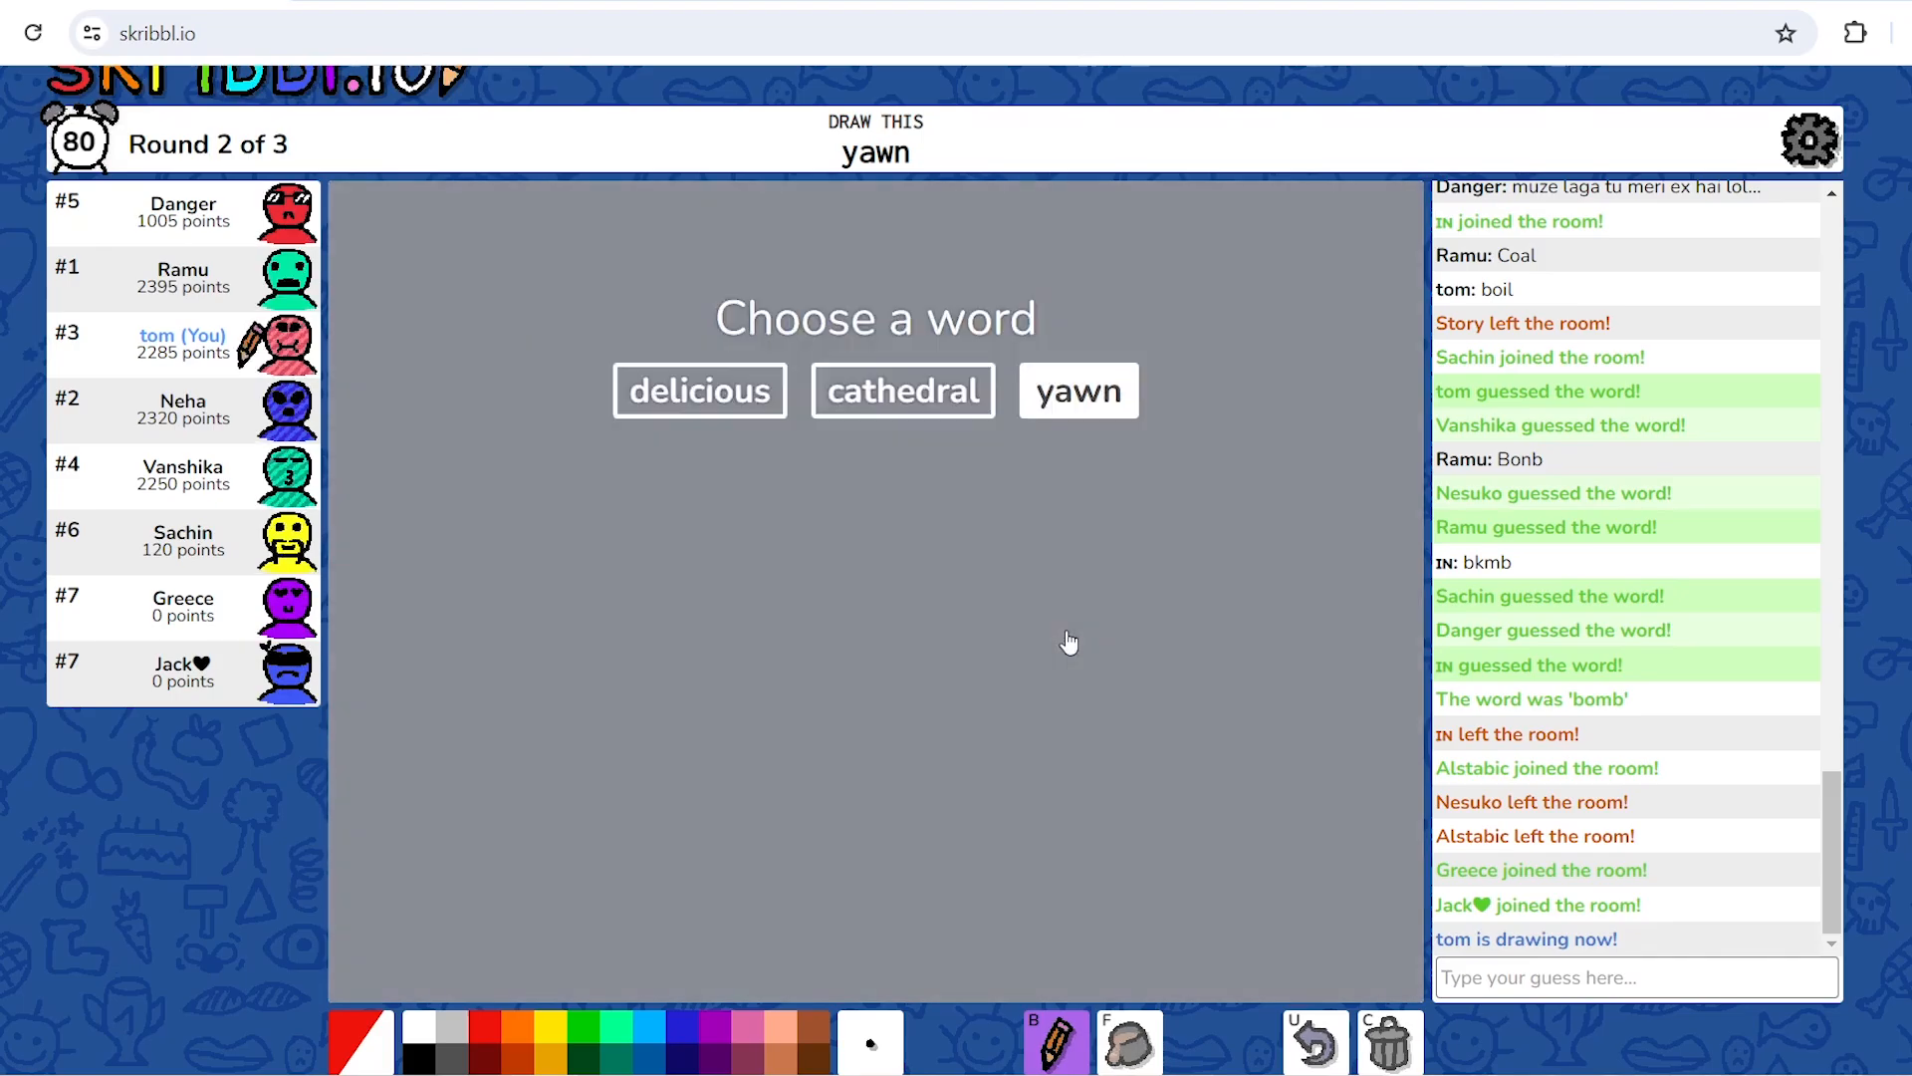
pyautogui.click(1077, 391)
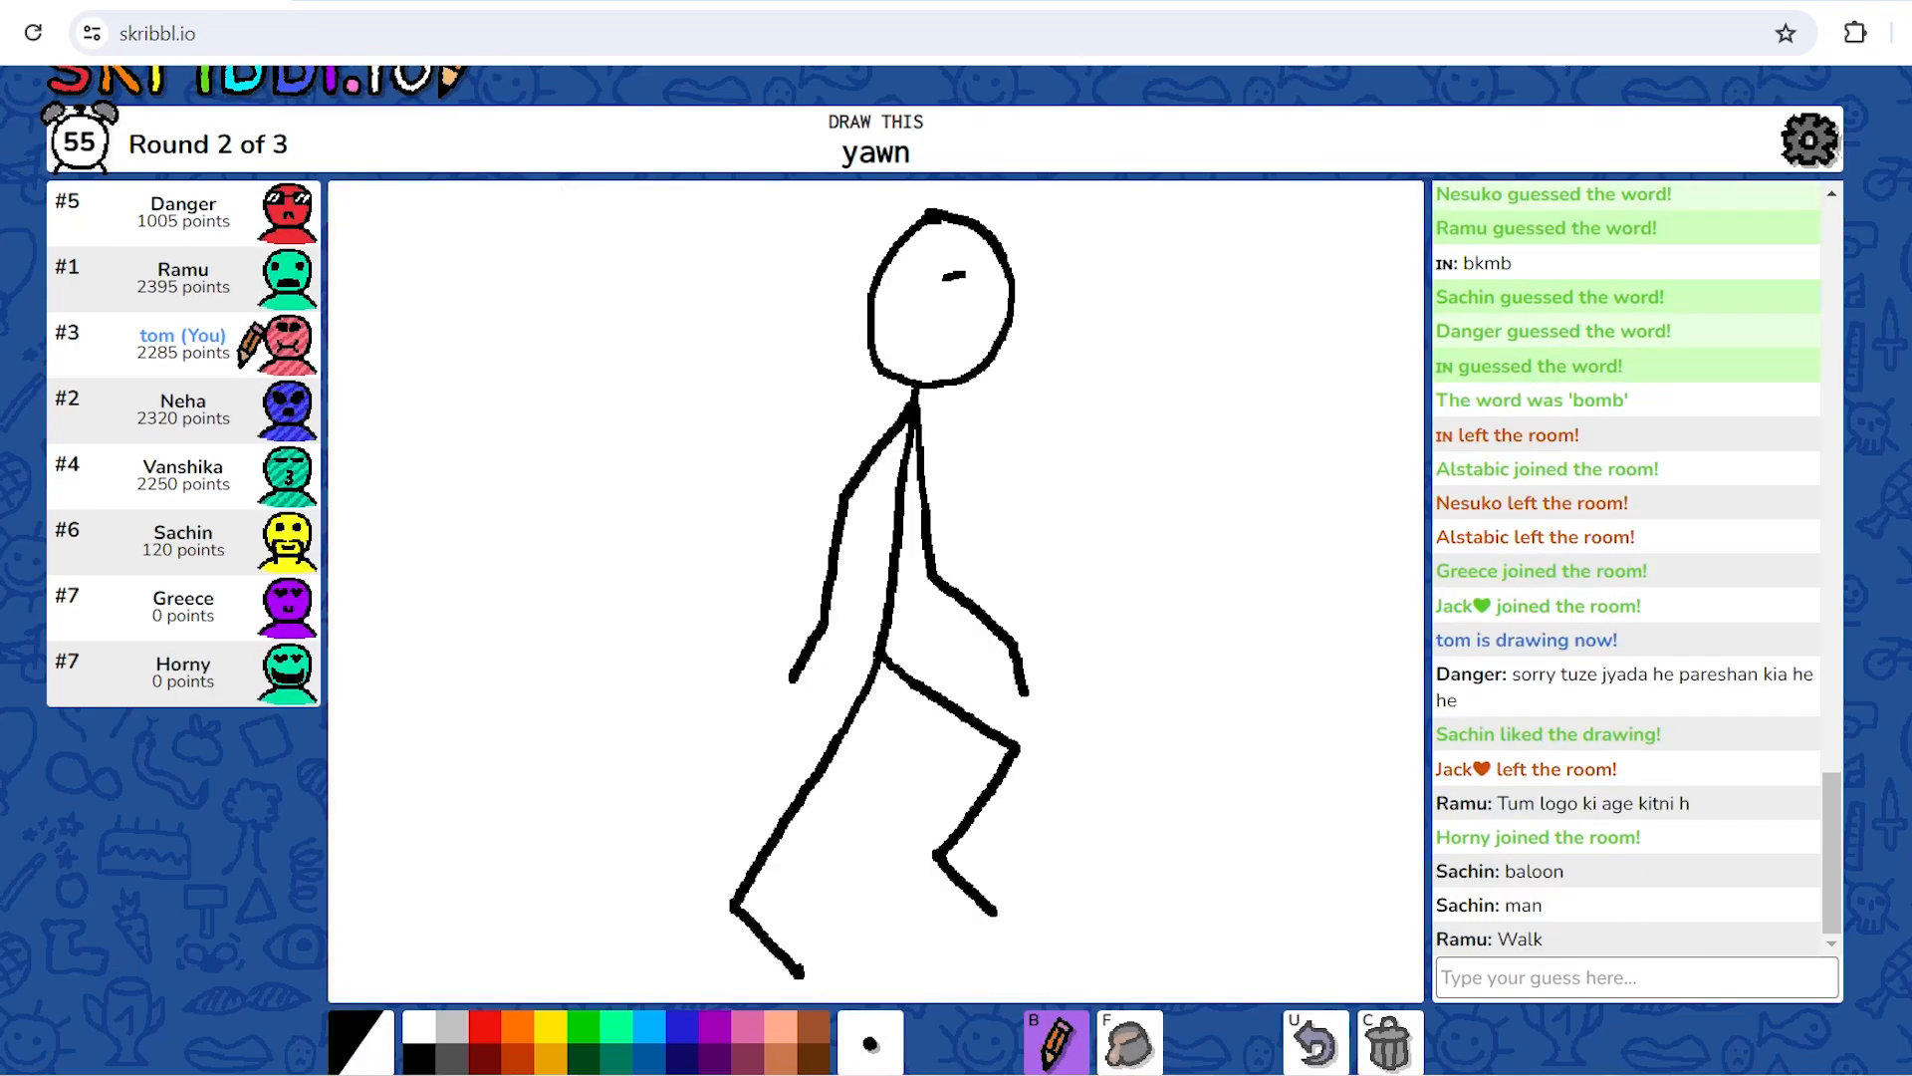
pyautogui.click(973, 282)
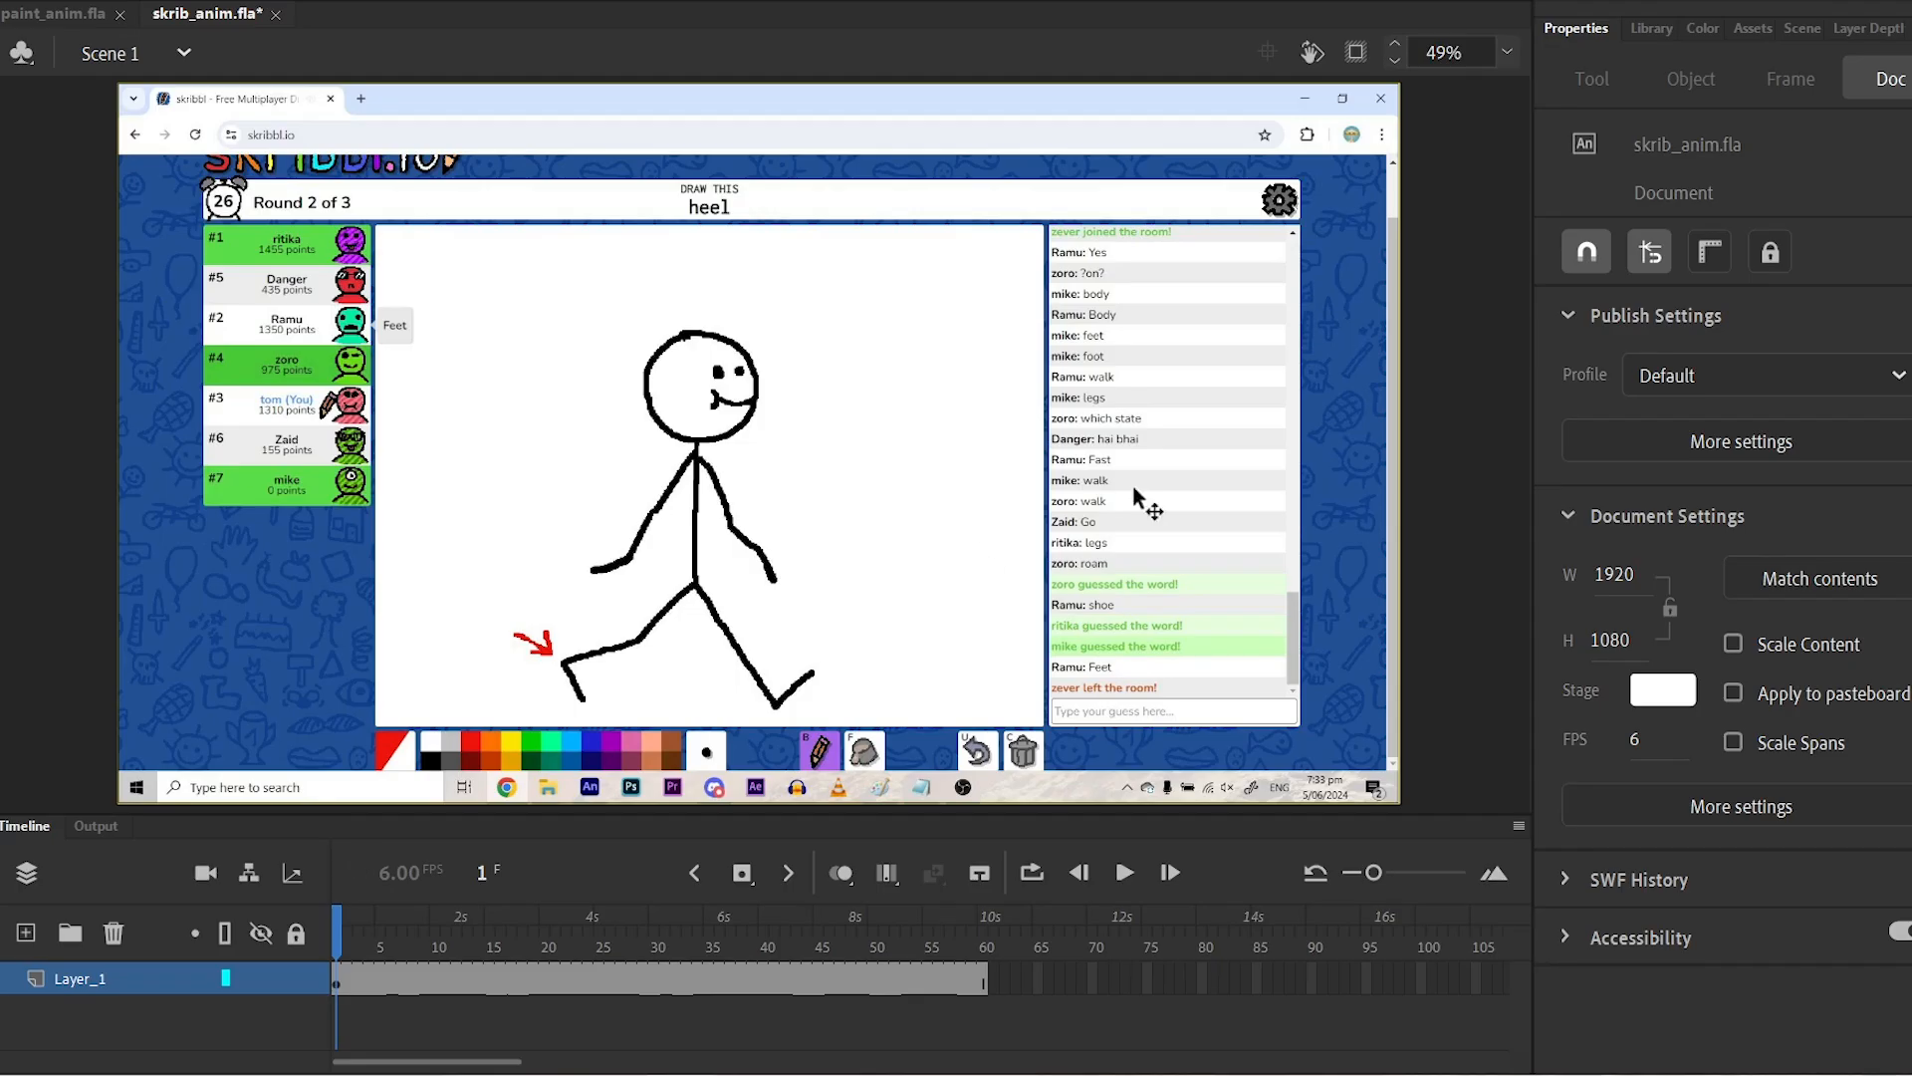
pyautogui.moveTo(994, 494)
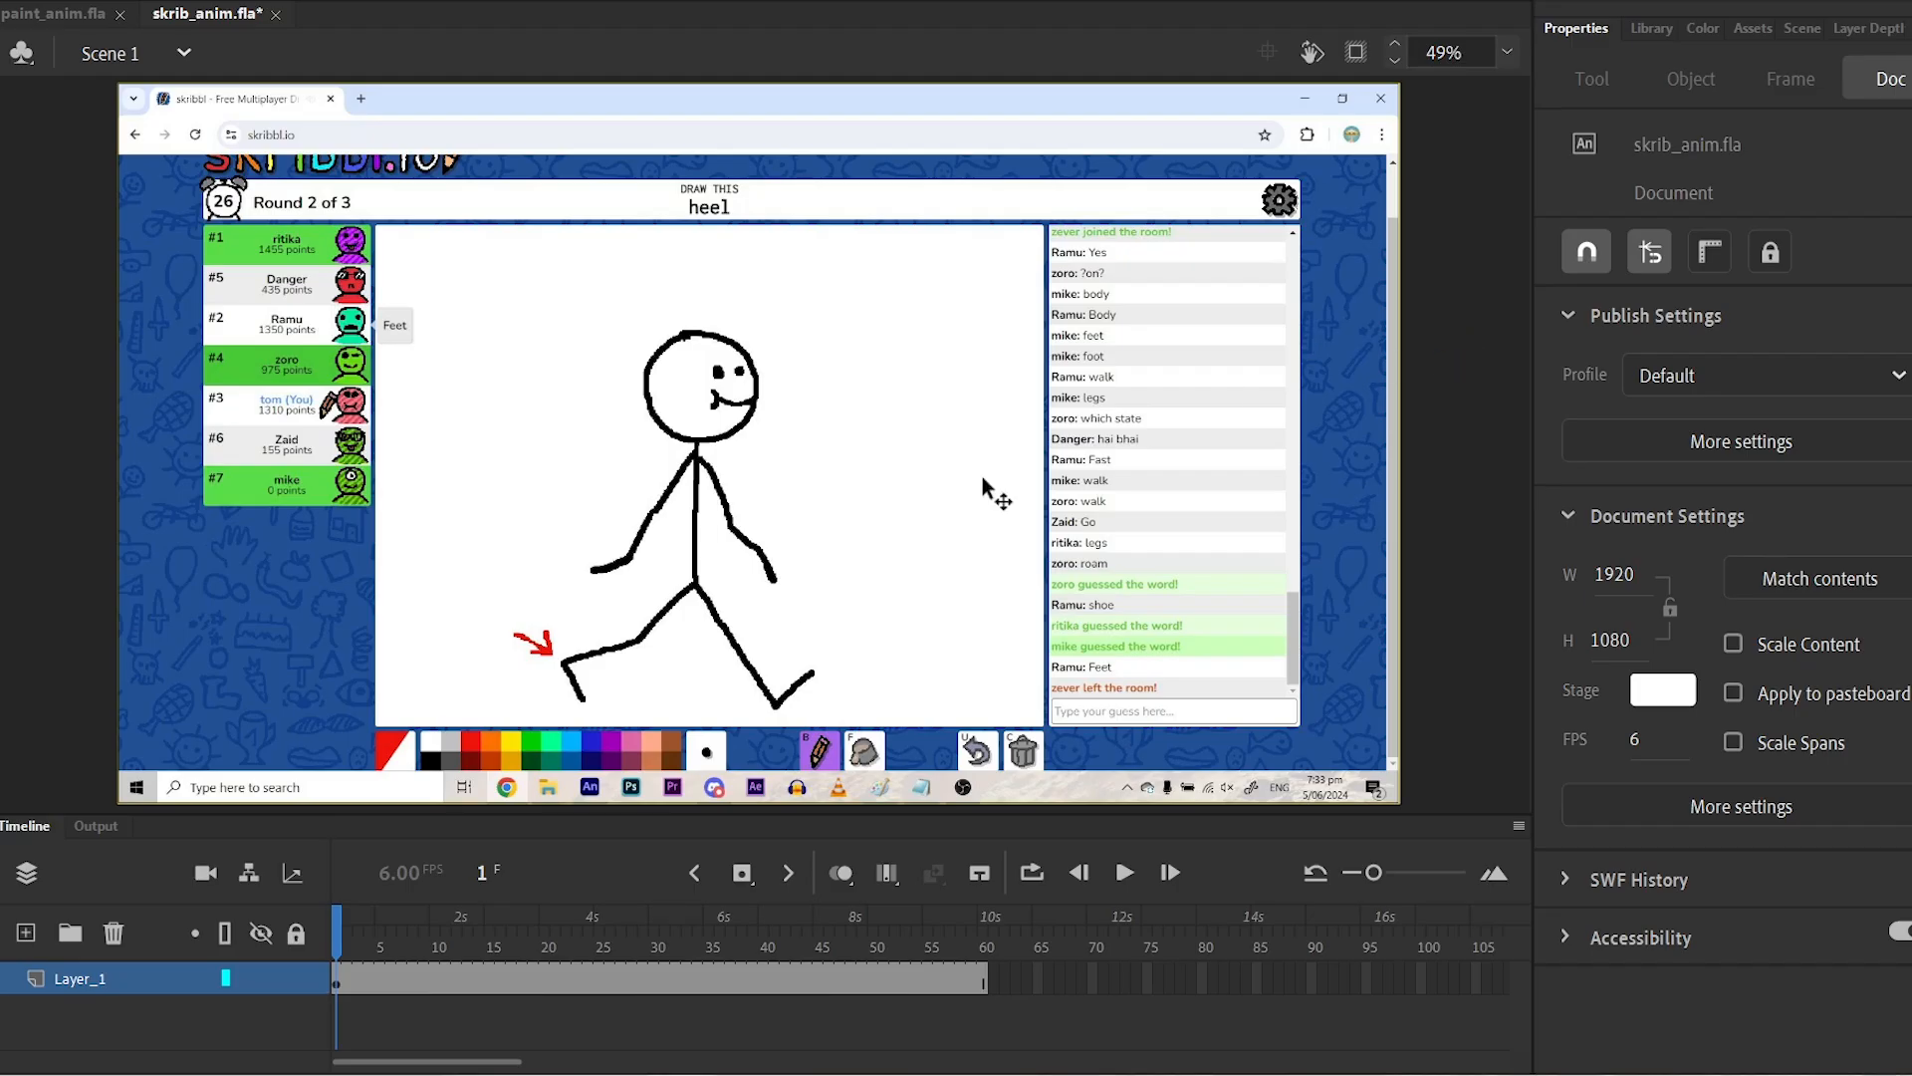
pyautogui.moveTo(1454, 329)
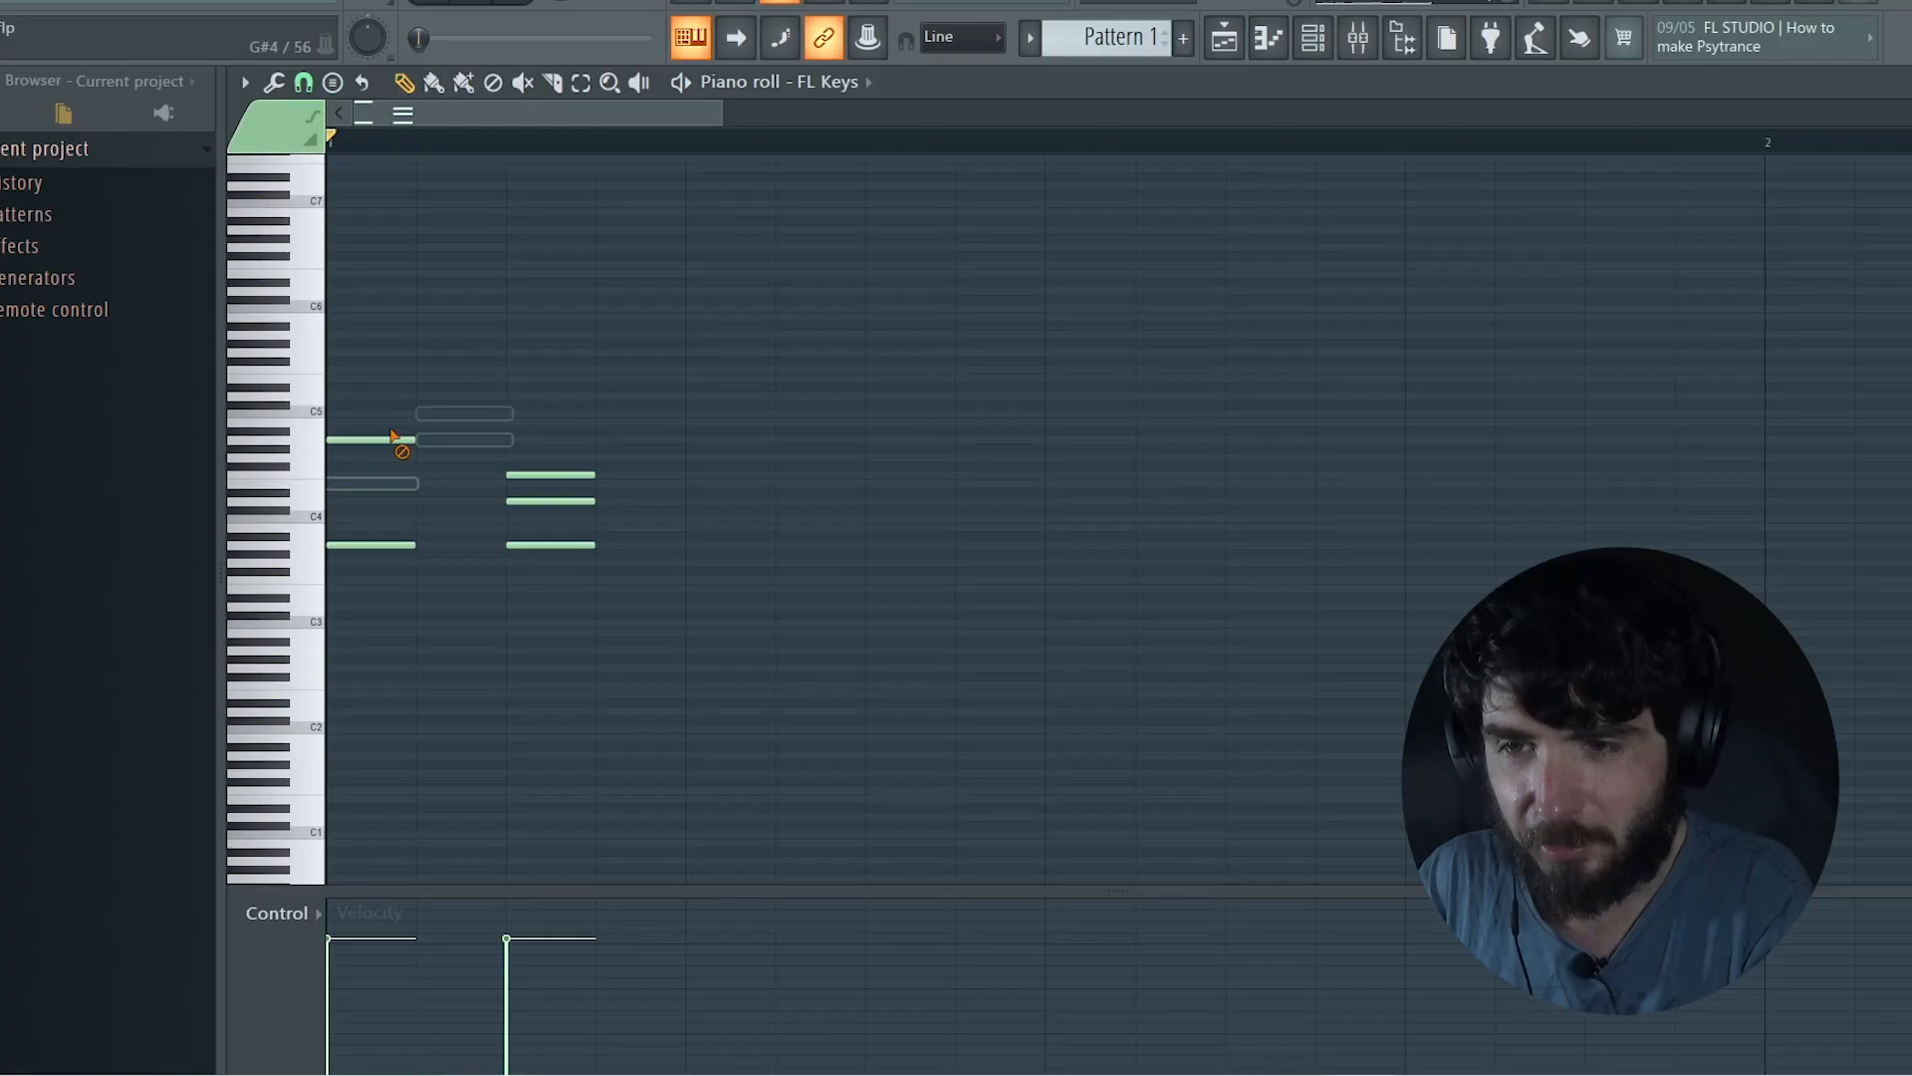
# Switch the piano roll's magnet snap menu to a different note snap setting
pyautogui.click(305, 81)
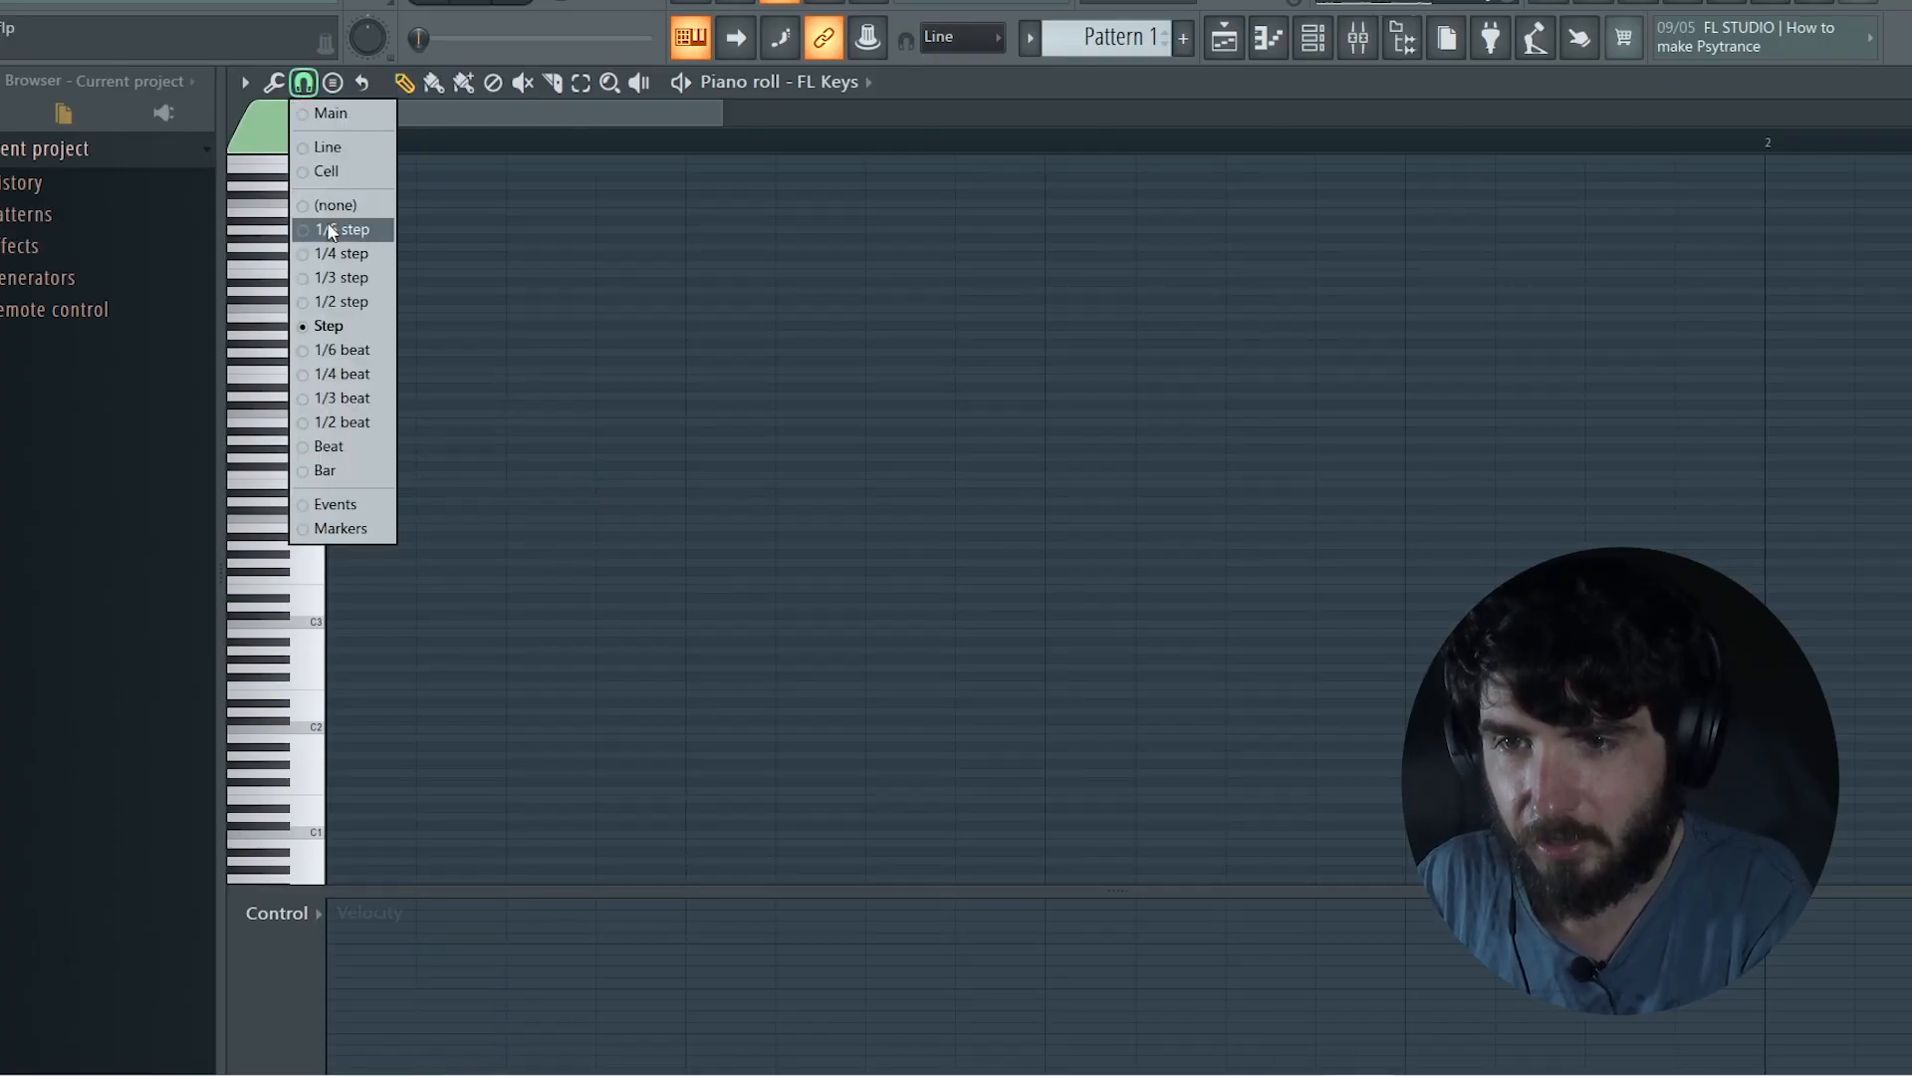
pyautogui.click(343, 229)
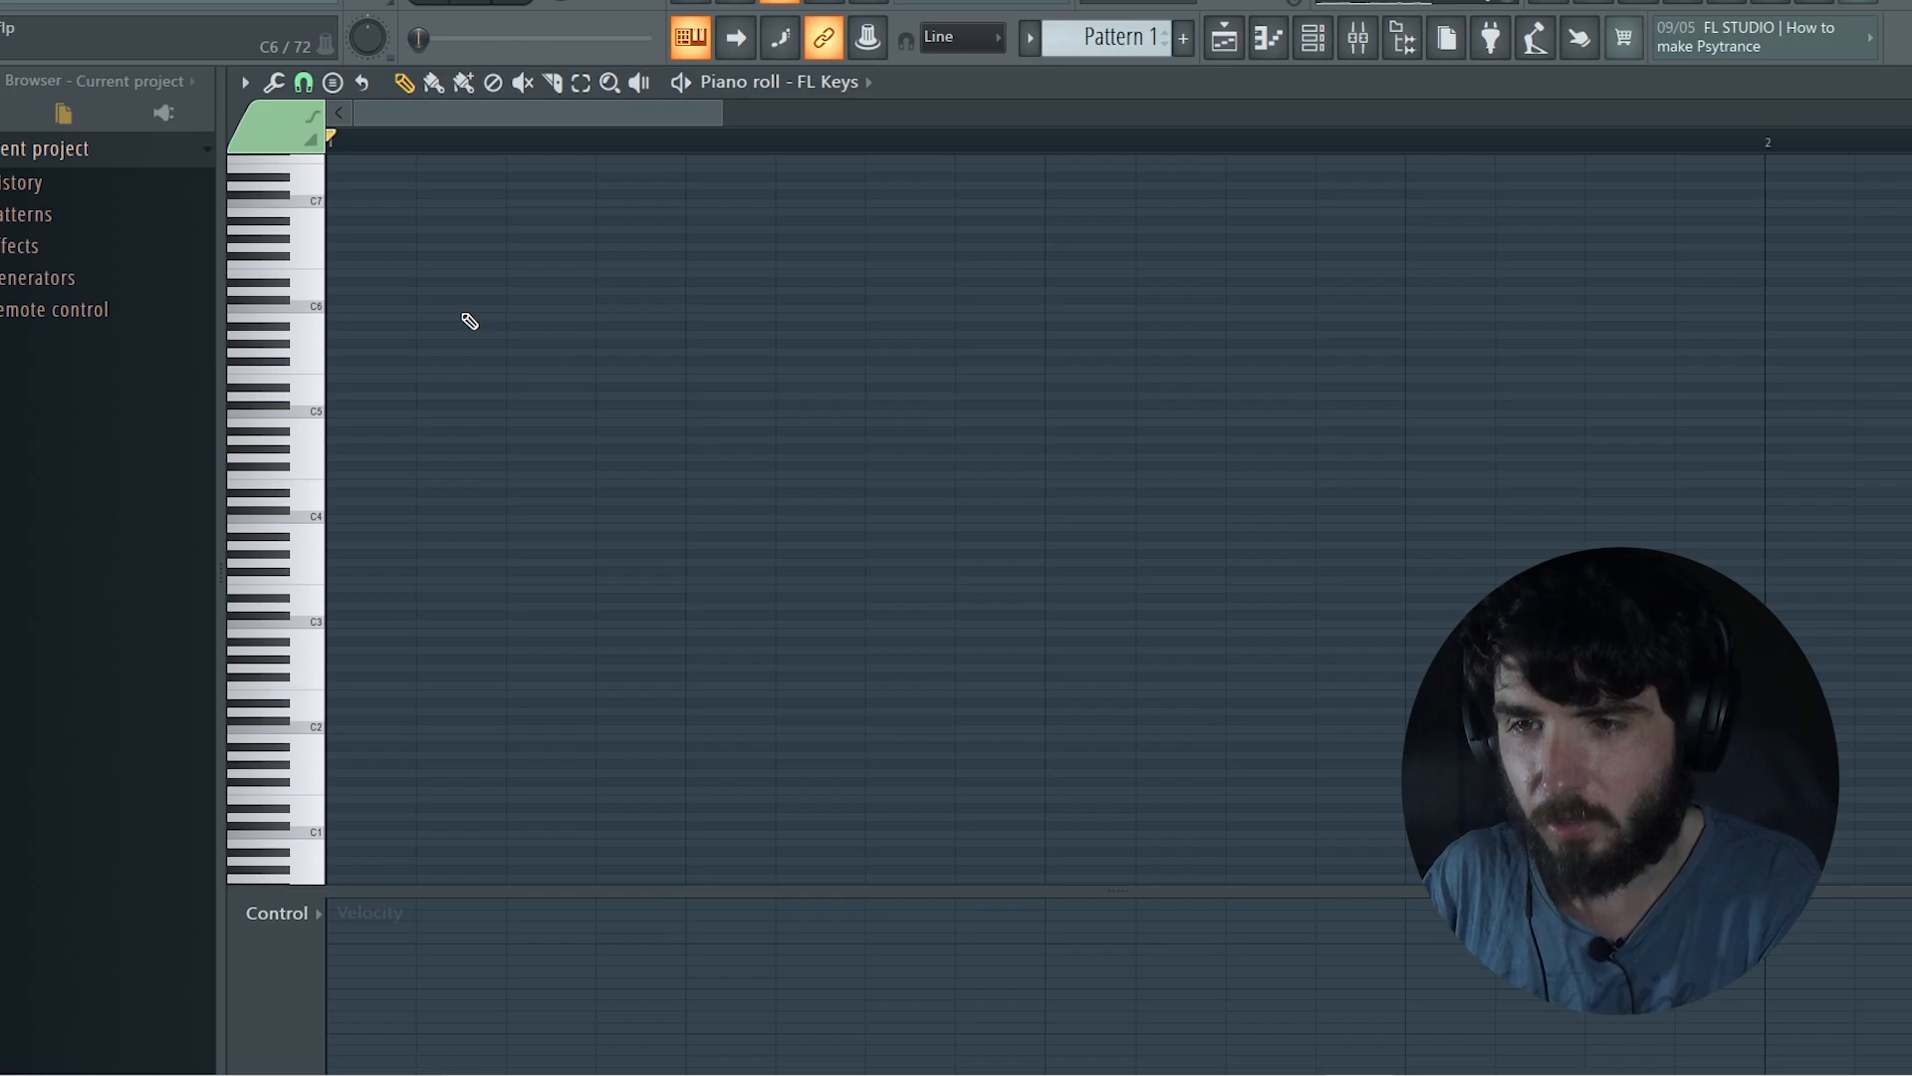
pyautogui.moveTo(460, 373)
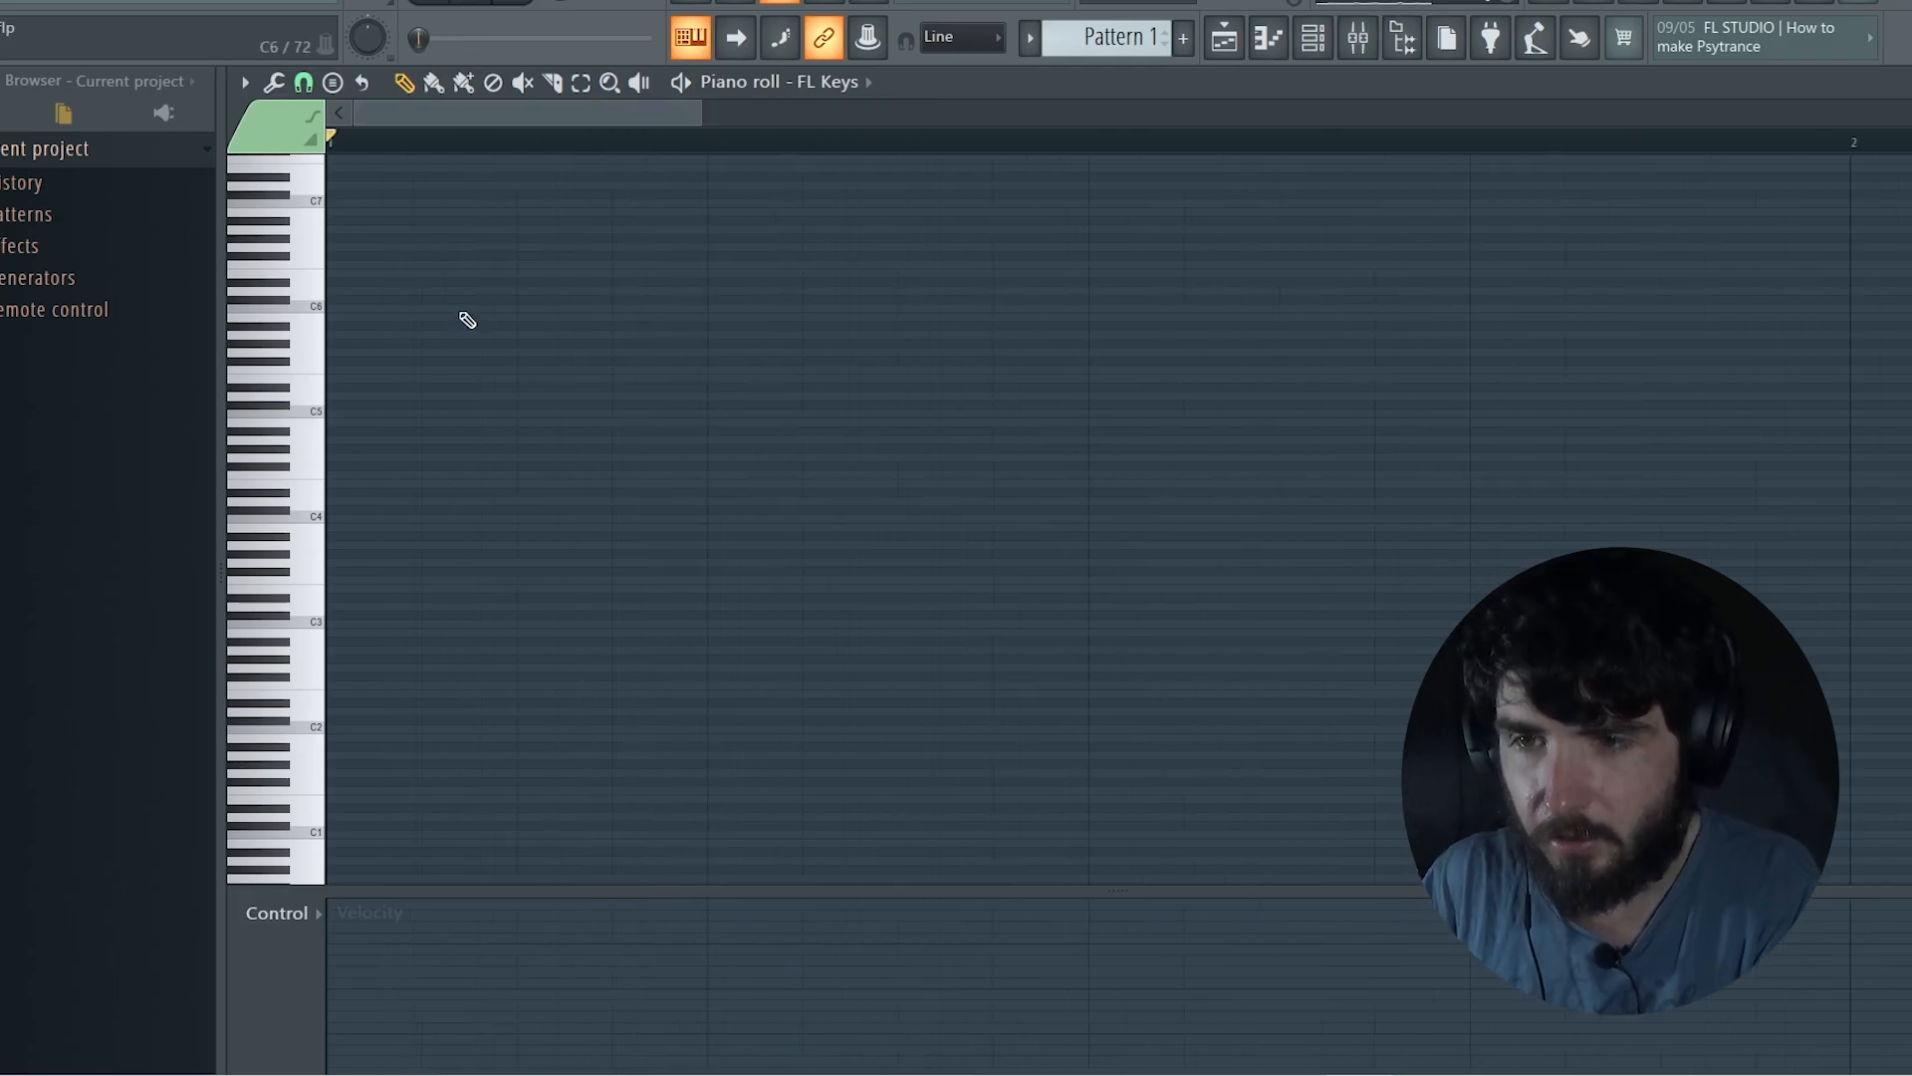
# Pencil notes into the piano roll outlining the stick-figure walk poses side by side
pyautogui.click(463, 323)
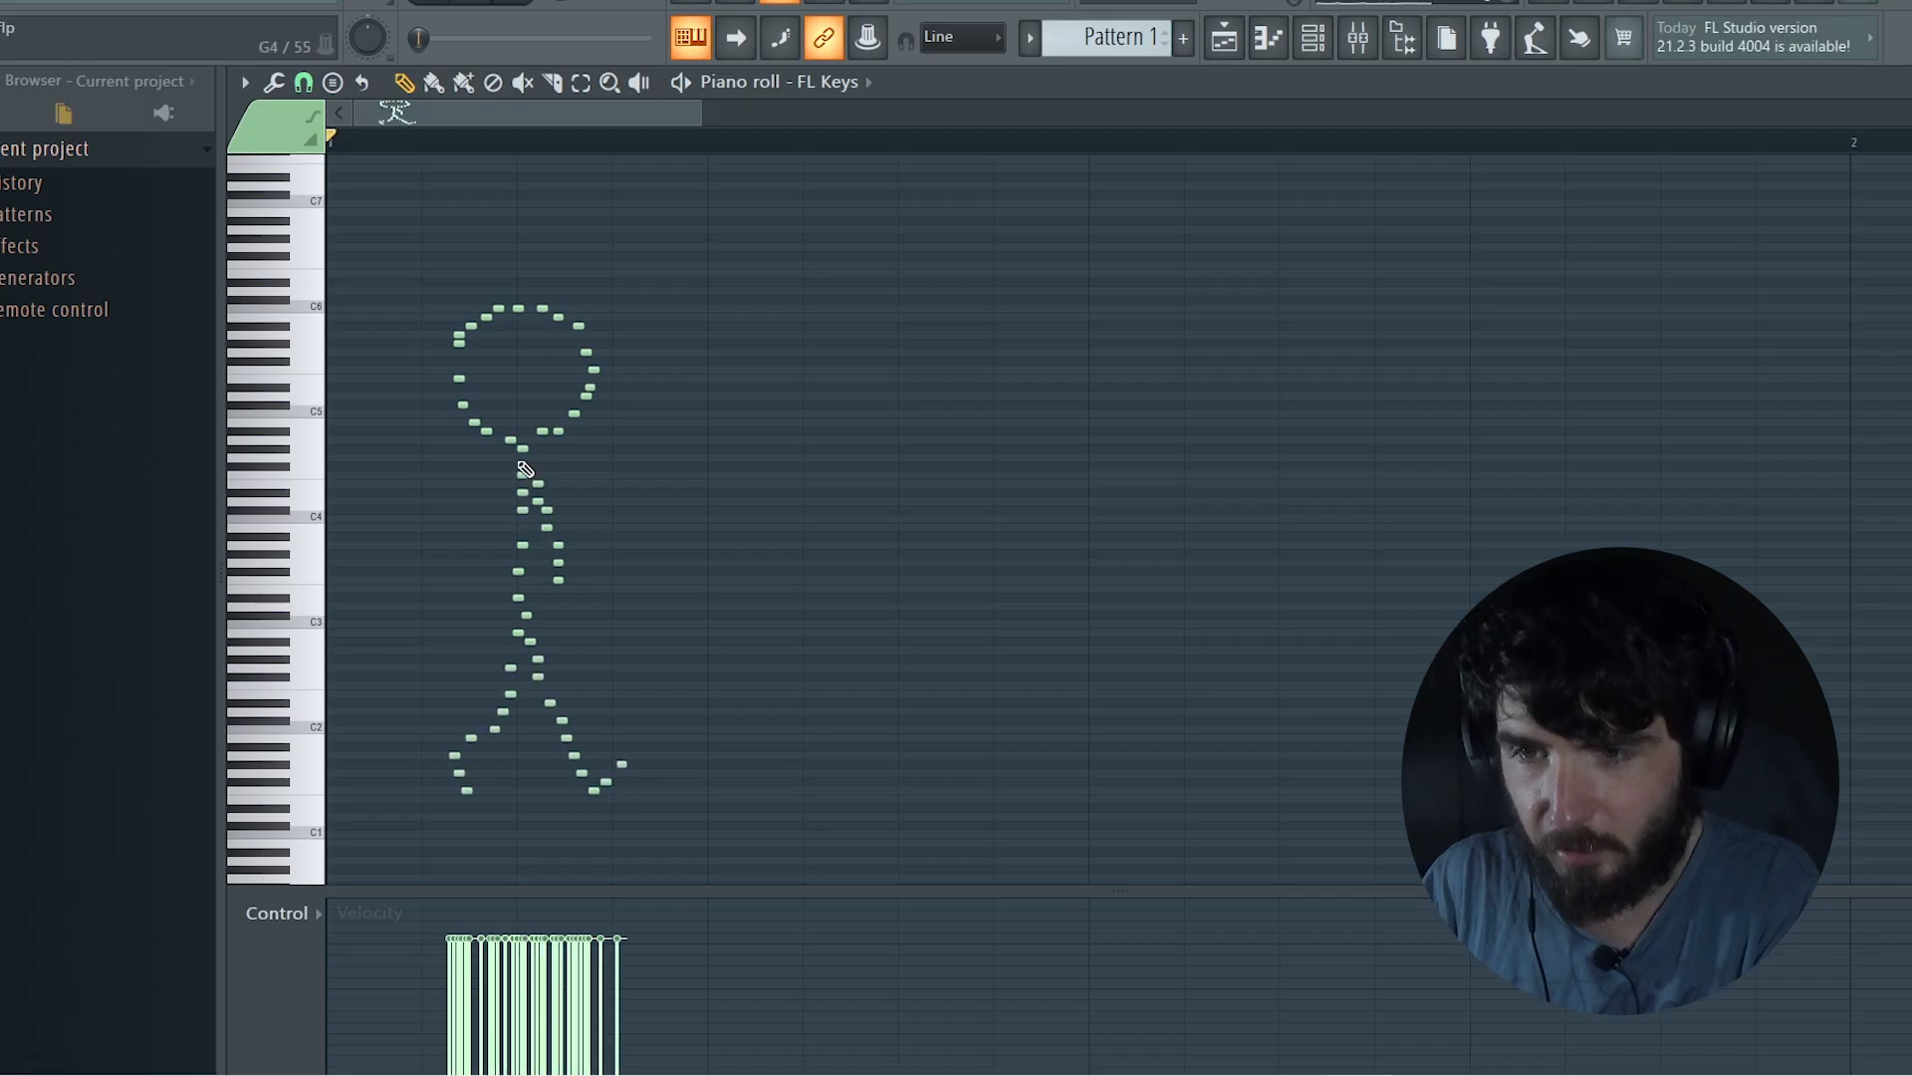
pyautogui.moveTo(607, 609)
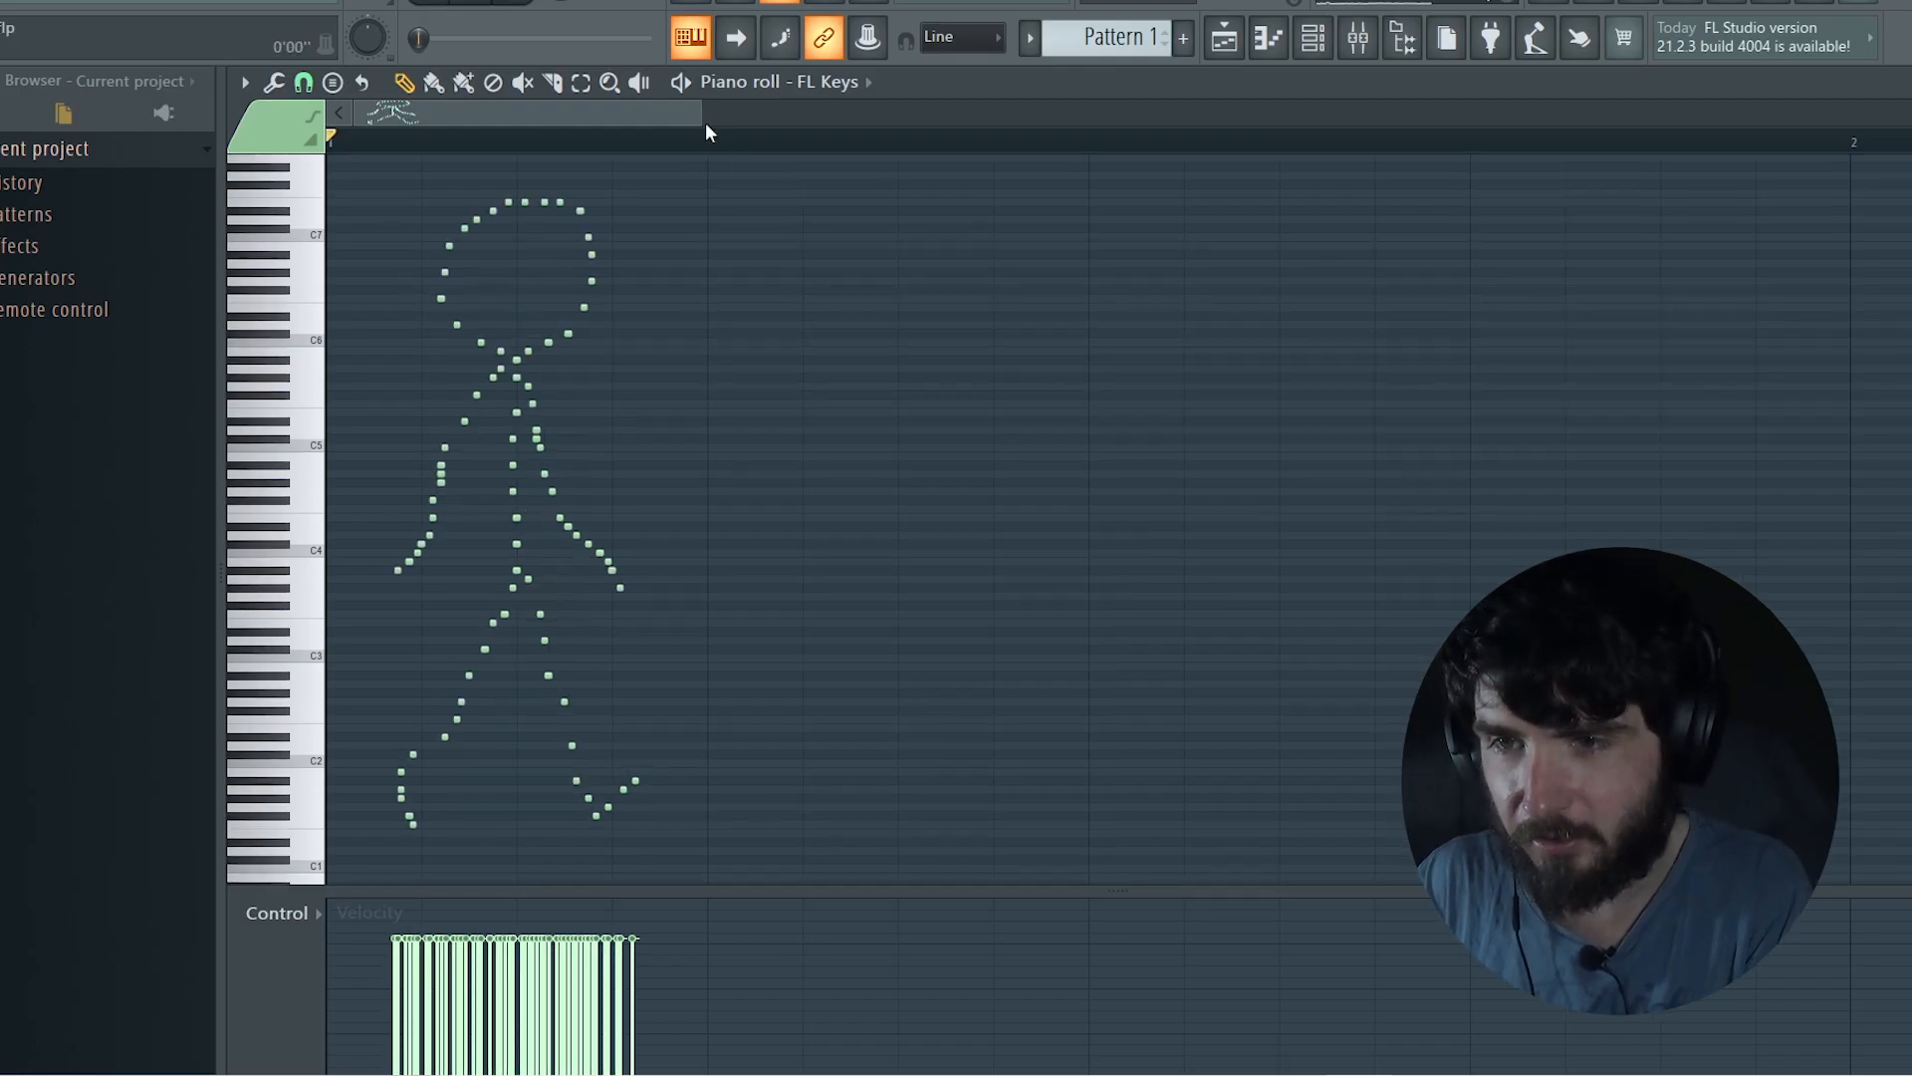
pyautogui.click(460, 135)
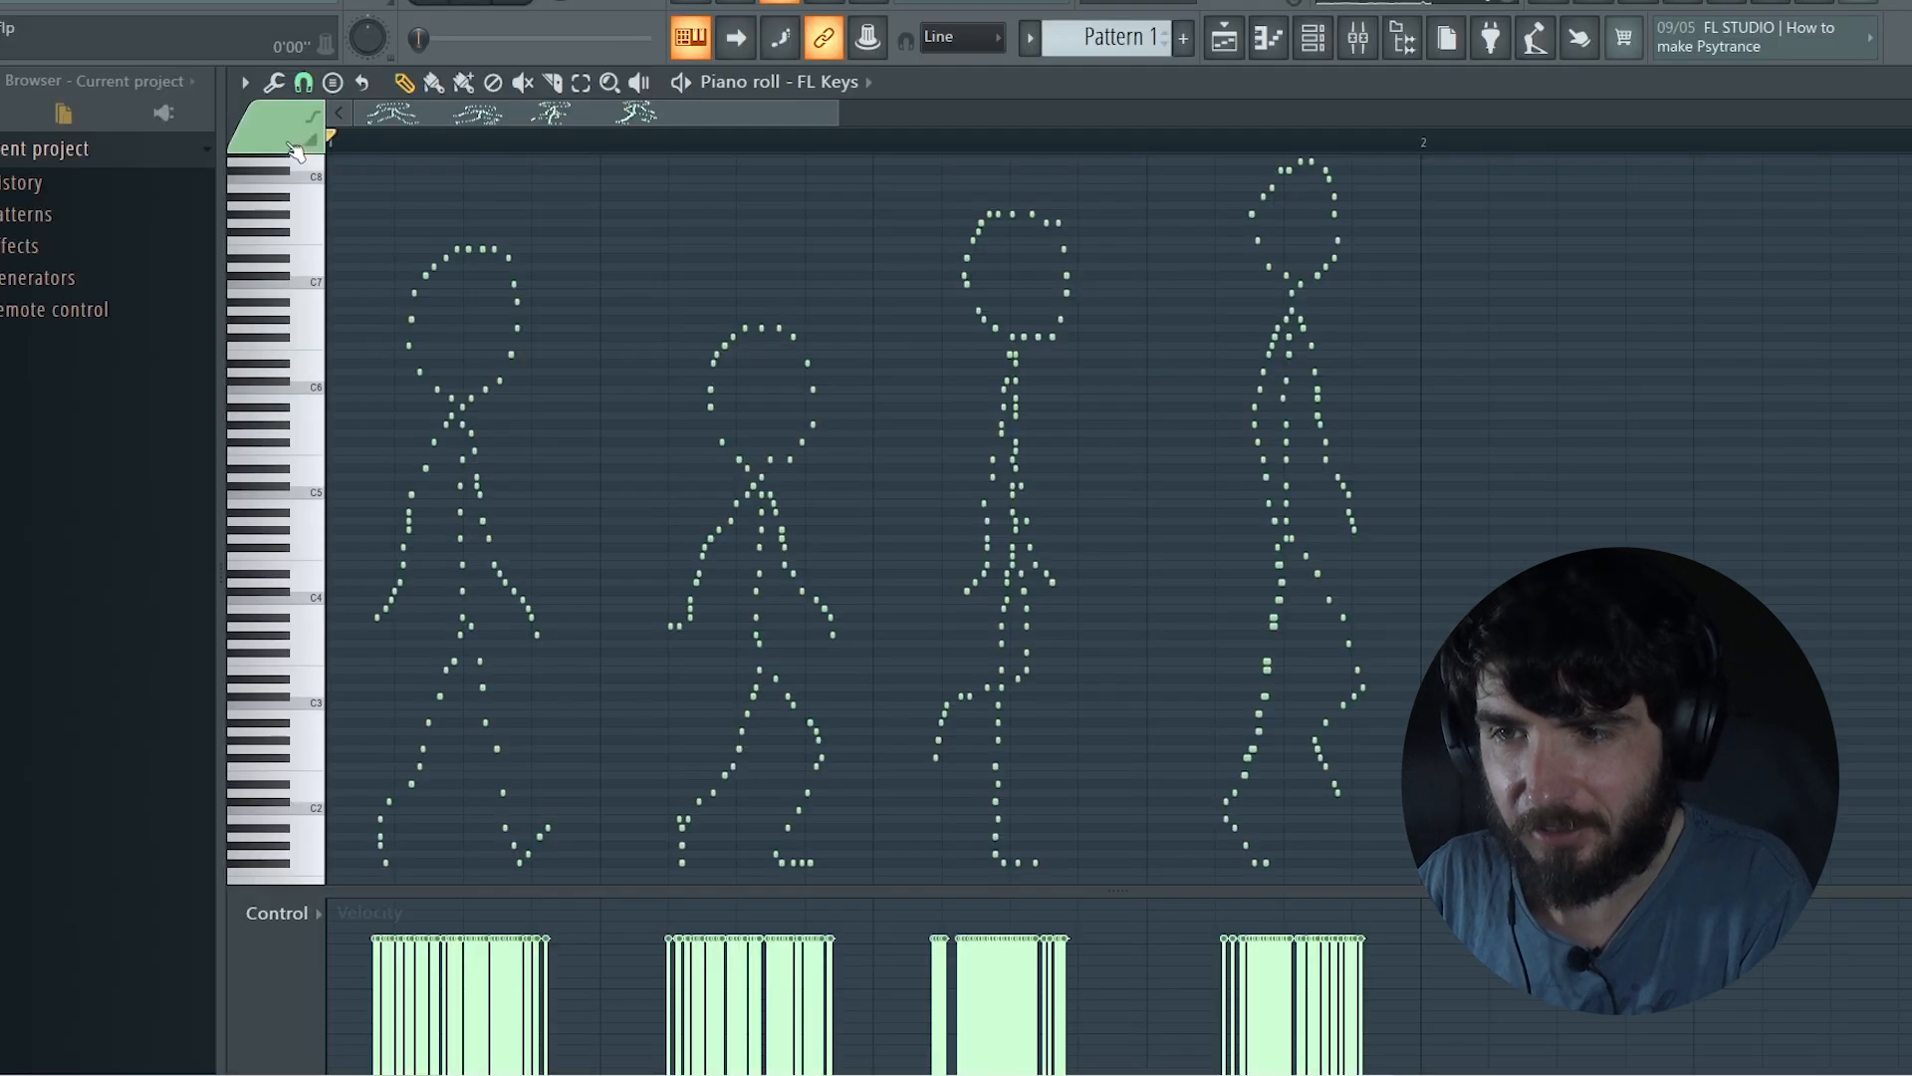
pyautogui.click(574, 131)
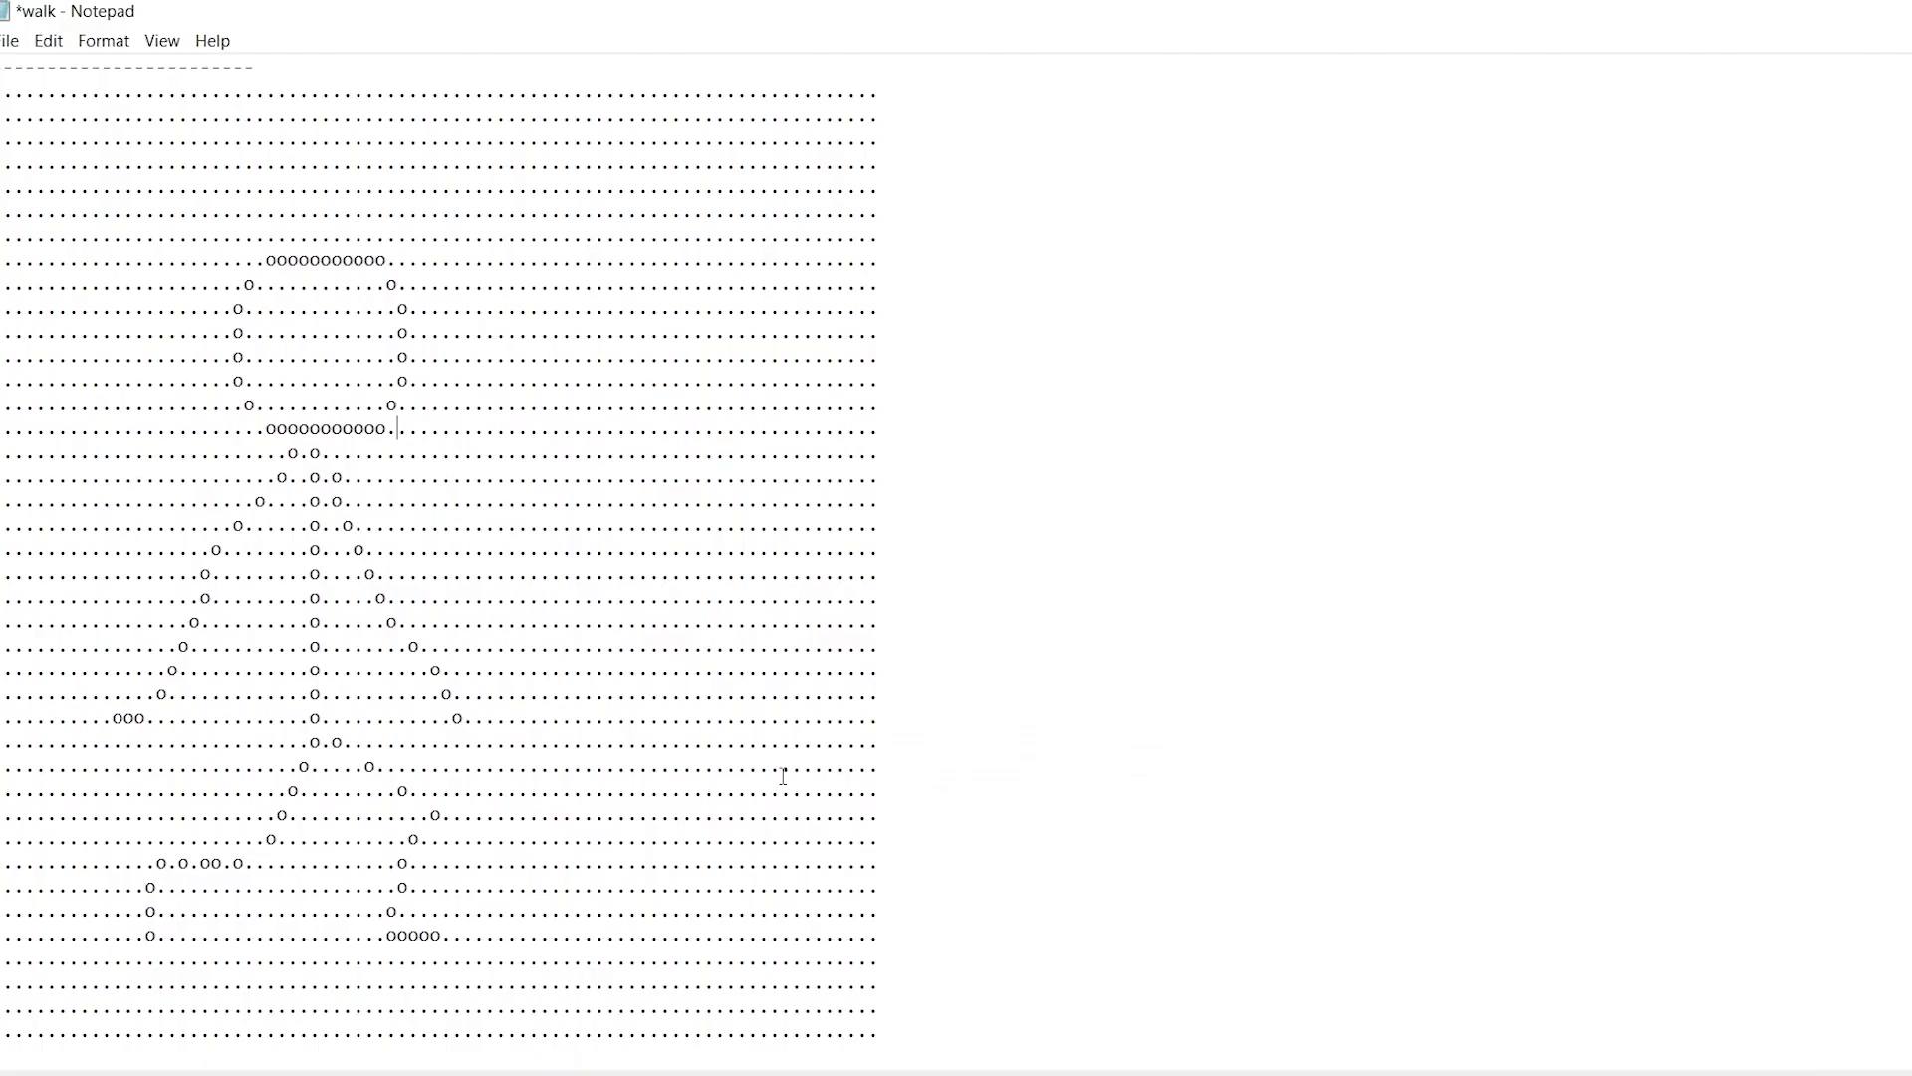
# Select a block of the dot grid in the walk file to redraw with o characters
pyautogui.moveTo(393, 428); pyautogui.dragTo(885, 718)
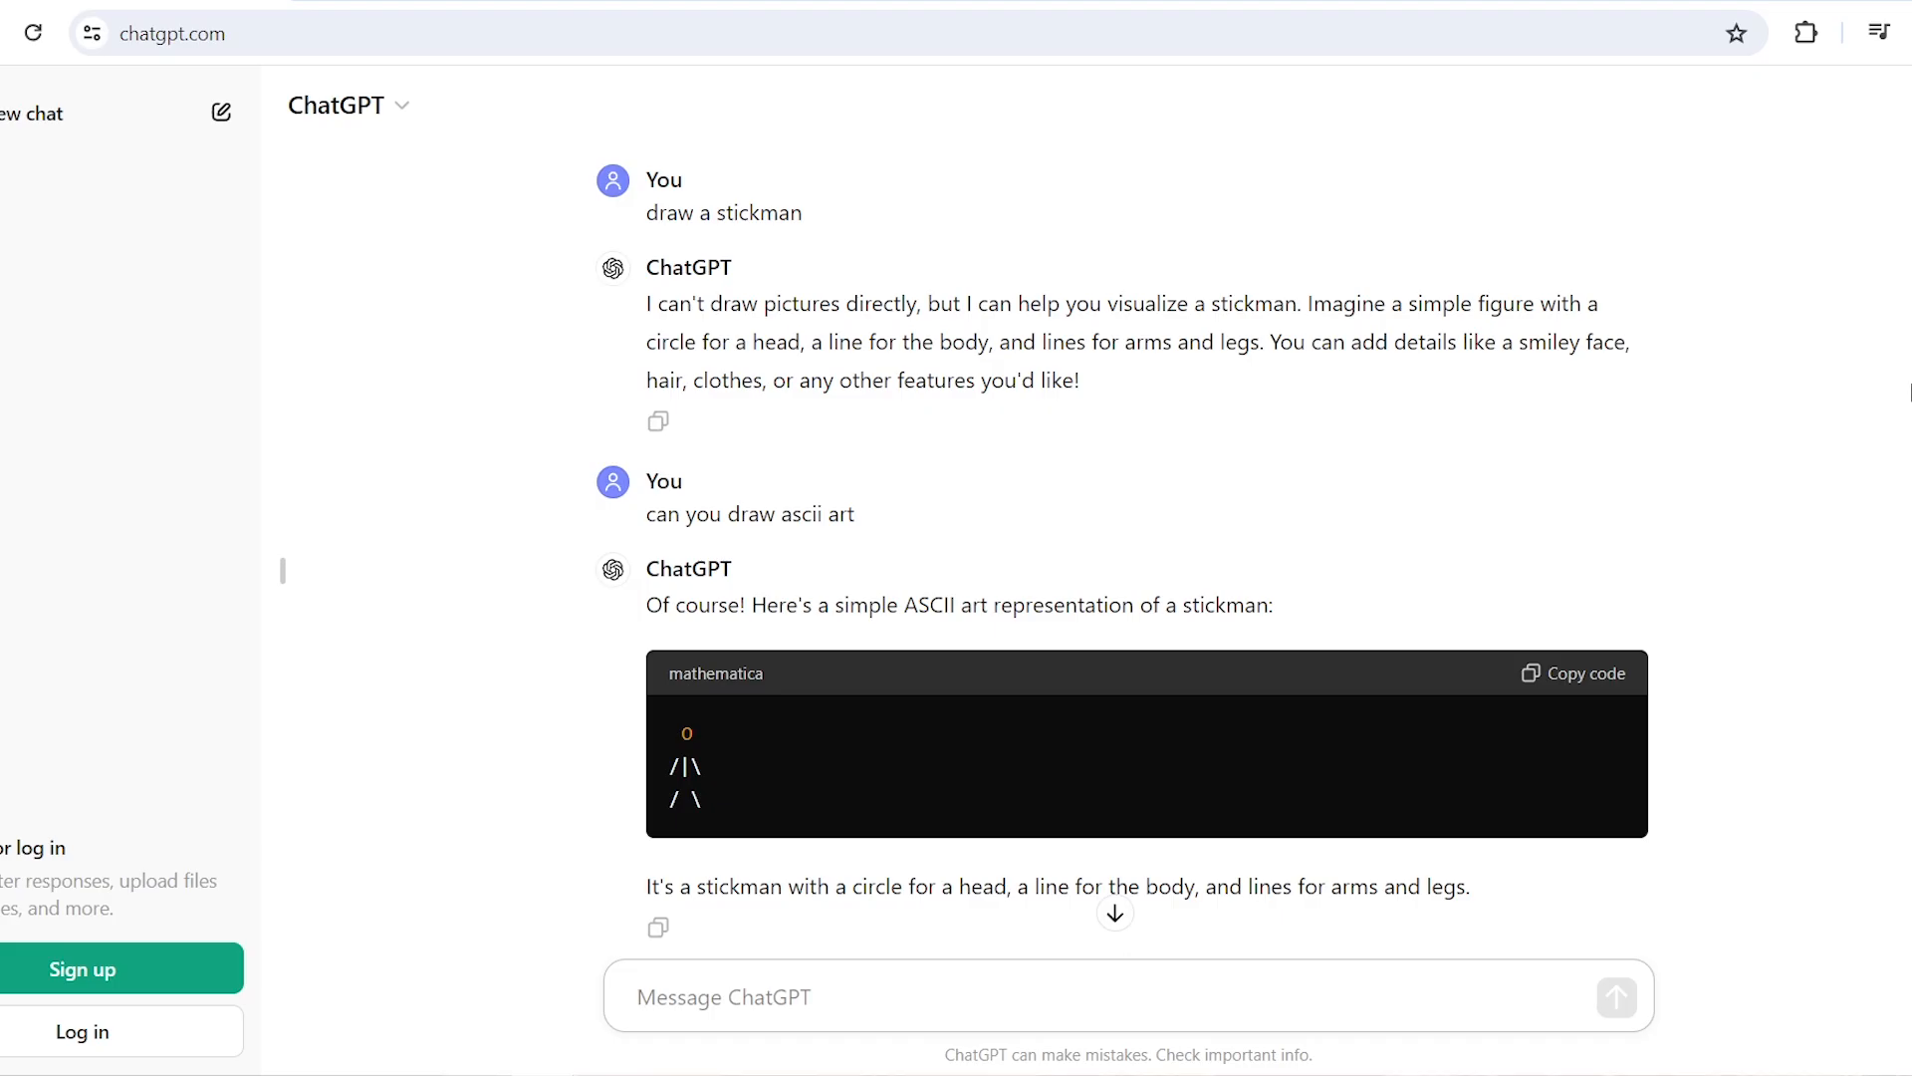
# Ask ChatGPT to animate a walking stickman, then for a large detailed stickman
pyautogui.write('animate an ascii s')
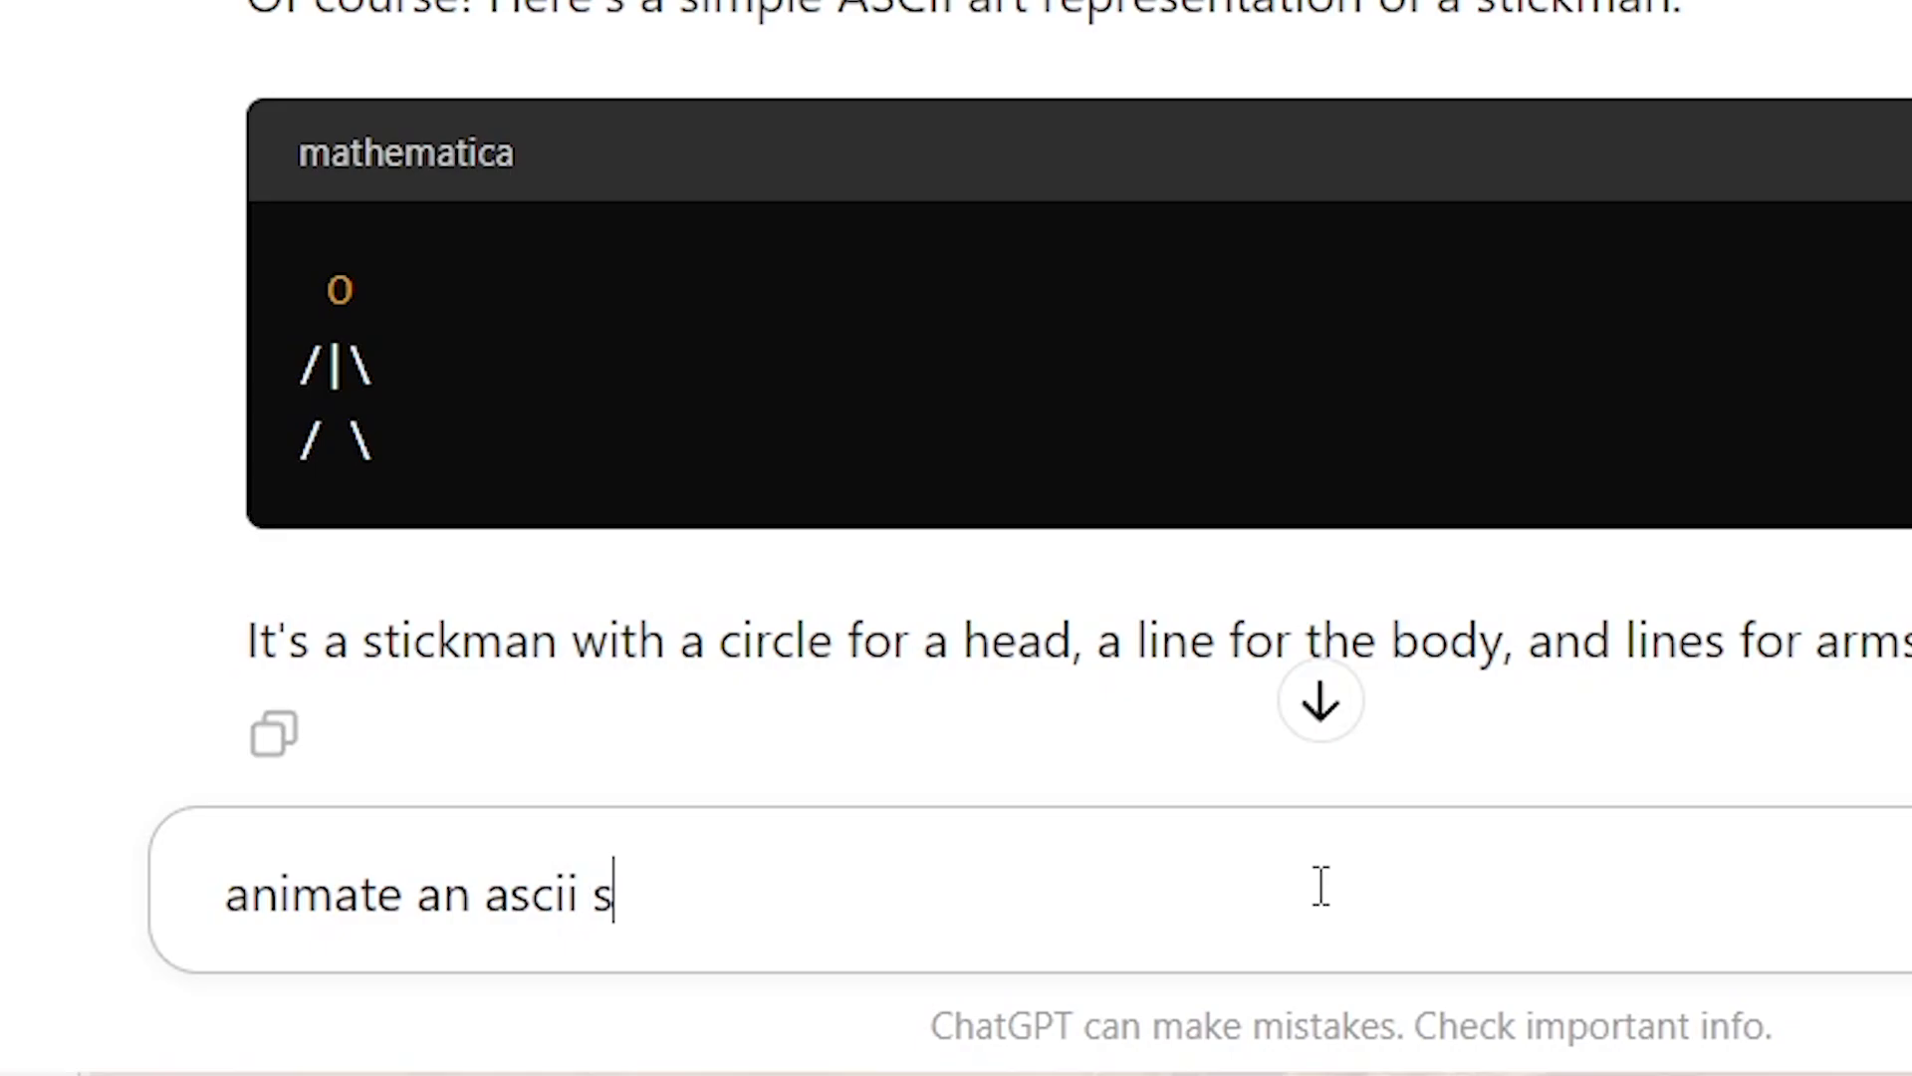
pyautogui.write('tickman')
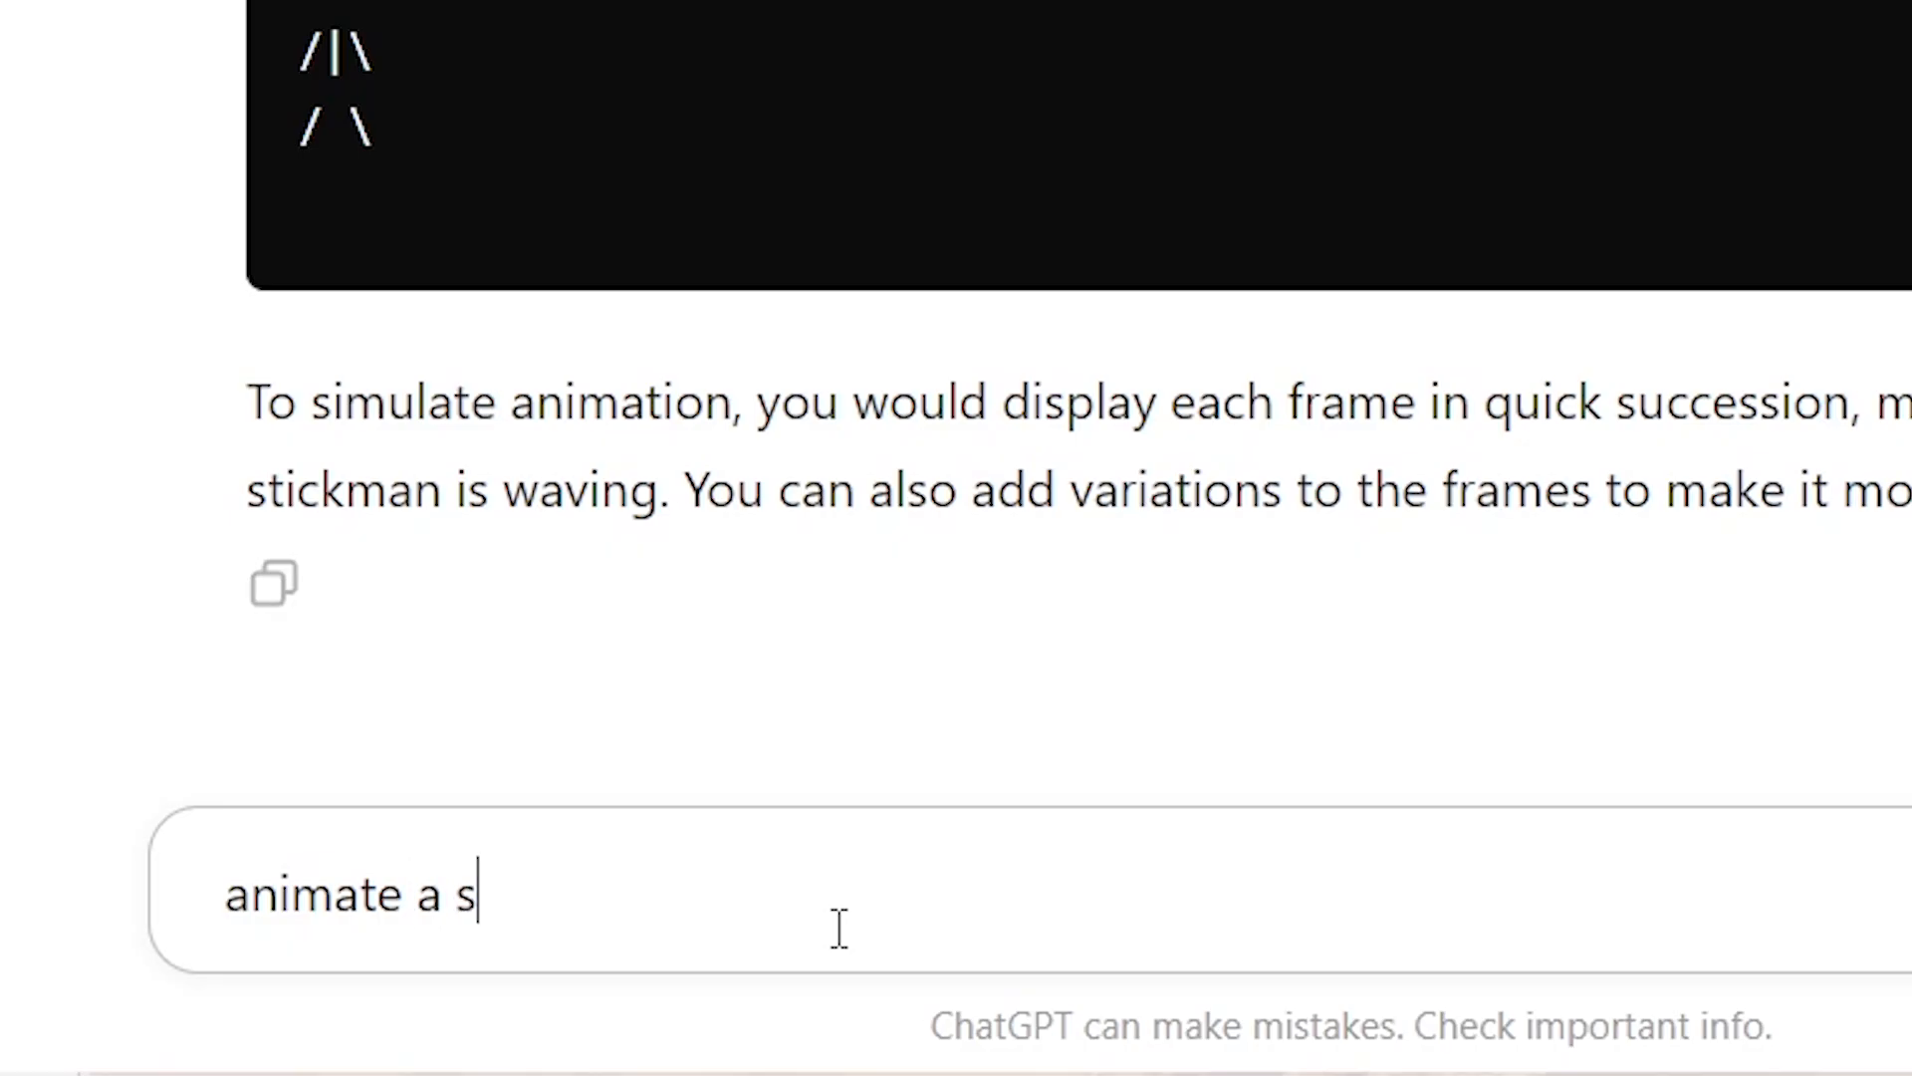
pyautogui.write('tick')
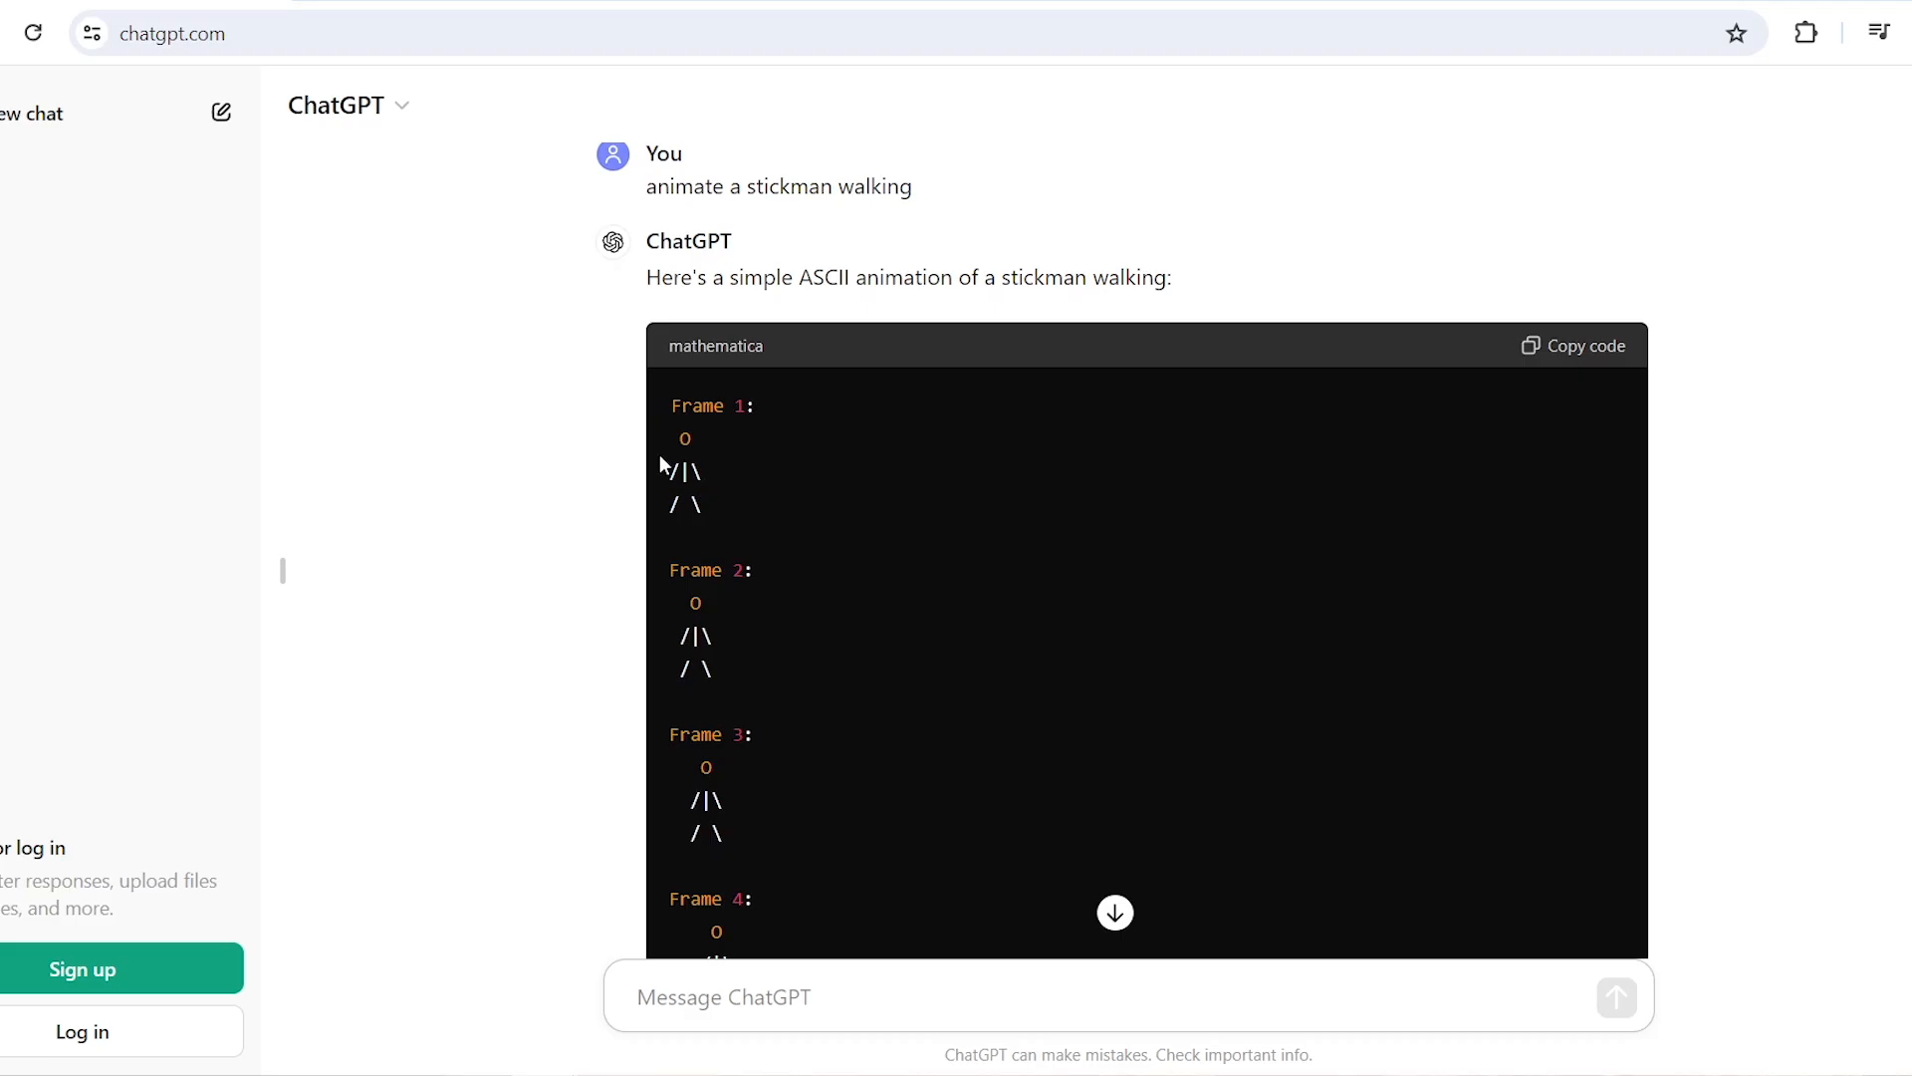
pyautogui.write('animate a detailed stickman')
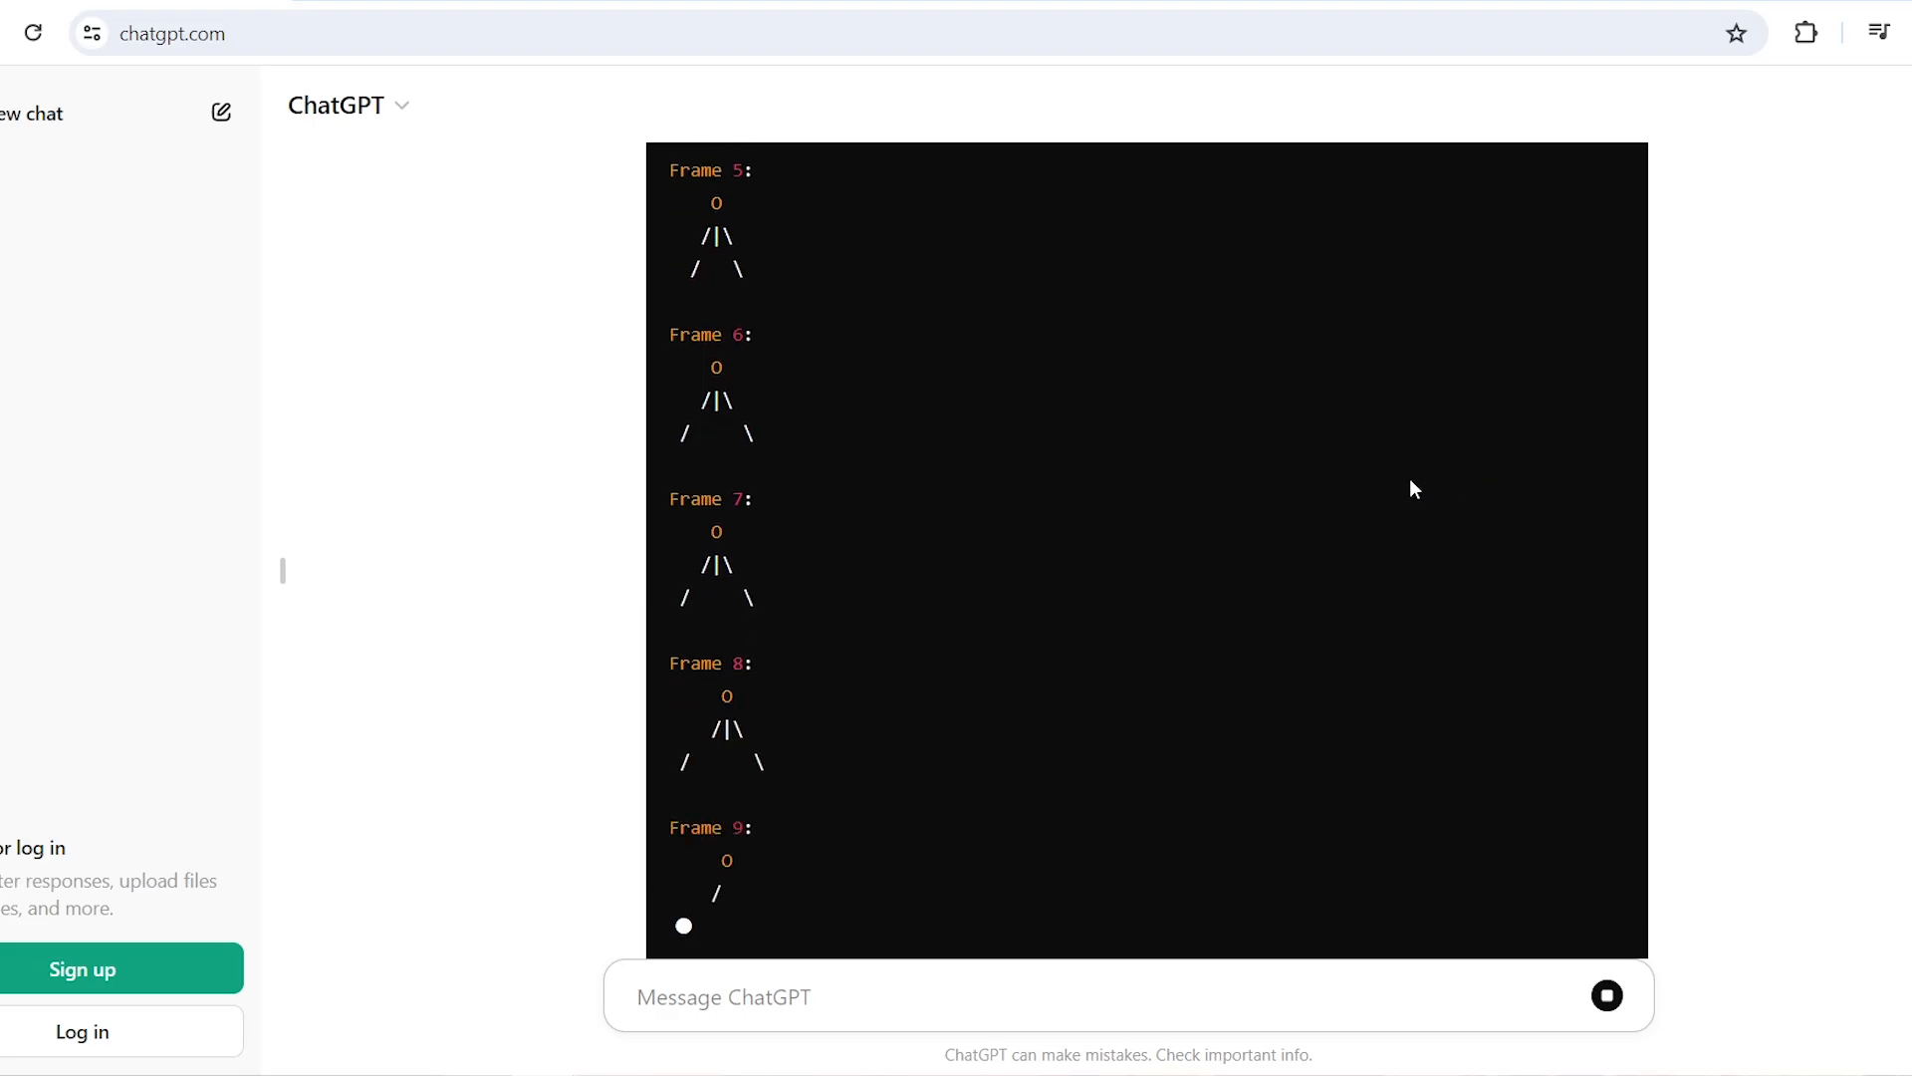
pyautogui.write('draw a large detai')
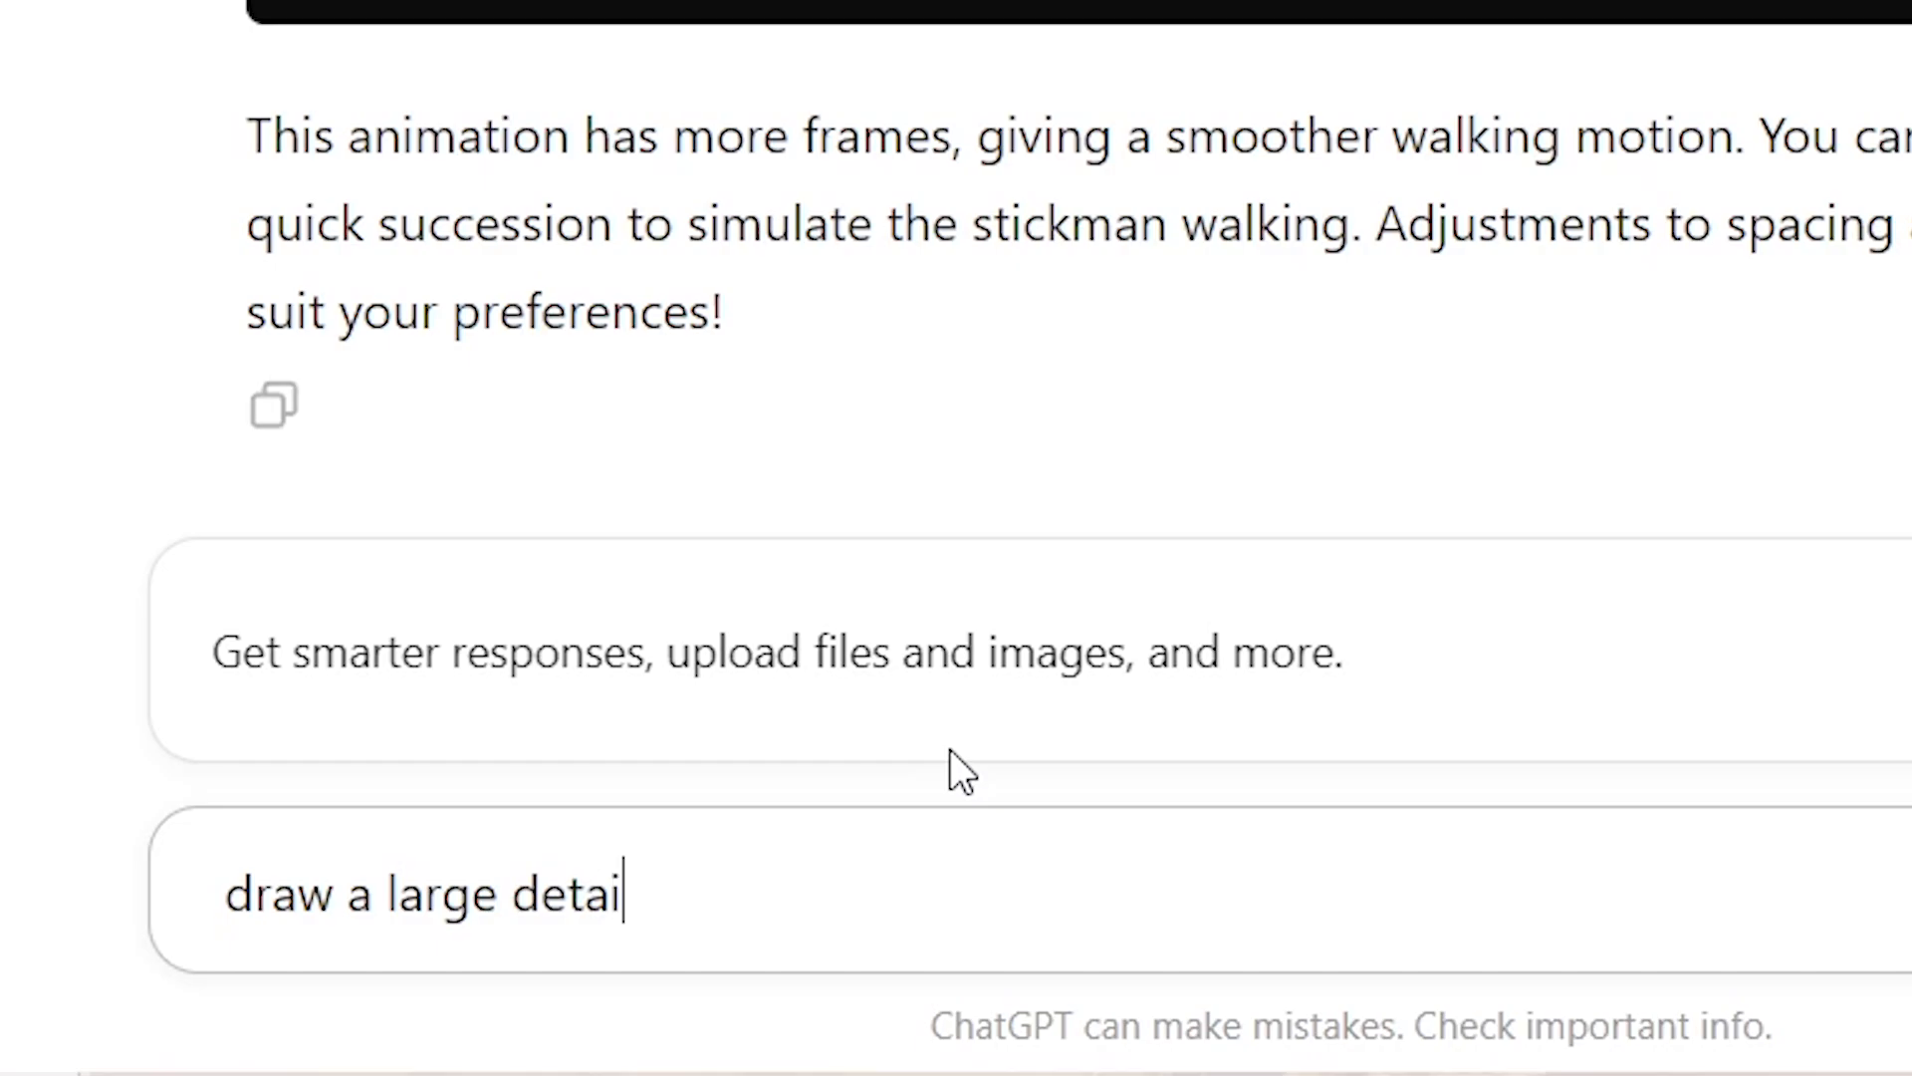
pyautogui.write('led')
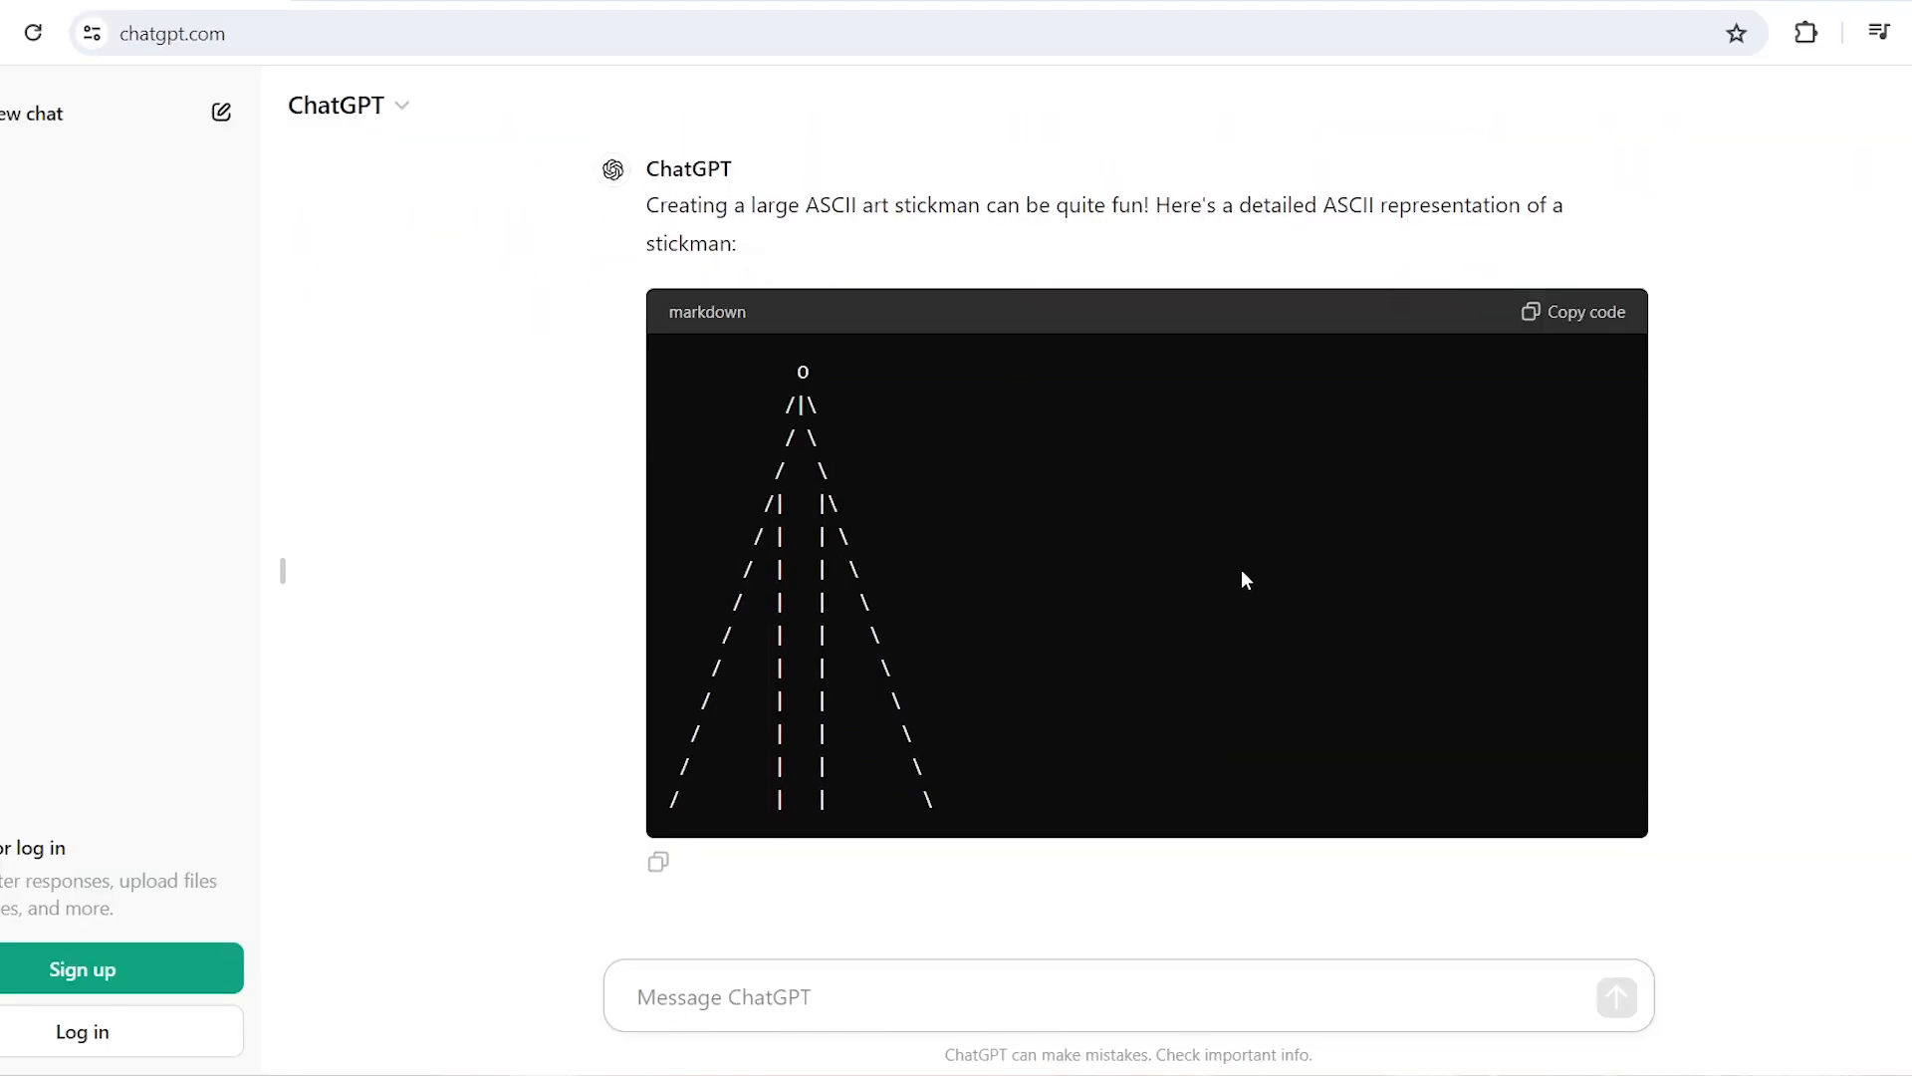
# Request ASCII art of someone mid-walk and a stickman with three lines per torso and limb
pyautogui.write('can you crw')
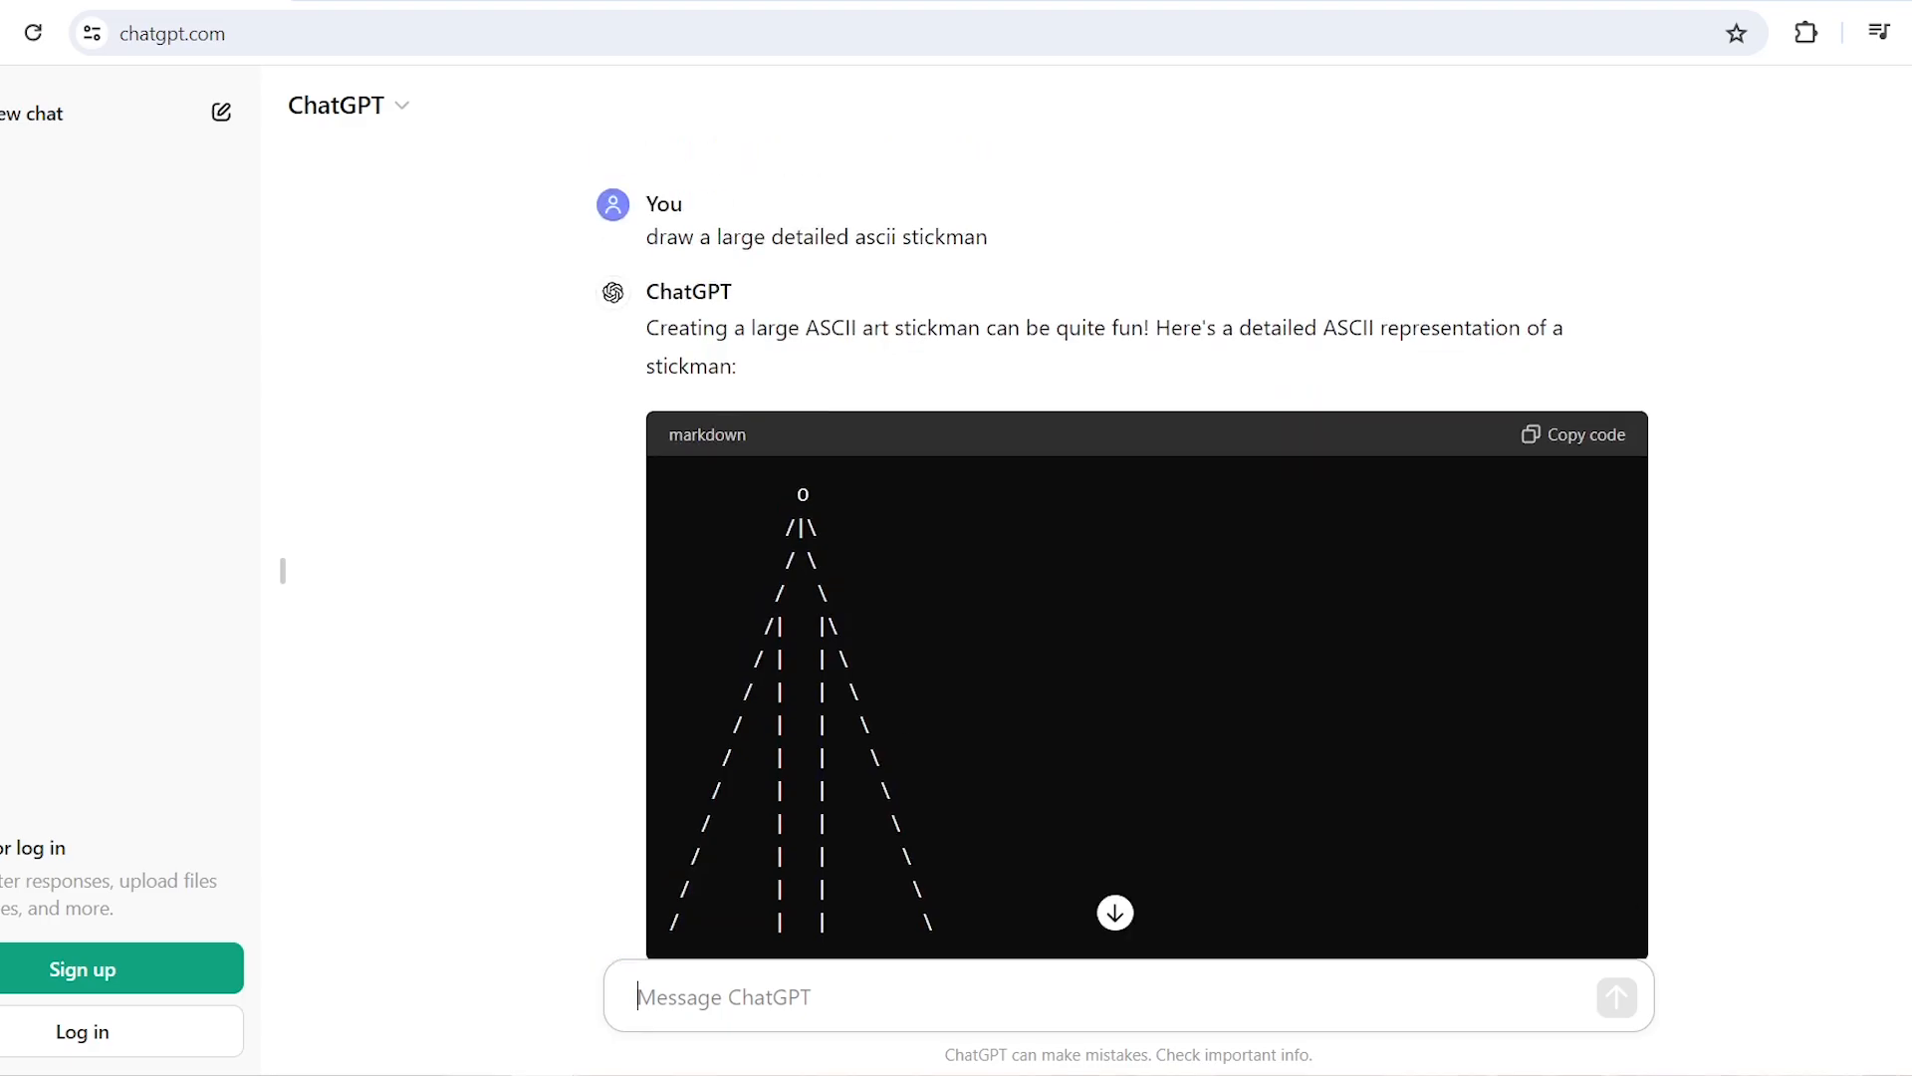
pyautogui.scroll(-3)
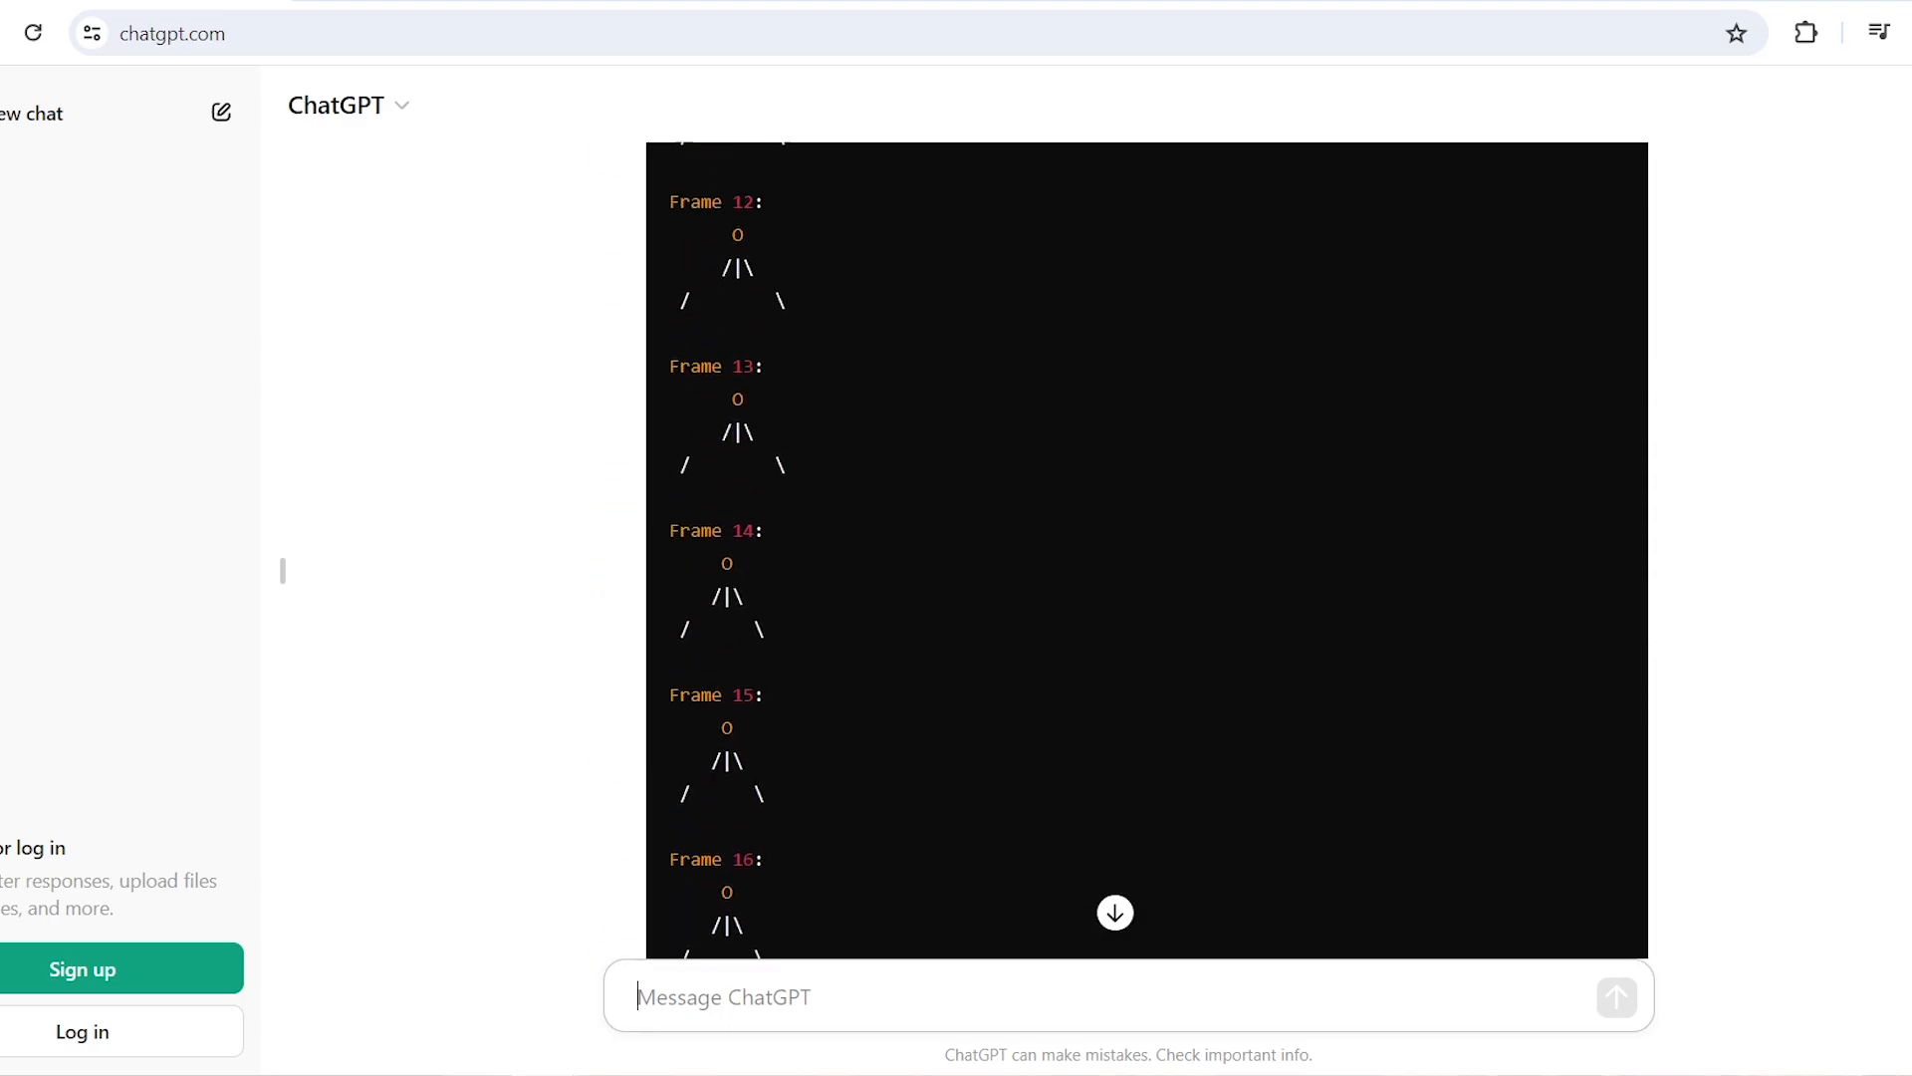
pyautogui.write('create asc')
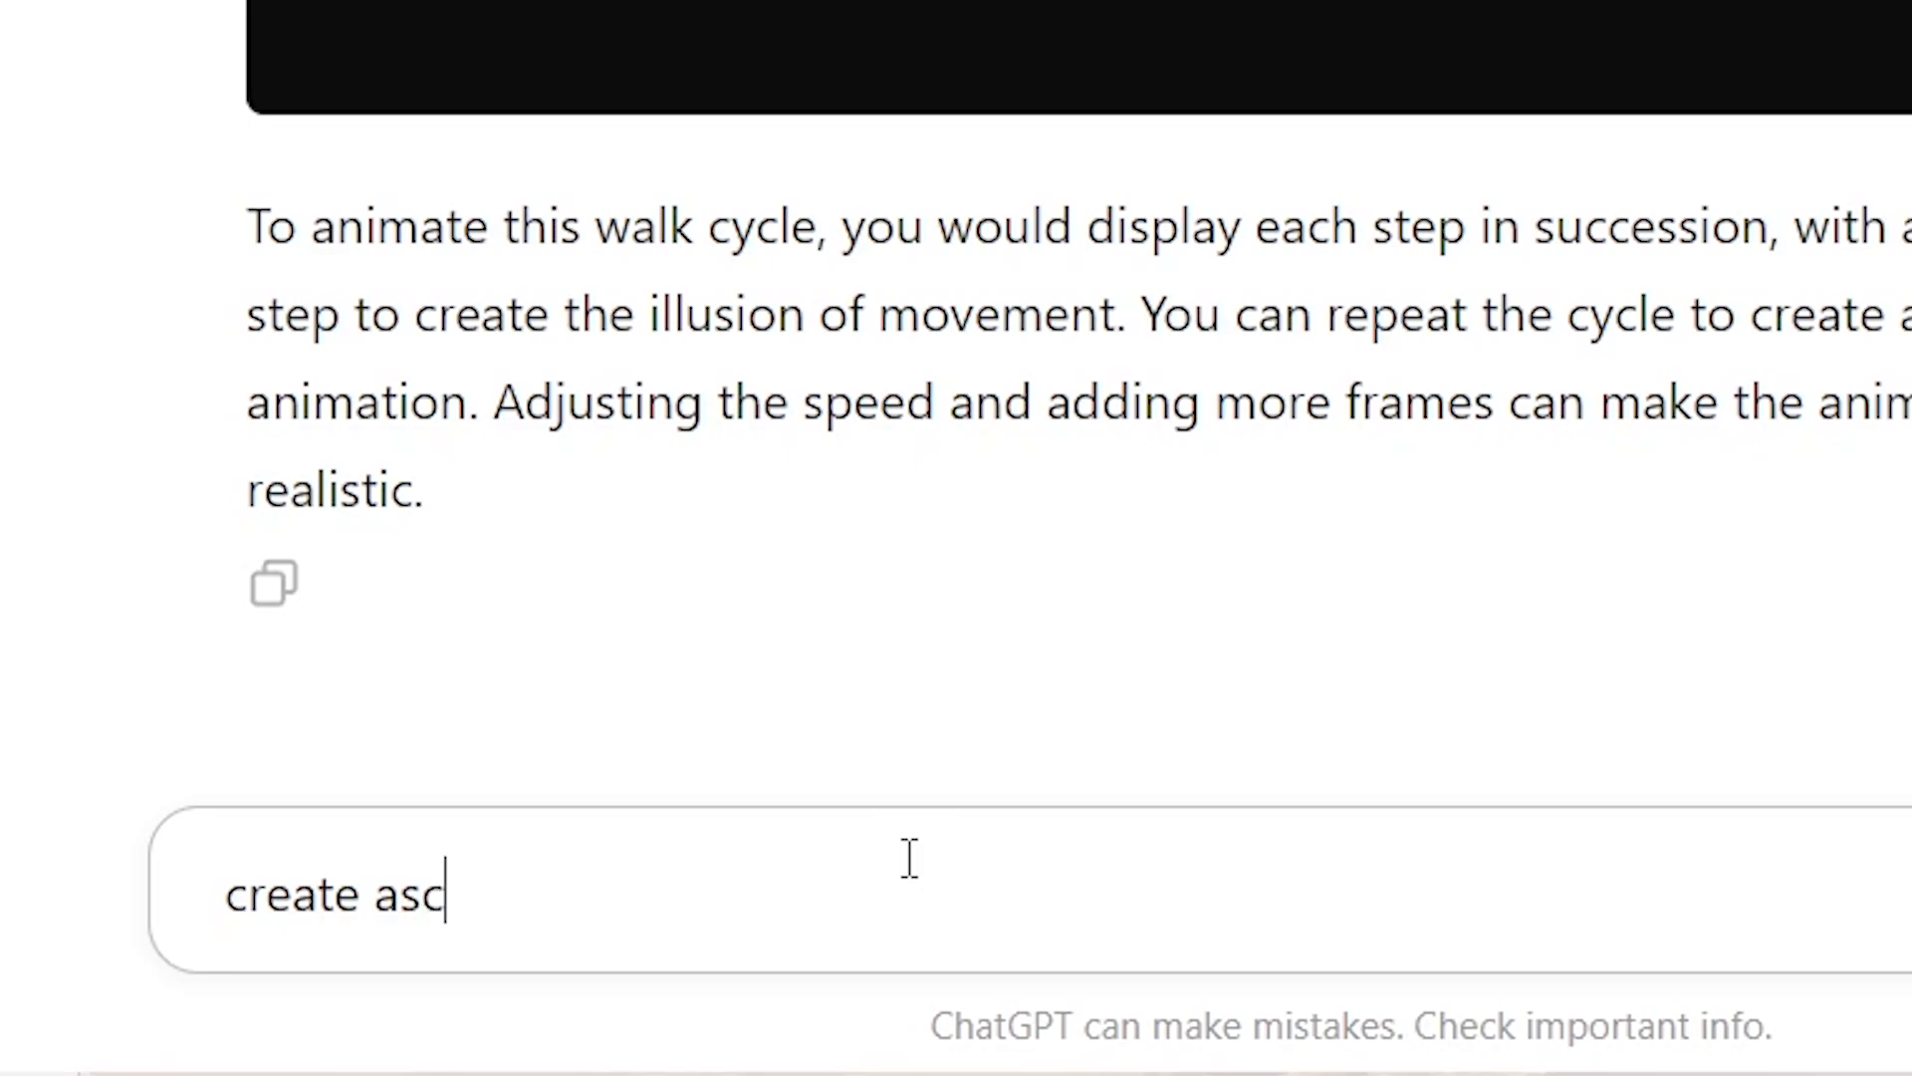
pyautogui.write('ii art of')
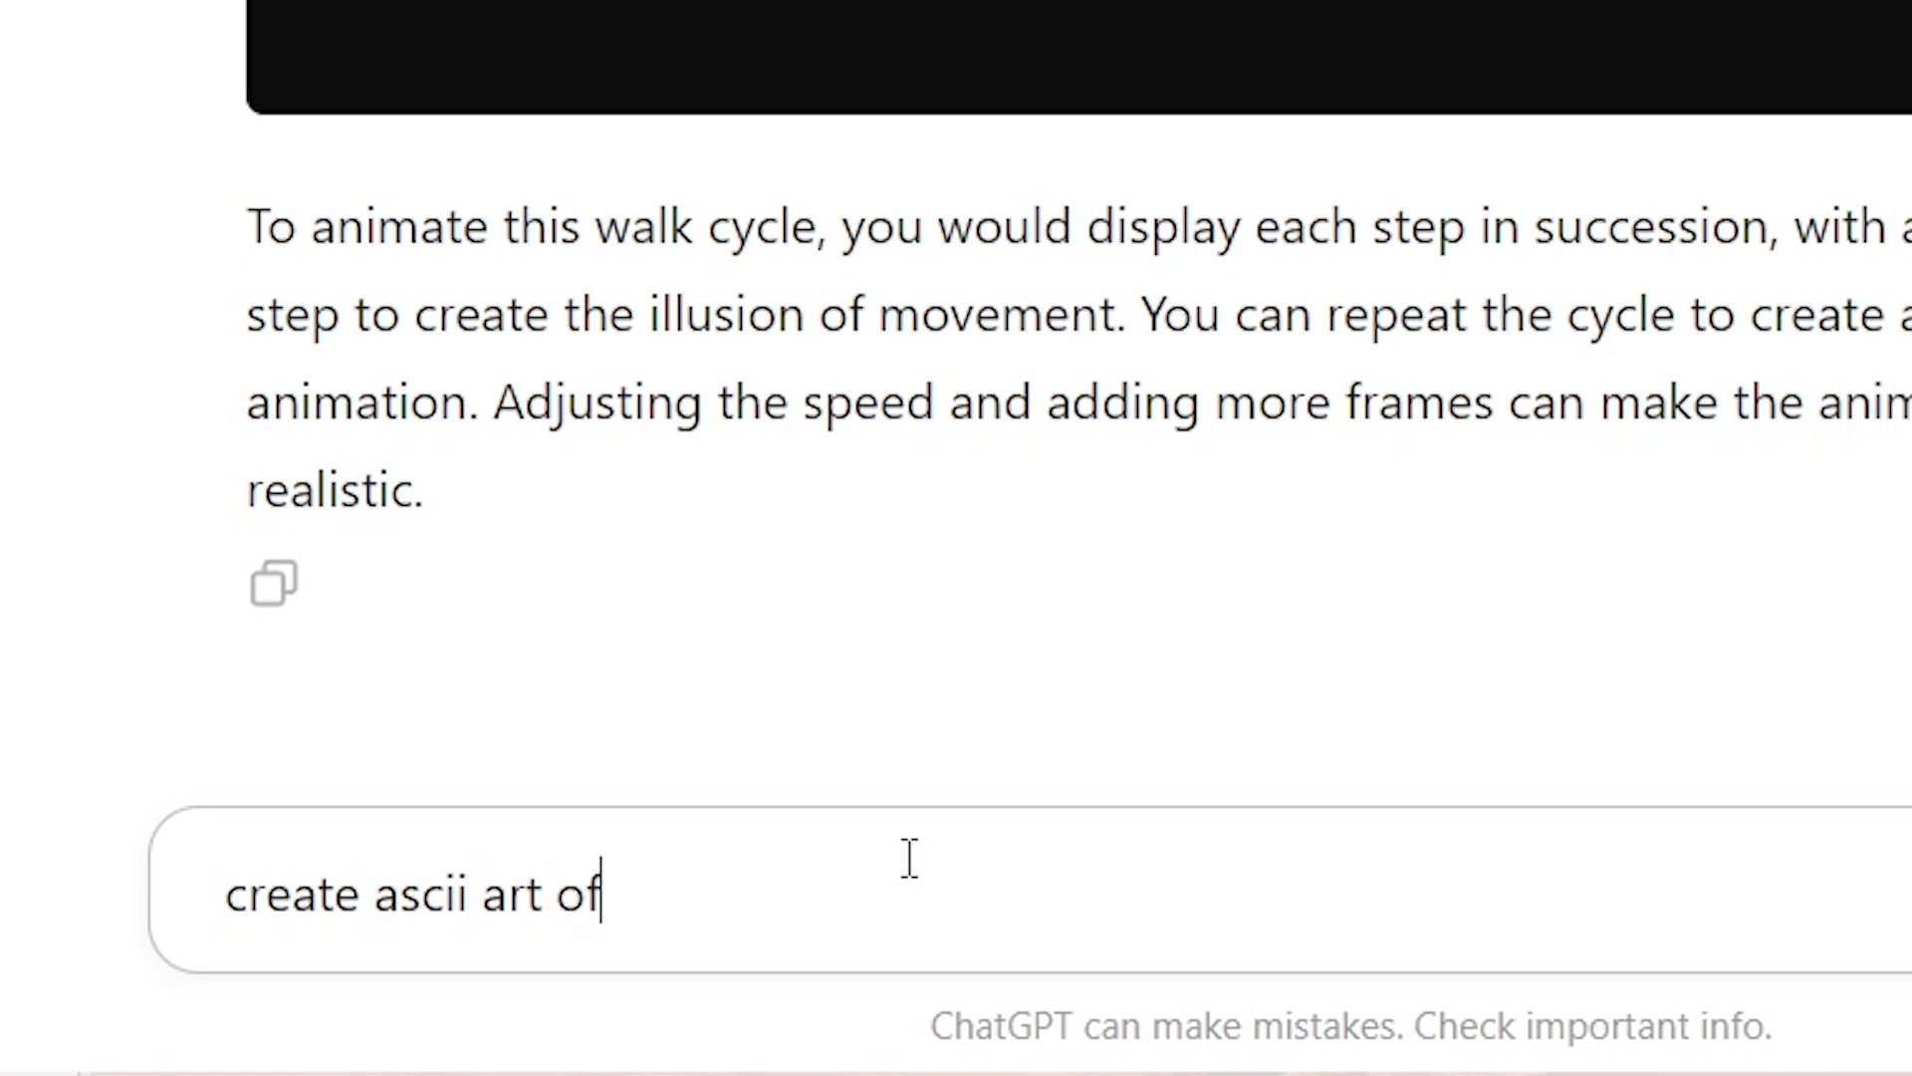
pyautogui.write('someon')
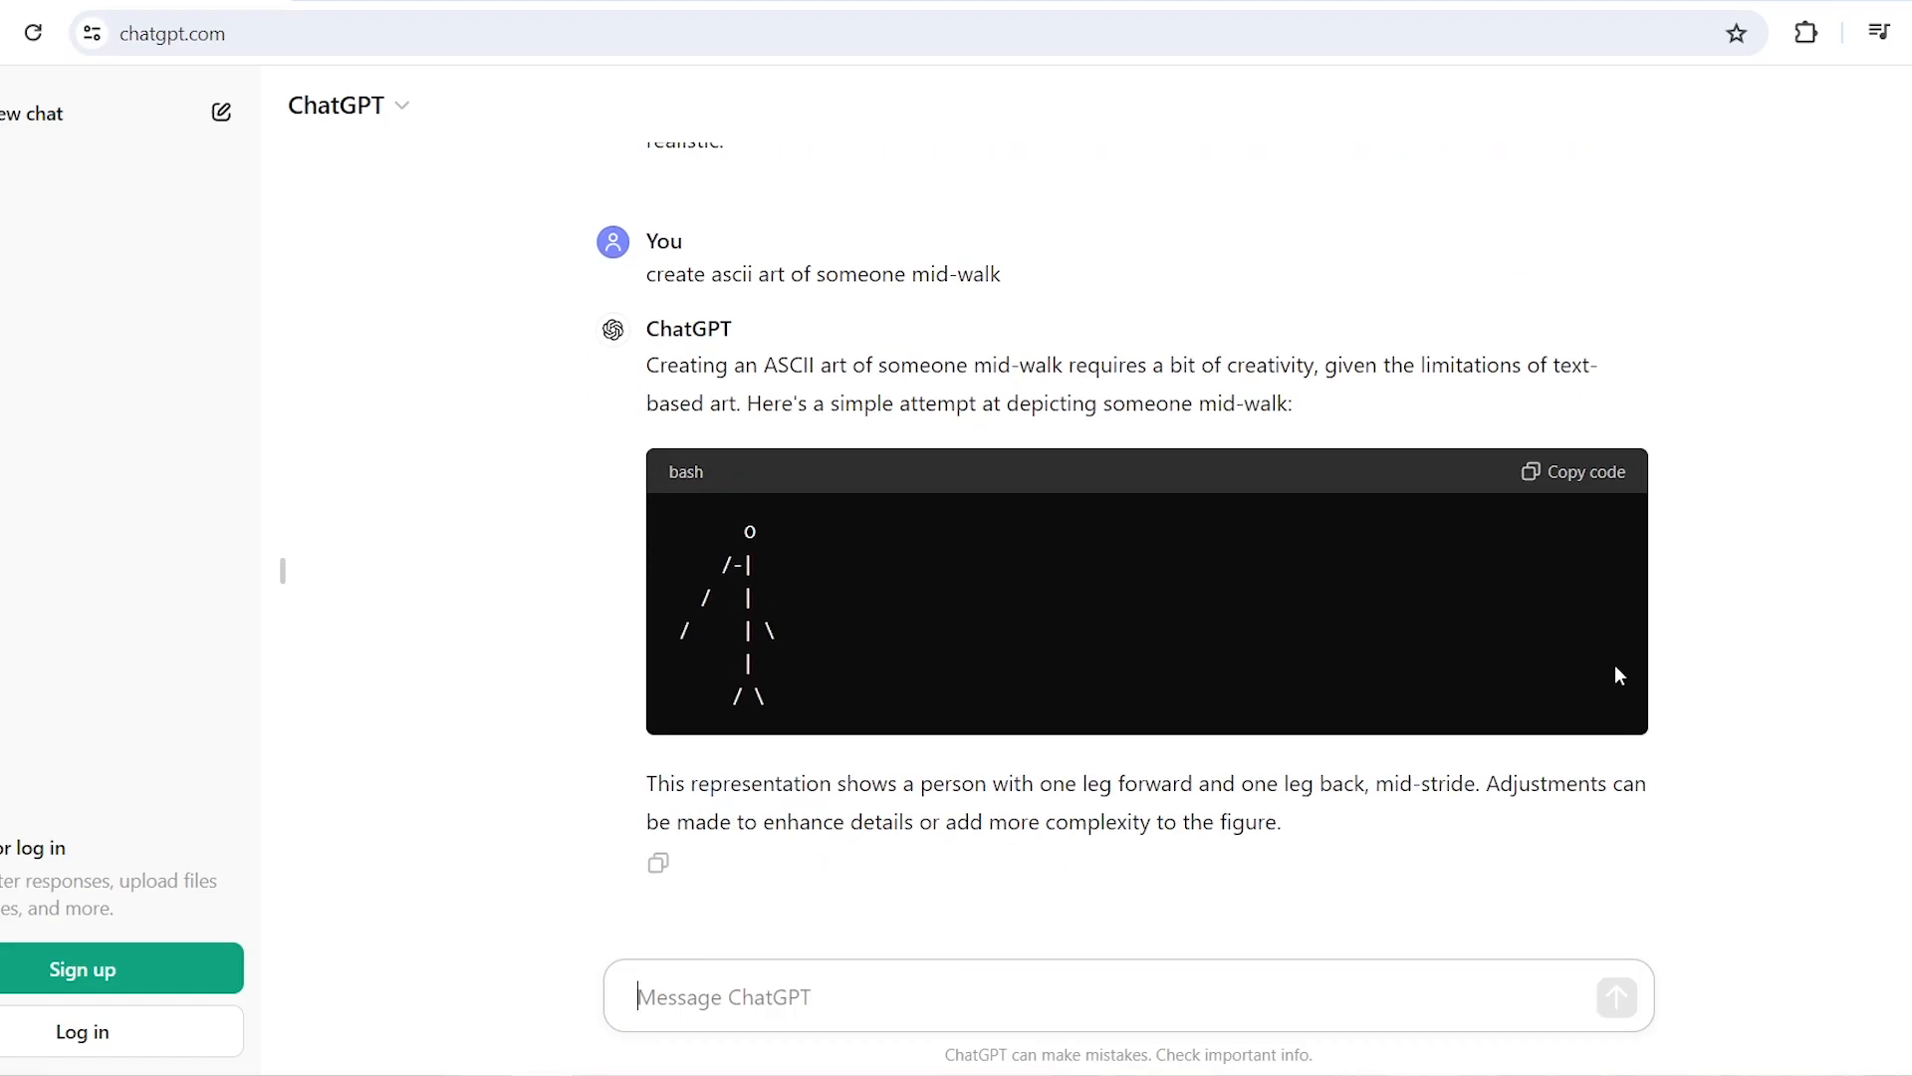
pyautogui.write('draw ascii stickman with 3 line')
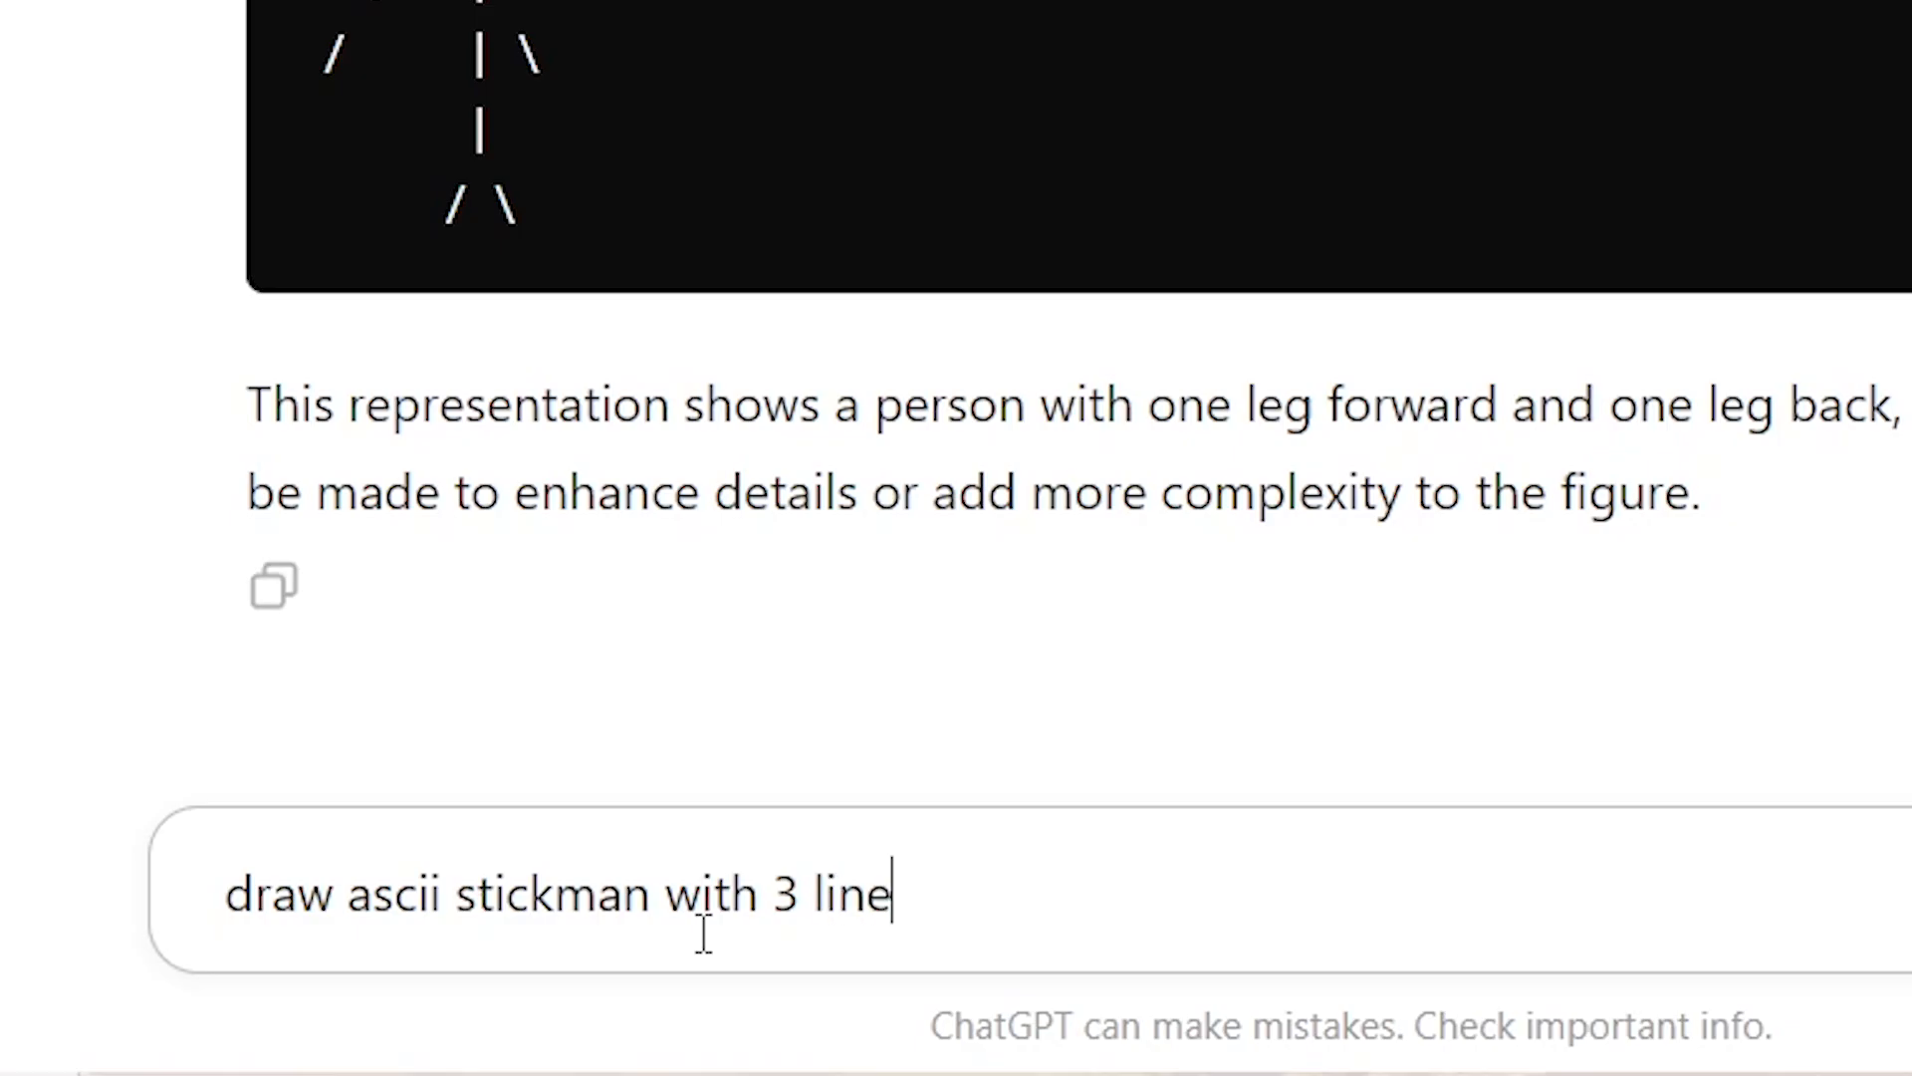
pyautogui.write('s for toro')
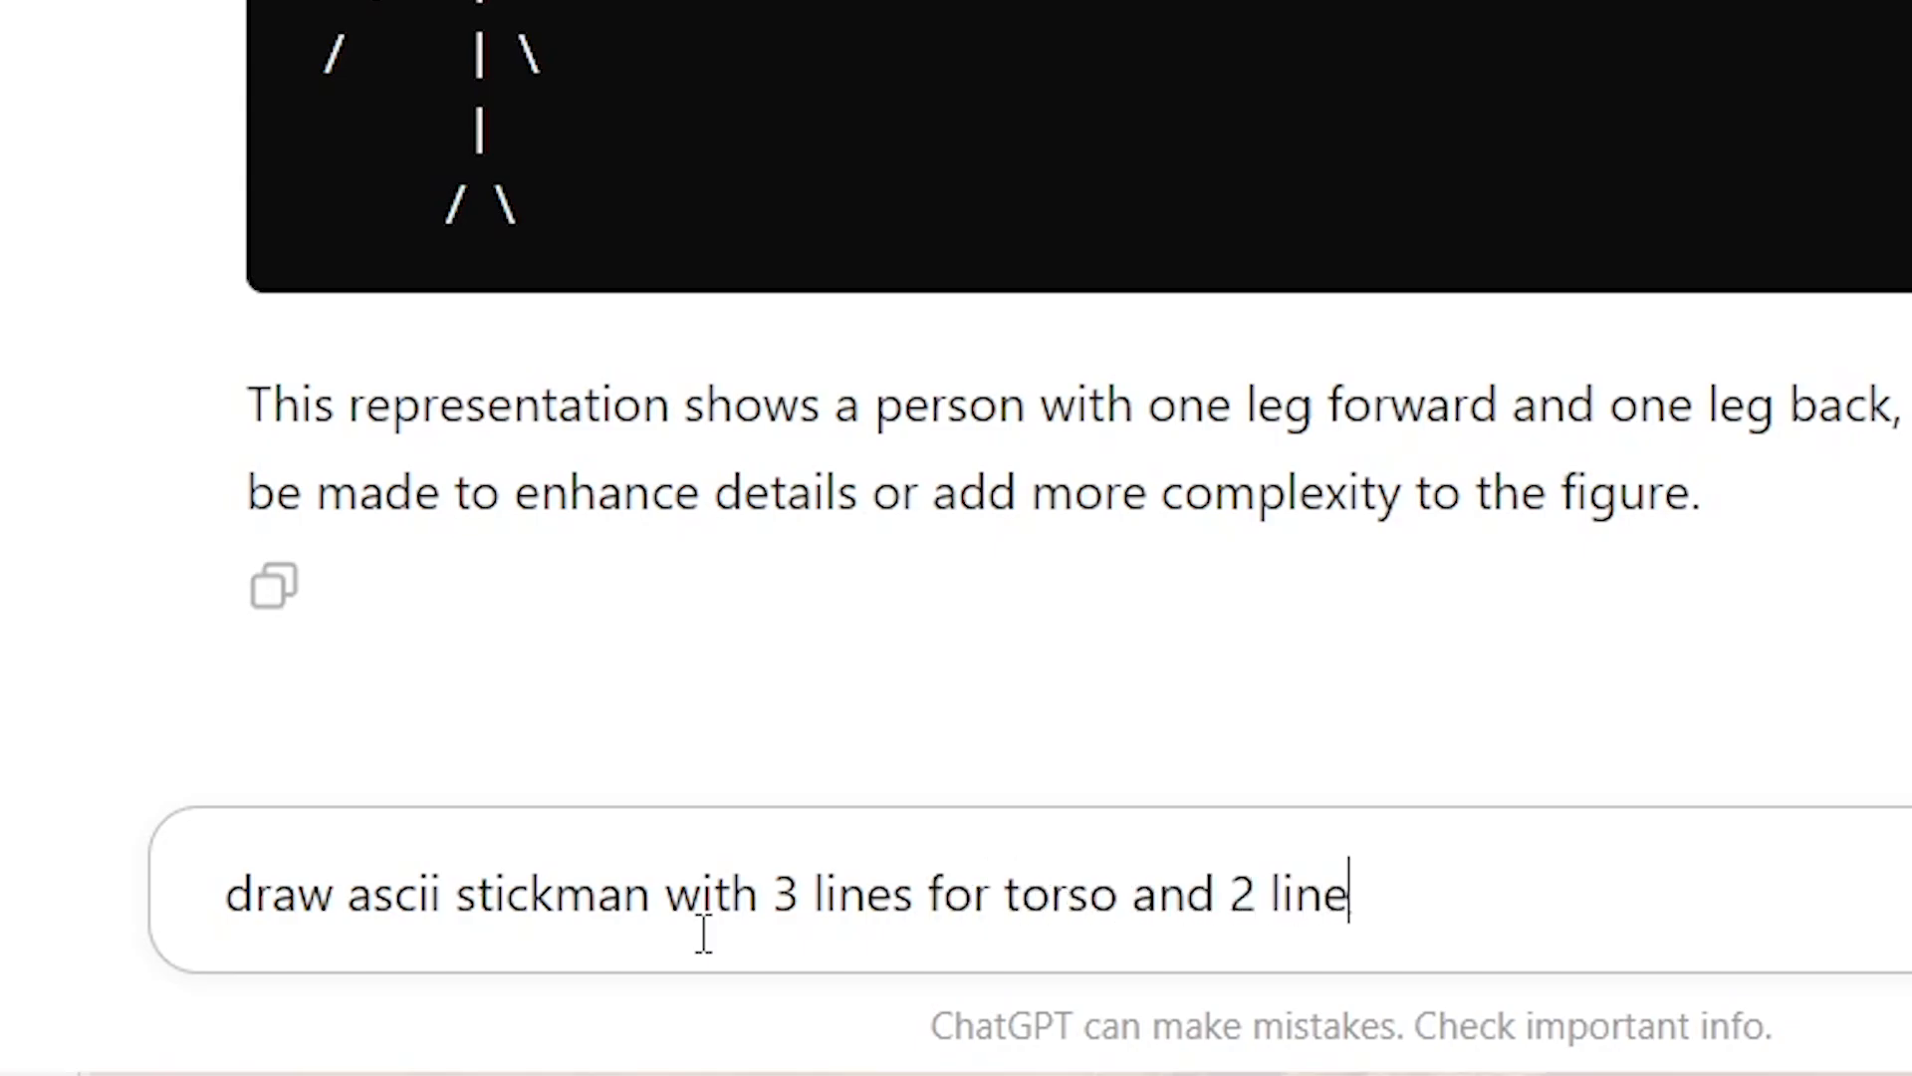
pyautogui.write('s for each lim')
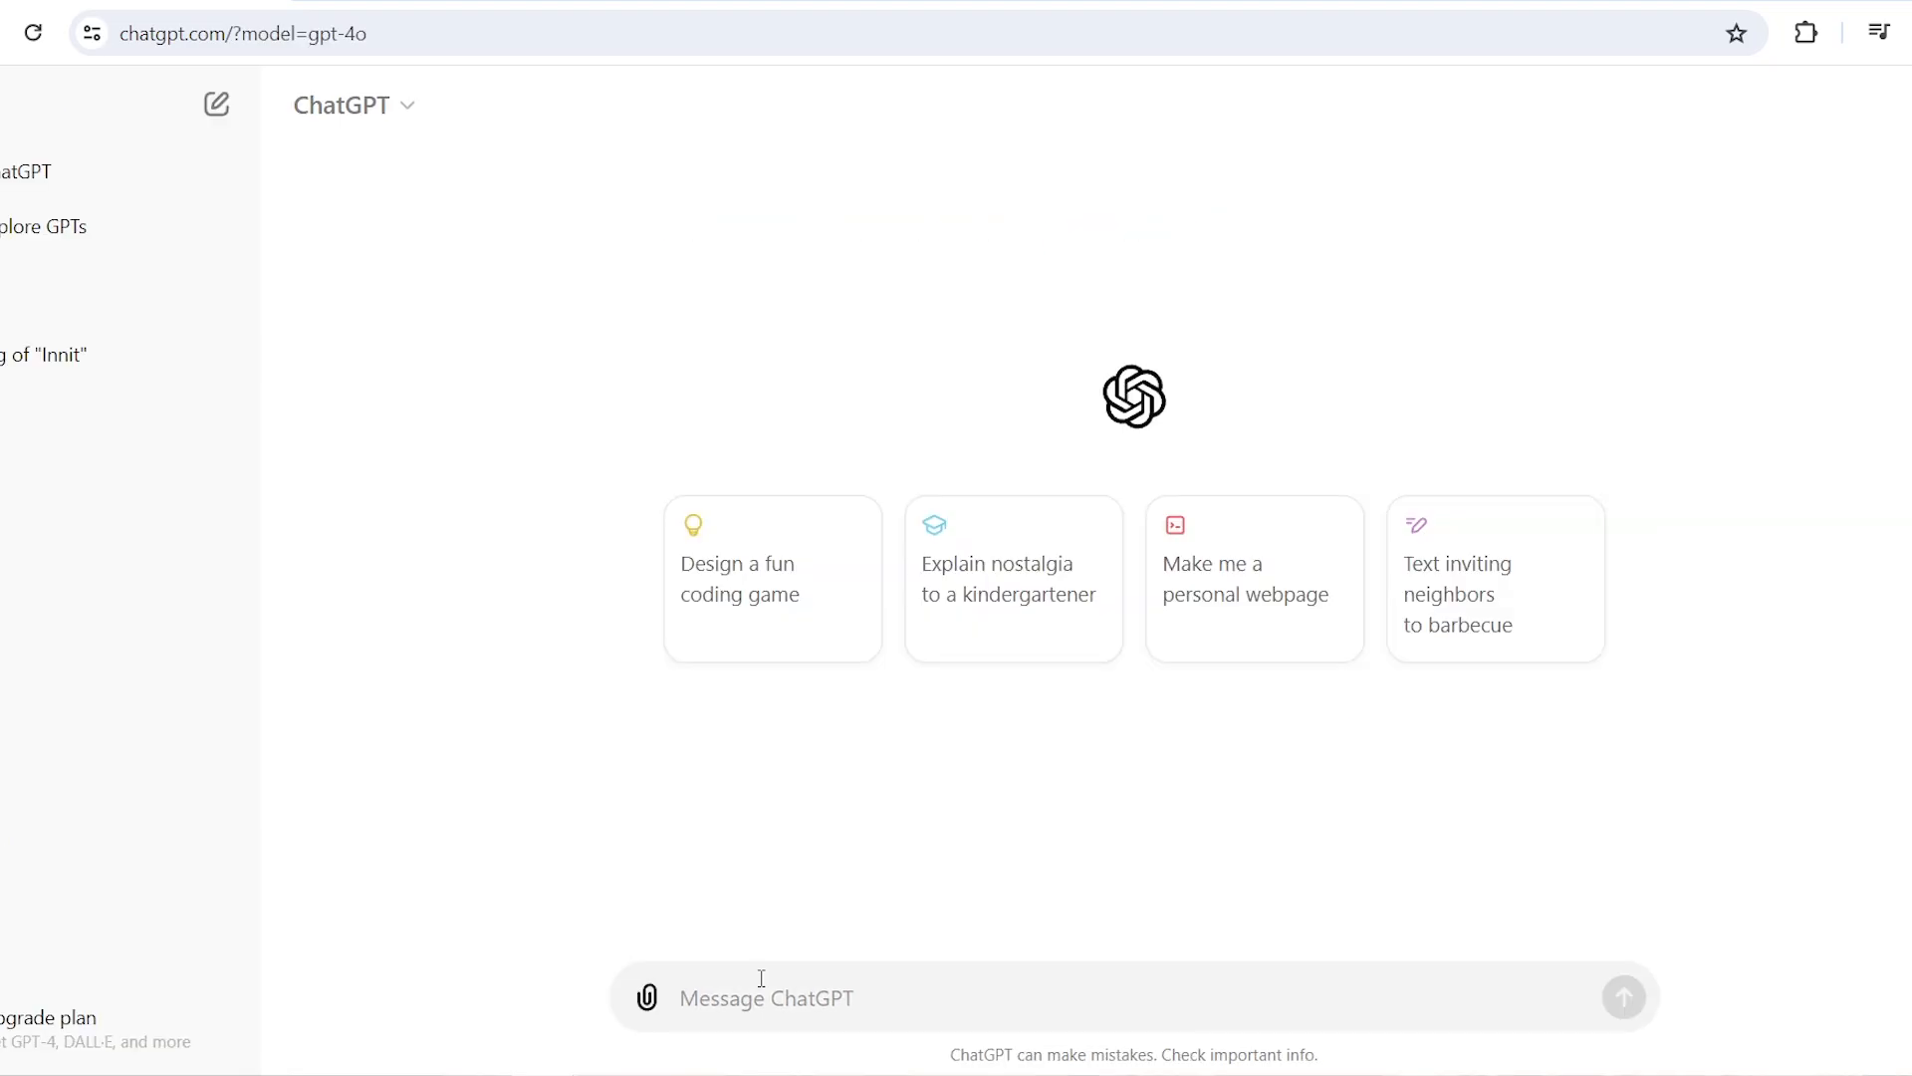
pyautogui.write('animate a stickman')
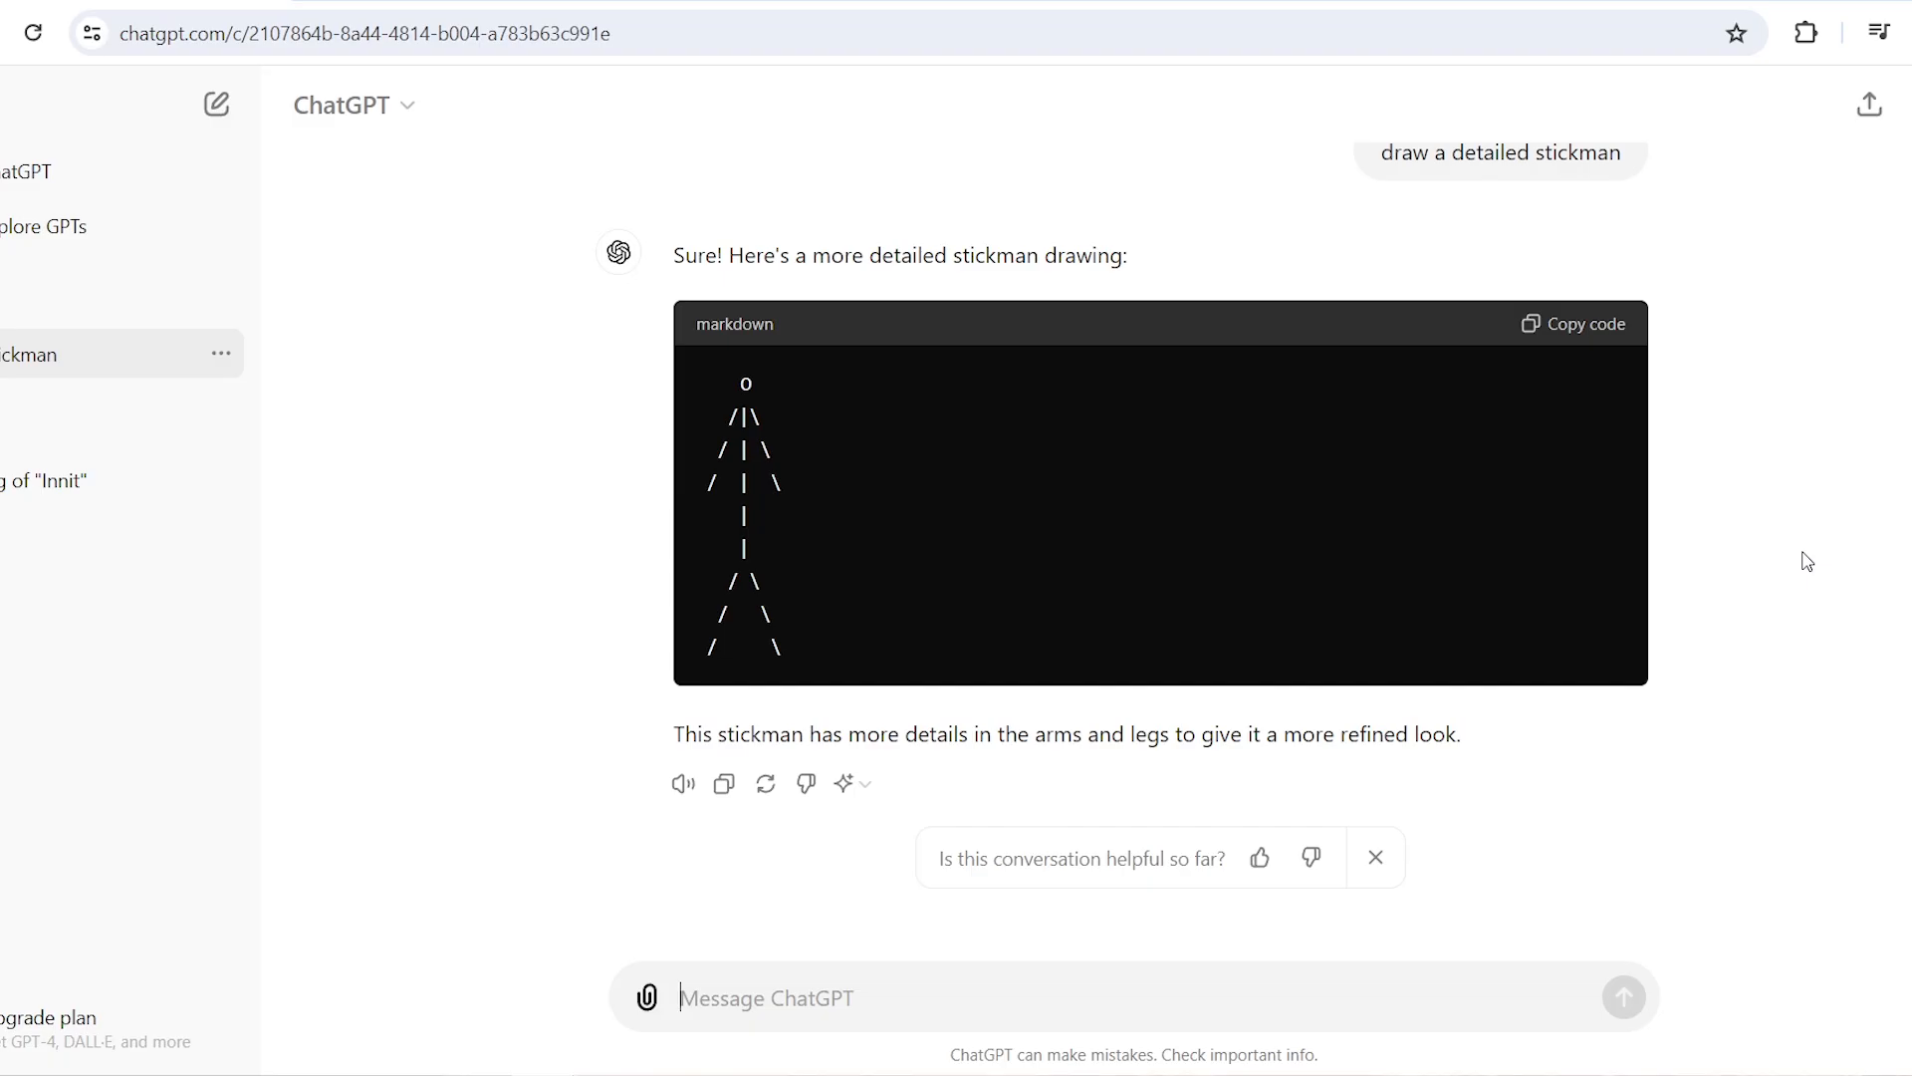
pyautogui.write('create a de')
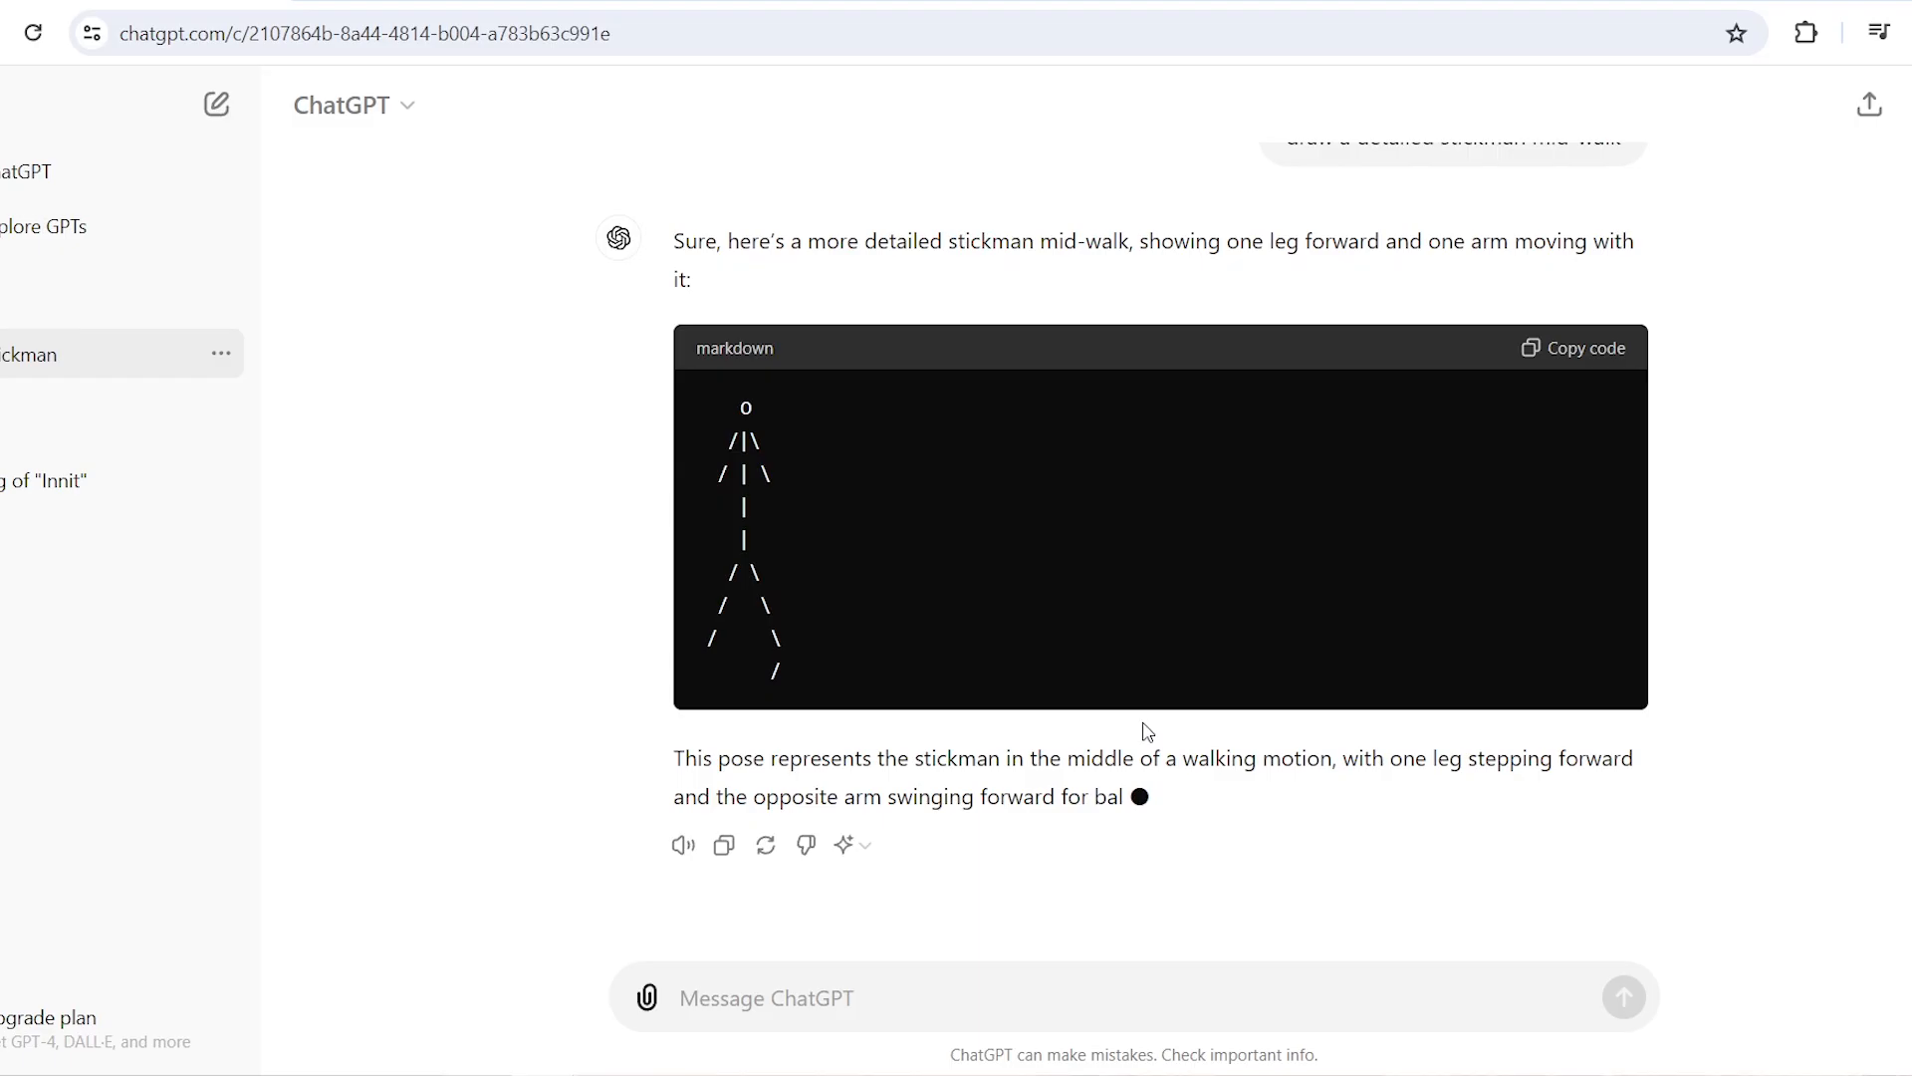
pyautogui.write('draw a detailed stickman with right leg steppi')
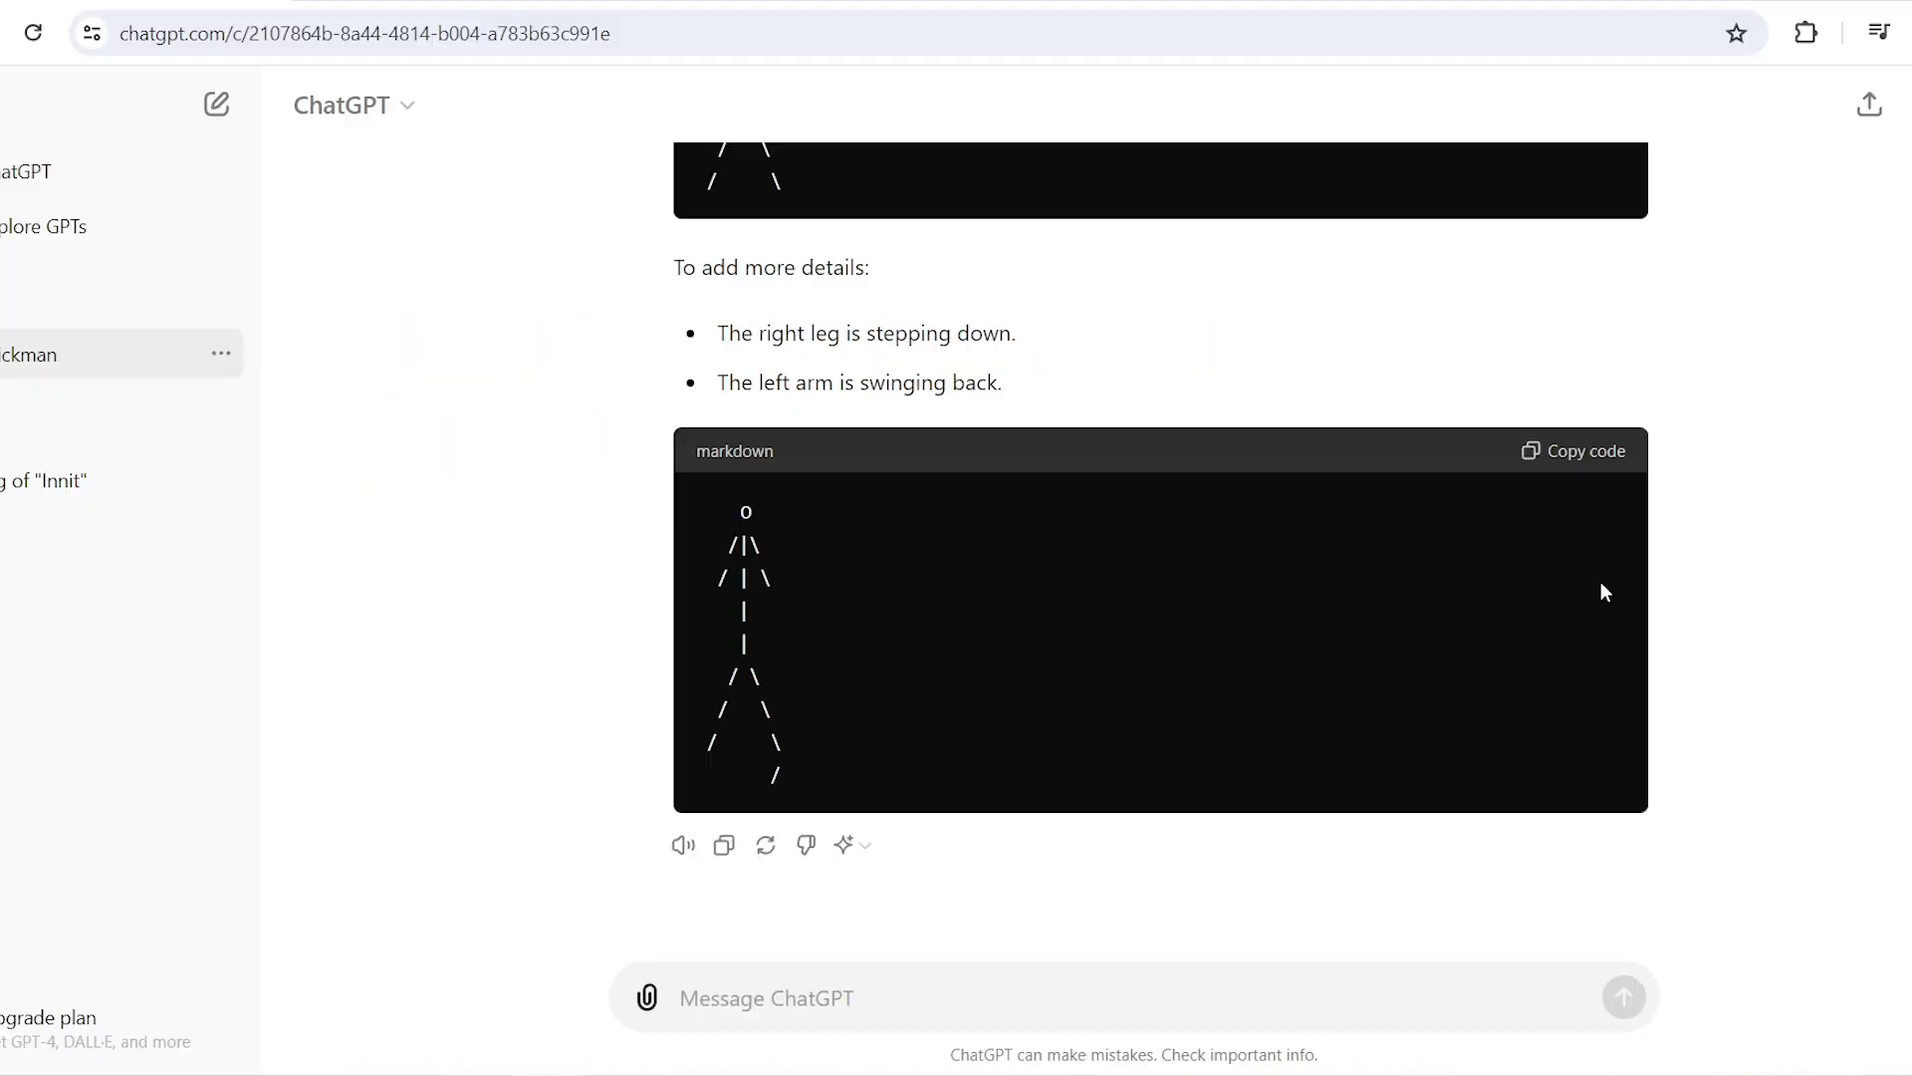
pyautogui.scroll(-3)
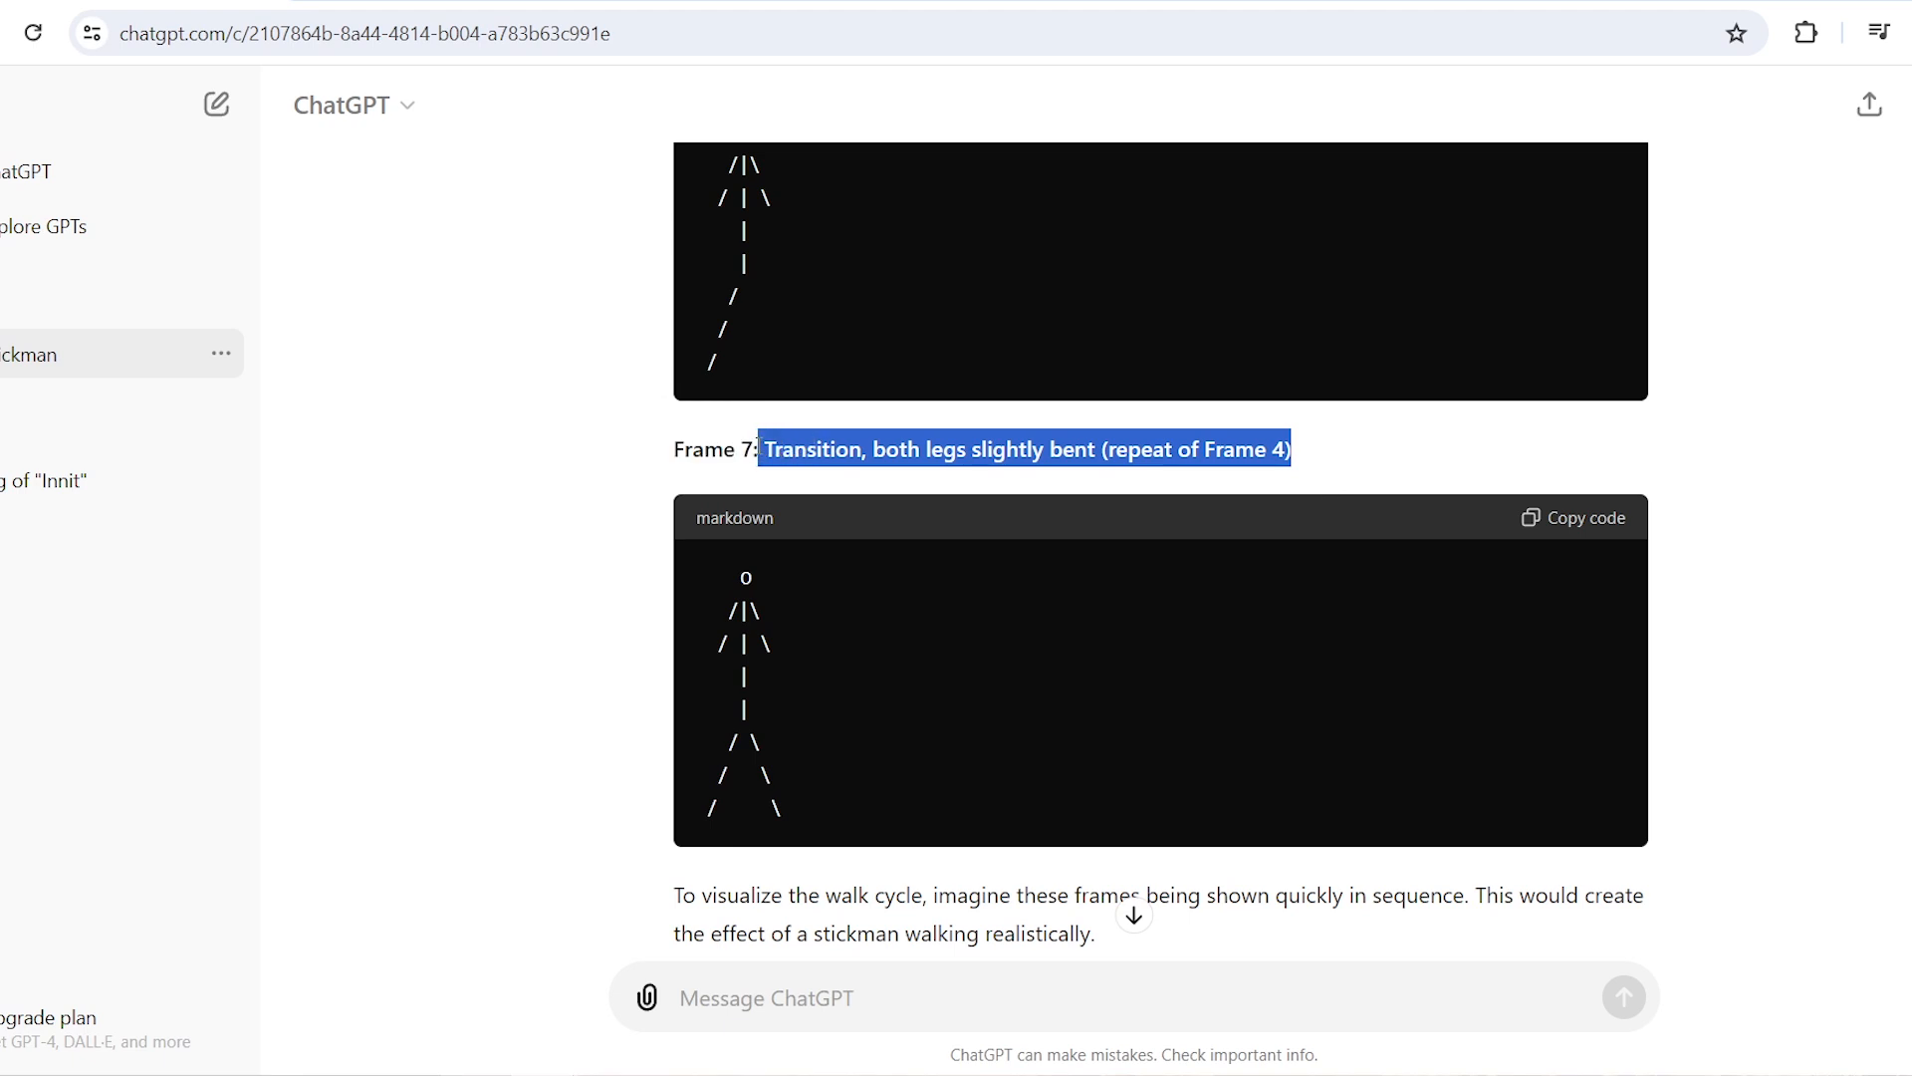
pyautogui.scroll(3)
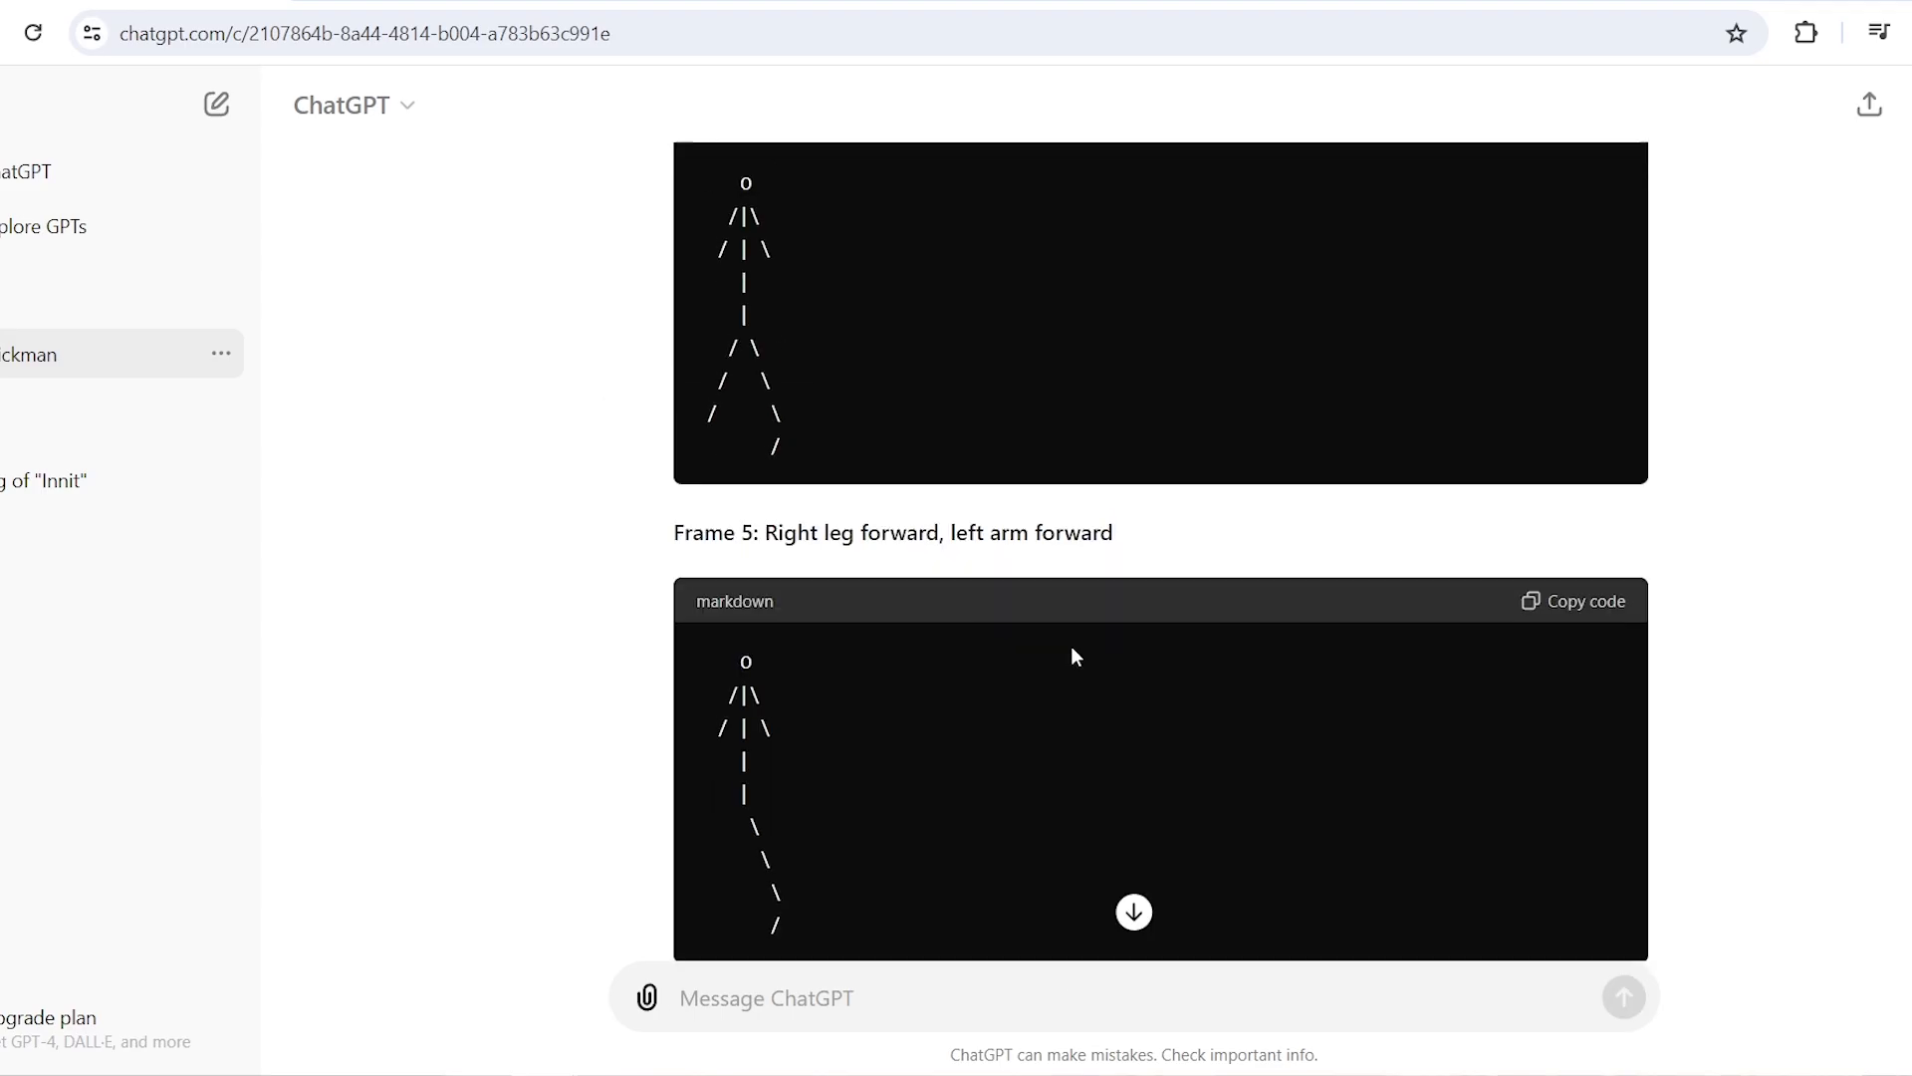
pyautogui.scroll(-3)
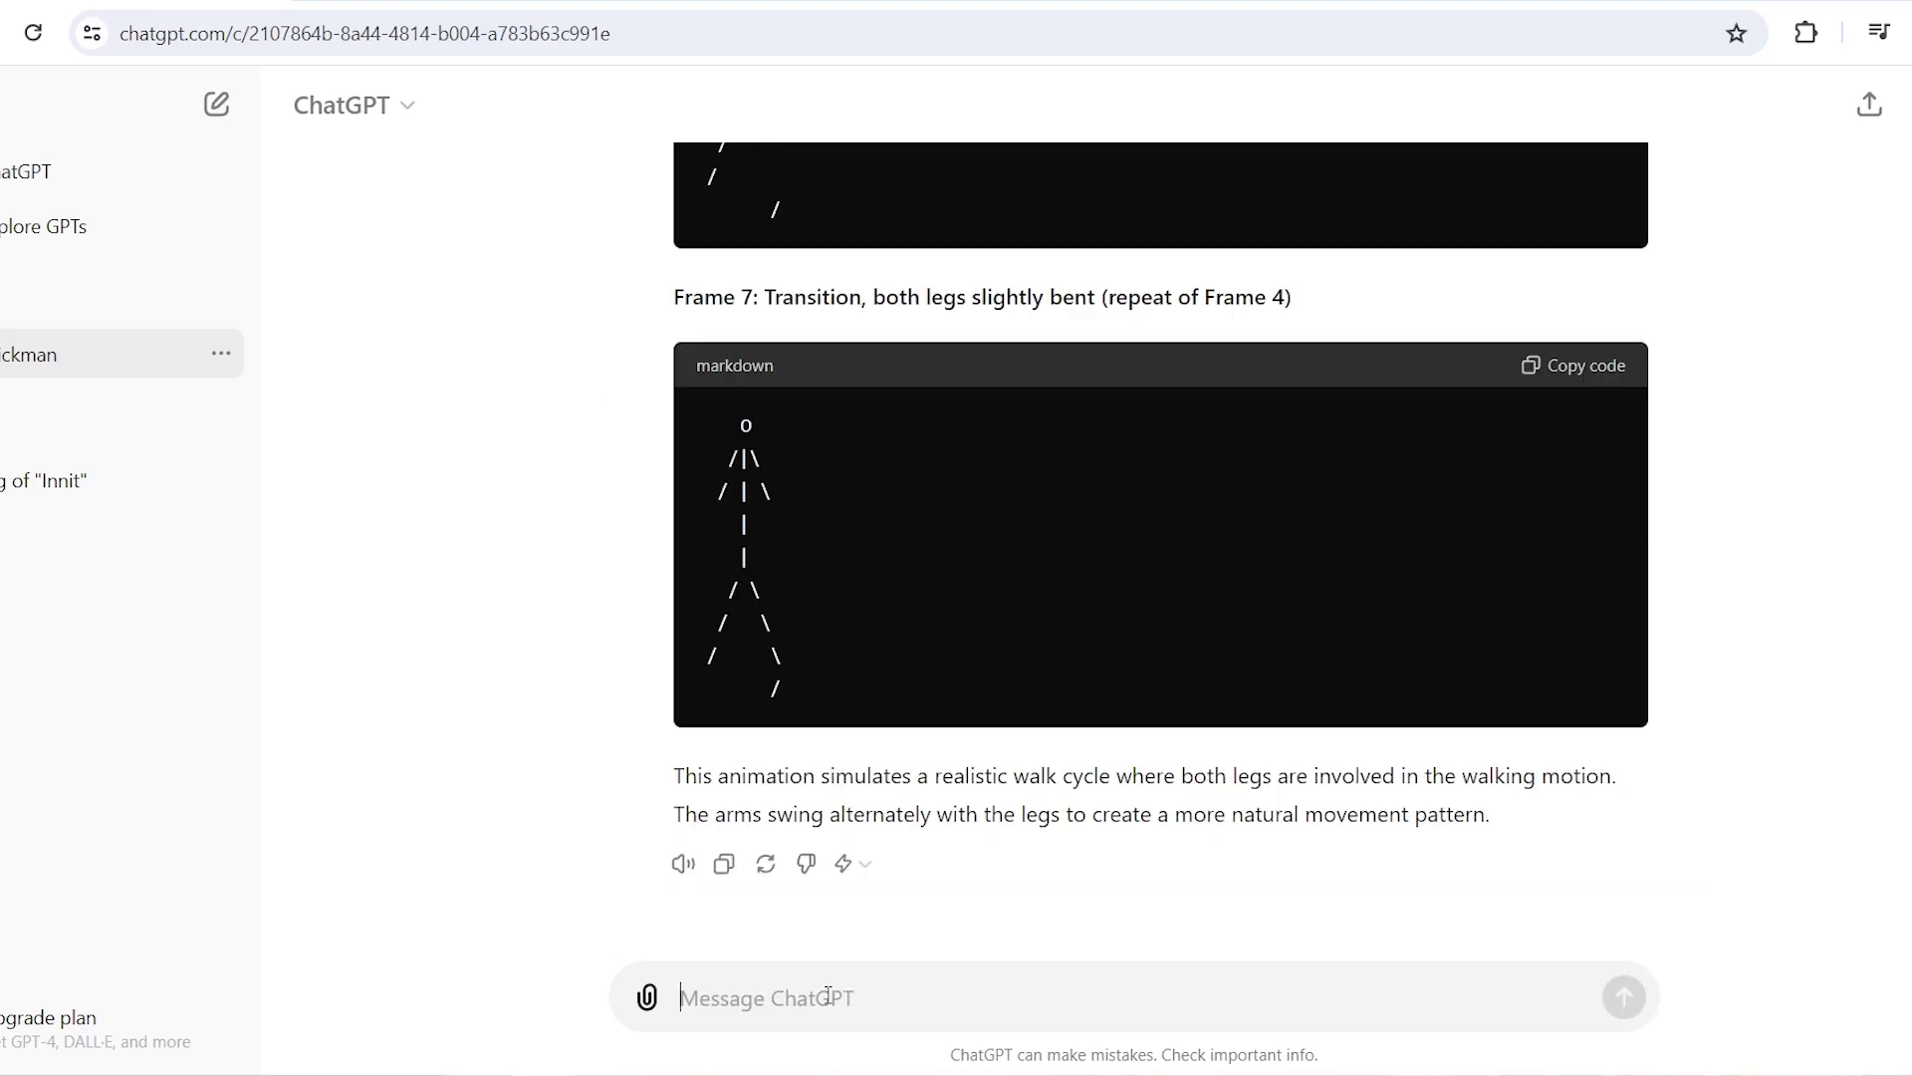
pyautogui.write('do')
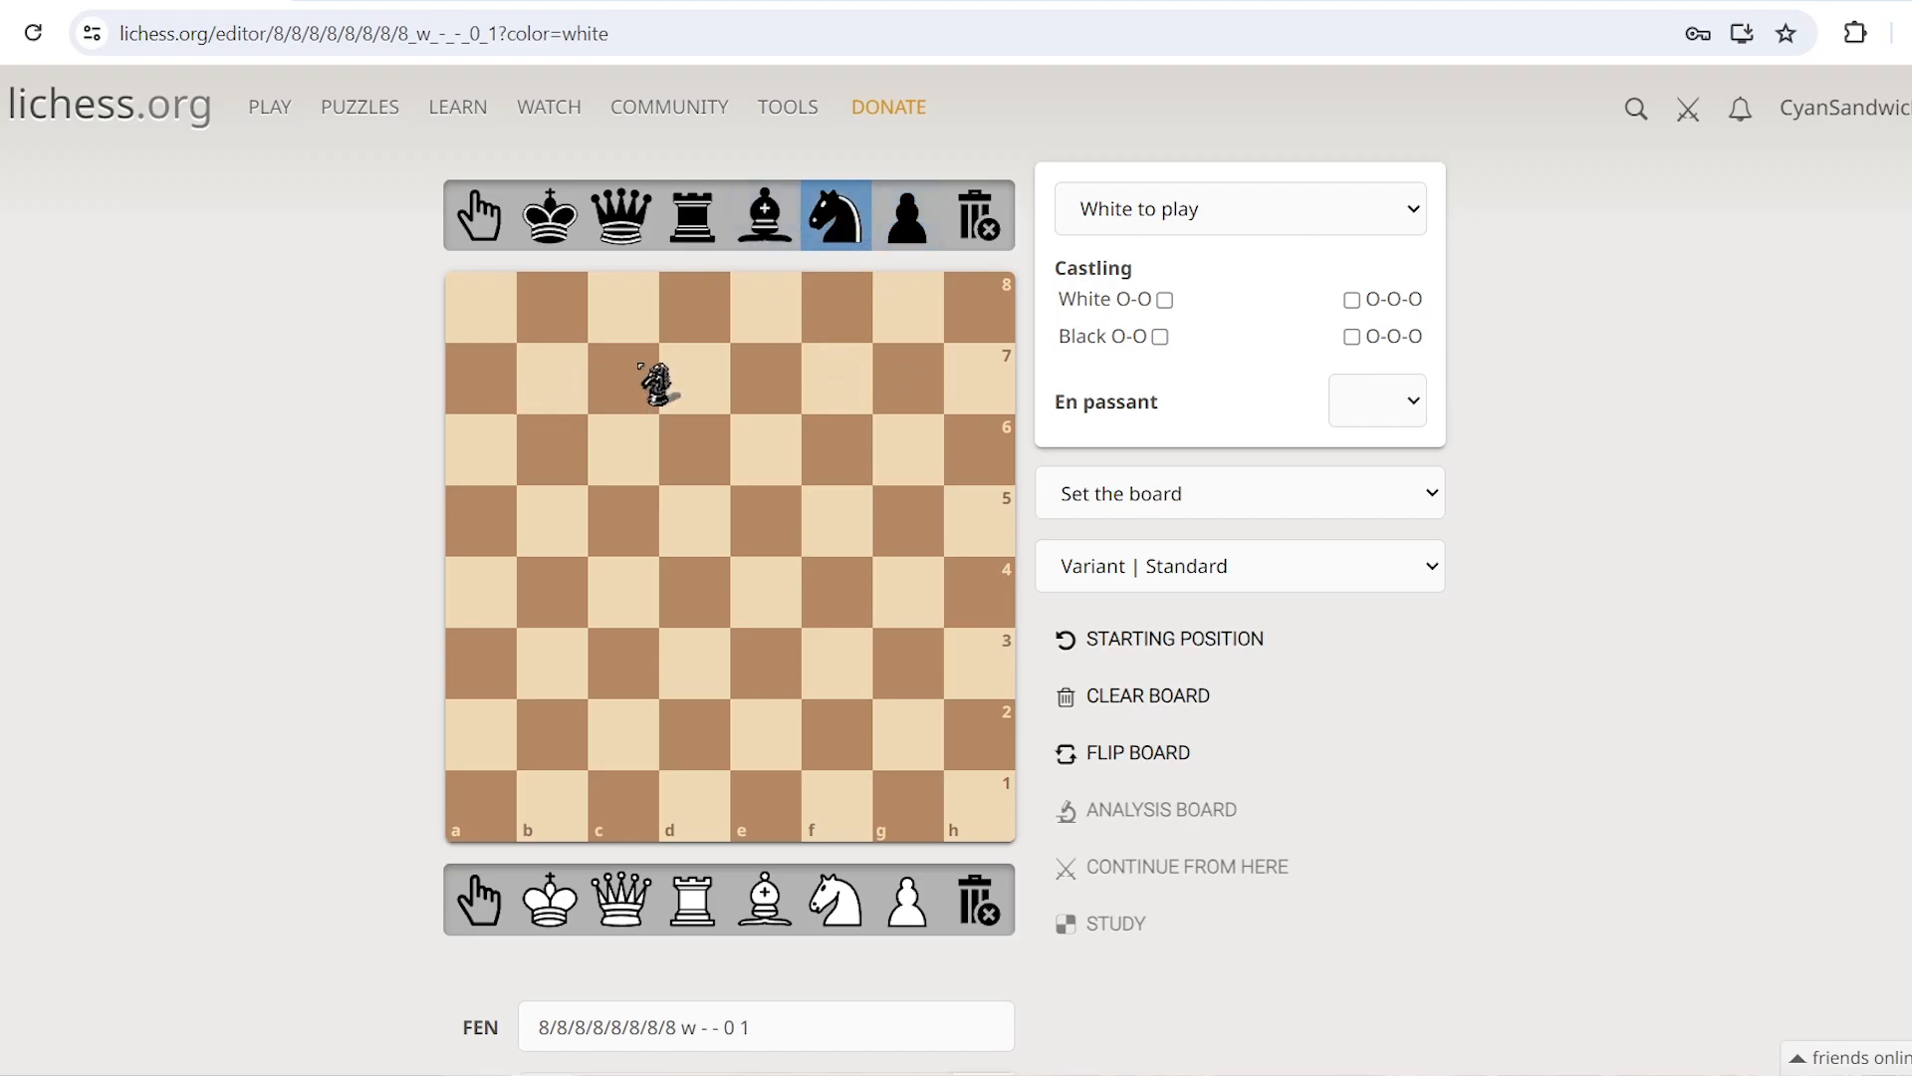
# Place the black knight on d7 as the head and add pieces forming the body
pyautogui.moveTo(659, 384); pyautogui.dragTo(706, 424)
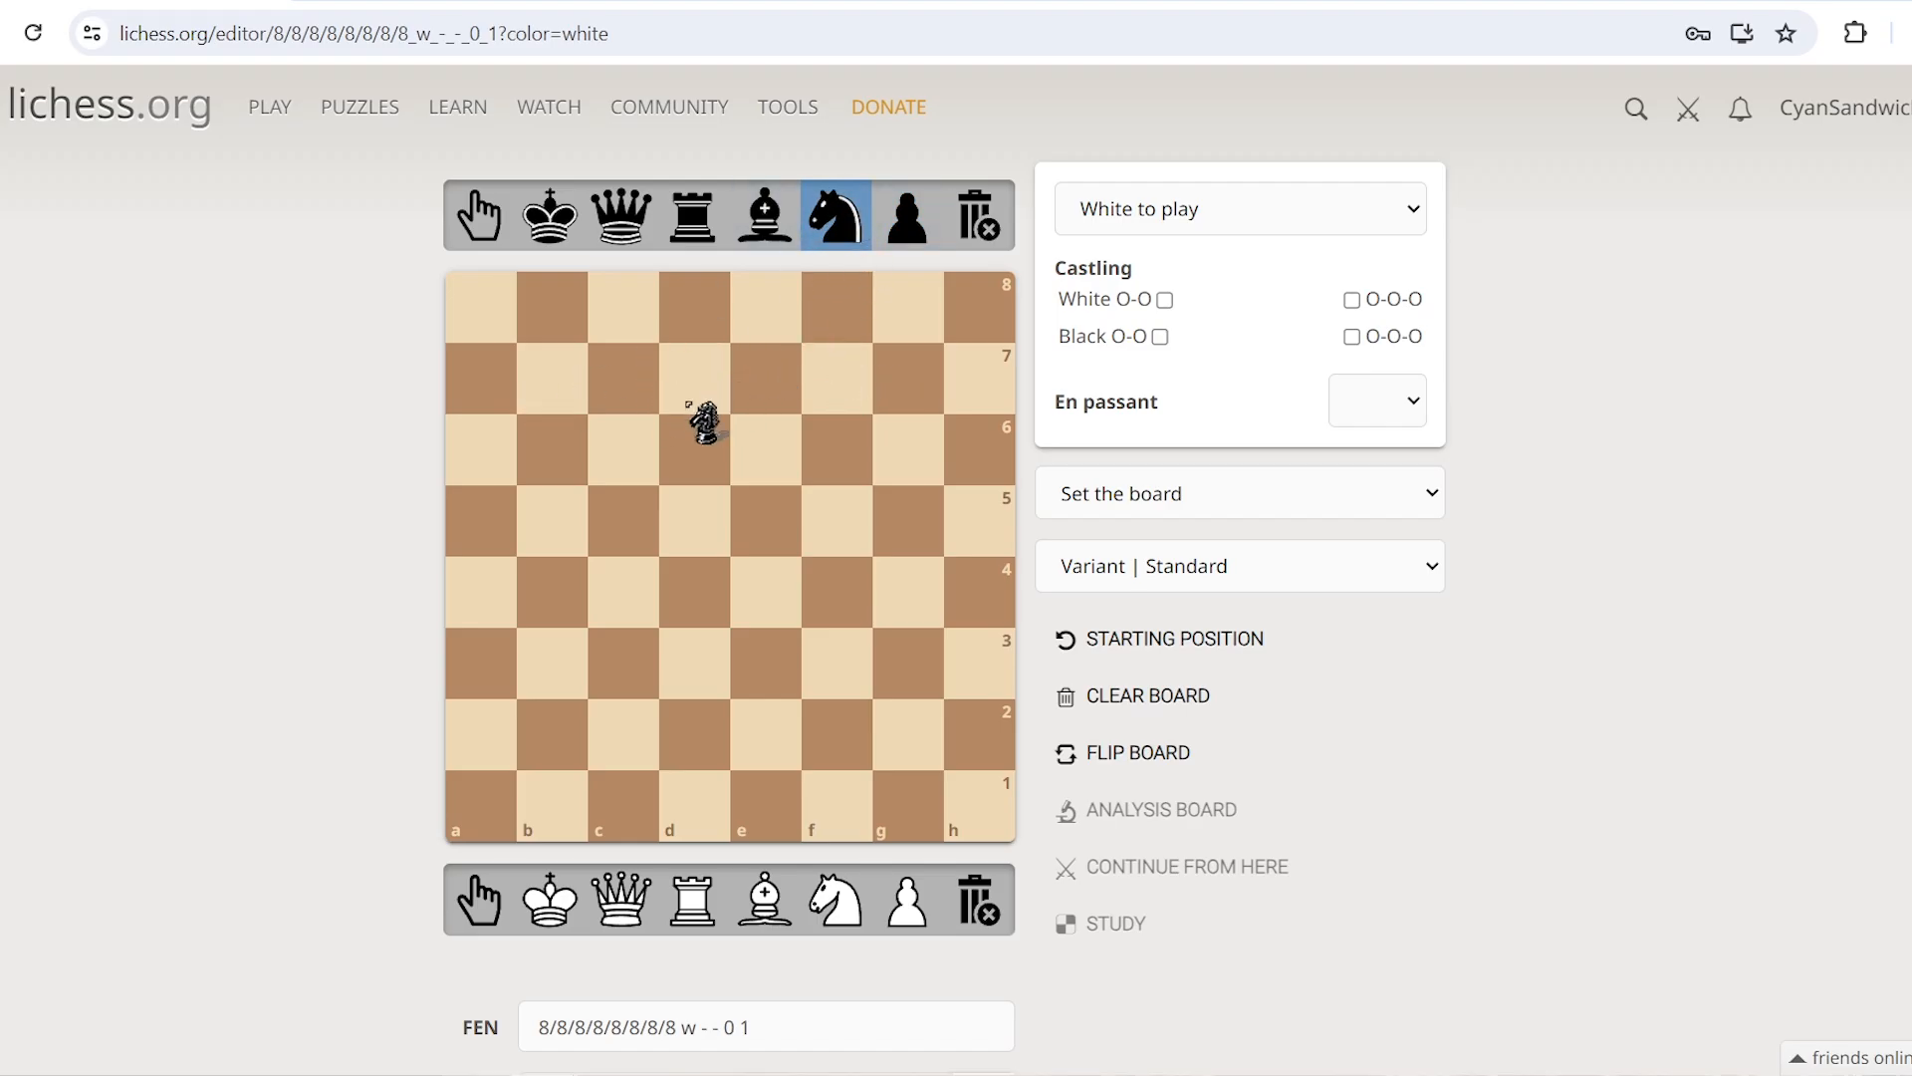
pyautogui.click(693, 379)
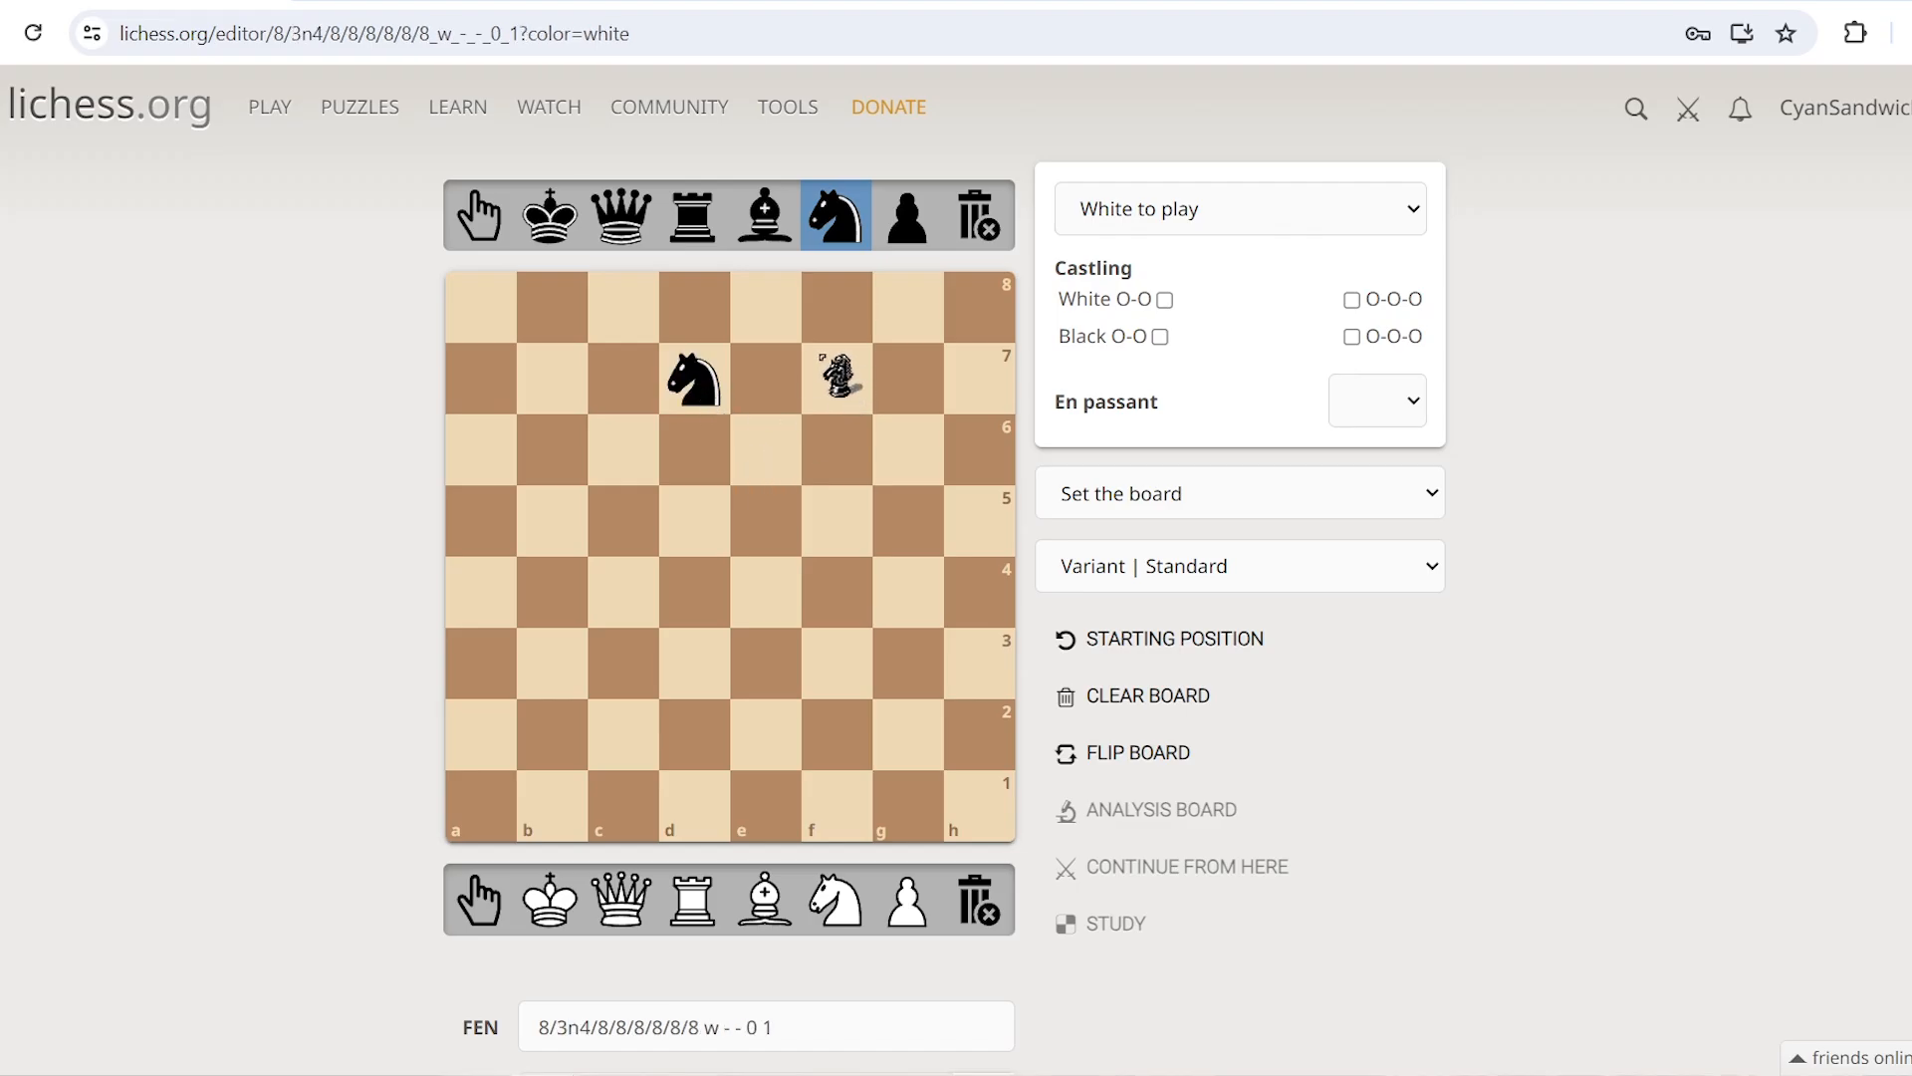
pyautogui.moveTo(839, 378); pyautogui.dragTo(658, 283)
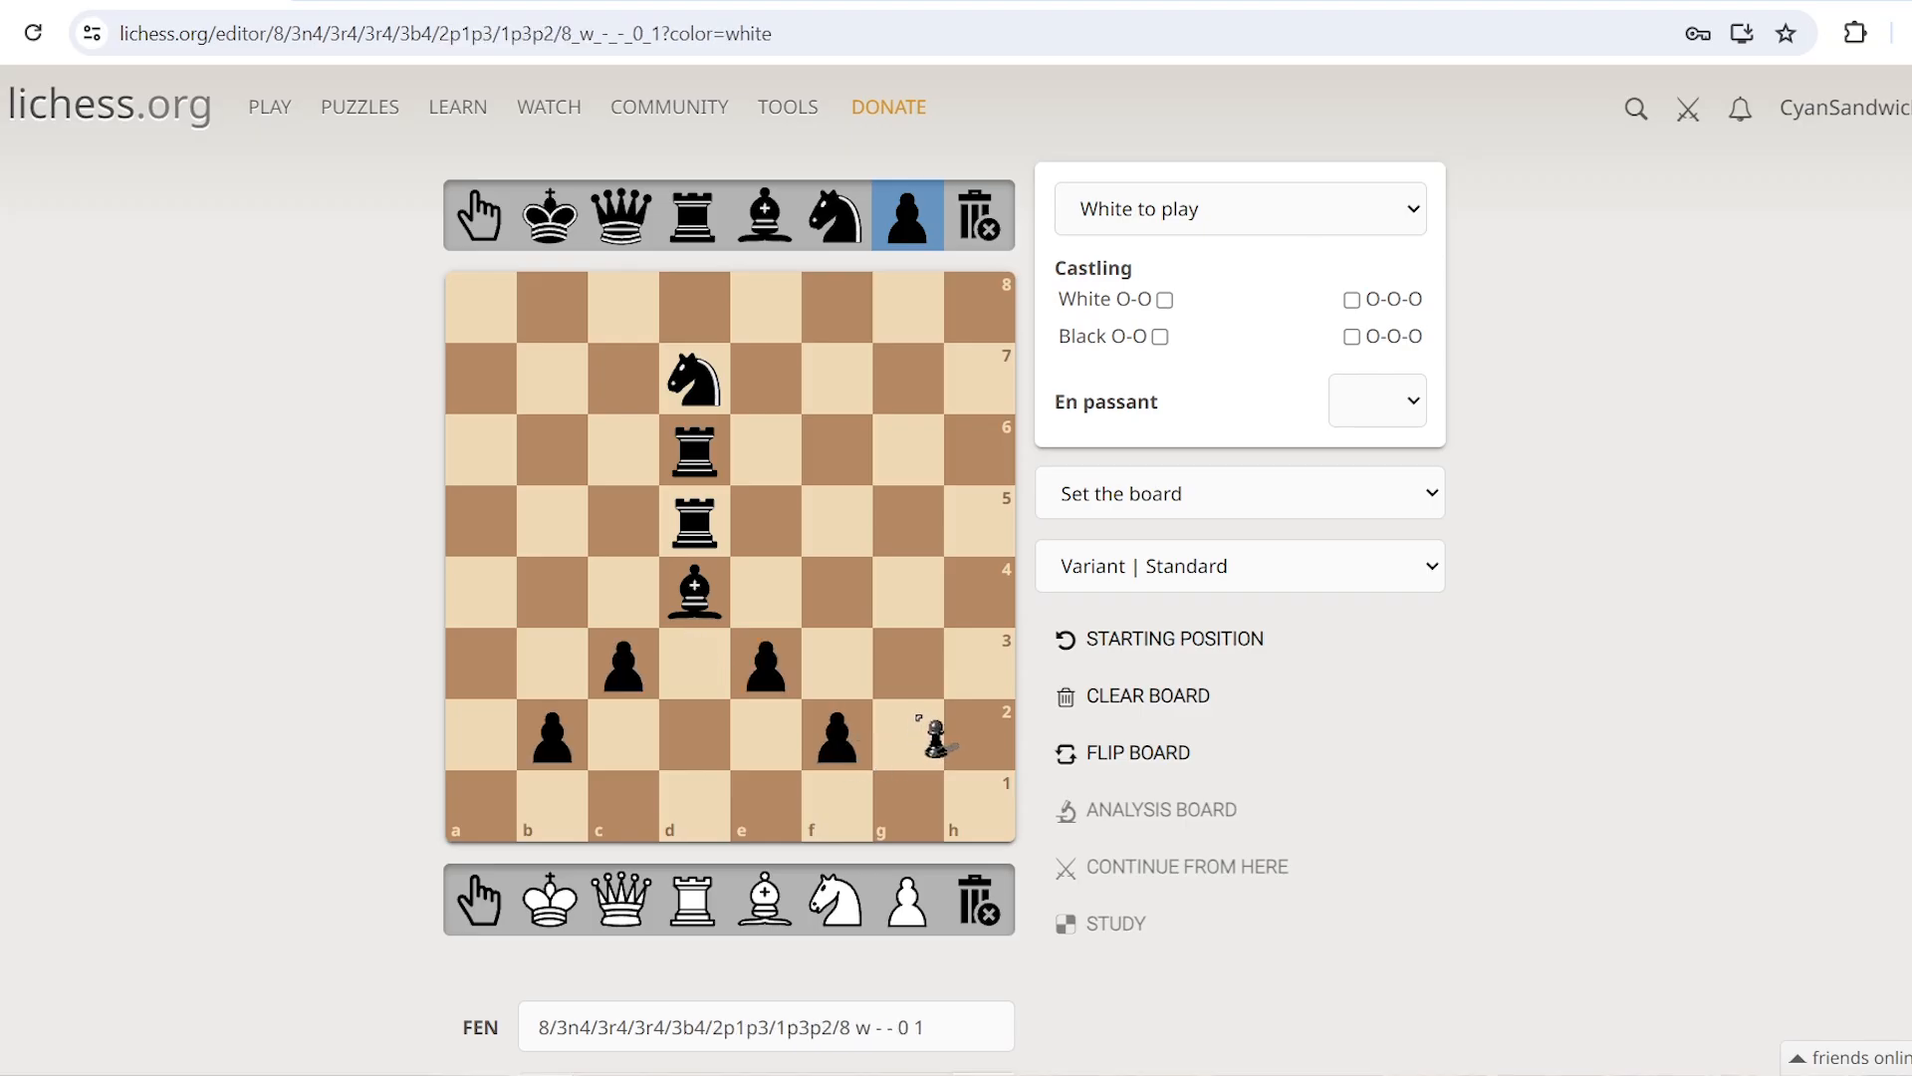
# Add black pawns beside the rooks as arms and place the king on h8
pyautogui.moveTo(934, 732); pyautogui.dragTo(798, 530)
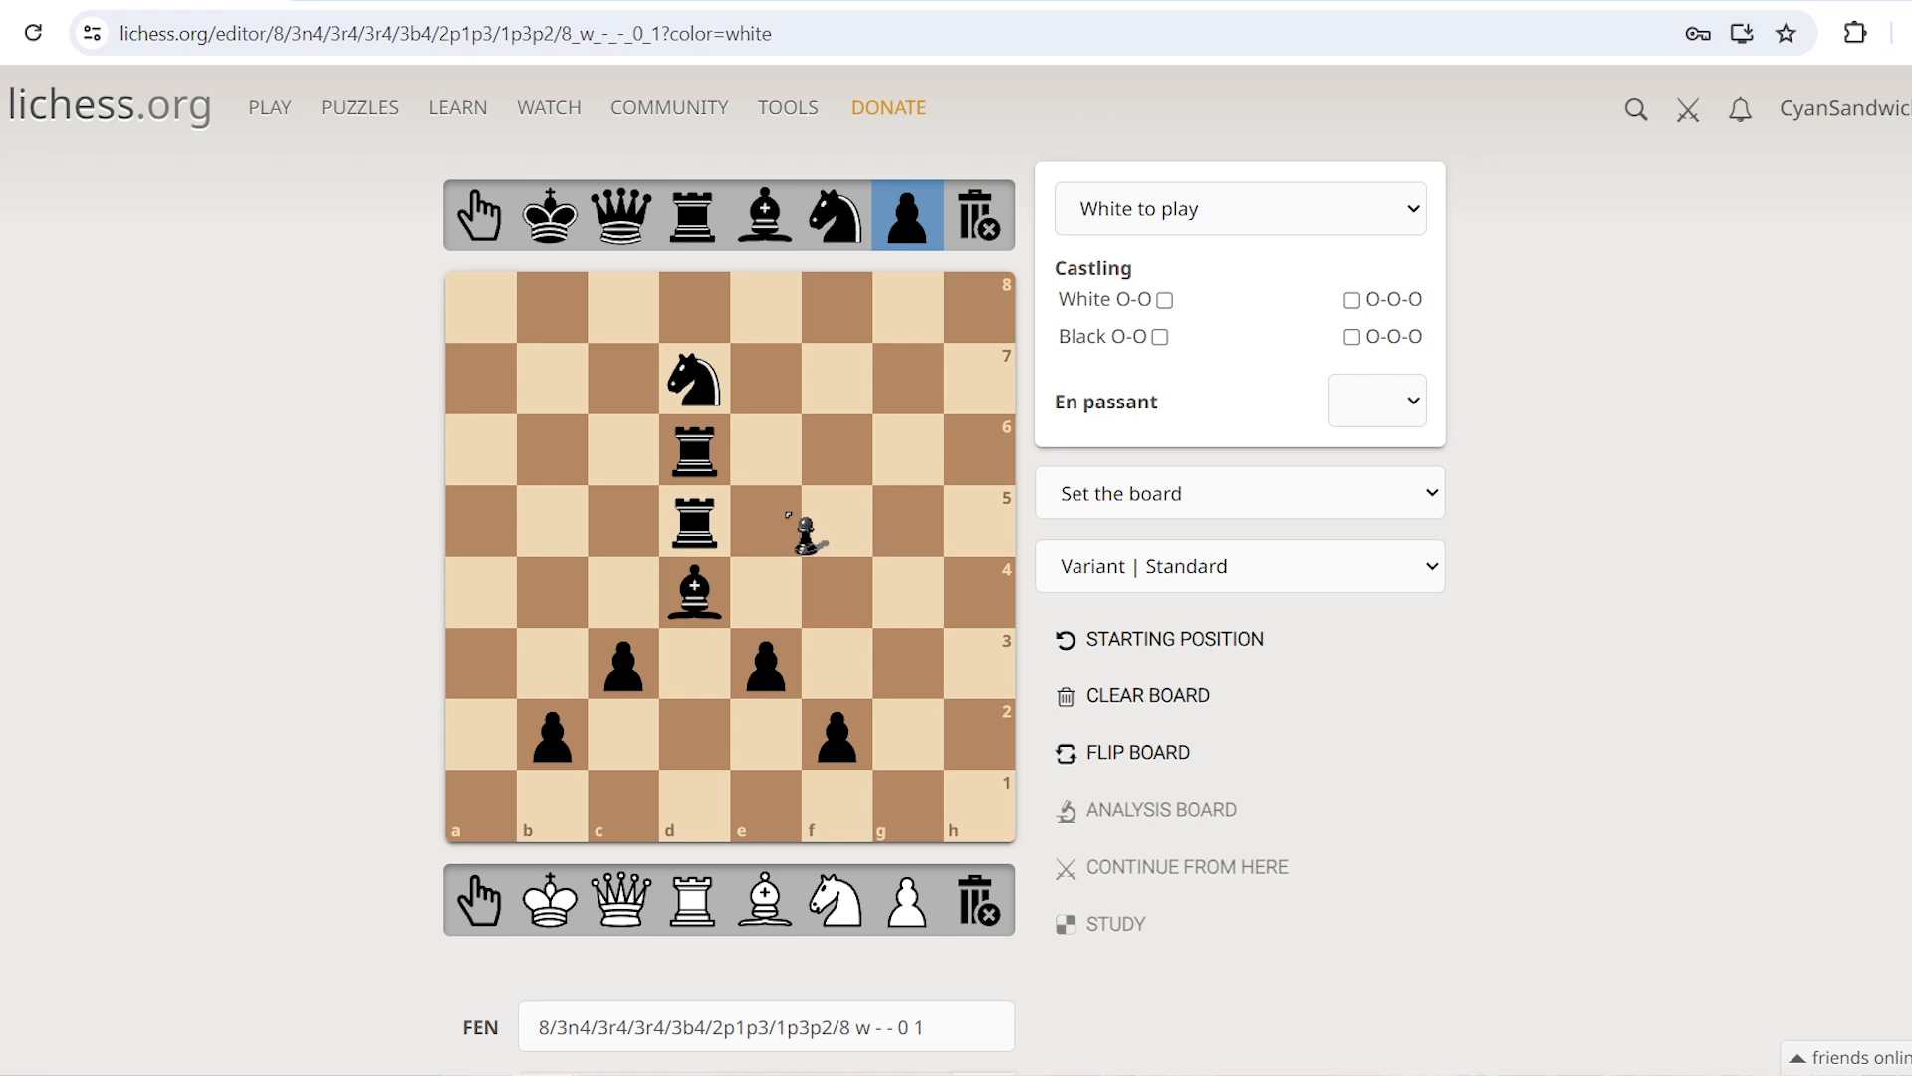
pyautogui.moveTo(805, 531); pyautogui.dragTo(640, 506)
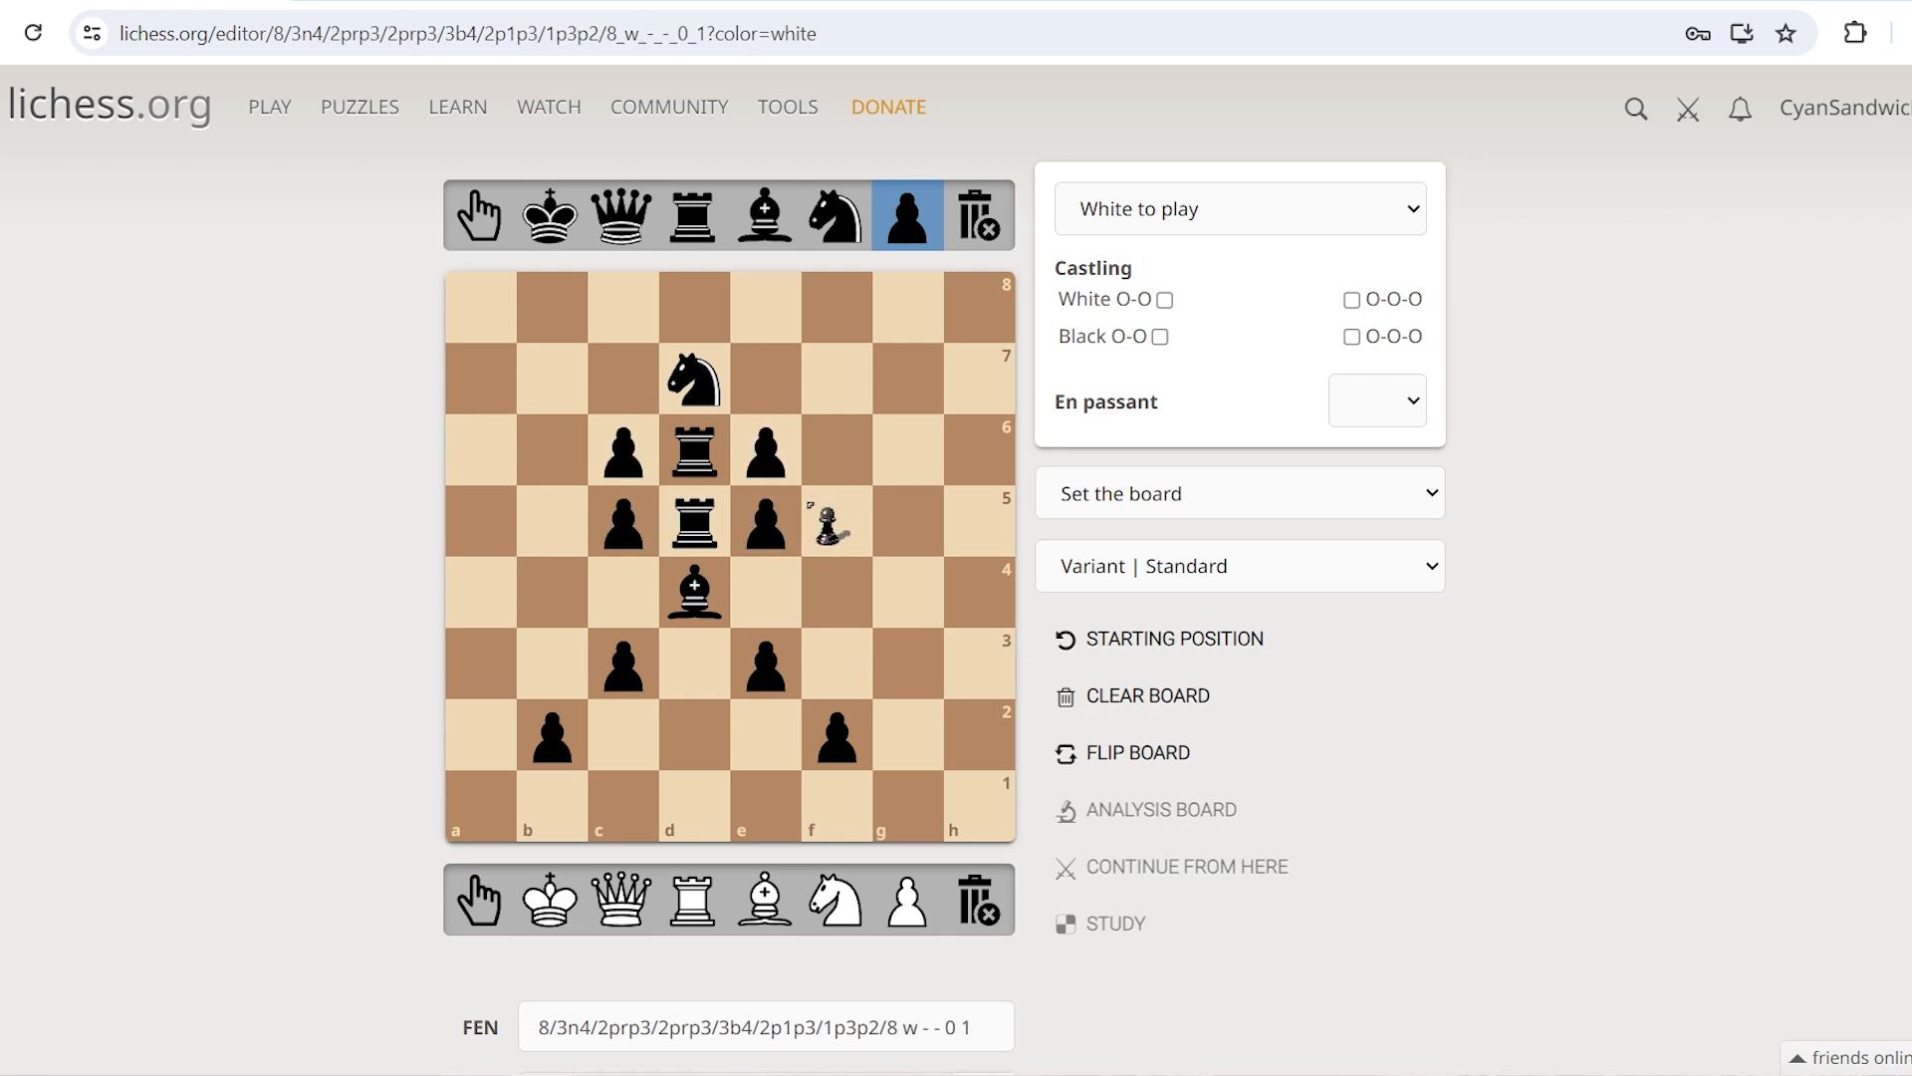
pyautogui.moveTo(836, 522); pyautogui.dragTo(884, 522)
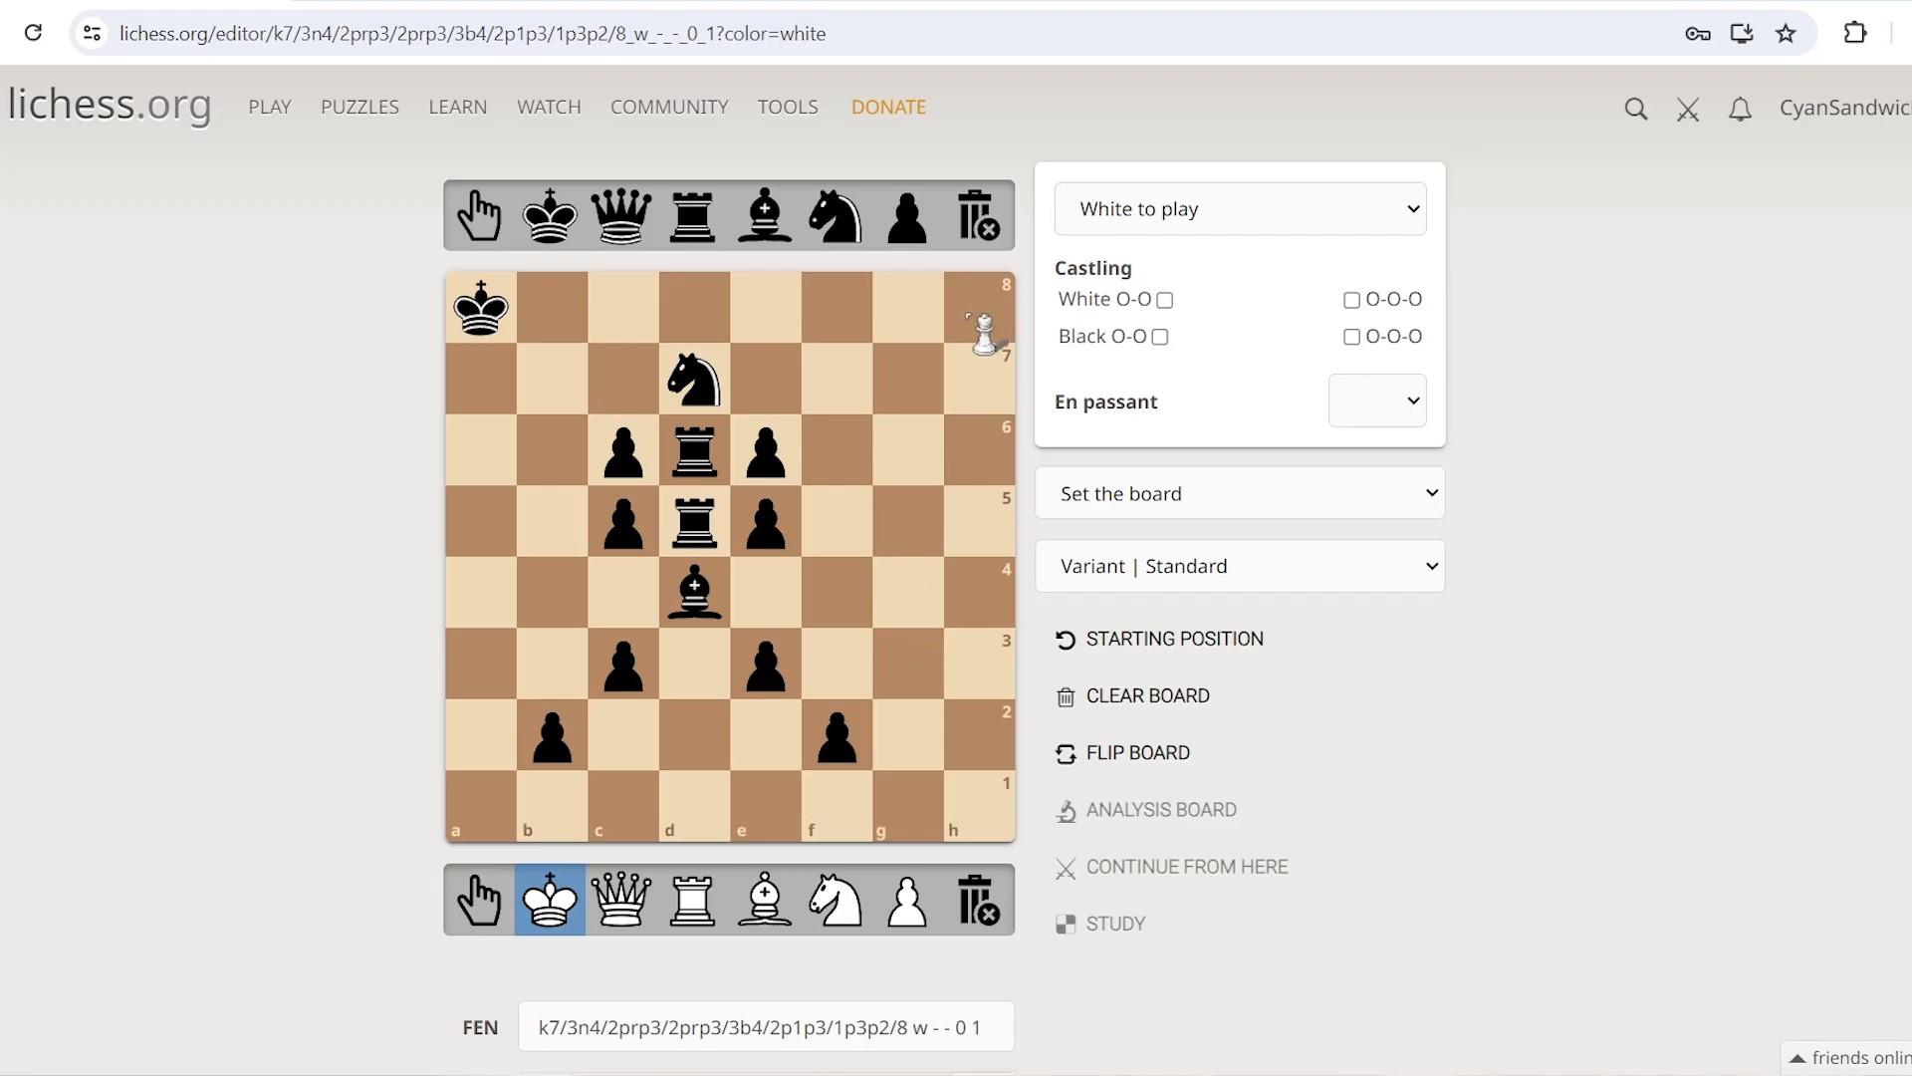
pyautogui.click(978, 308)
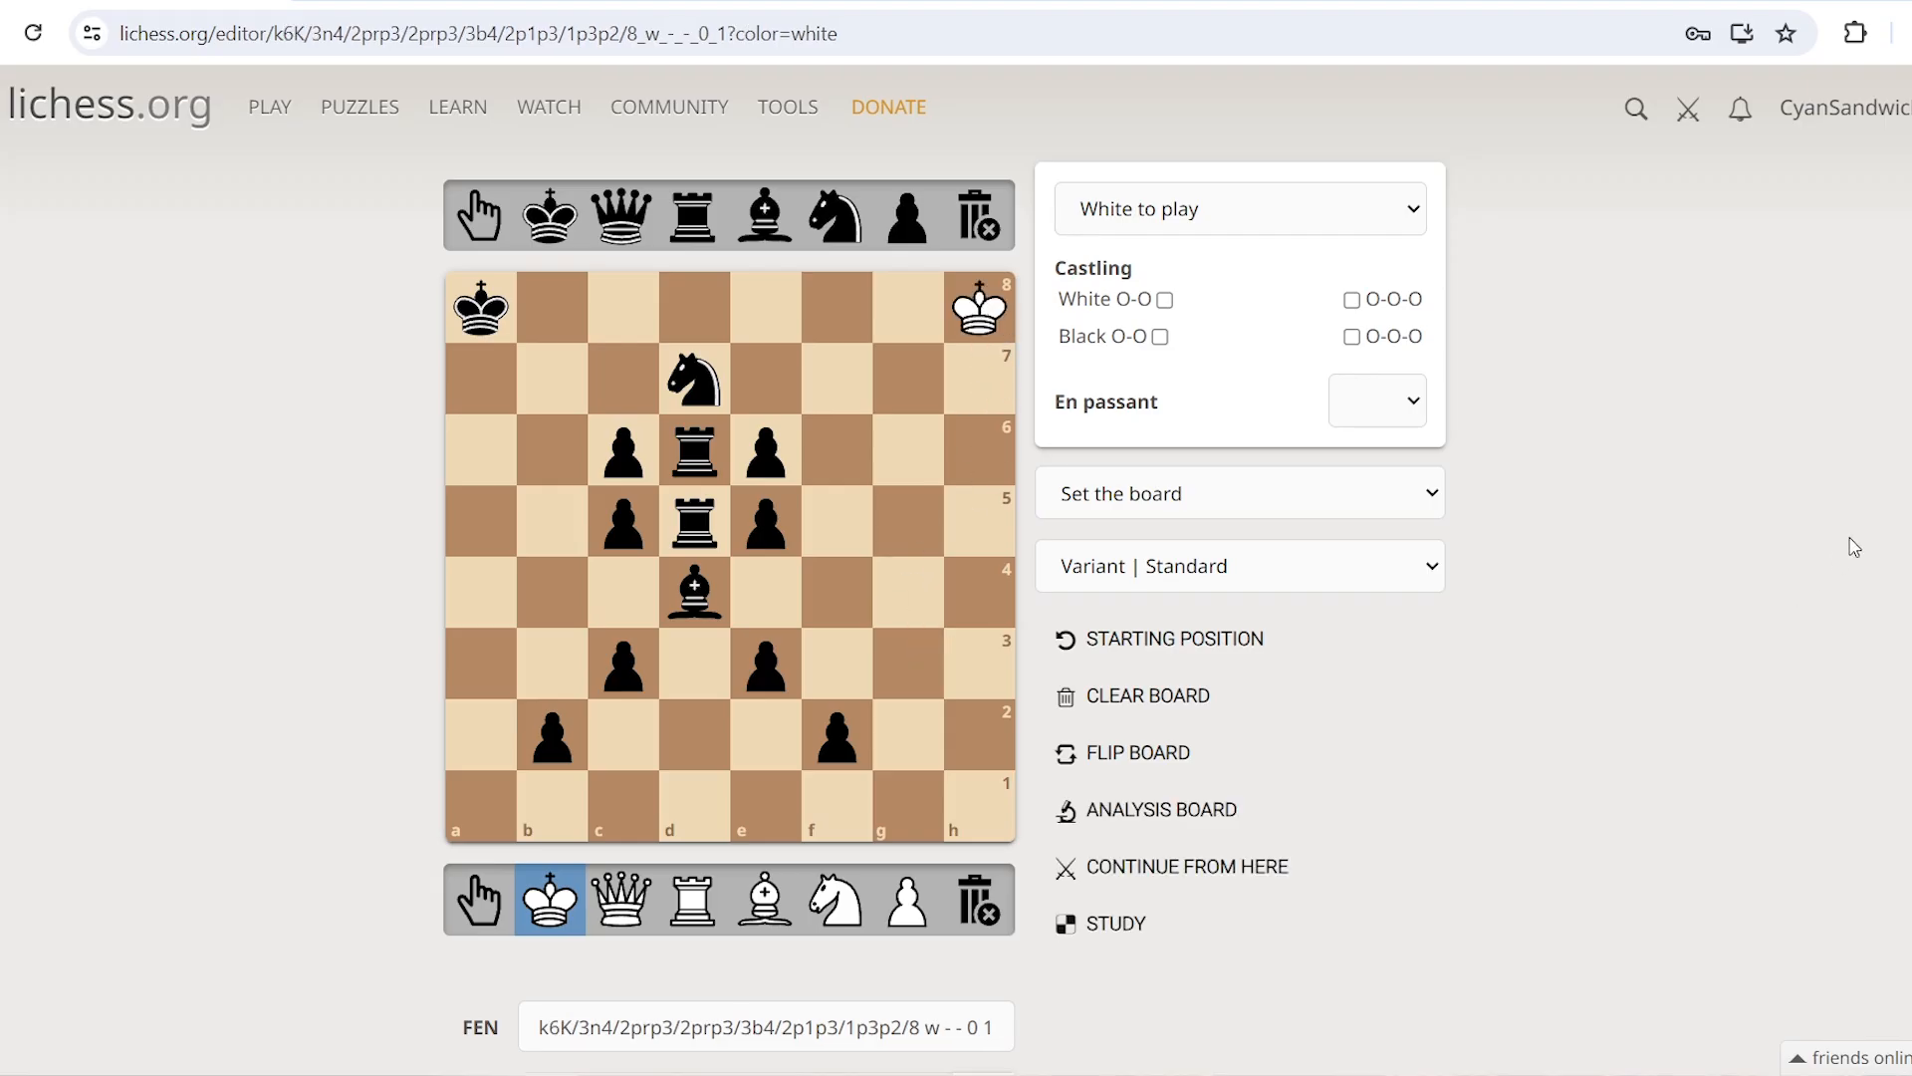
# Move the leg and arm pawns into the next walking pose, trashing leftover pawns from the old pose
pyautogui.click(597, 739)
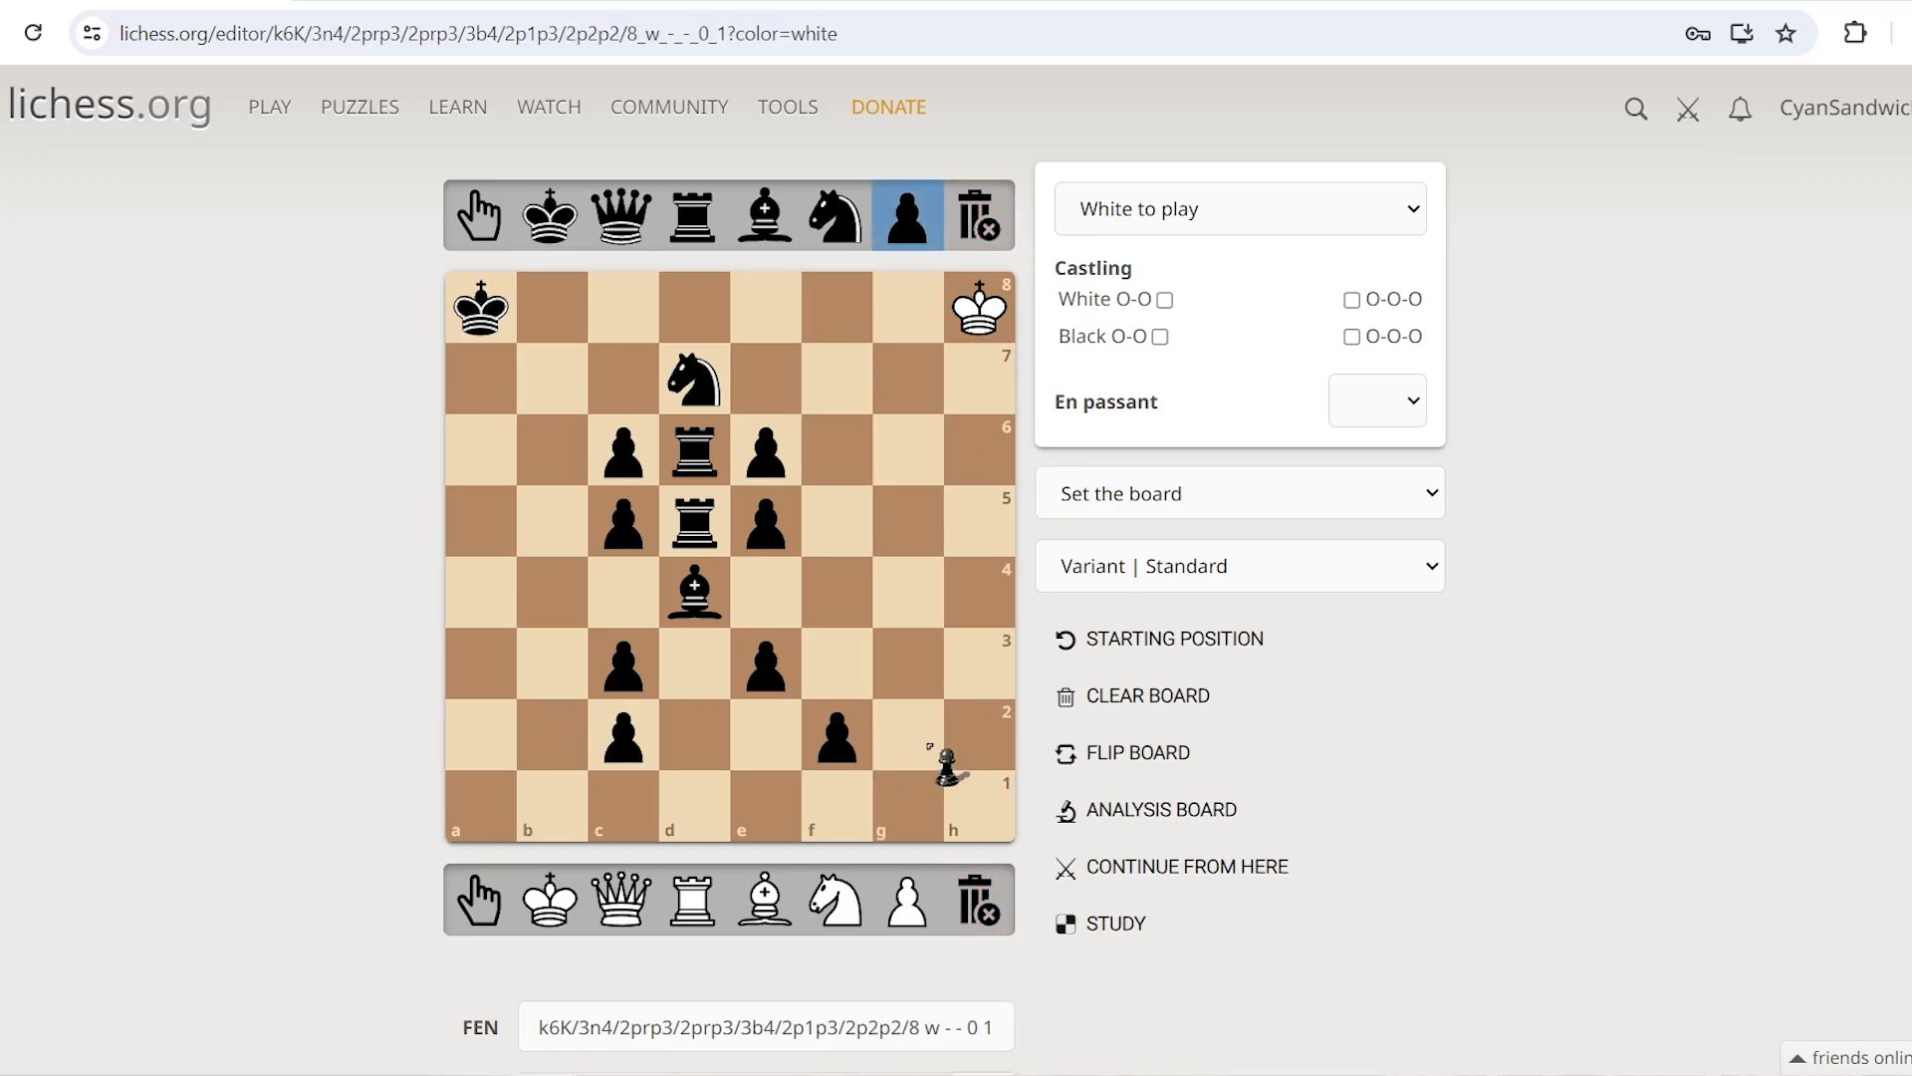
pyautogui.moveTo(950, 756); pyautogui.dragTo(836, 738)
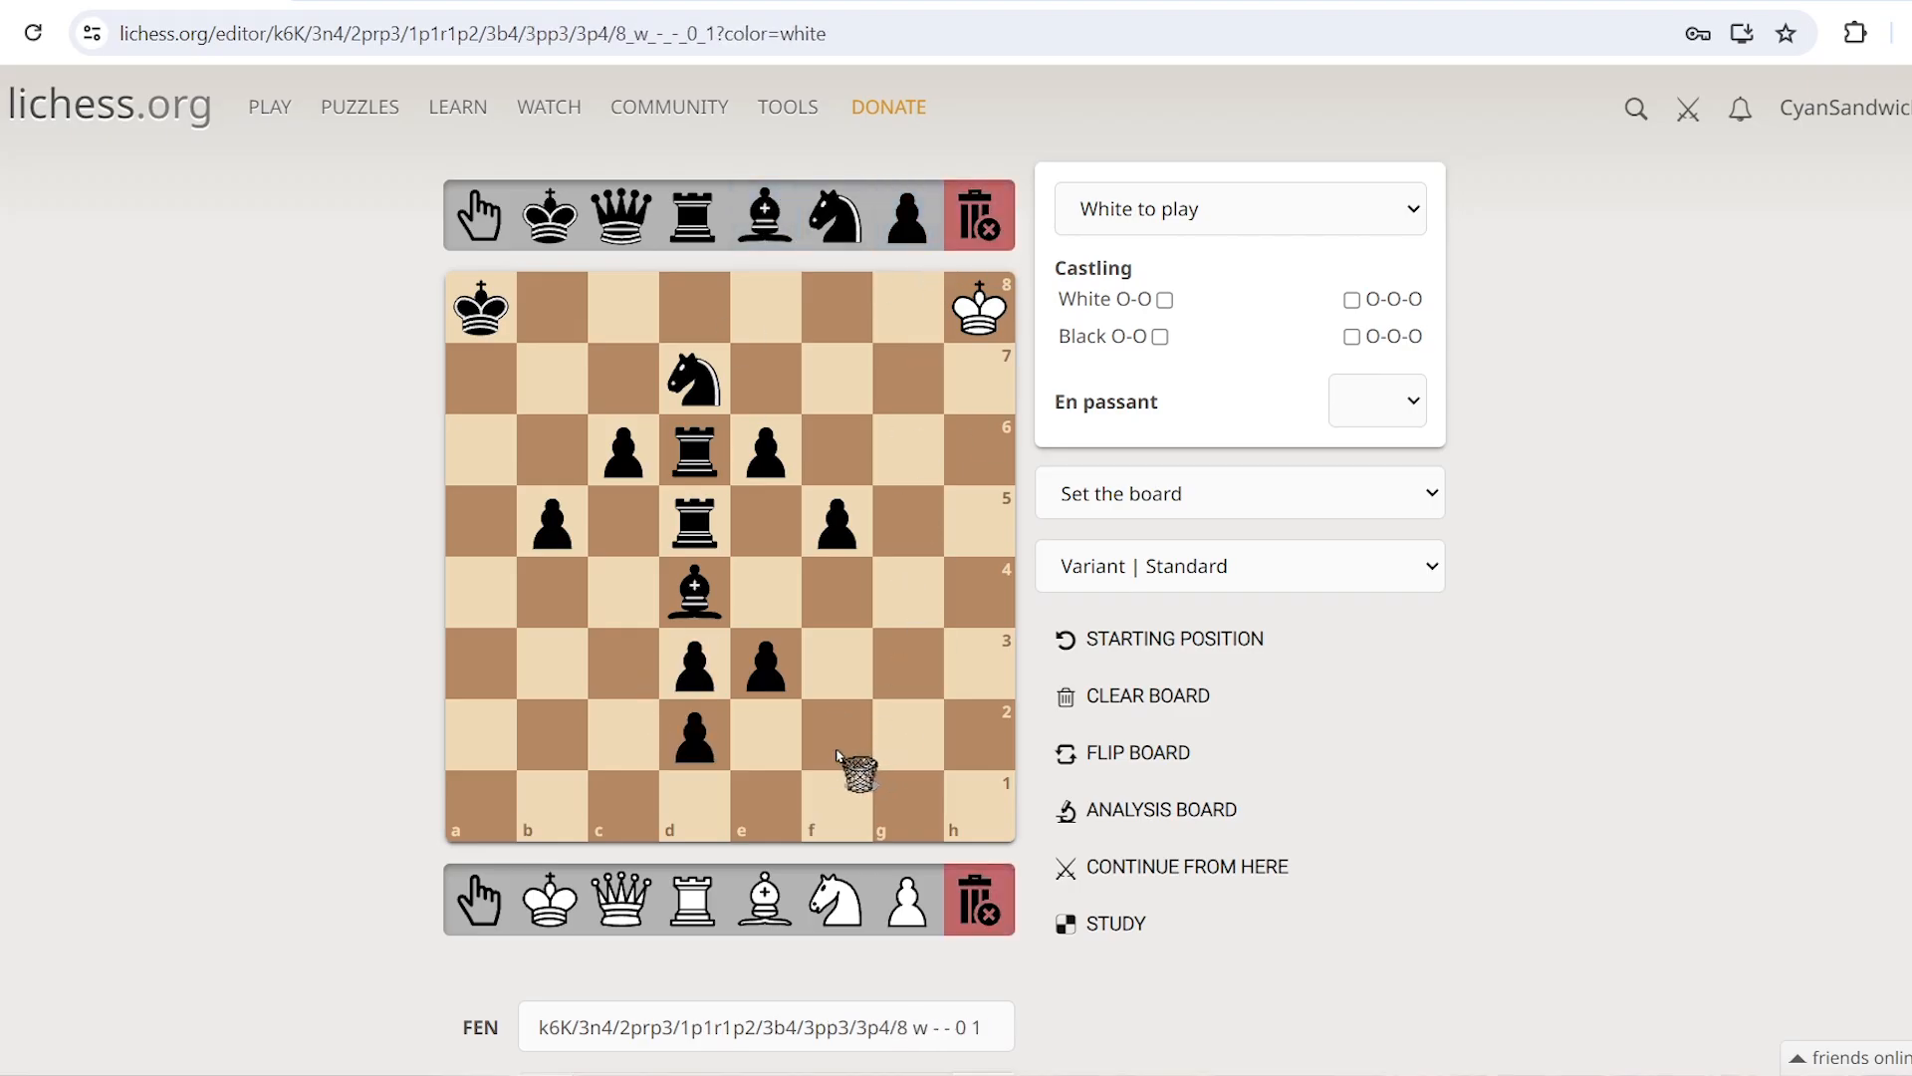
pyautogui.click(905, 215)
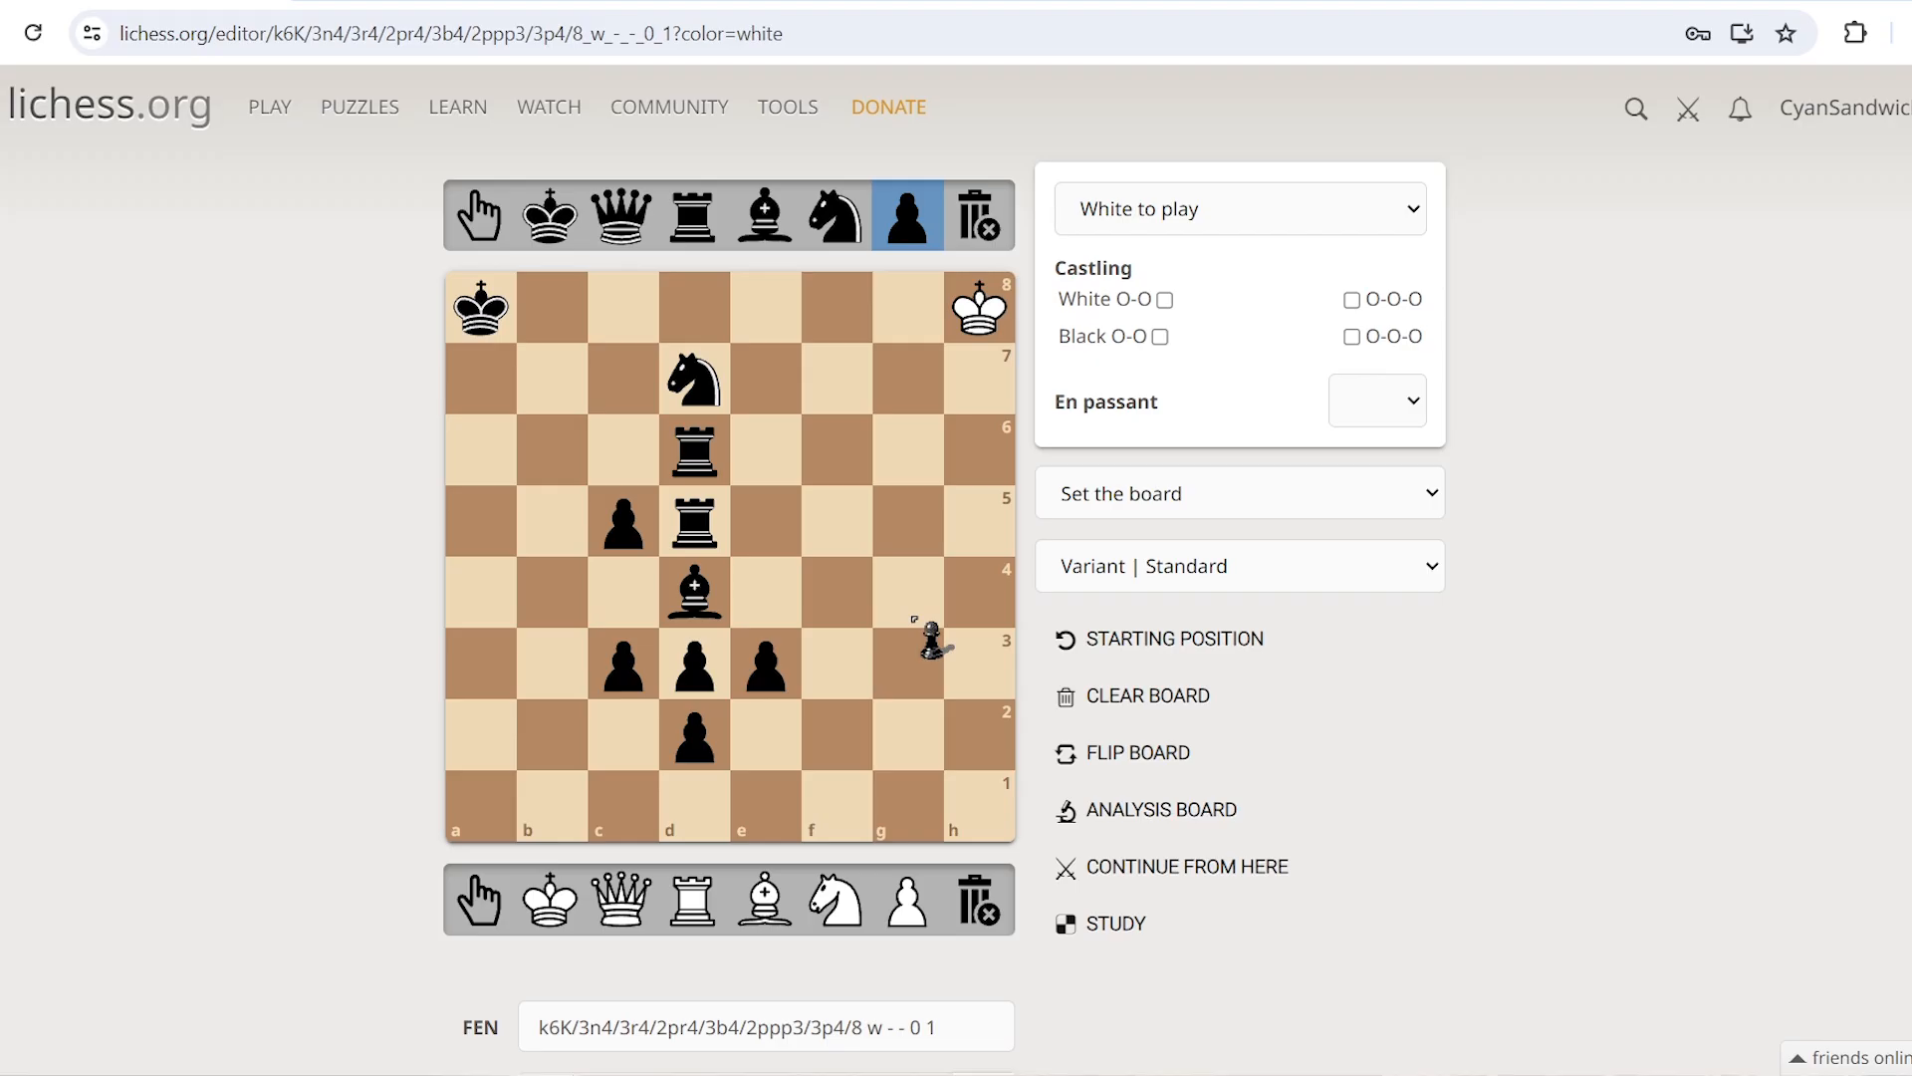
pyautogui.click(835, 899)
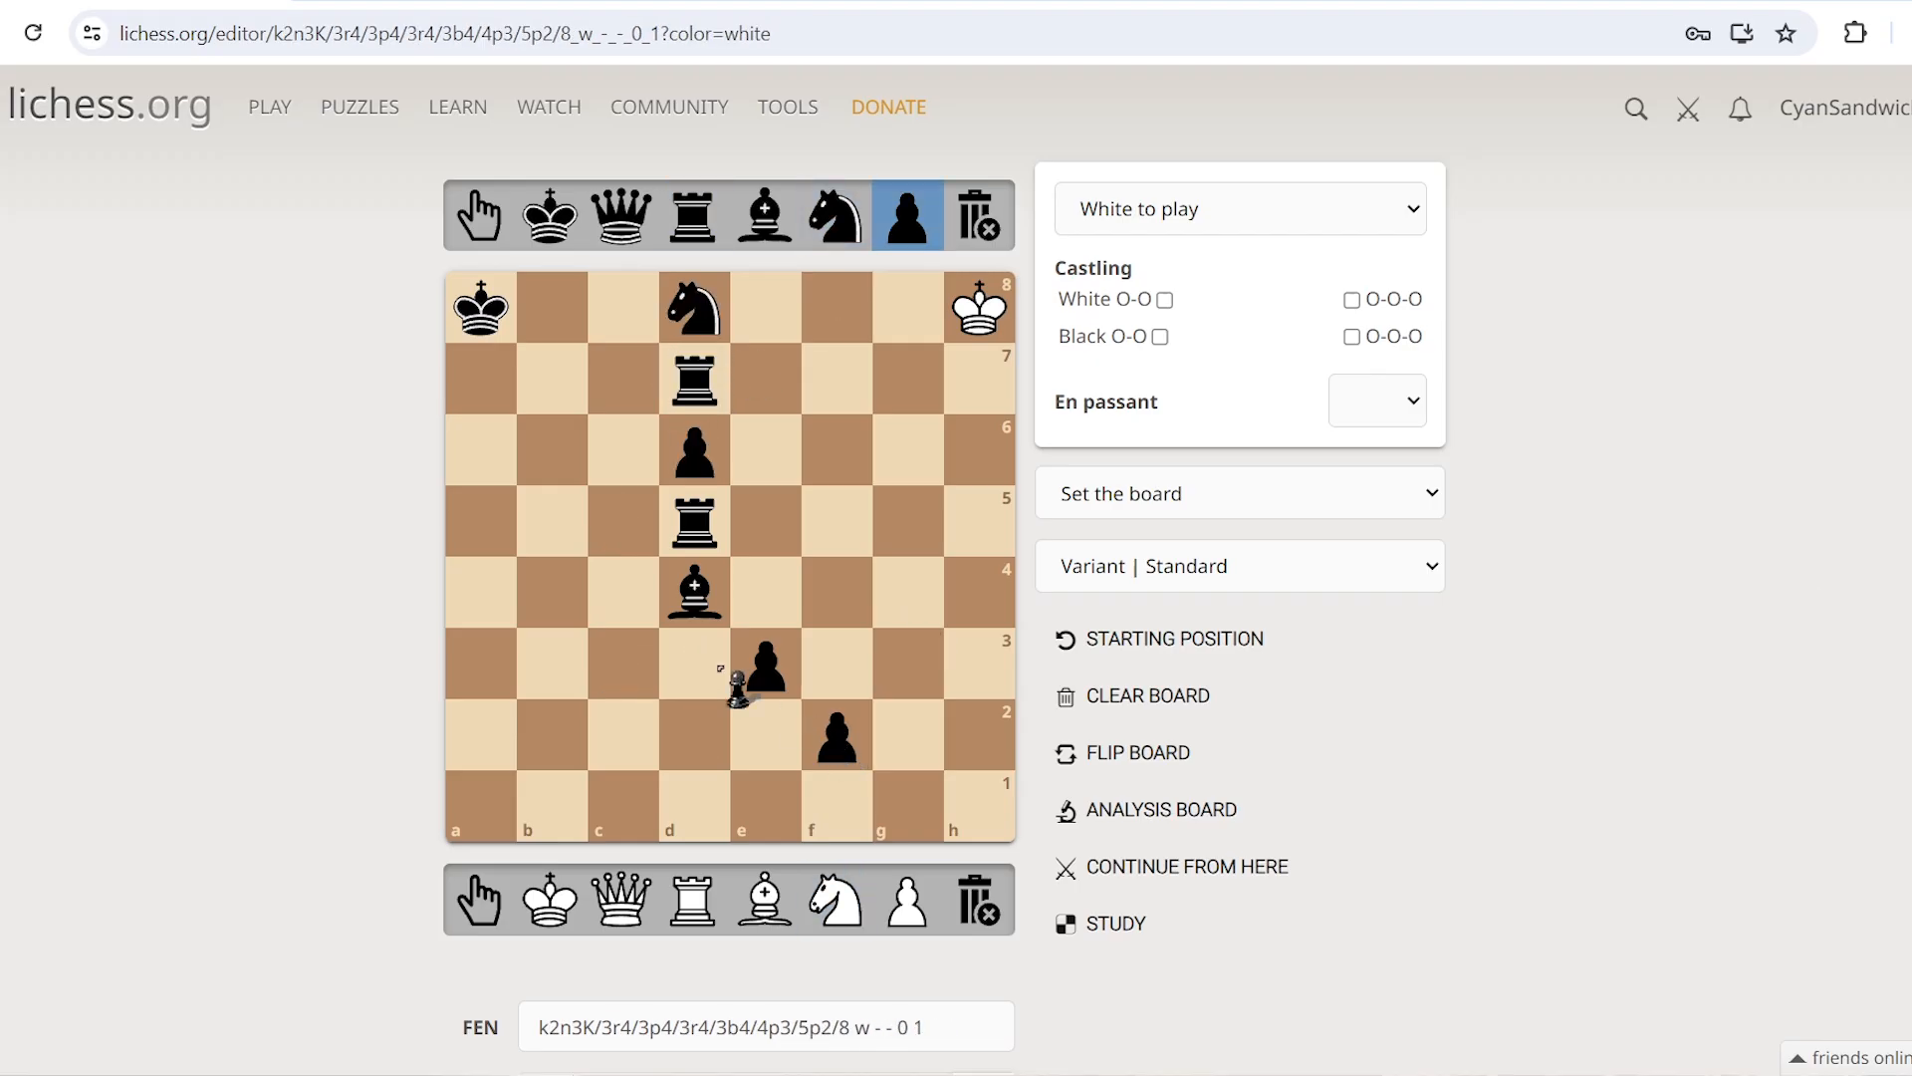
pyautogui.moveTo(762, 667); pyautogui.dragTo(644, 667)
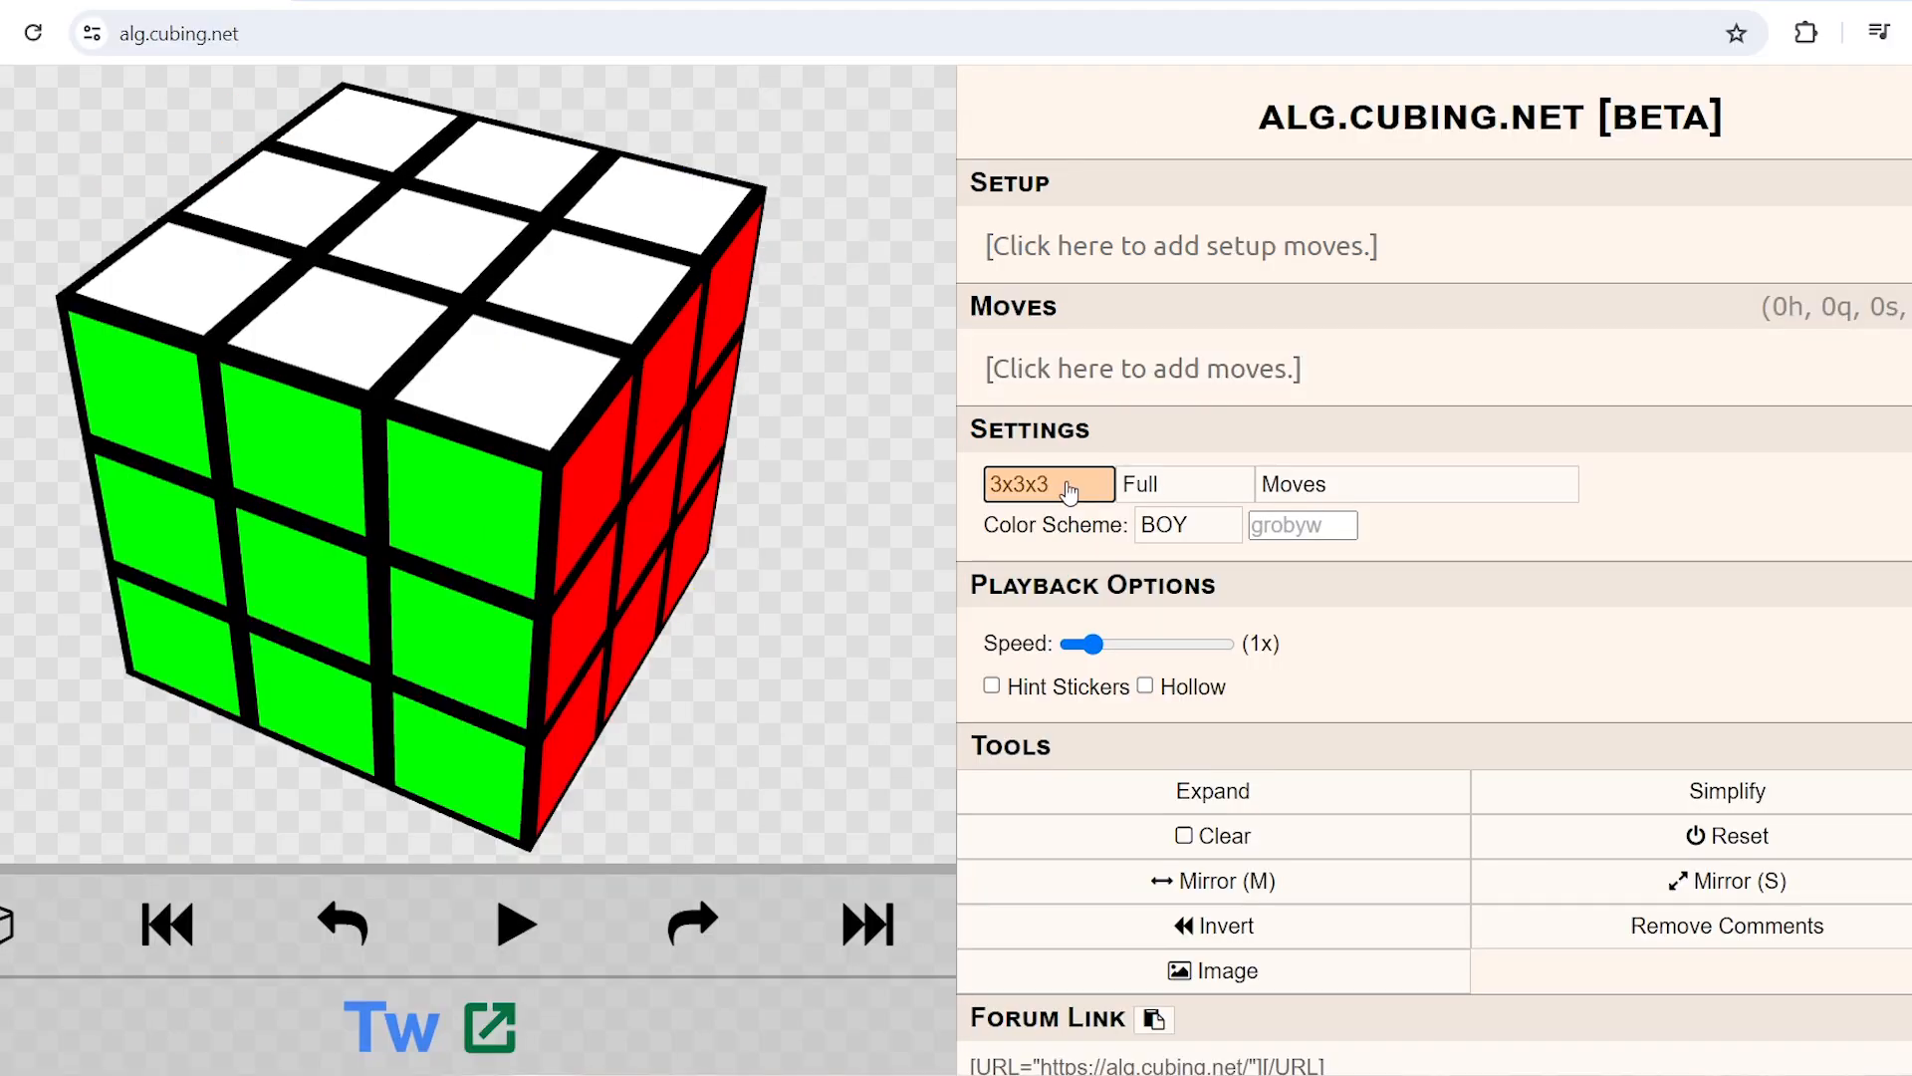
# Switch the puzzle to the 16x16x16 cube and enter the moves 'U 3U2' and '7U'
pyautogui.click(1142, 369)
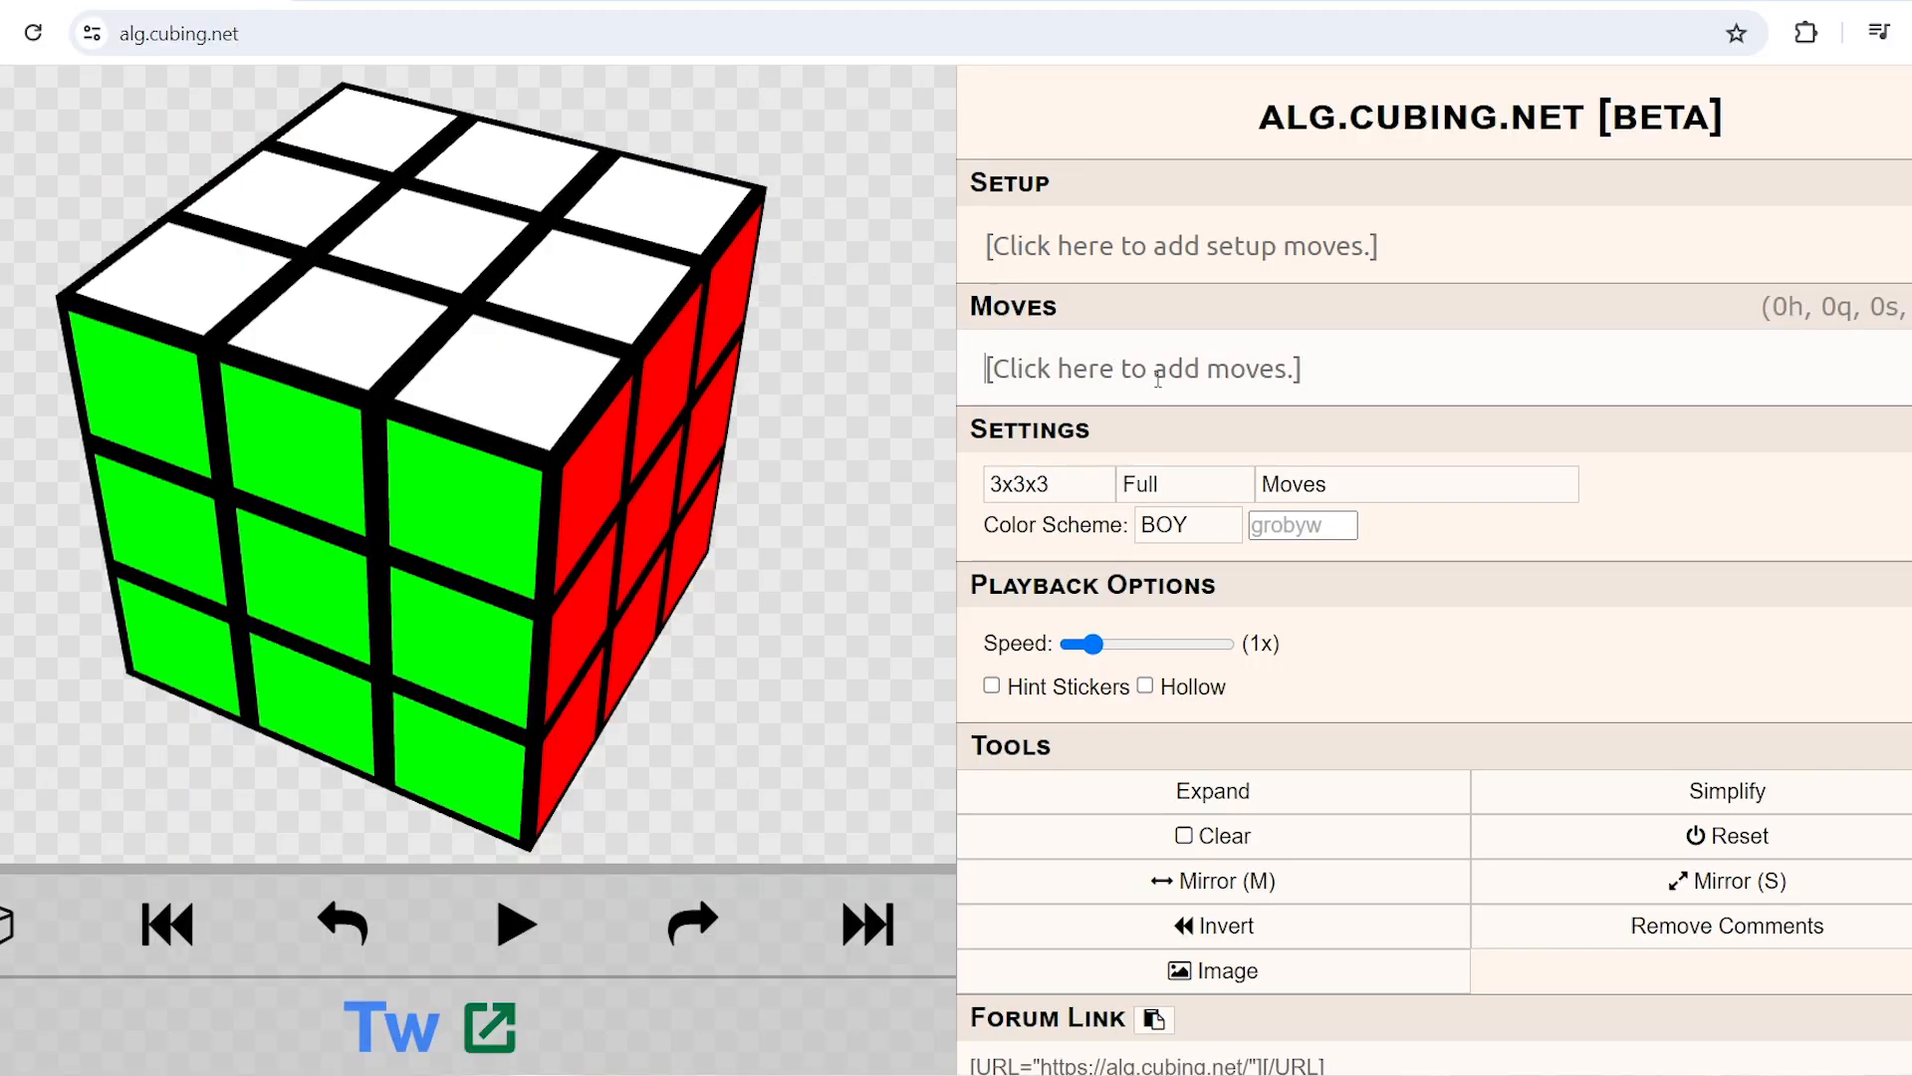
pyautogui.click(1047, 483)
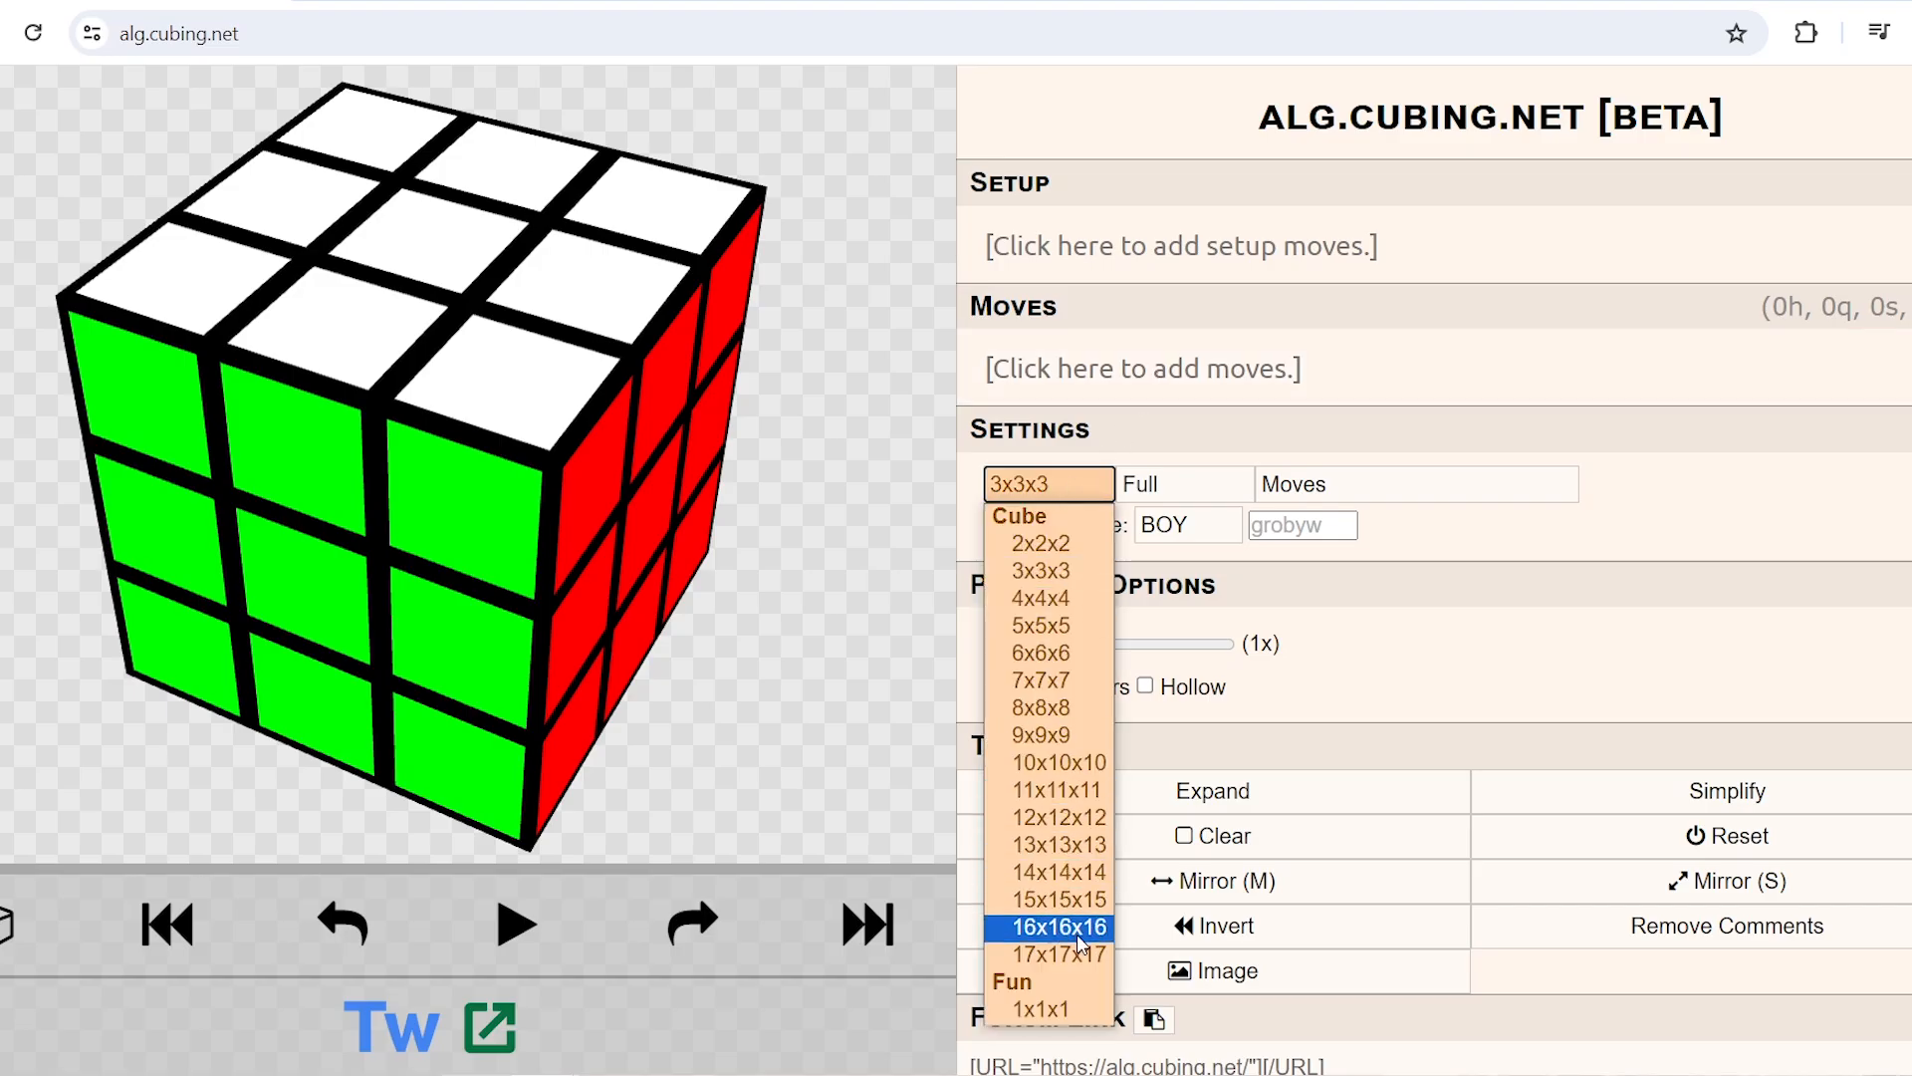
pyautogui.click(1058, 928)
pyautogui.write('5L')
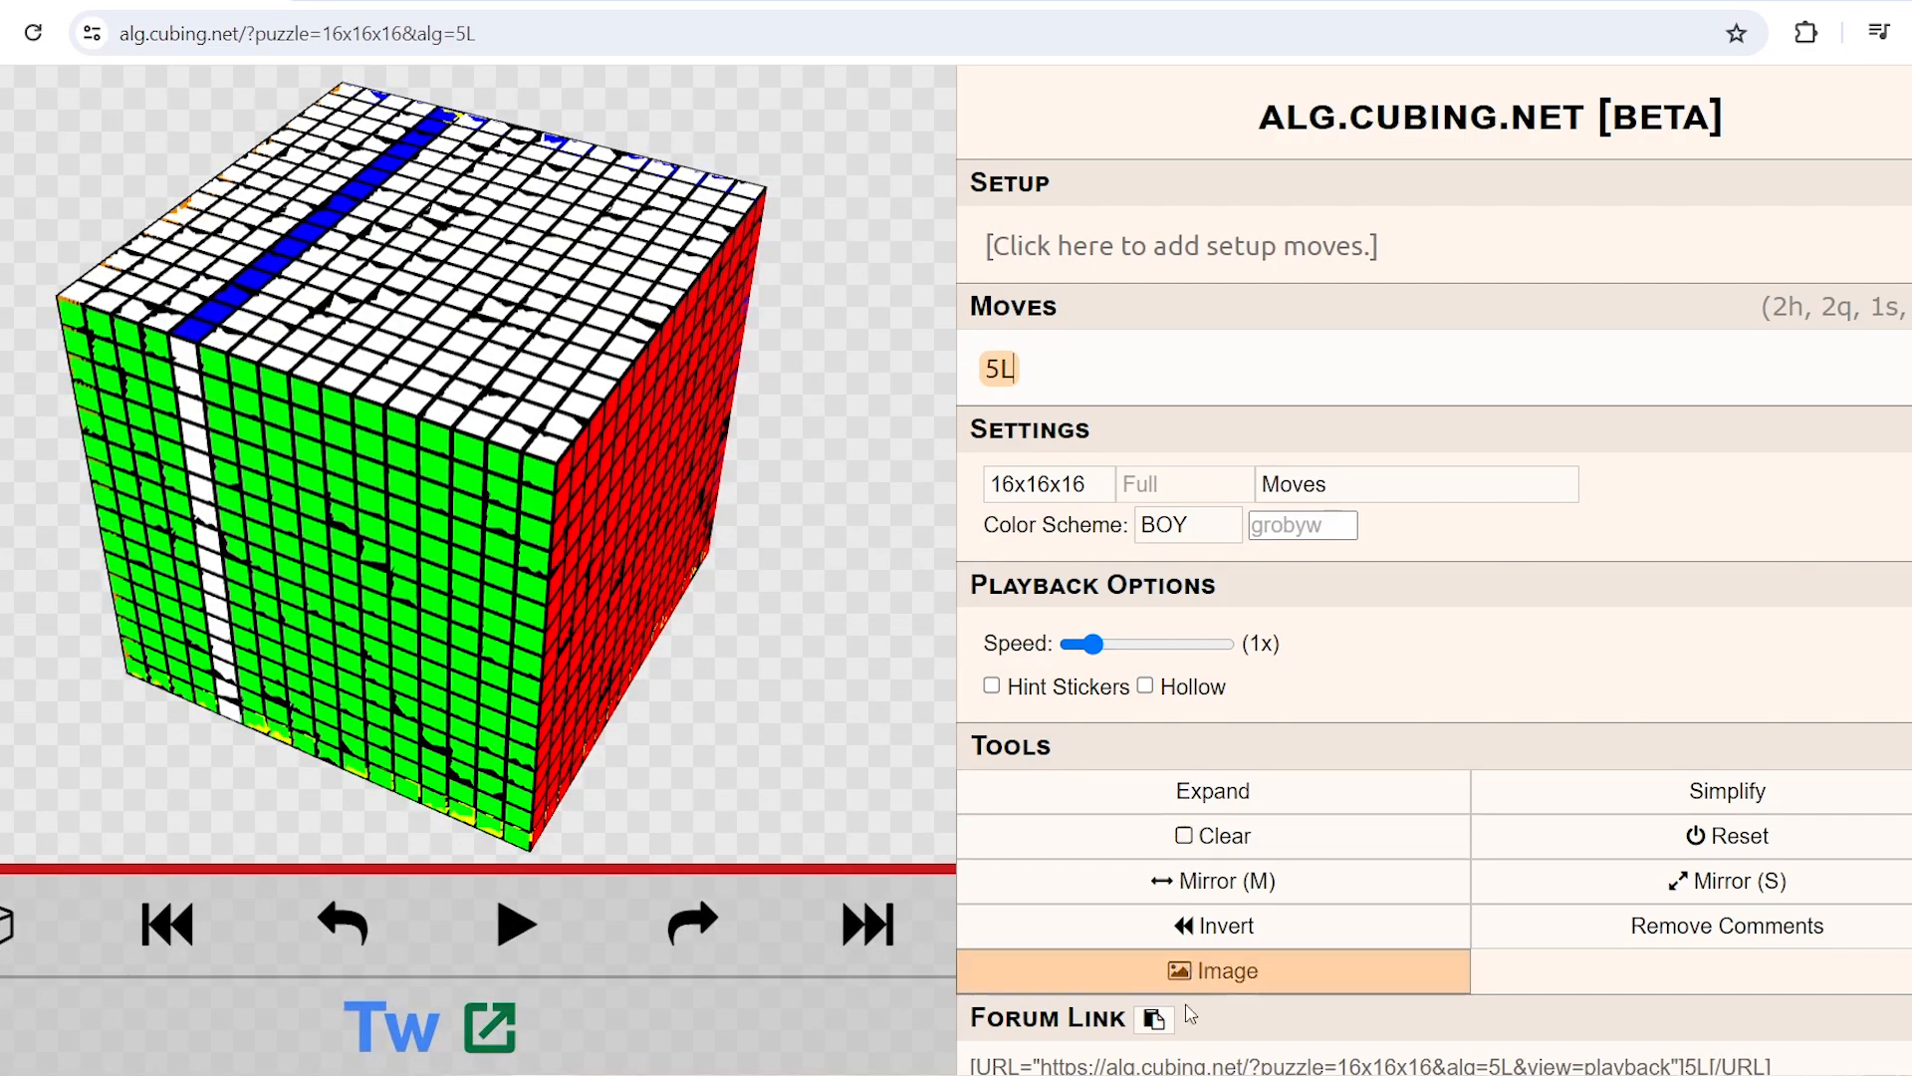
pyautogui.write('U 3U2')
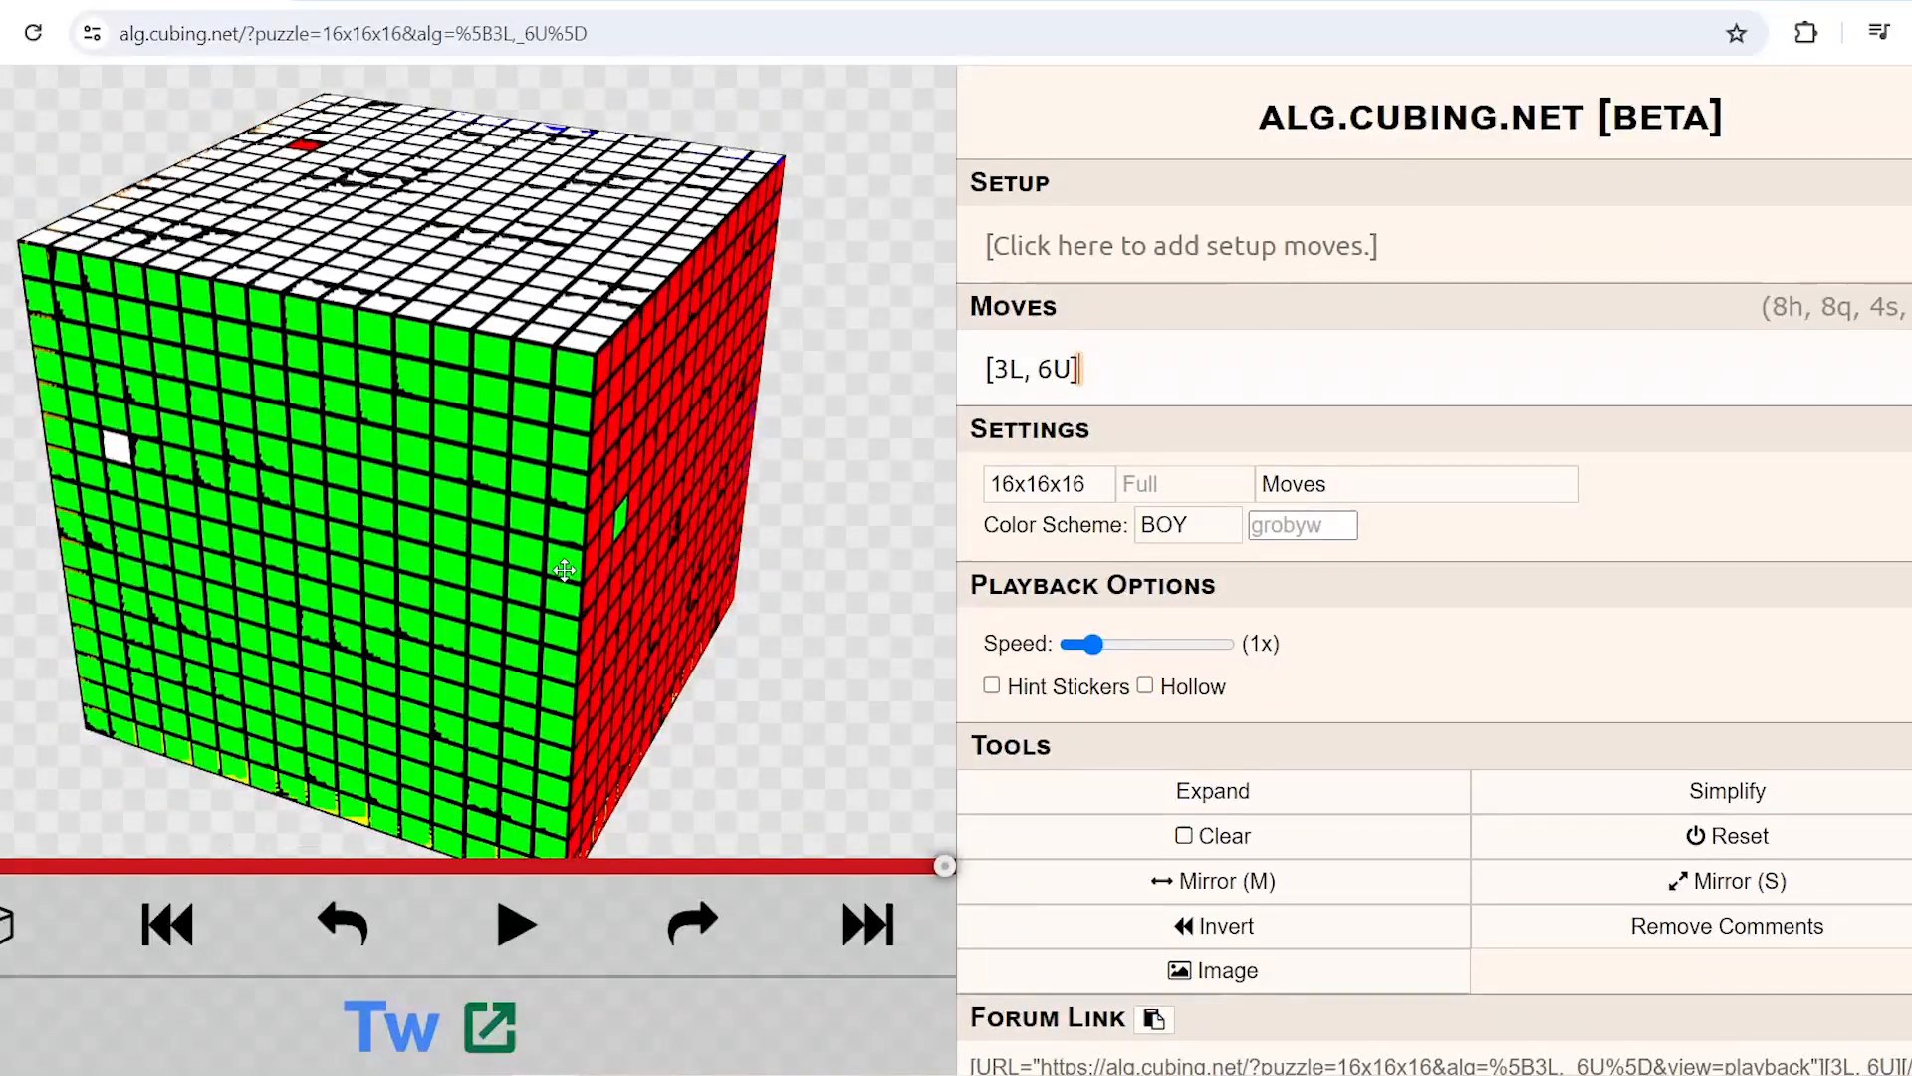
pyautogui.write('7U')
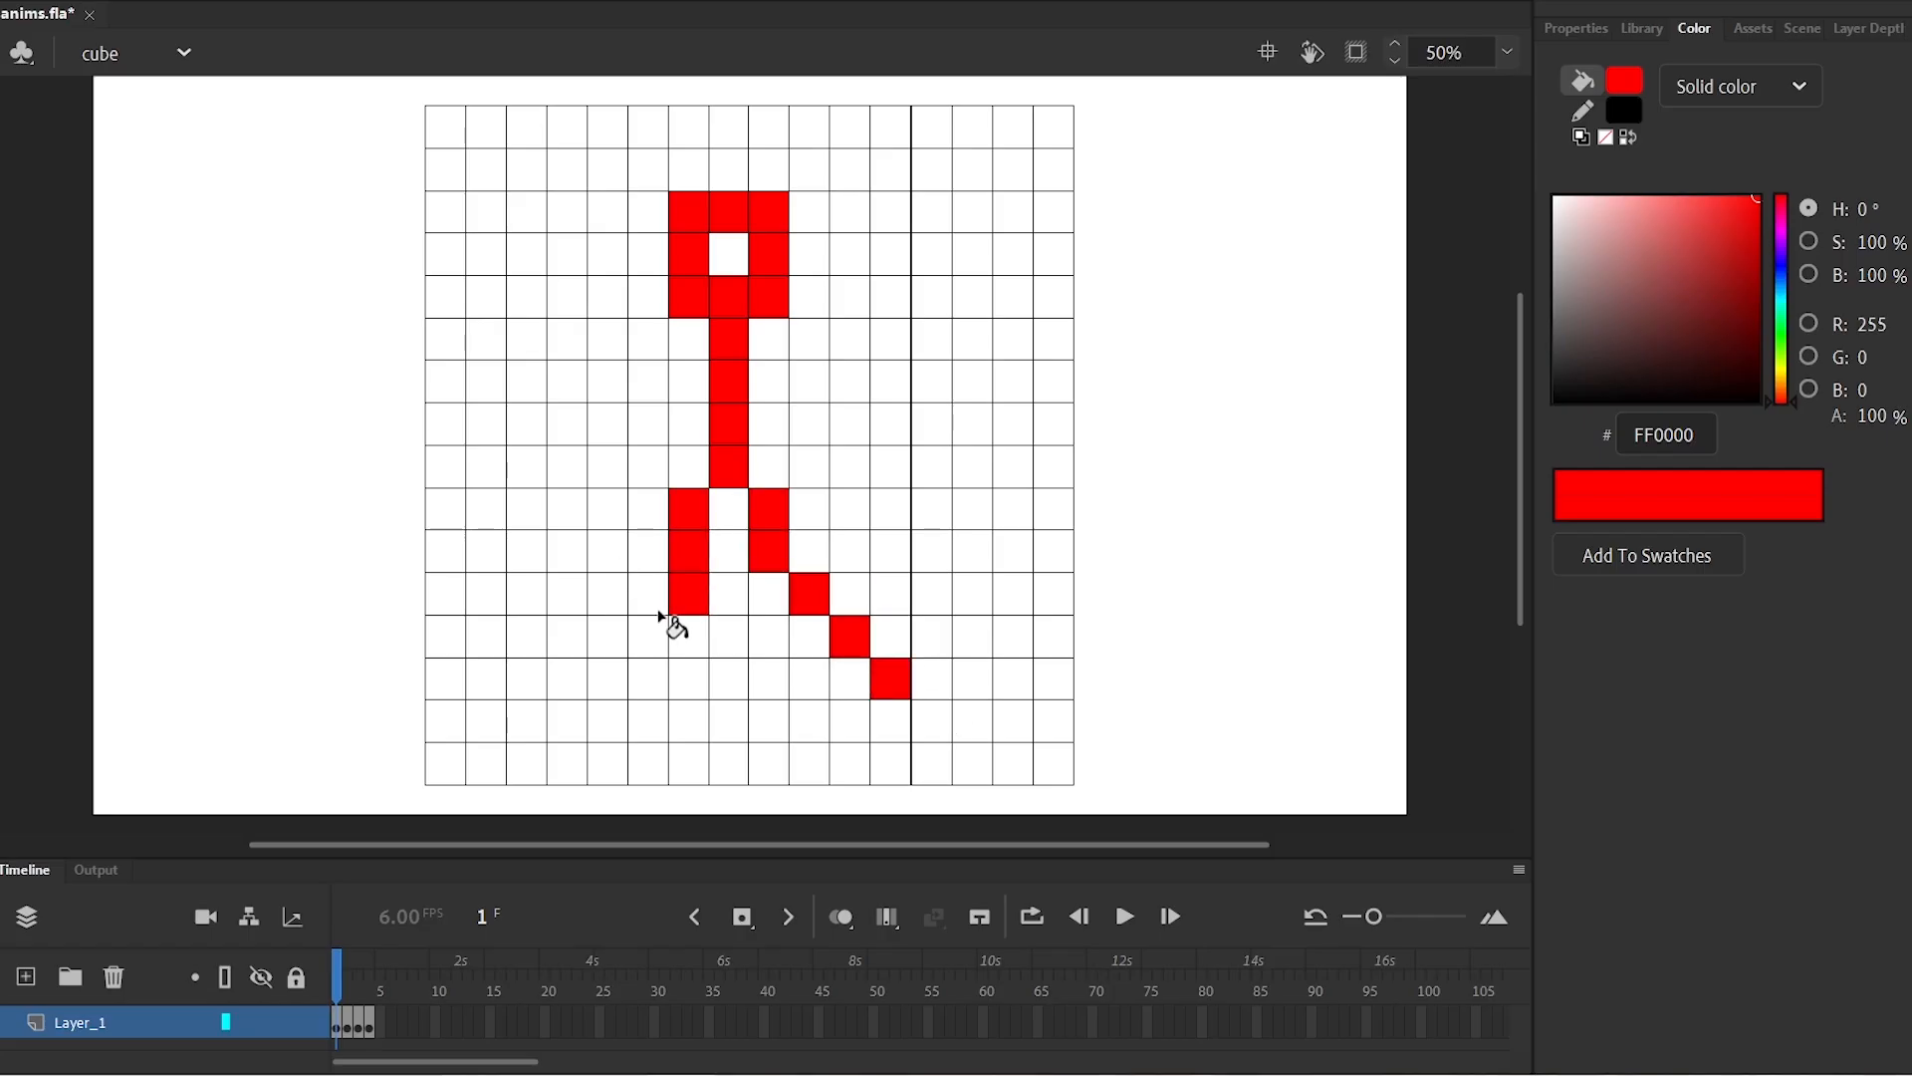
# Fill a grid square red with the Paint Bucket to build the stick figure
pyautogui.click(838, 917)
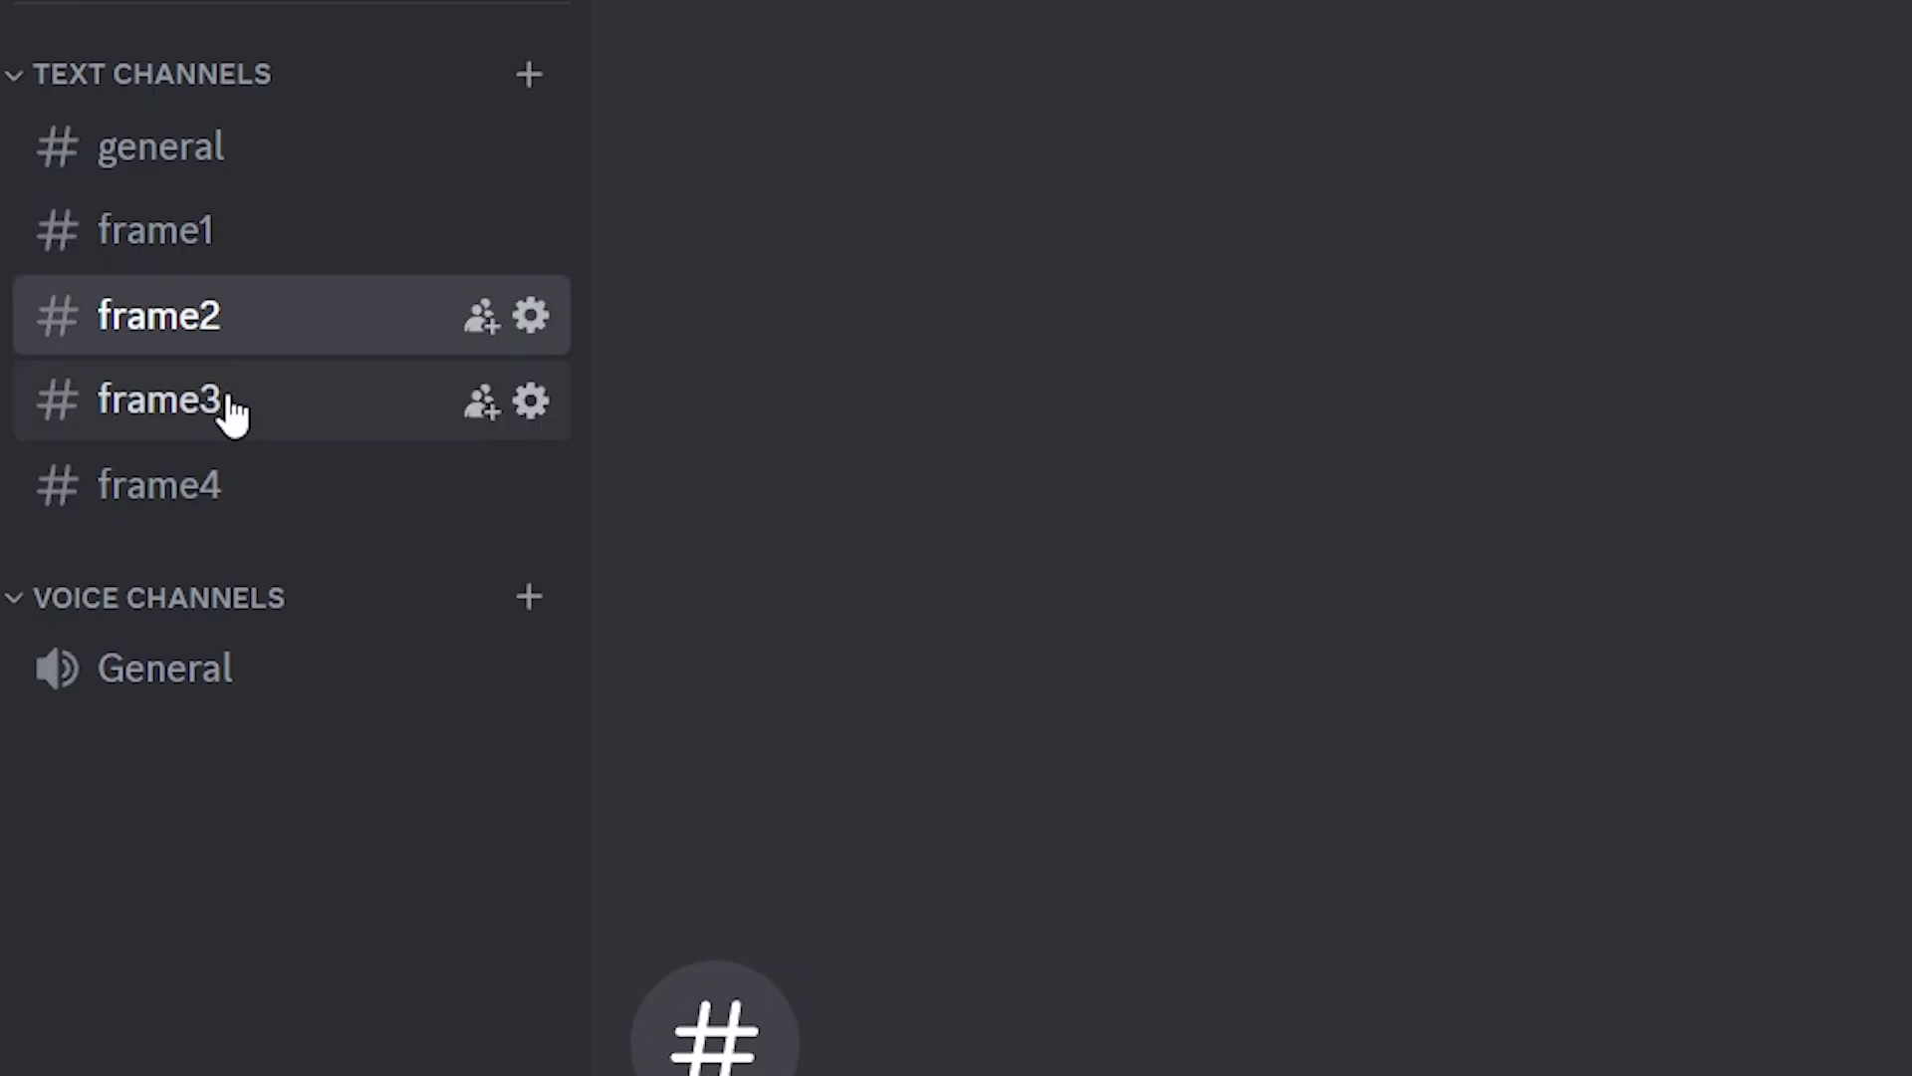
# Flip through the frame4, frame1, frame3 and frame2 channels, ending back on frame1
pyautogui.click(159, 484)
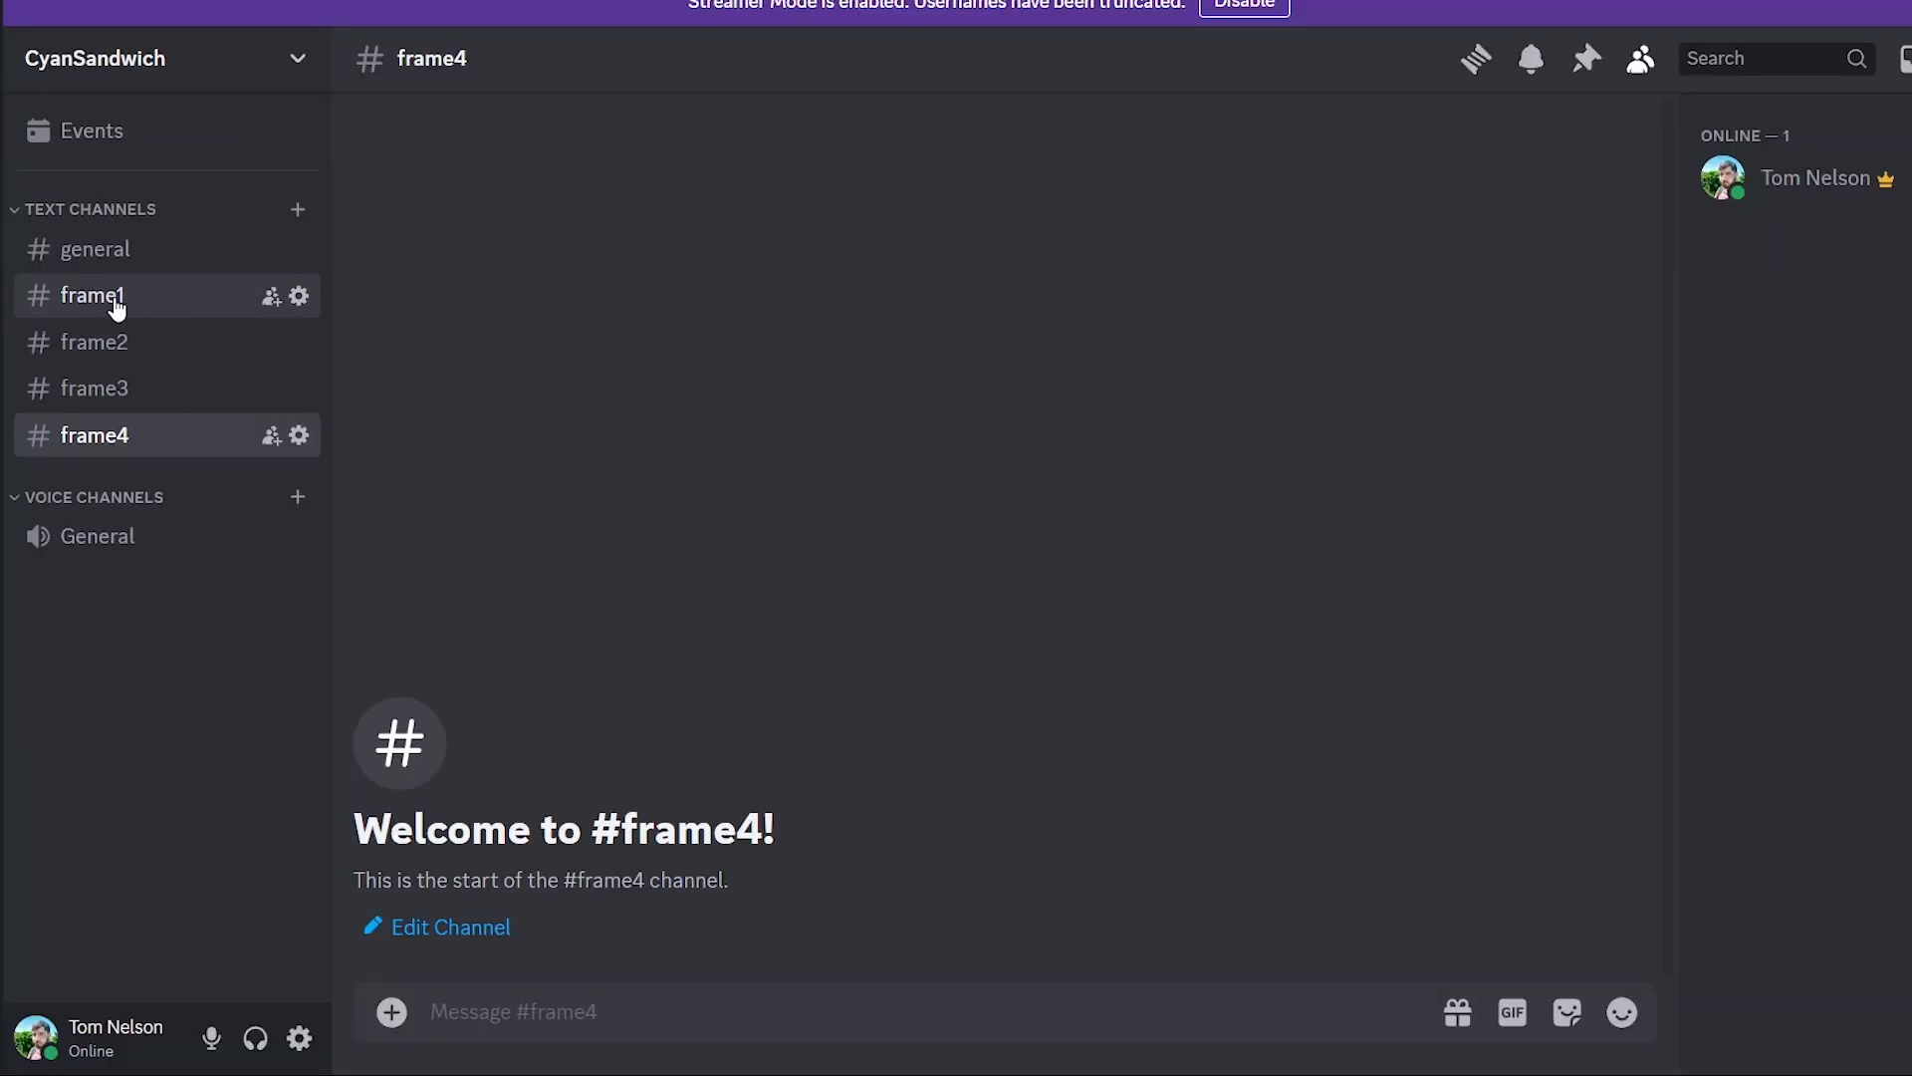
pyautogui.click(93, 295)
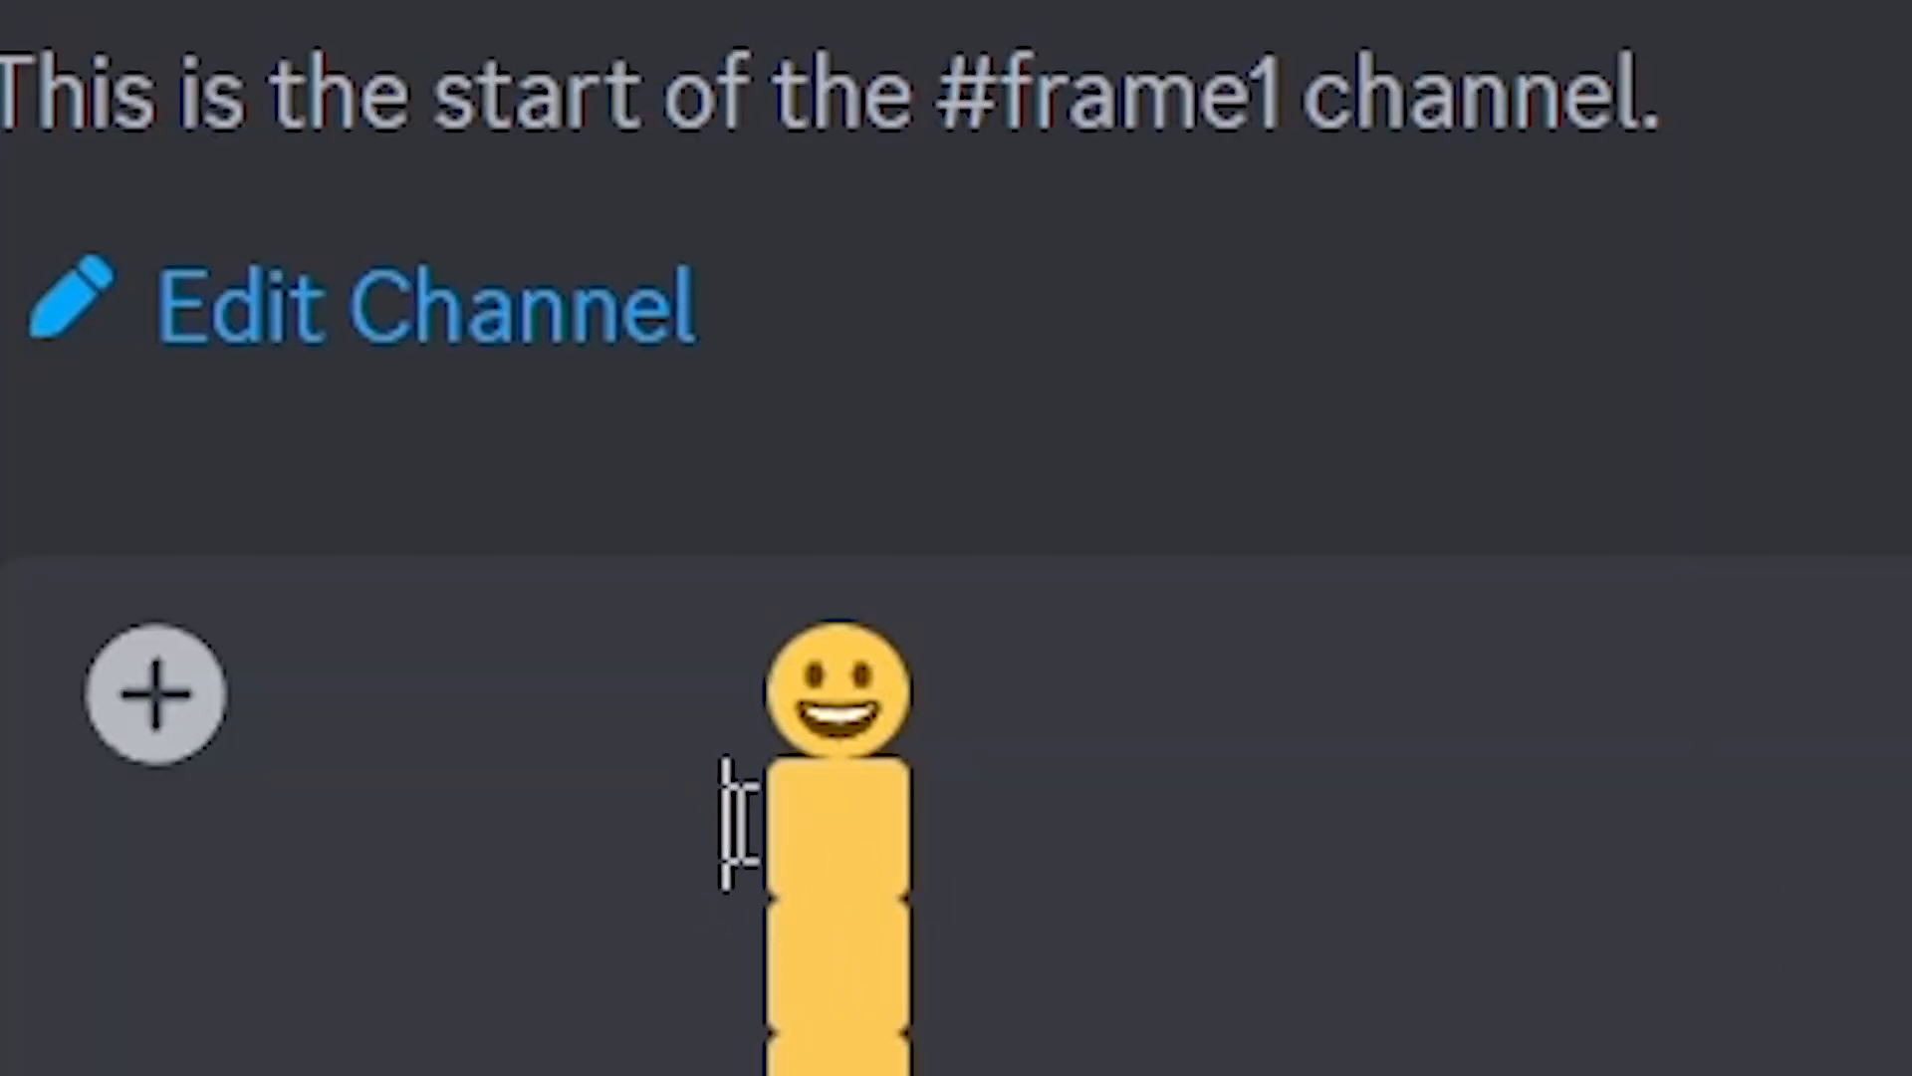
pyautogui.scroll(-3)
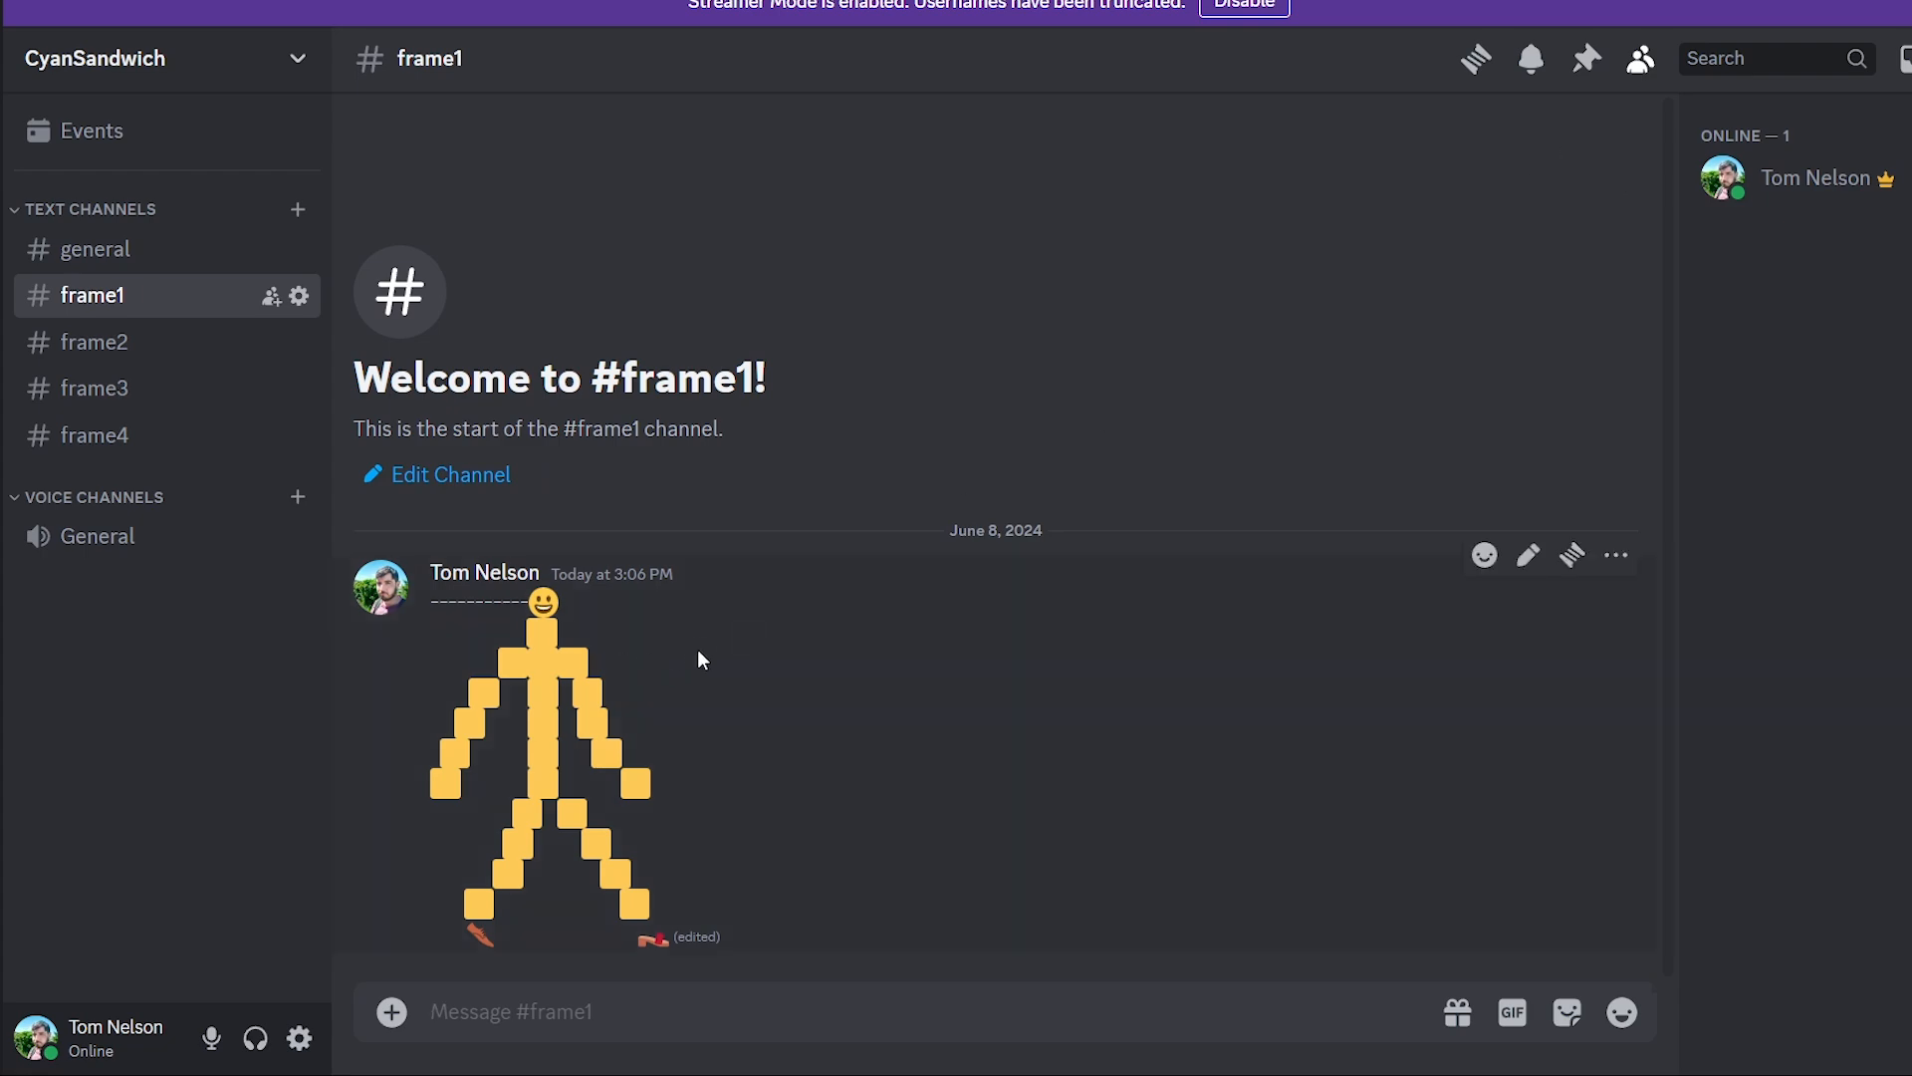
pyautogui.click(92, 388)
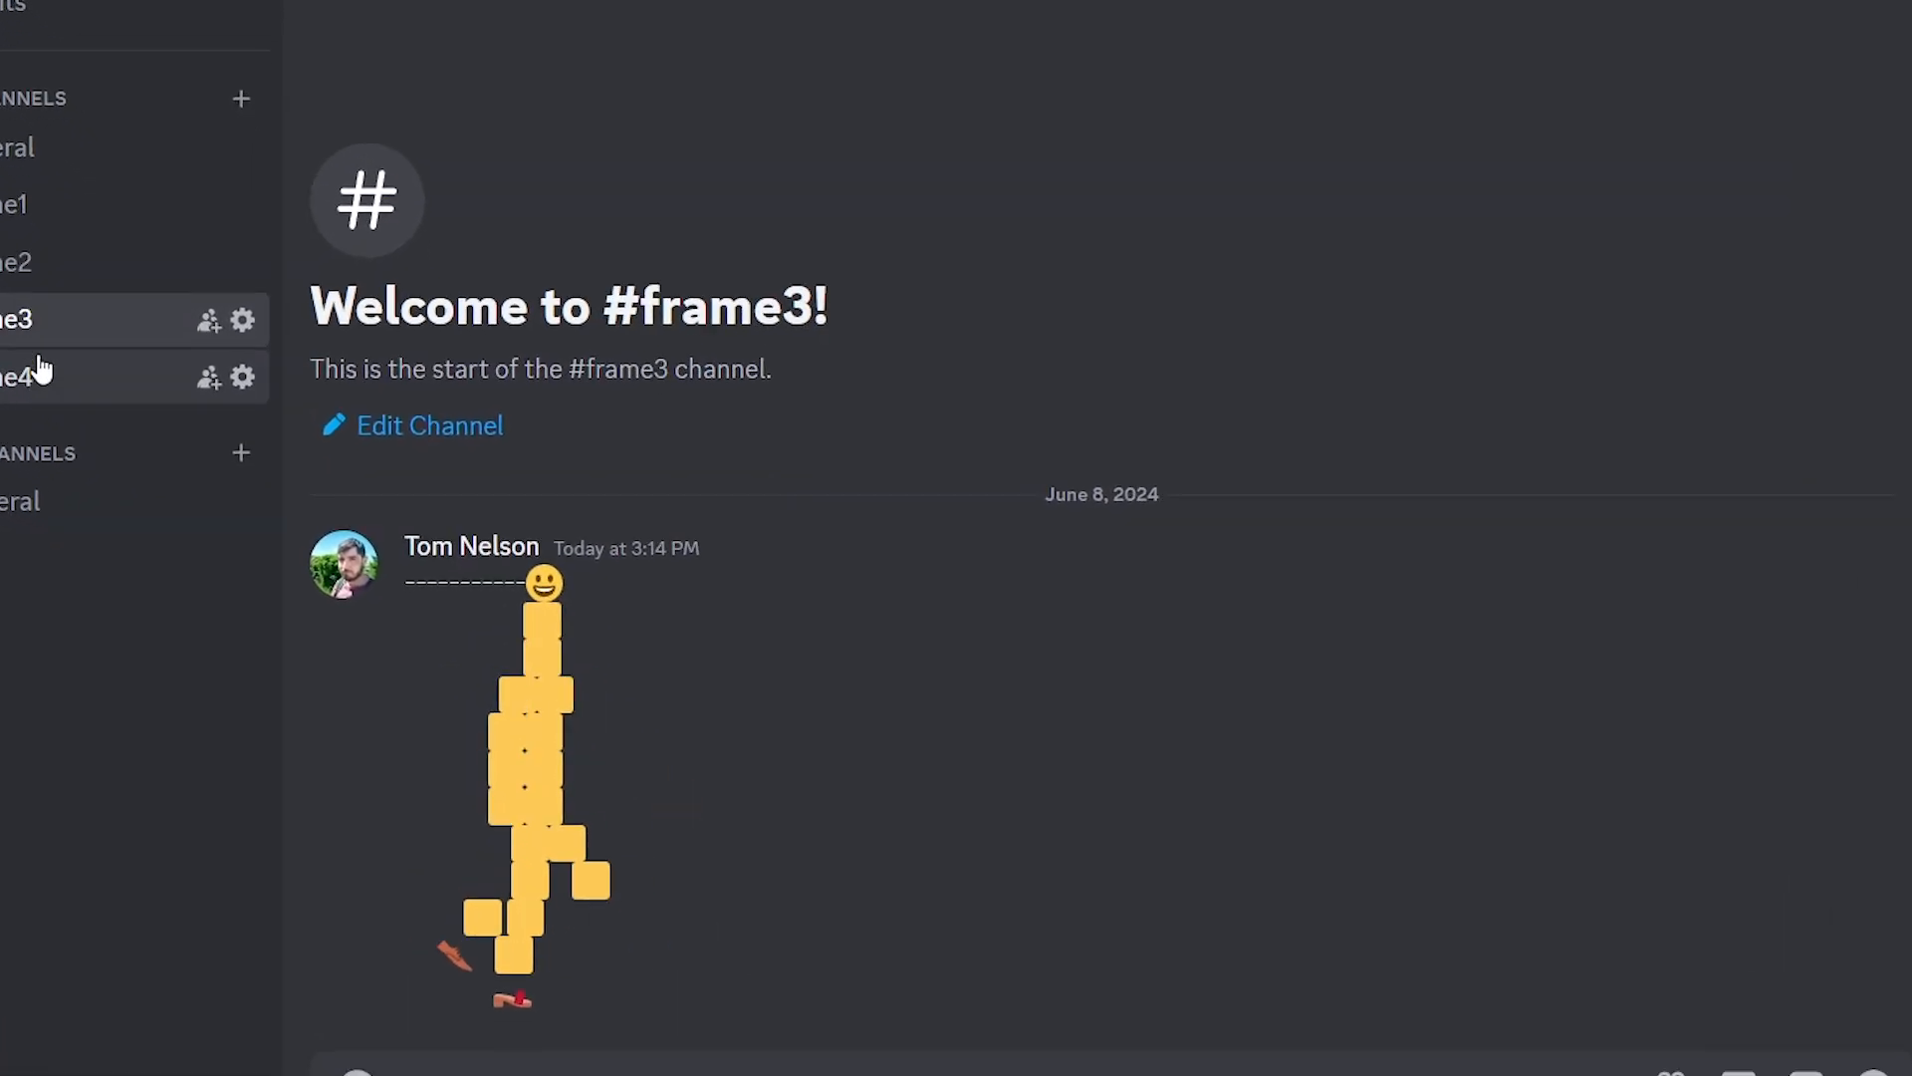
pyautogui.click(94, 341)
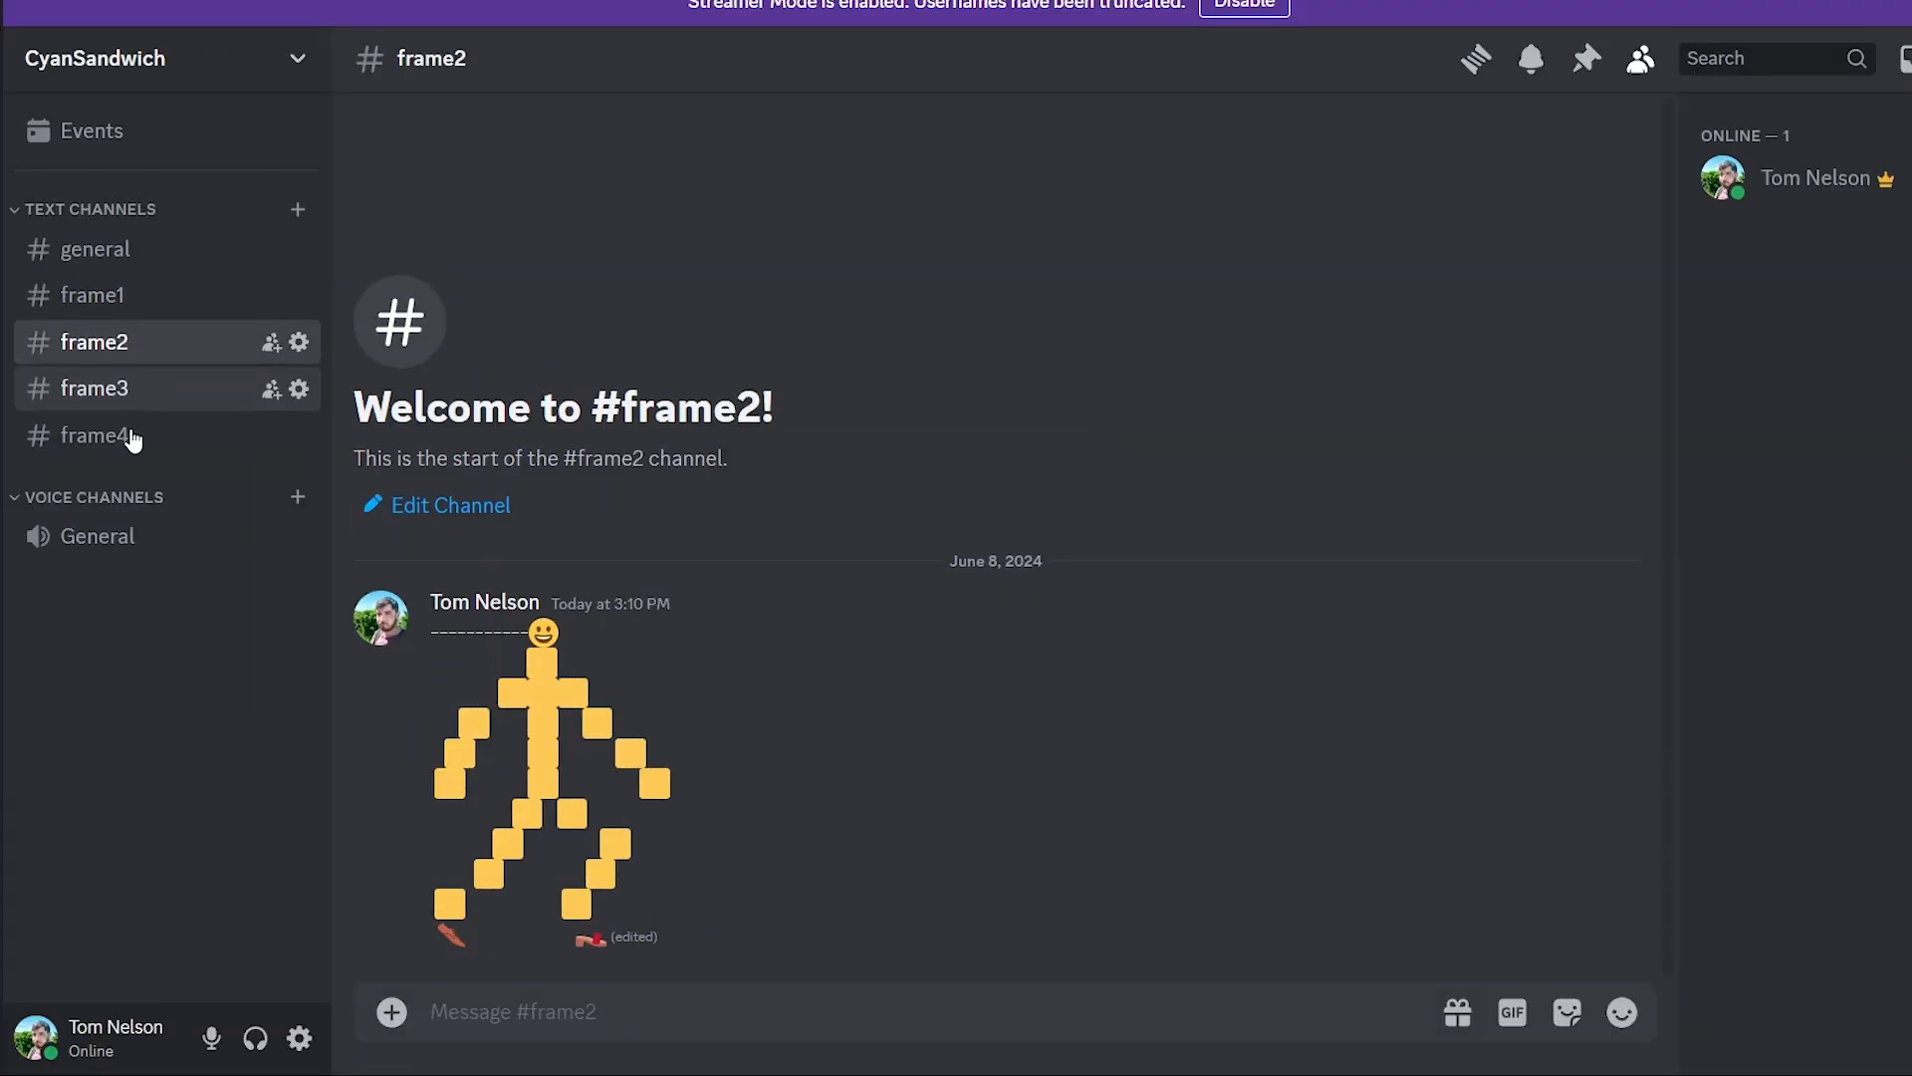
pyautogui.click(92, 295)
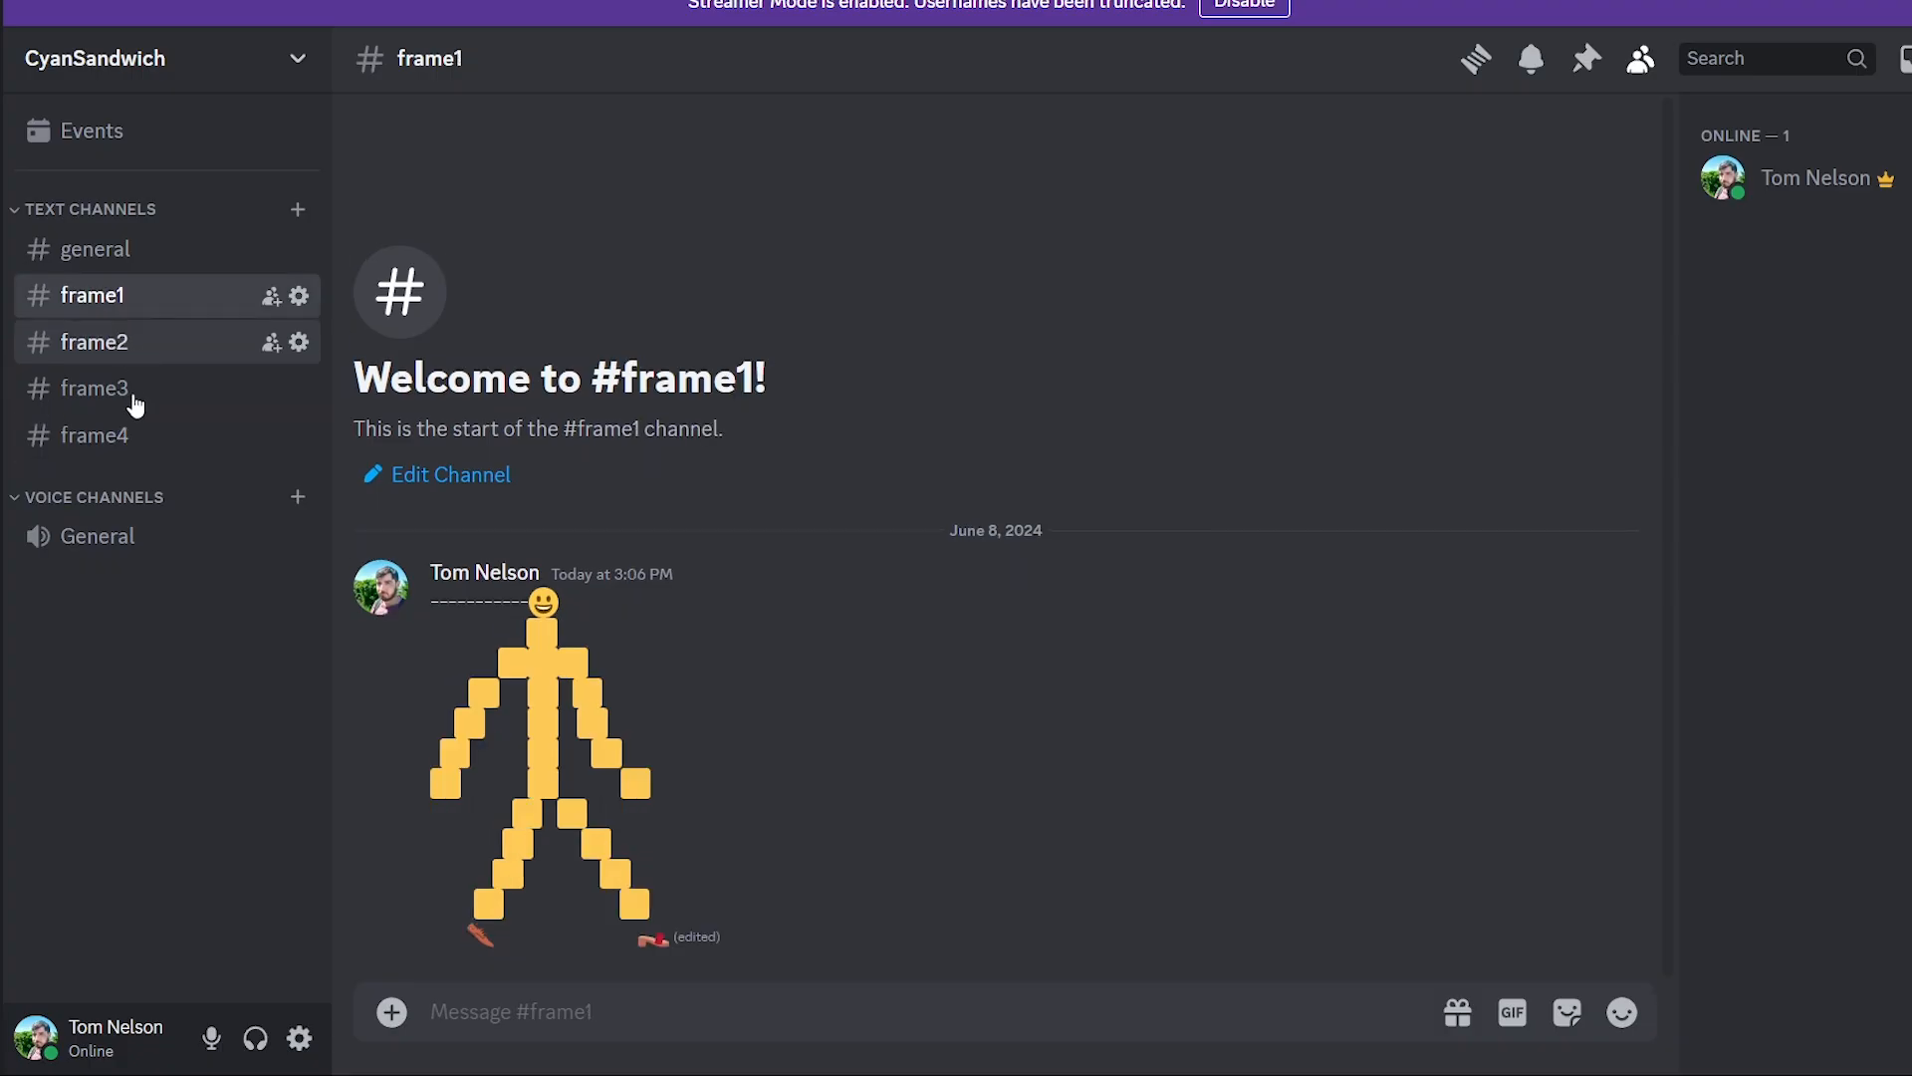